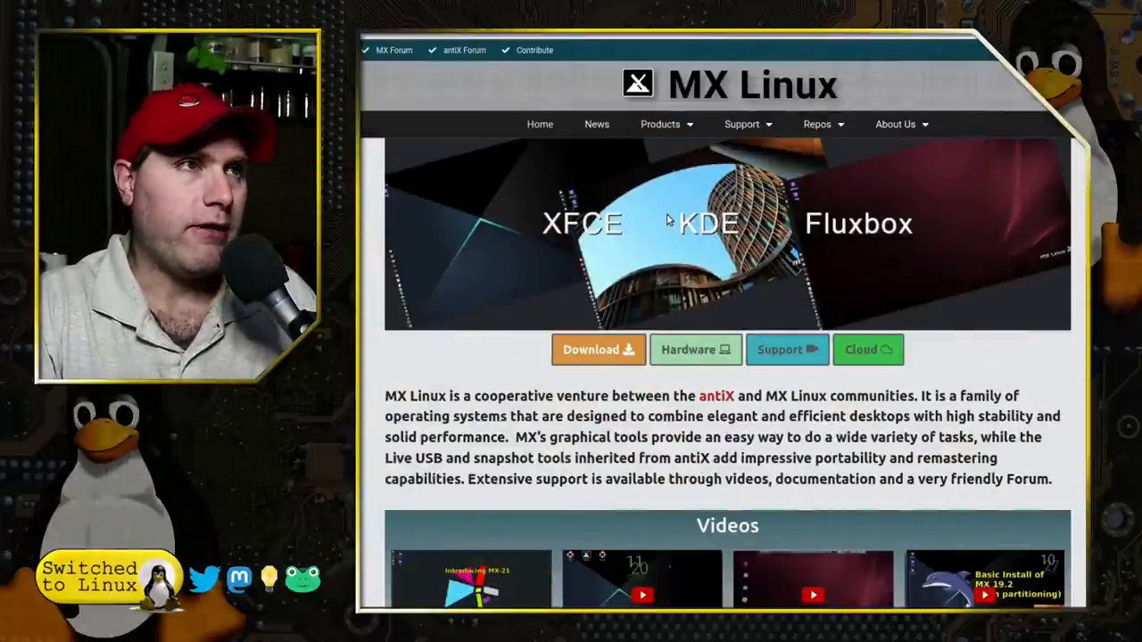
Scroll through the MX Linux home page and back up to the Download button.
scroll(down, 3)
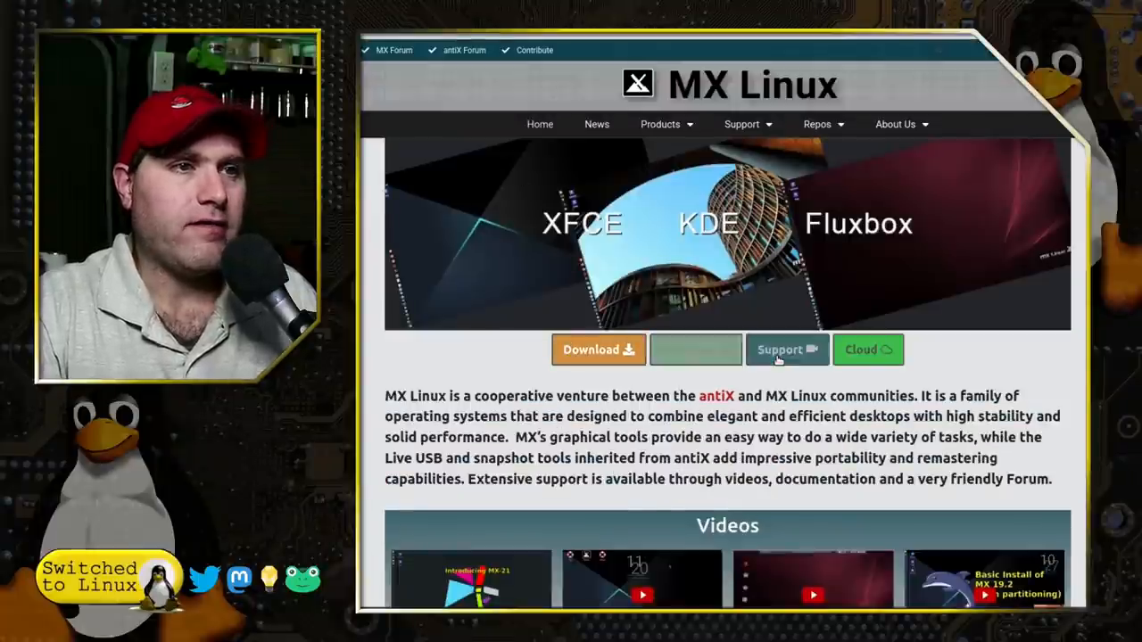
scroll(down, 3)
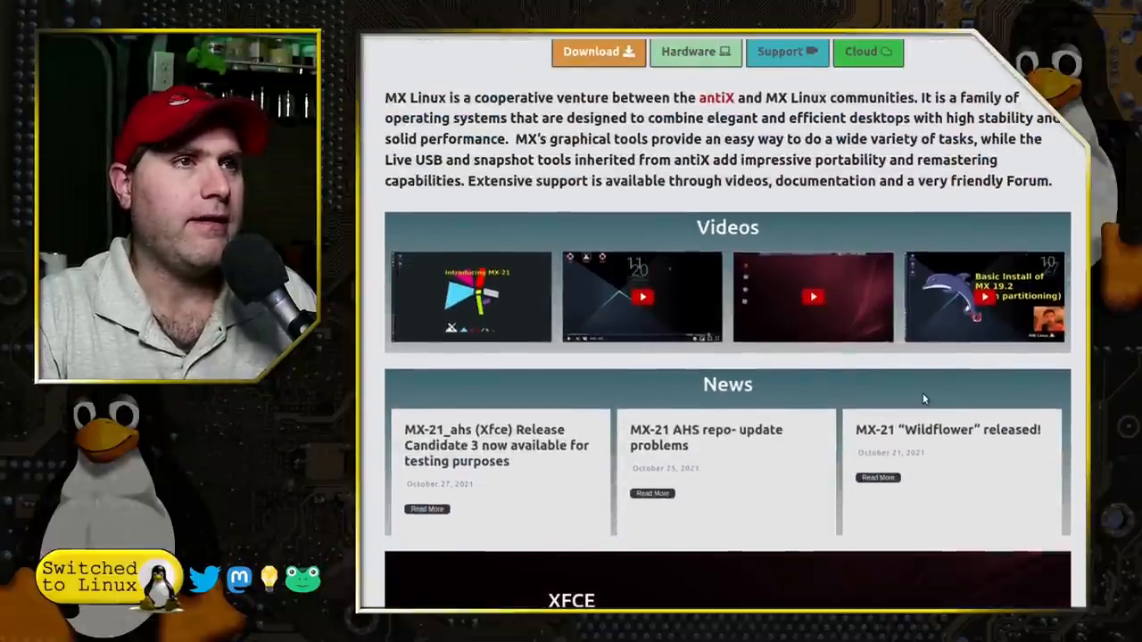
scroll(up, 3)
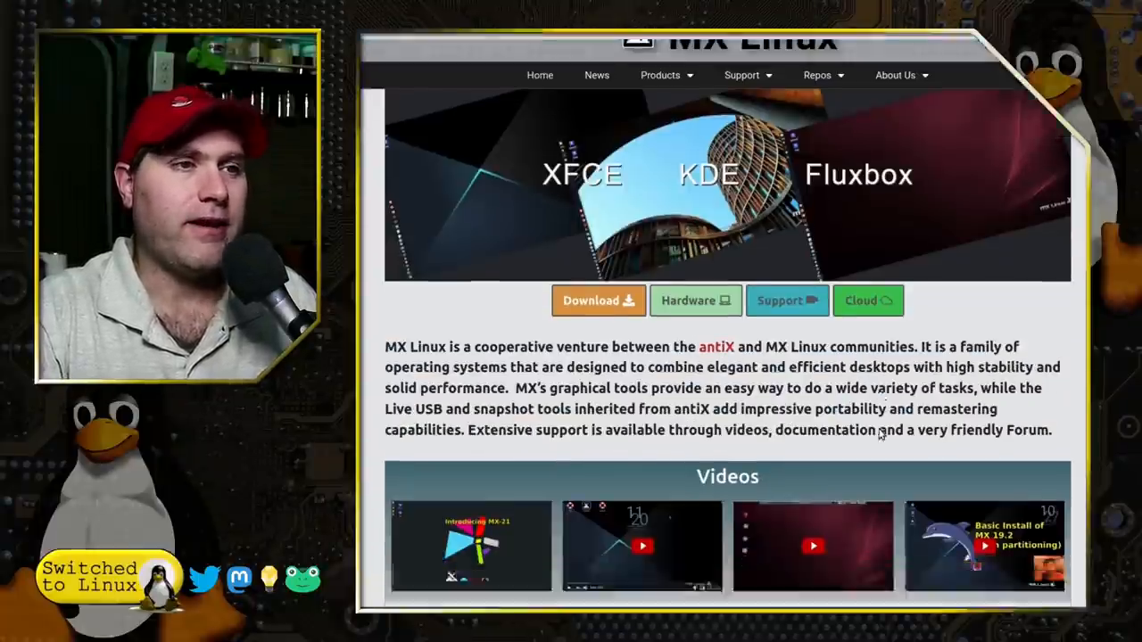
scroll(down, 3)
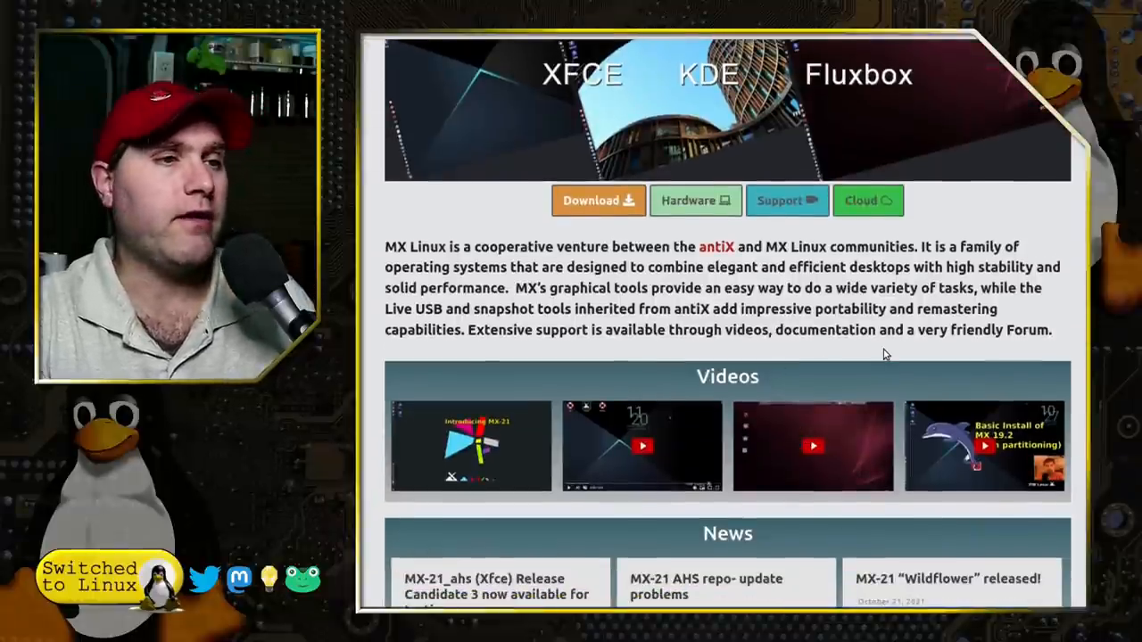
scroll(down, 3)
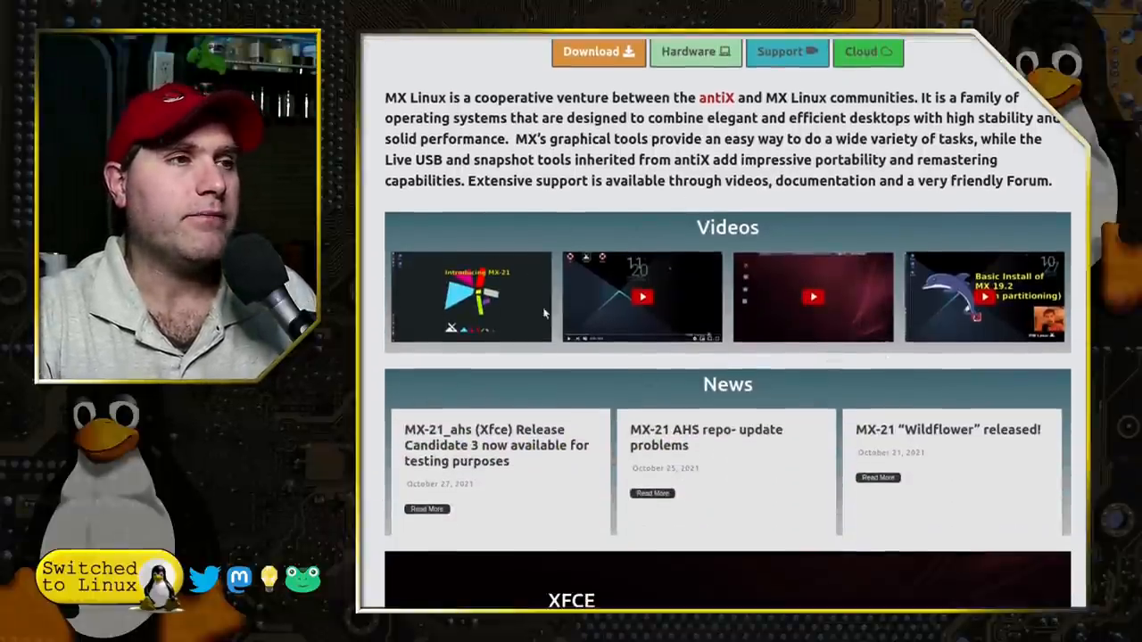
mouse_move(450, 389)
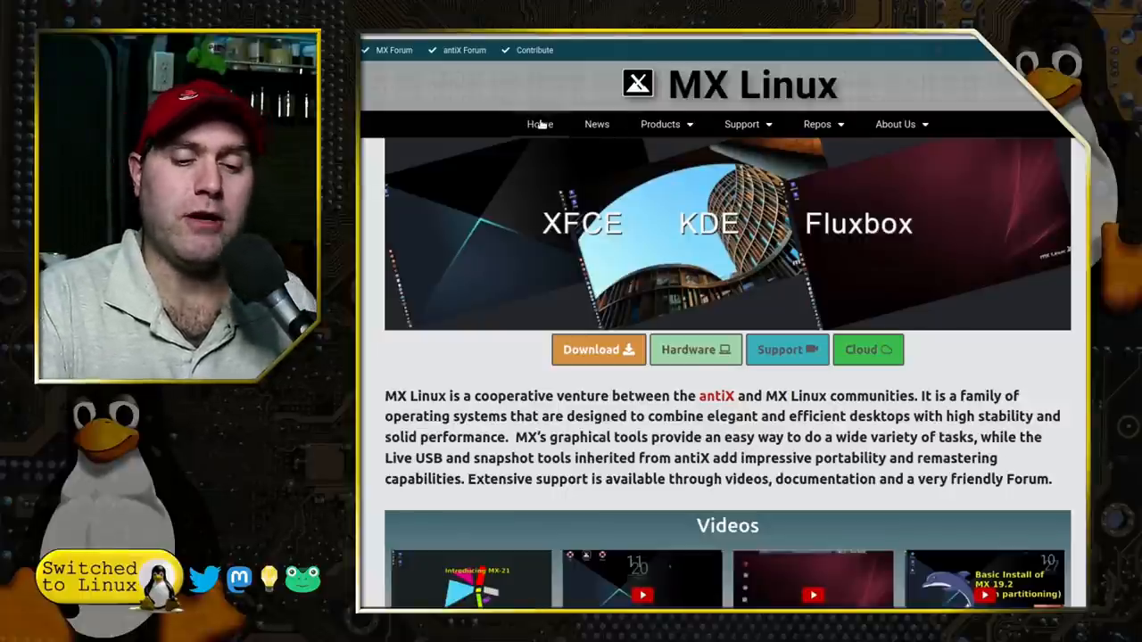
scroll(down, 3)
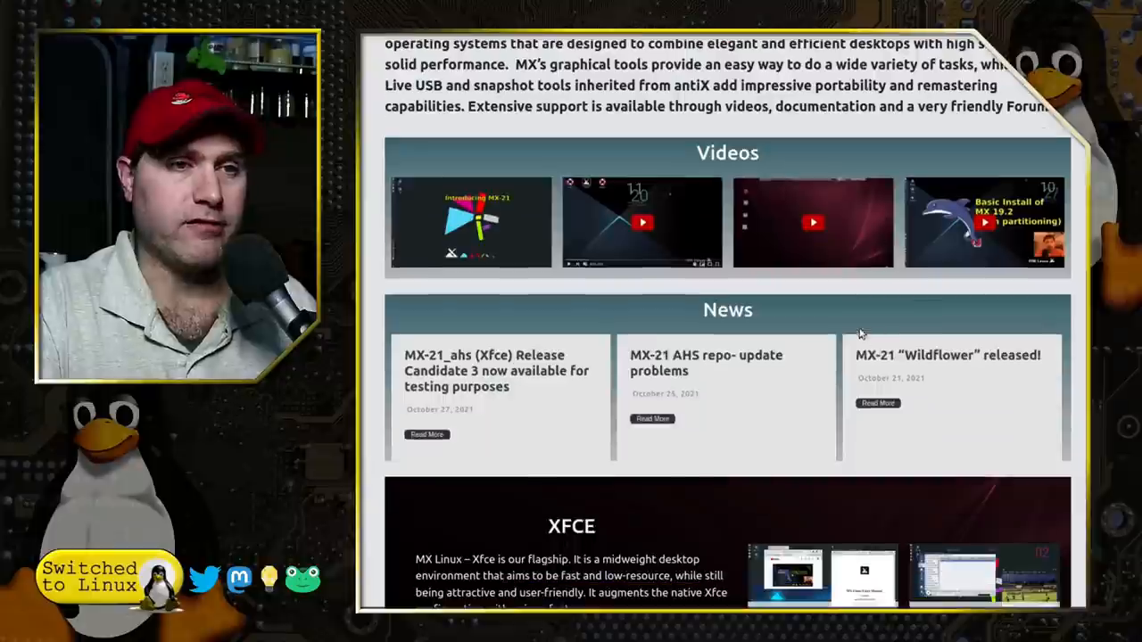
scroll(up, 3)
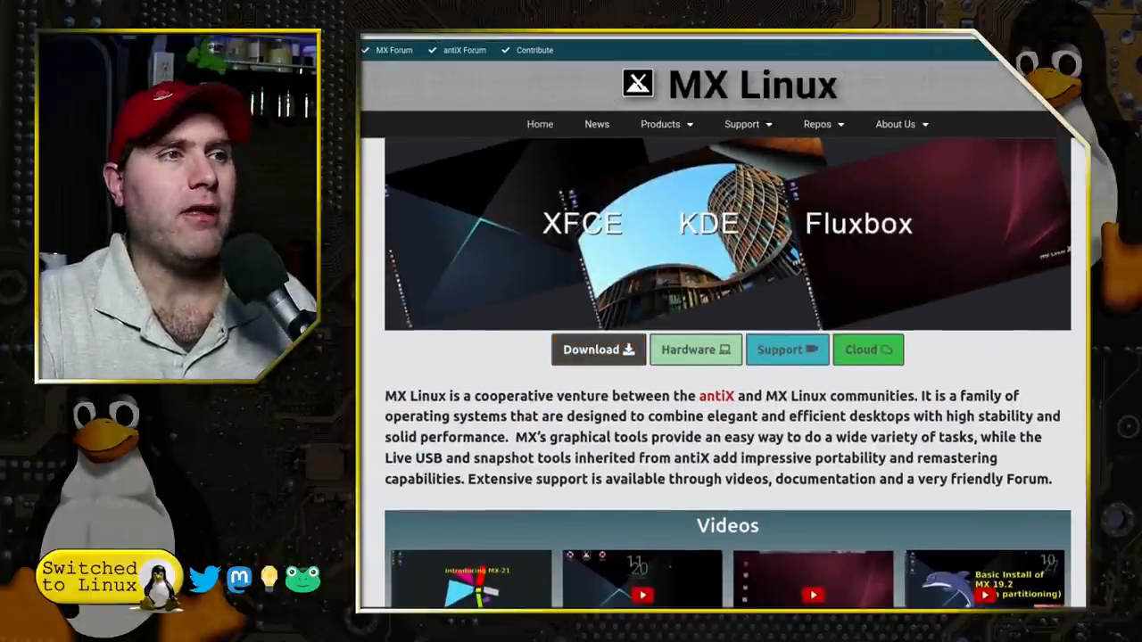
Go to the MX-21 Download Links page and review its desktop options and download methods.
click(597, 348)
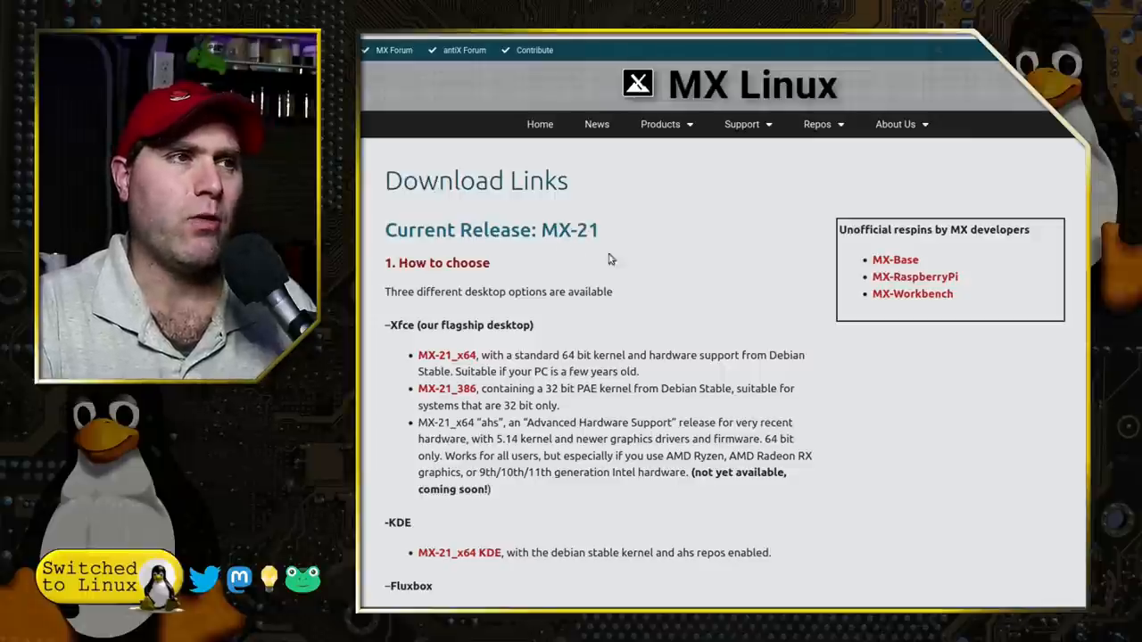
mouse_move(760, 332)
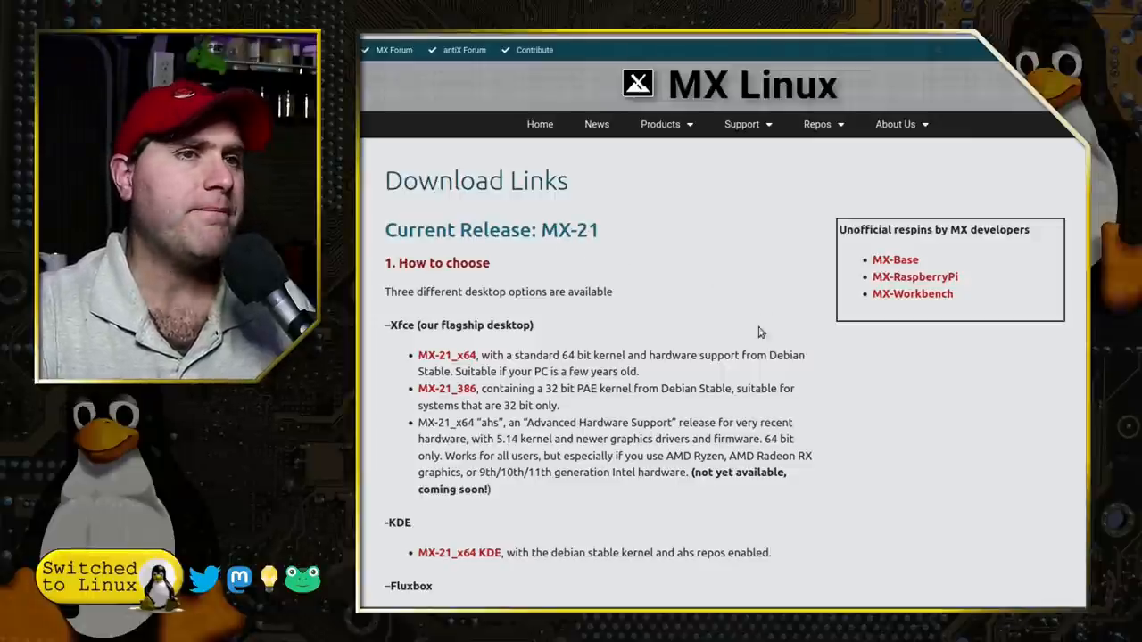
mouse_move(946, 242)
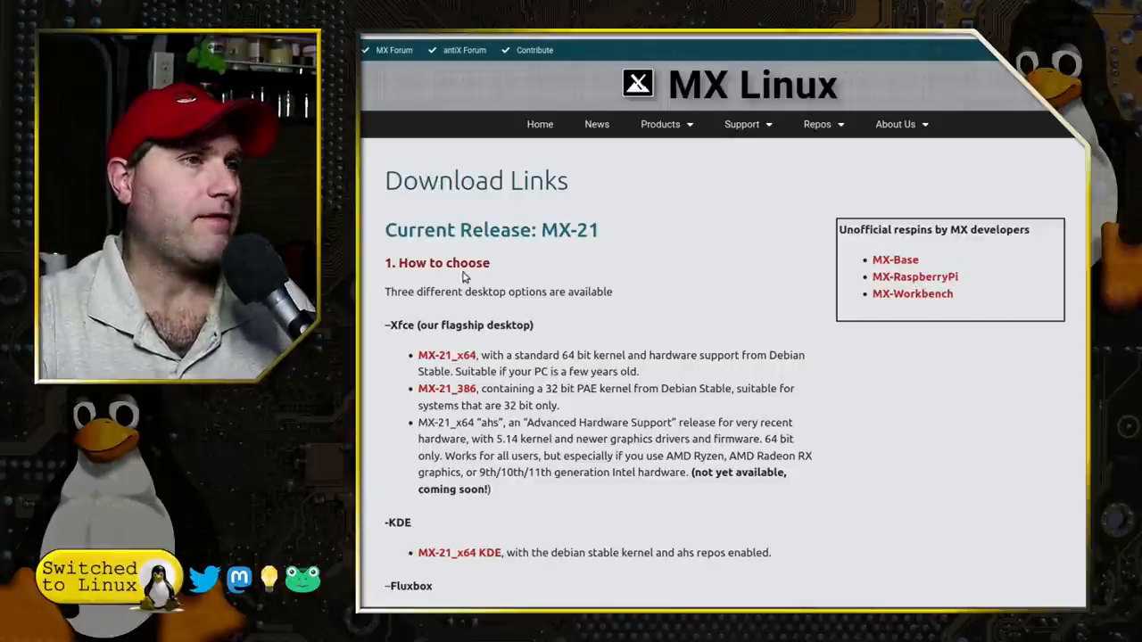
scroll(down, 3)
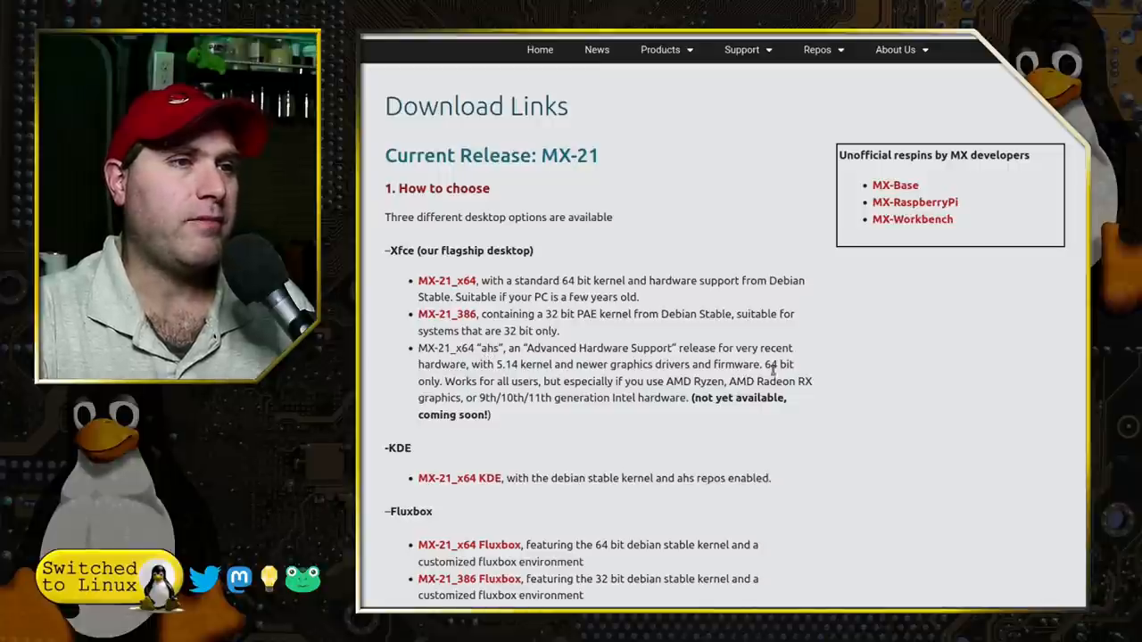
mouse_move(881, 403)
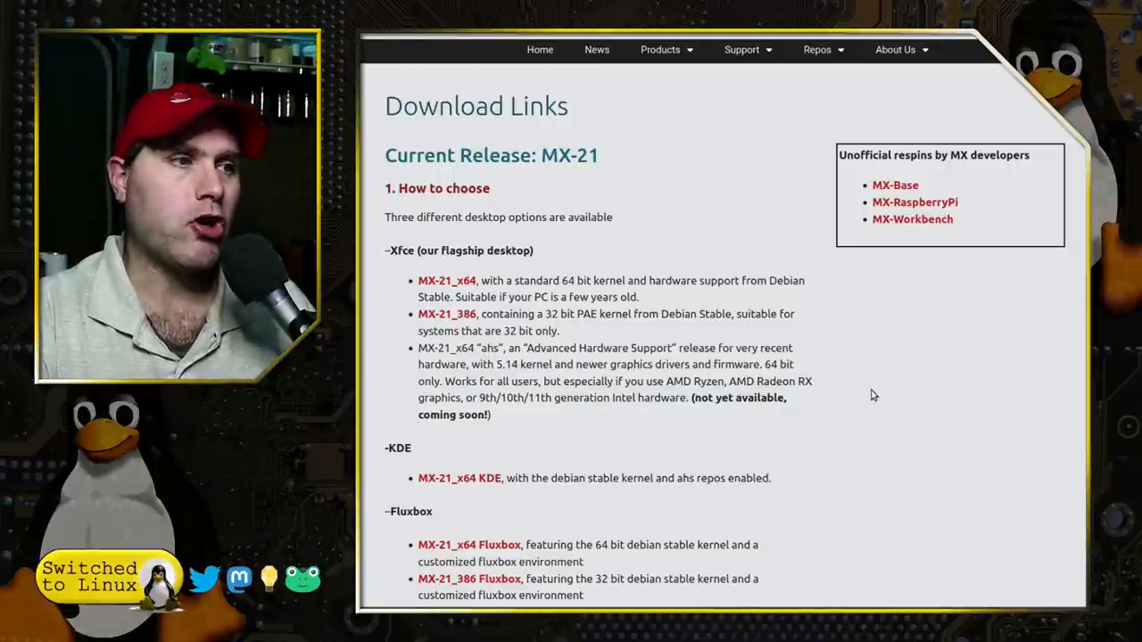
scroll(down, 3)
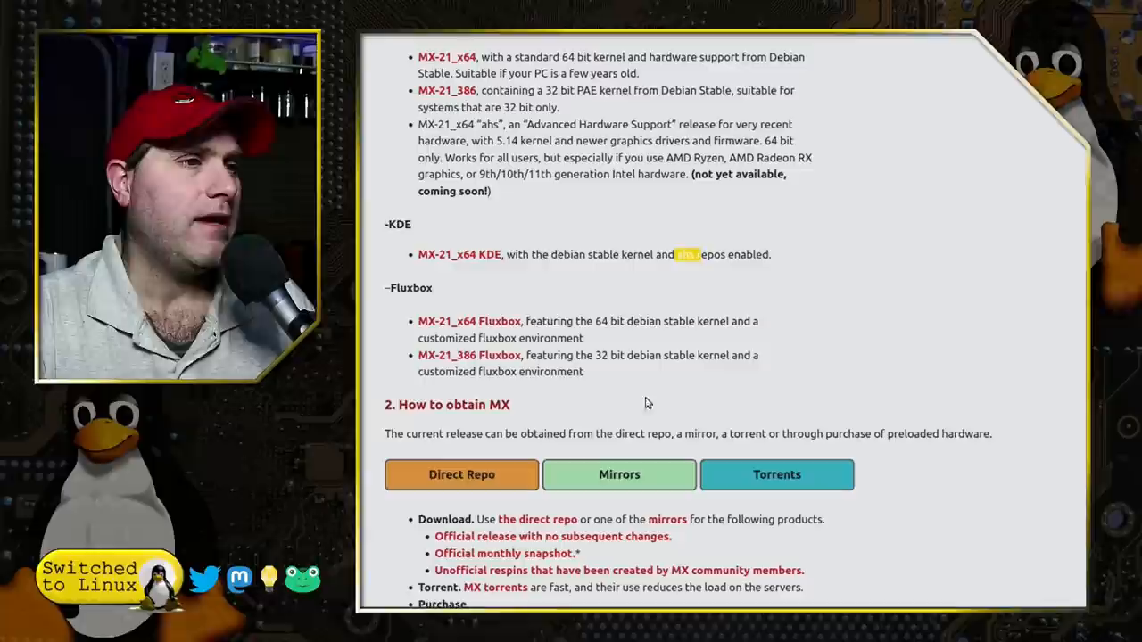
scroll(down, 3)
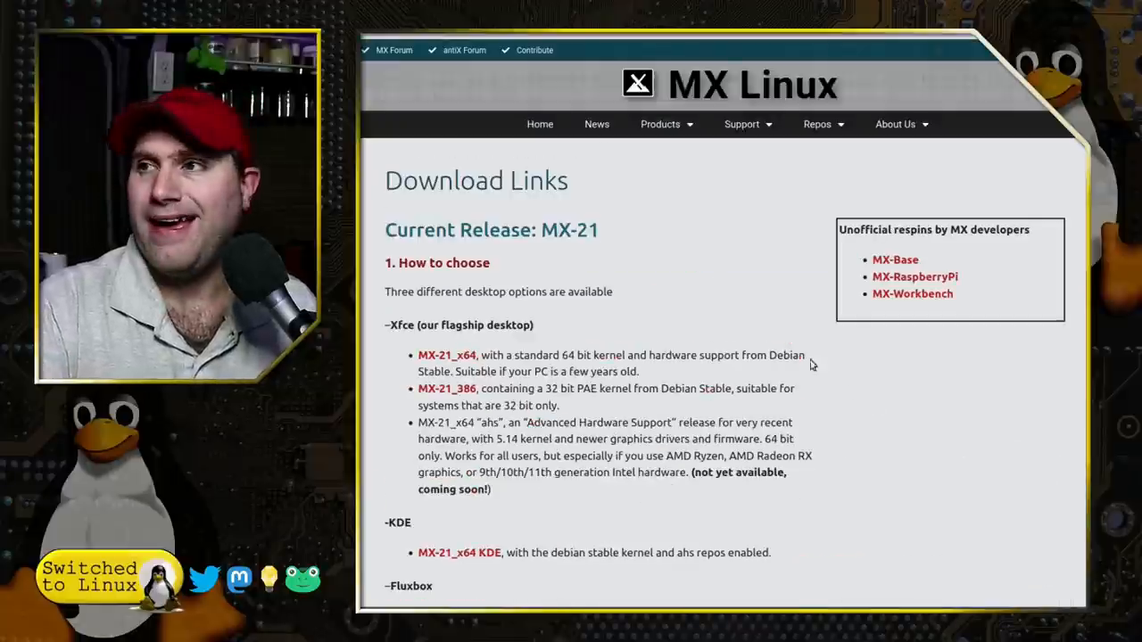
mouse_move(769, 289)
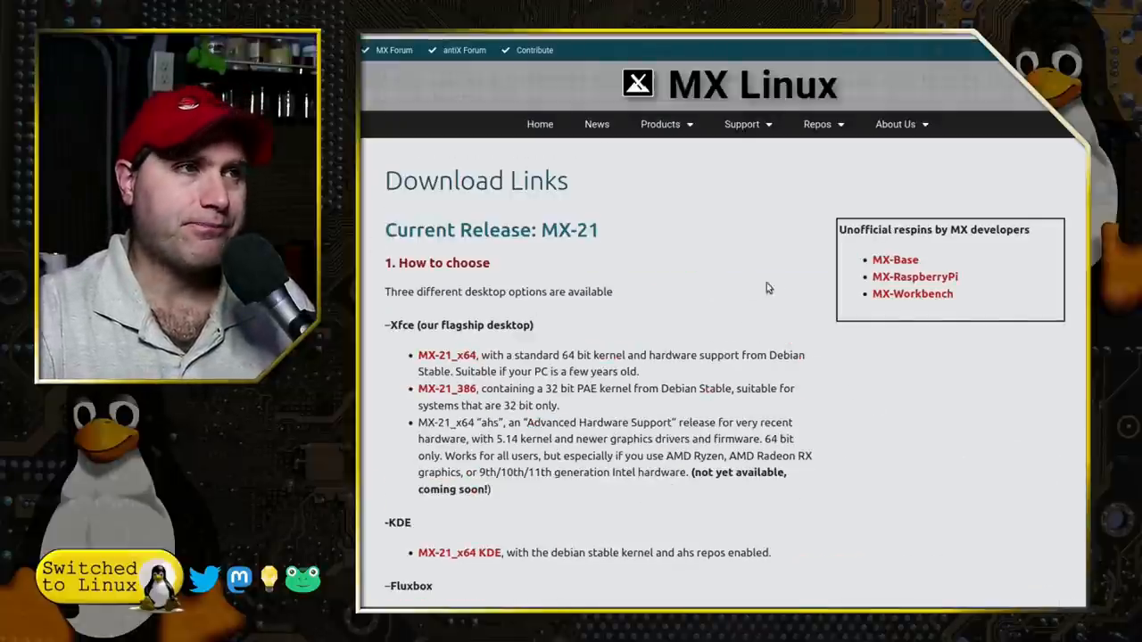
mouse_move(860, 348)
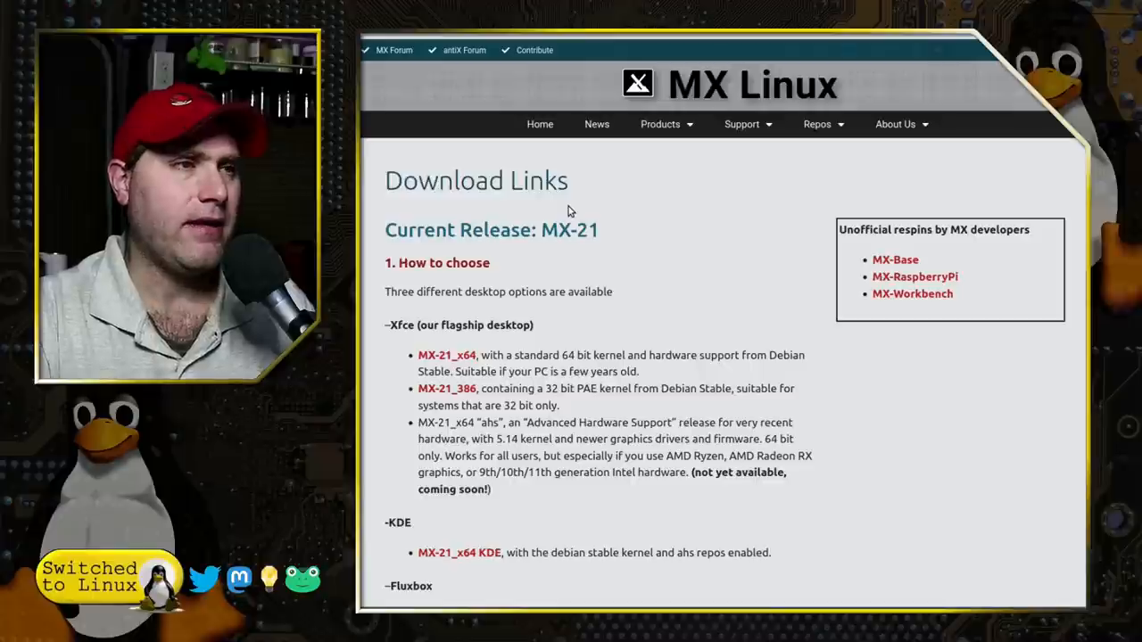
mouse_move(796, 297)
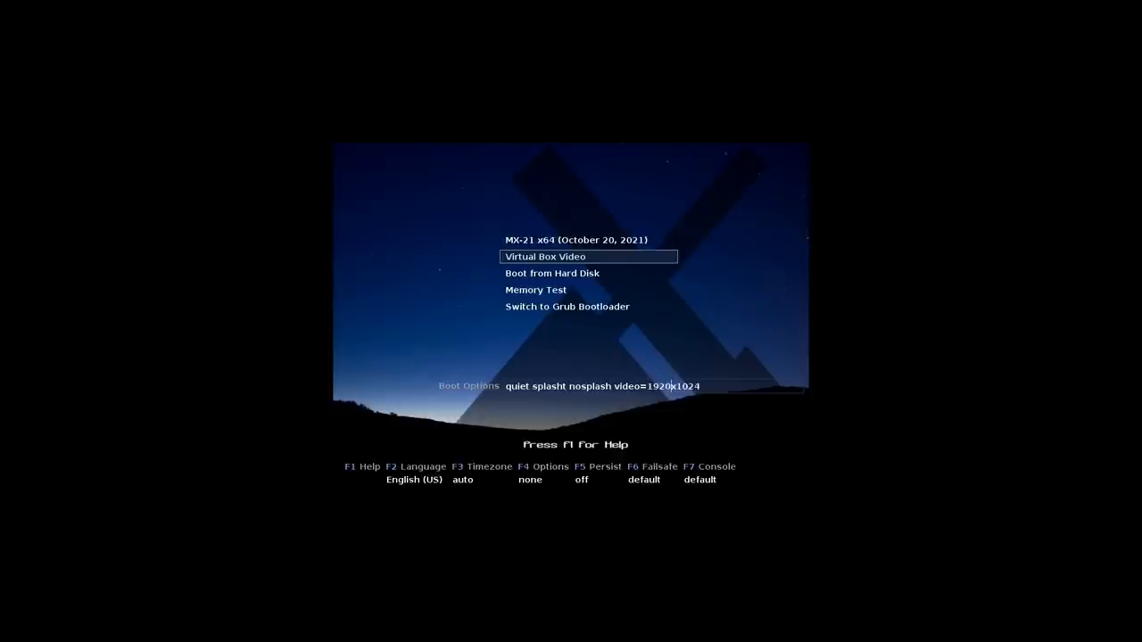
Change the video= boot option to 1920x1080 by replacing its ending with 080.
key(BackSpace)
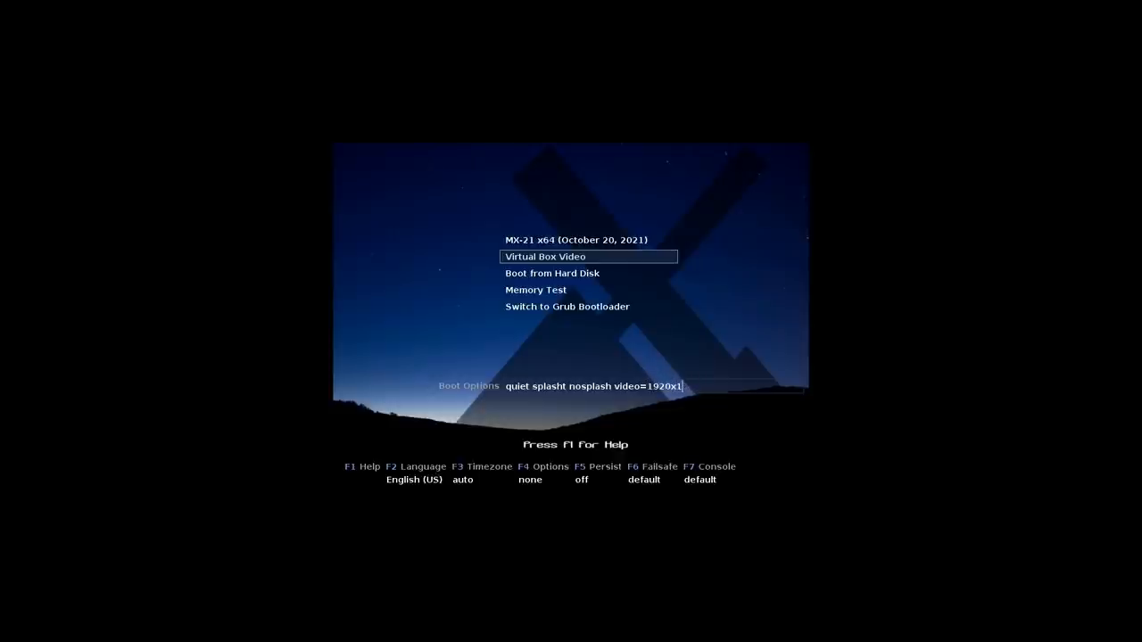
text(080)
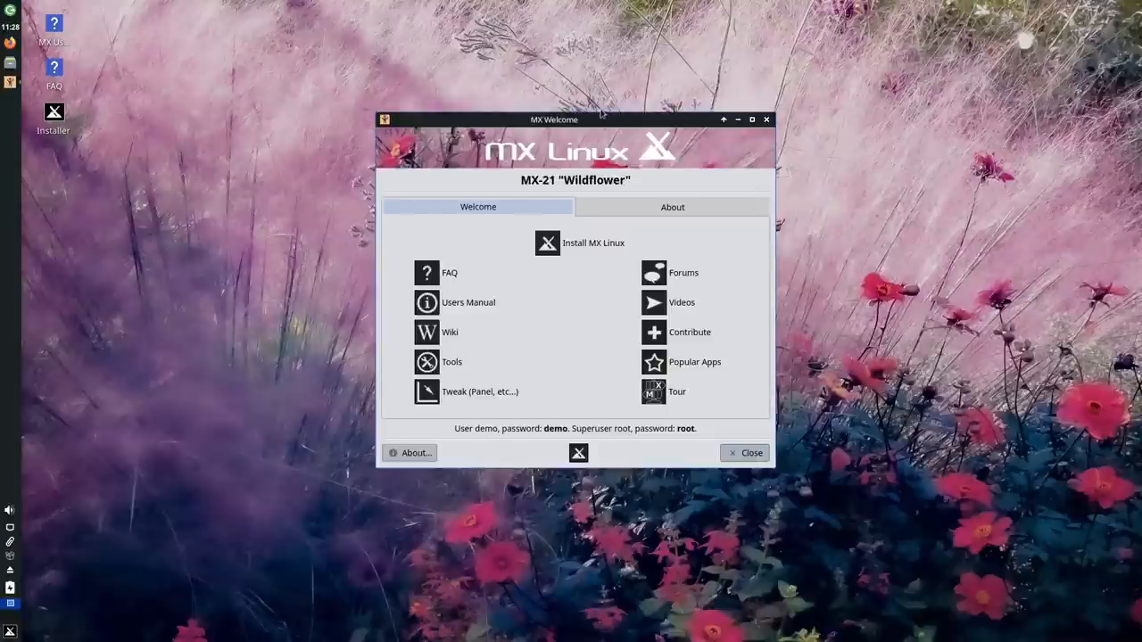
Reposition the MX Welcome window slightly on the live desktop.
drag(553, 118, 542, 135)
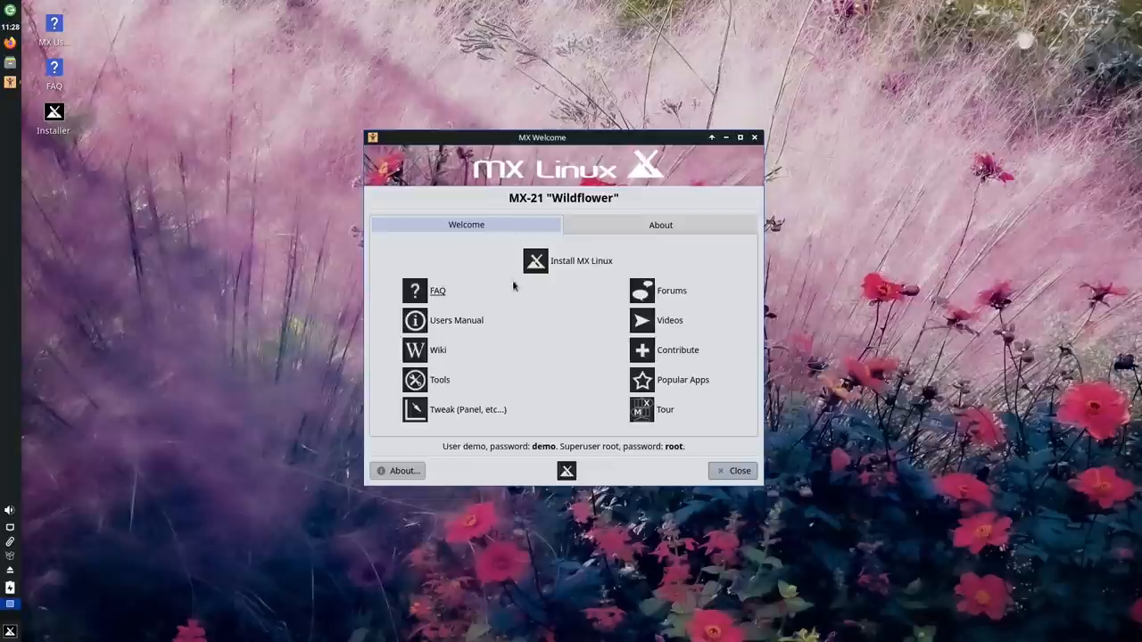
mouse_move(582, 261)
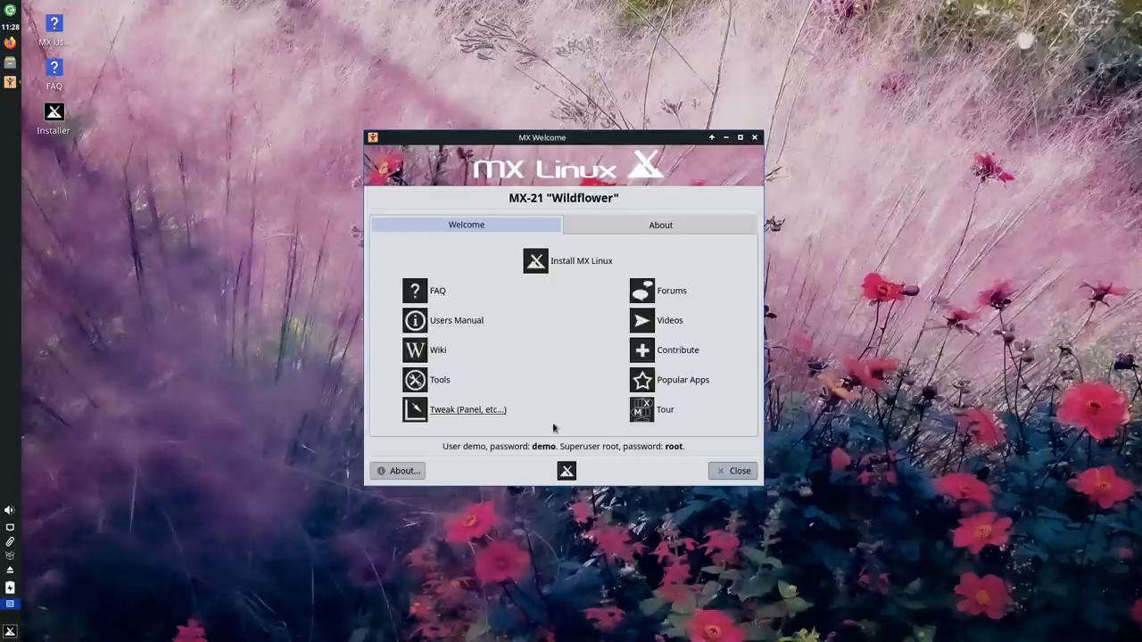
mouse_move(628, 250)
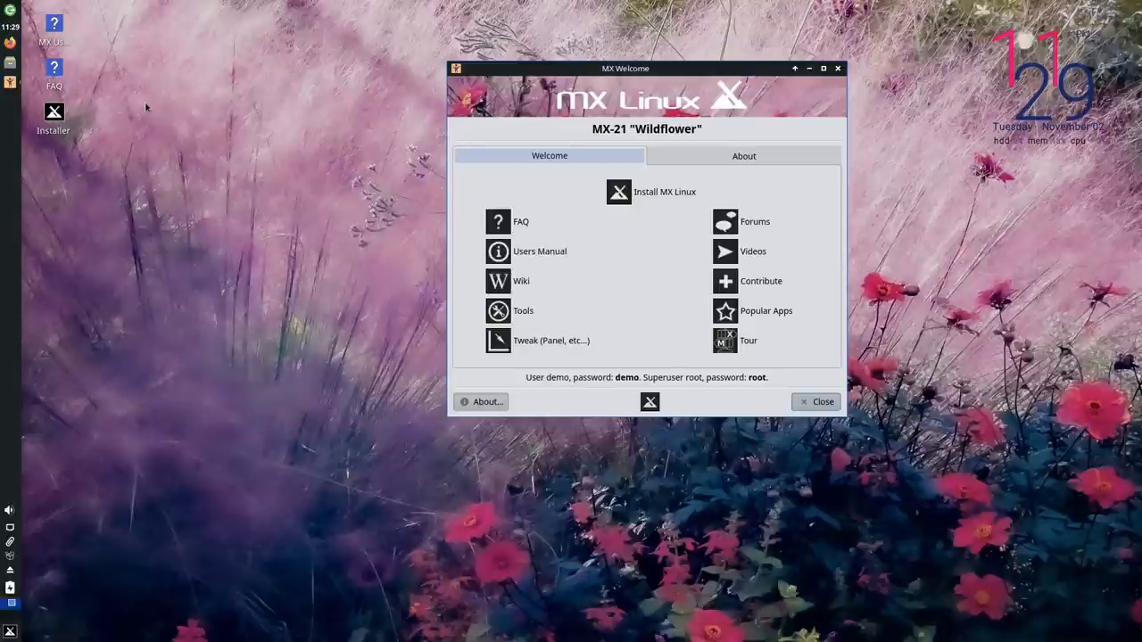
mouse_move(664, 192)
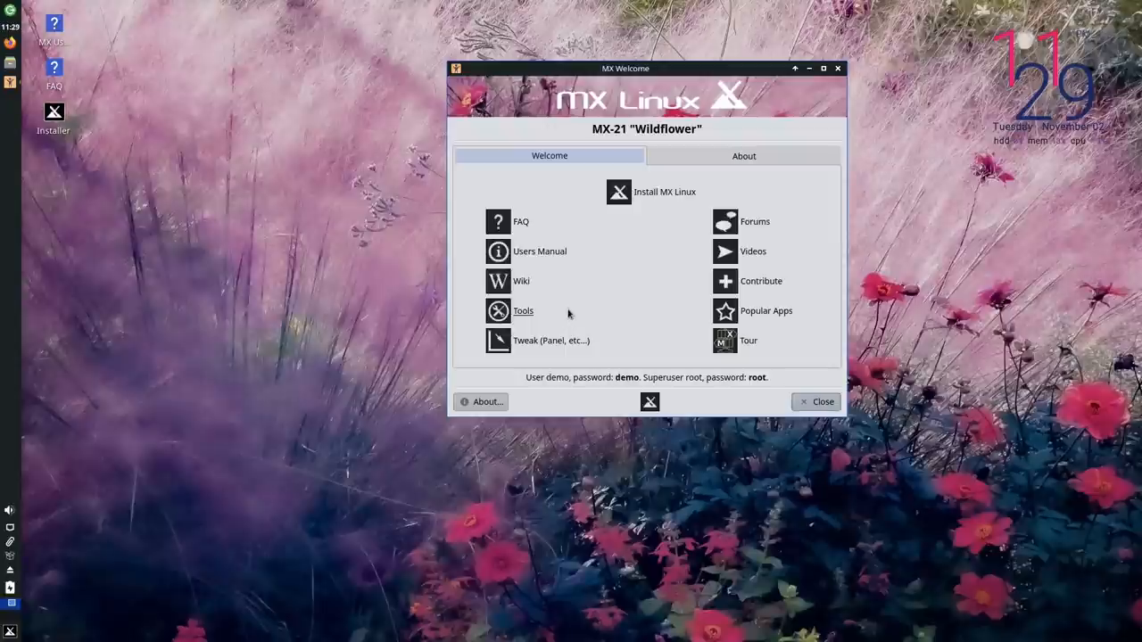
mouse_move(557, 328)
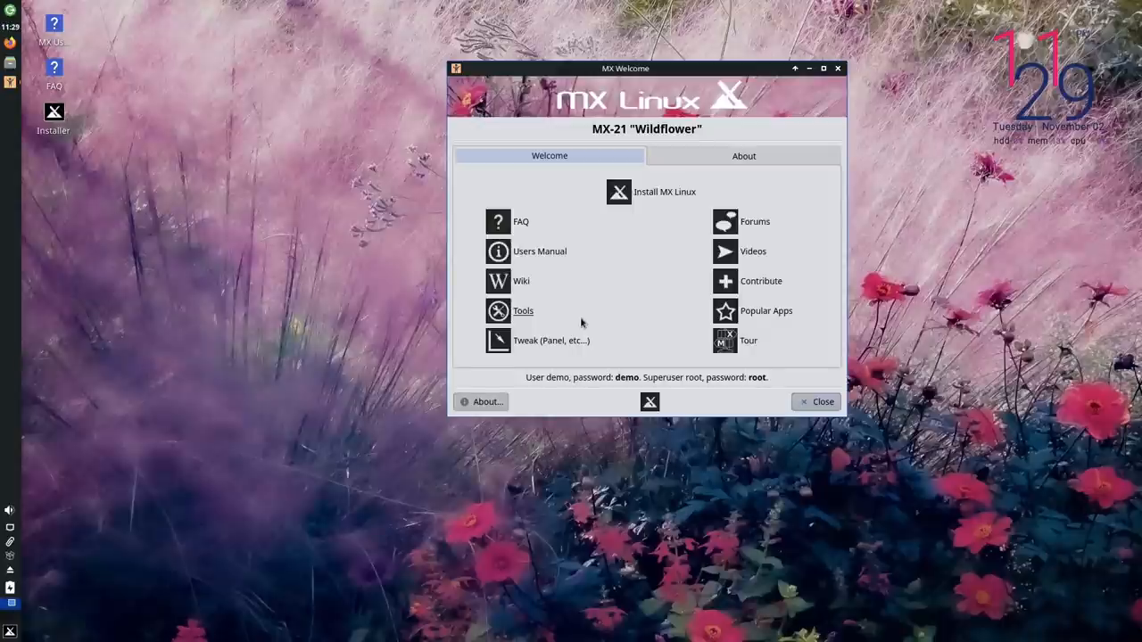
mouse_move(546, 307)
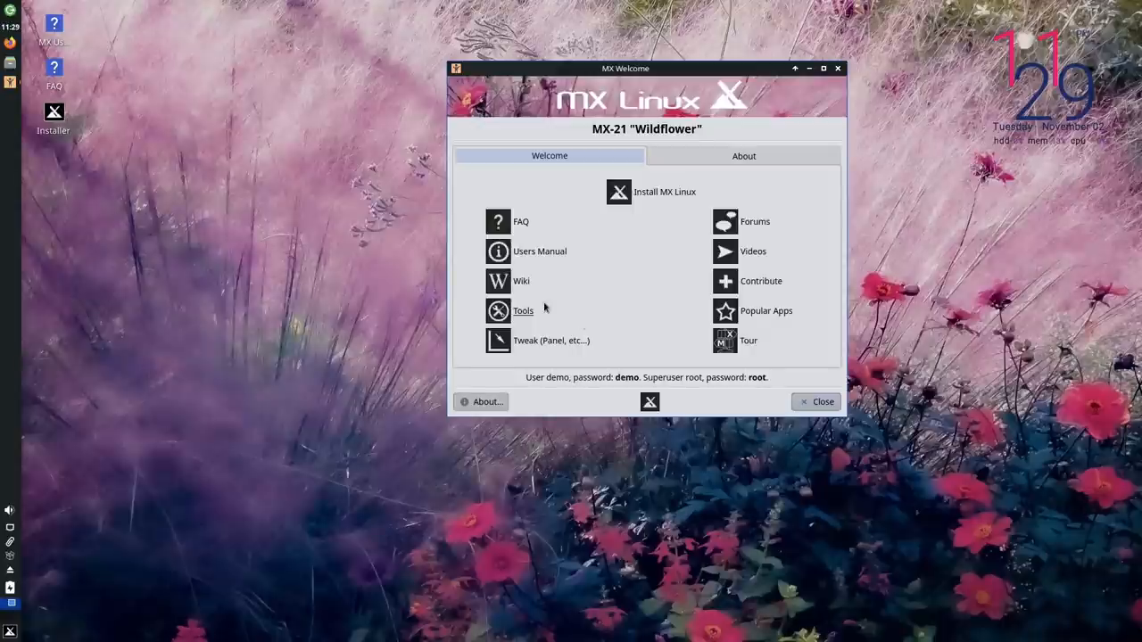
mouse_move(712, 290)
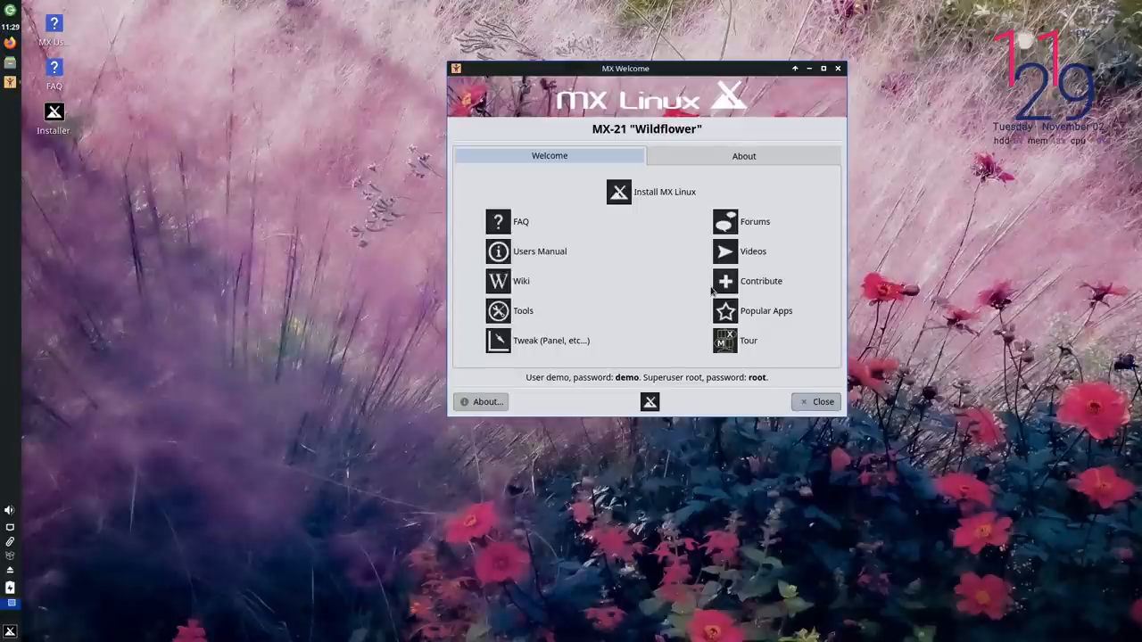
mouse_move(571, 381)
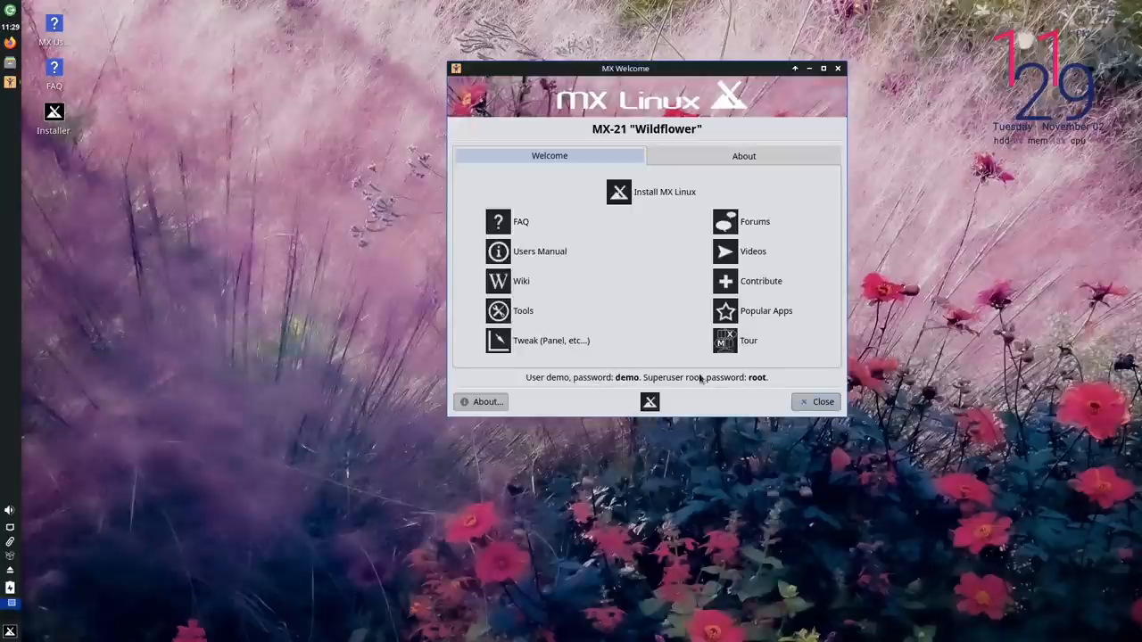
mouse_move(632, 389)
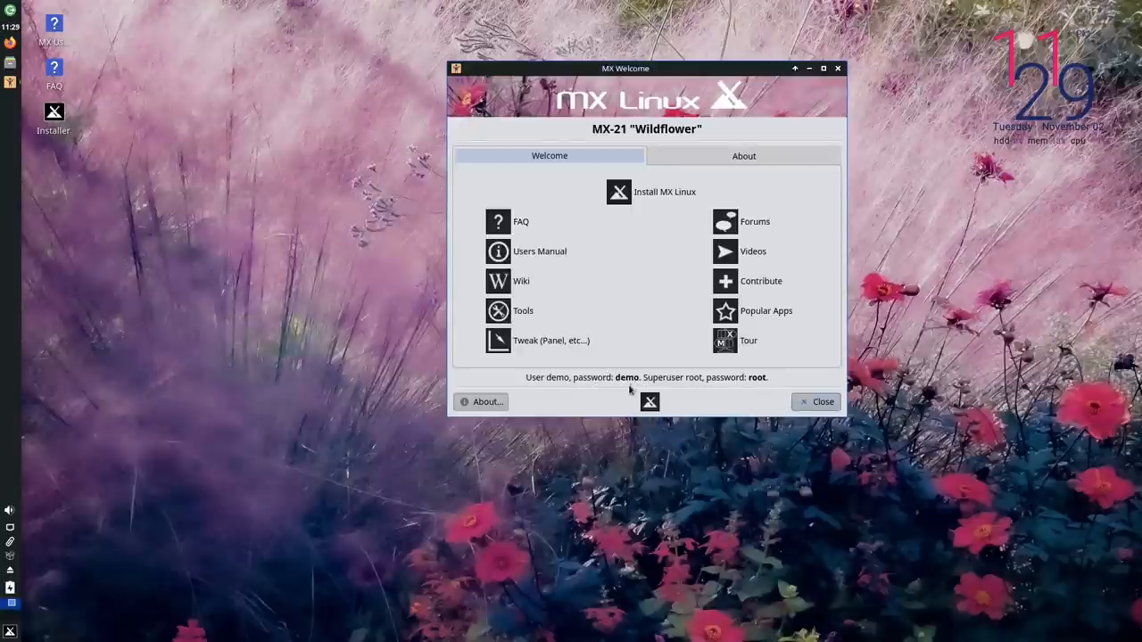
mouse_move(634, 385)
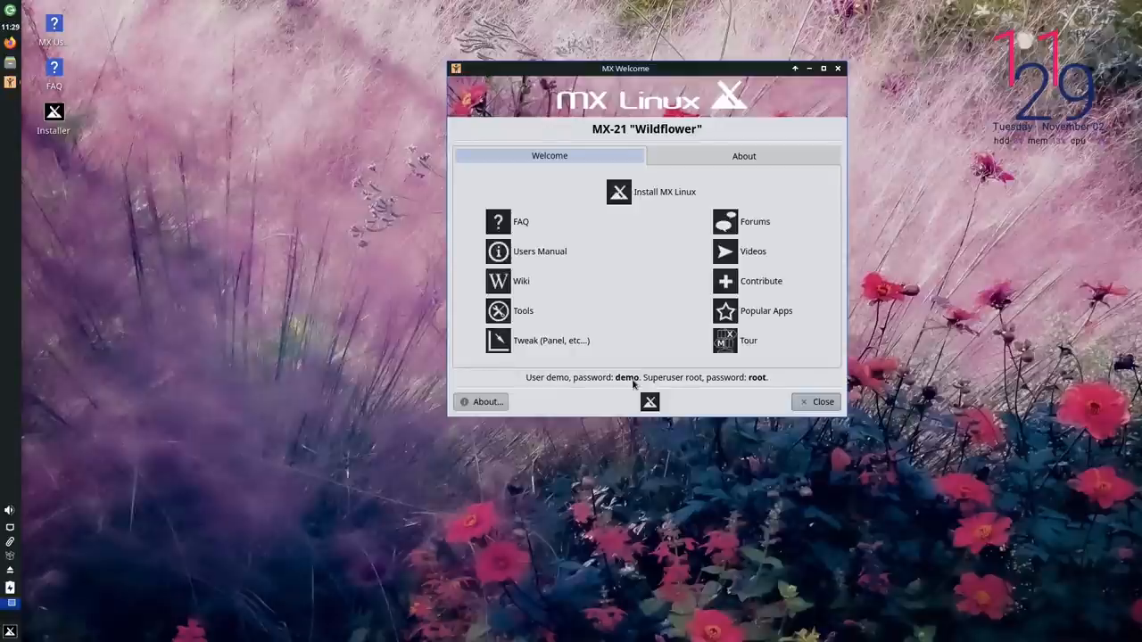
mouse_move(623, 392)
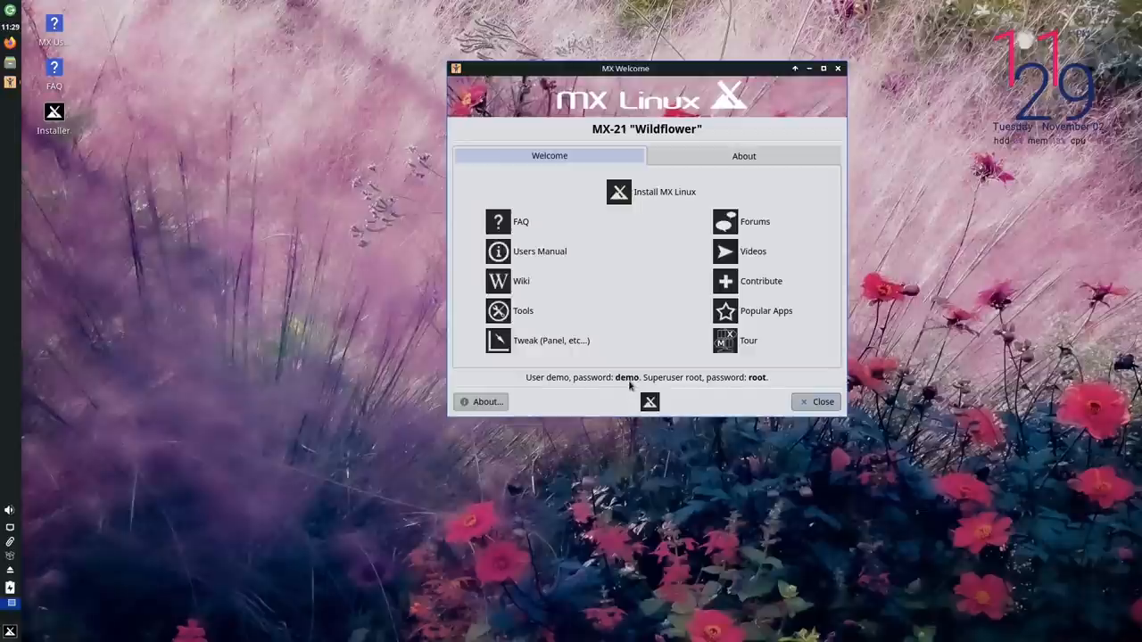
mouse_move(555, 388)
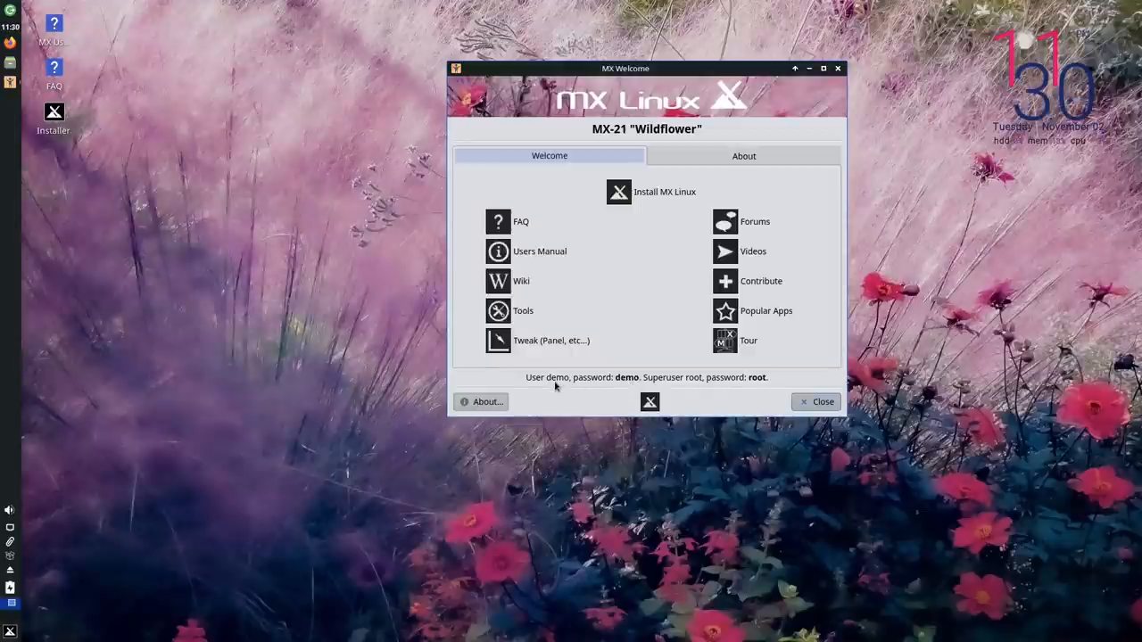
mouse_move(682, 389)
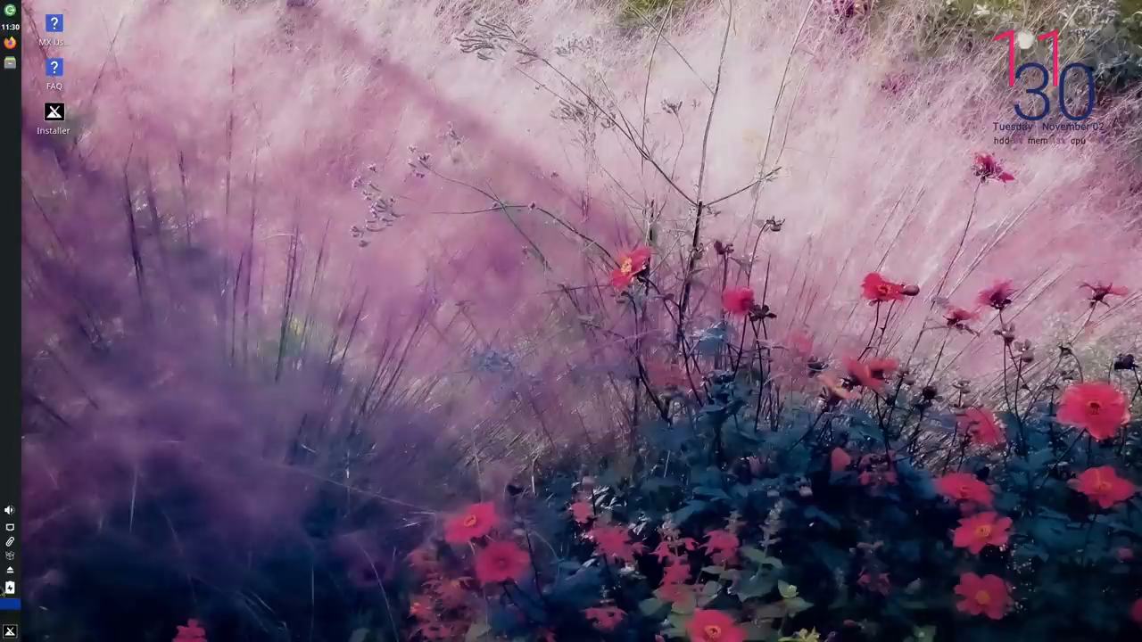
mouse_move(9, 599)
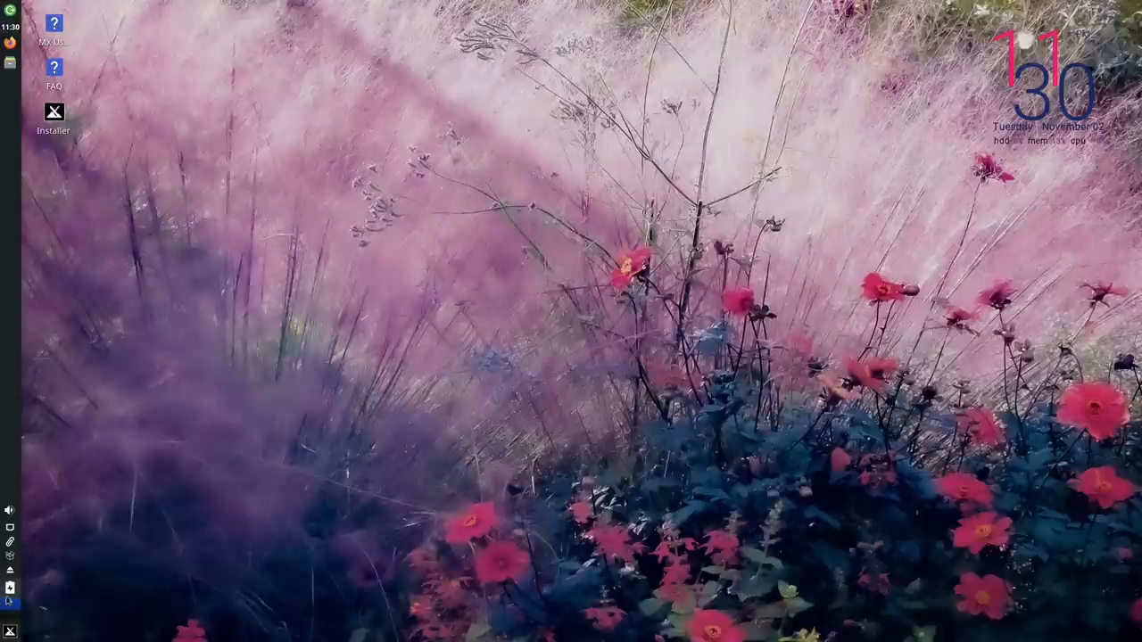
mouse_move(188, 271)
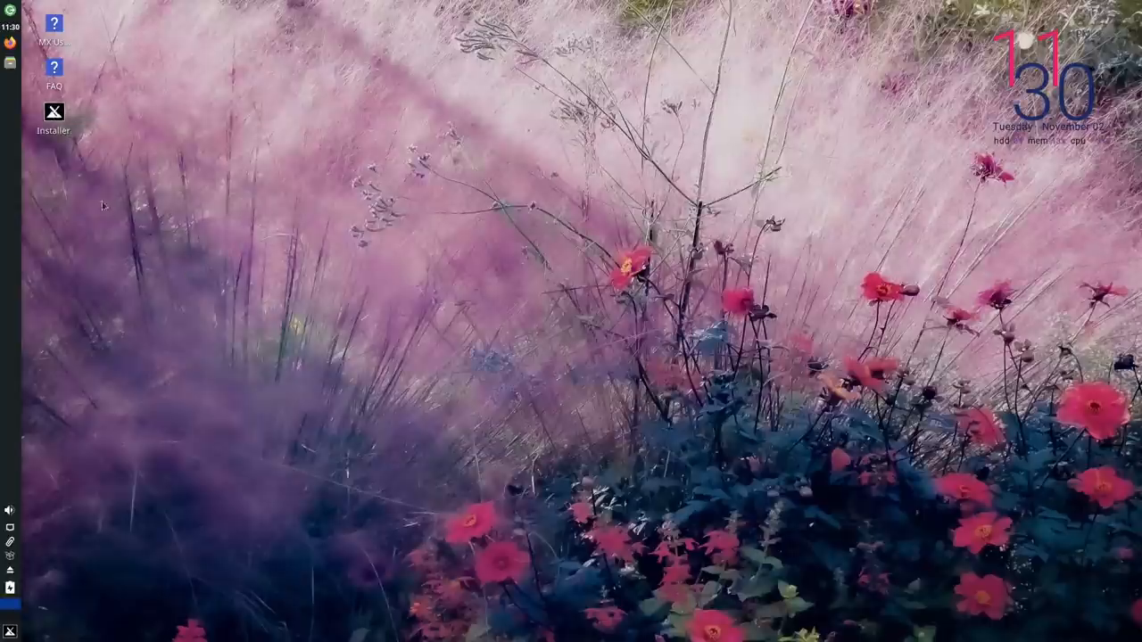
mouse_move(687, 366)
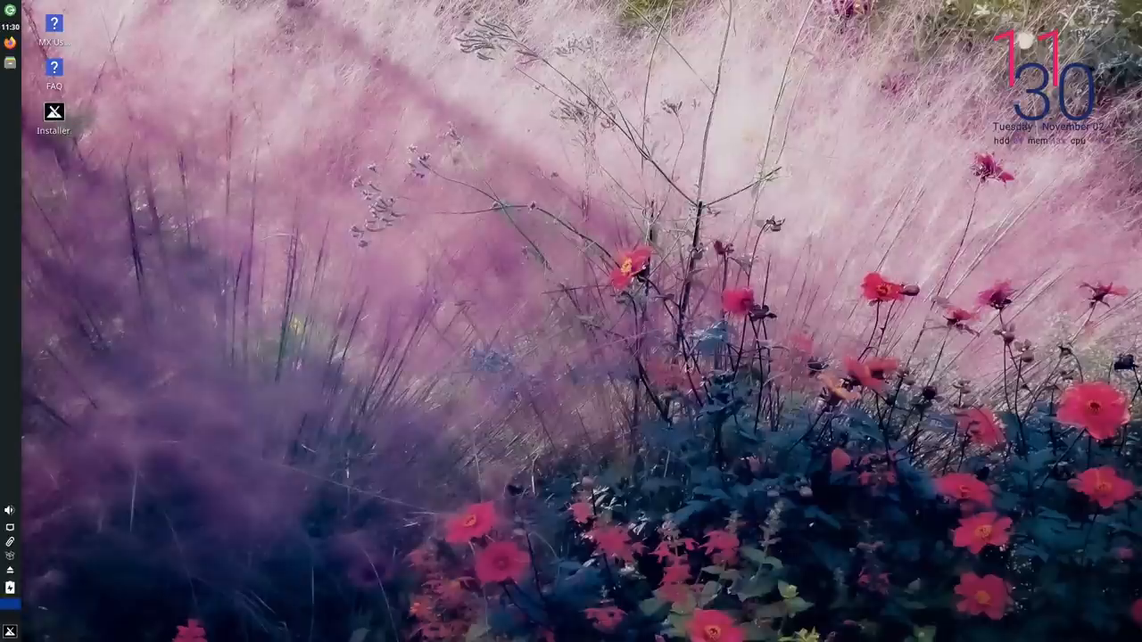
Launch the MX Linux Installer from its desktop icon.
double_click(54, 111)
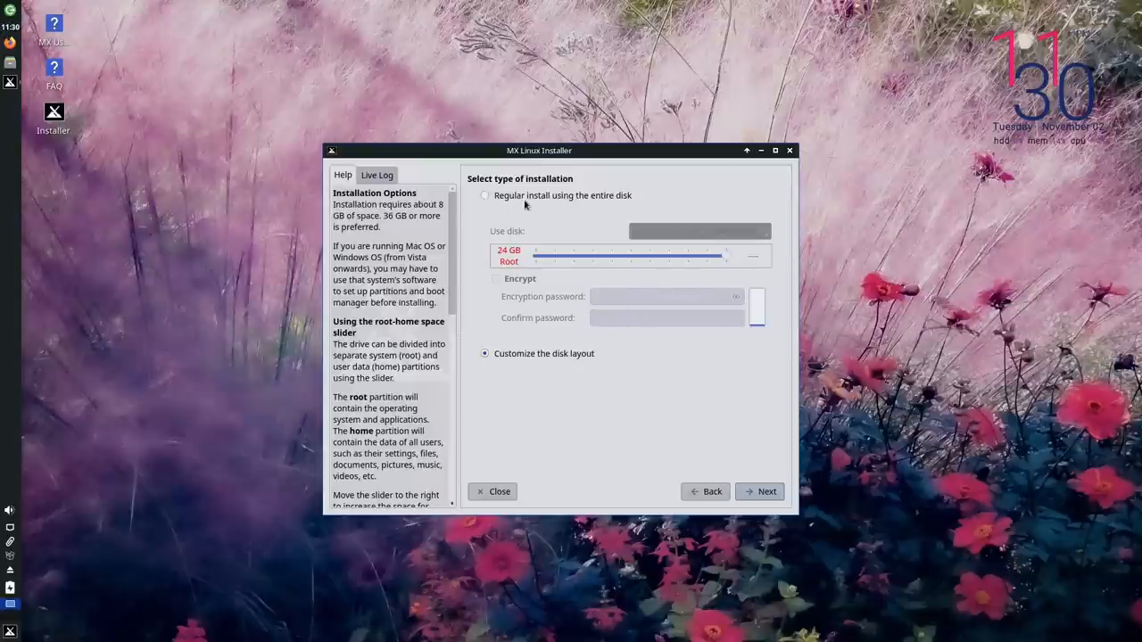
Choose a regular whole-disk install on sda with encryption left off and proceed to the format confirmation.
click(485, 195)
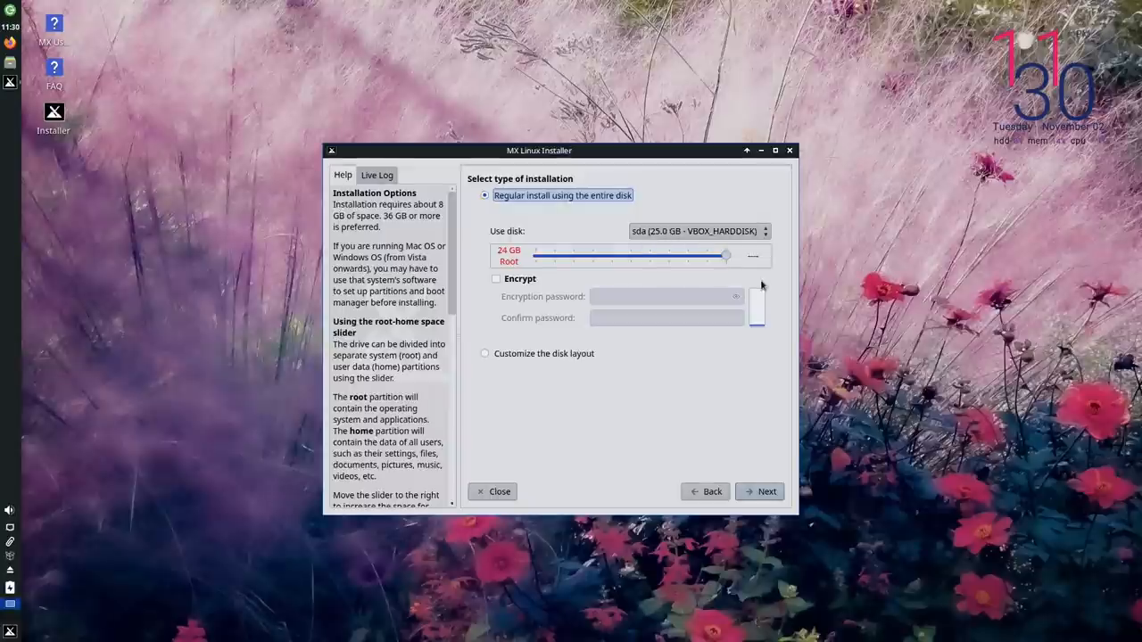
click(496, 278)
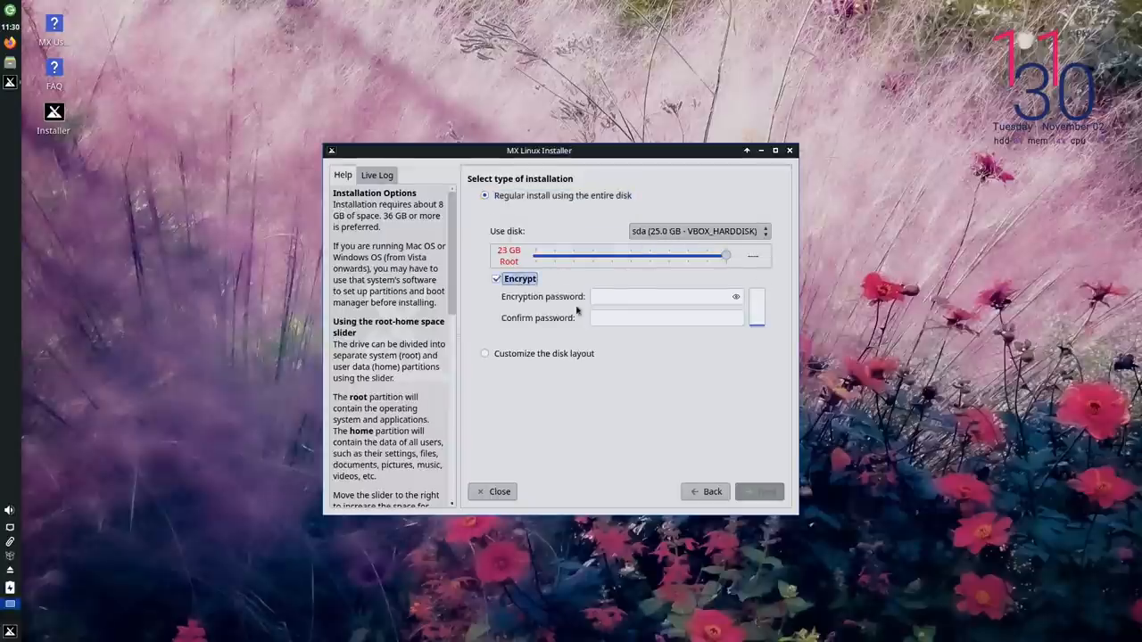
click(496, 278)
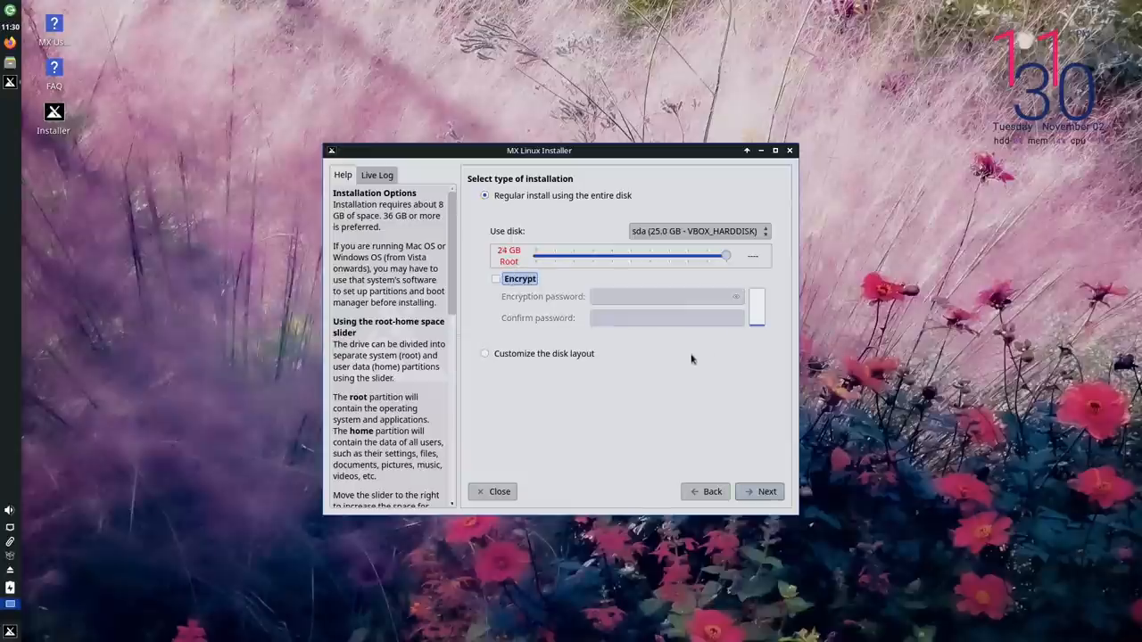
click(760, 492)
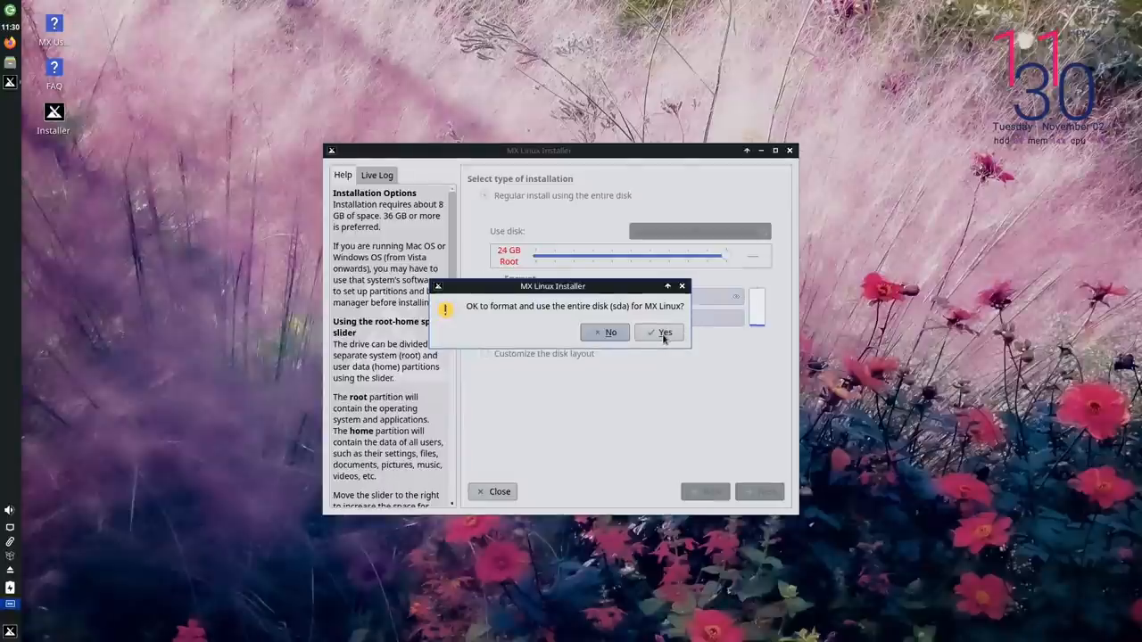
Approve formatting sda and keep GRUB on the MBR of sda, reaching the locale and clock step.
click(660, 331)
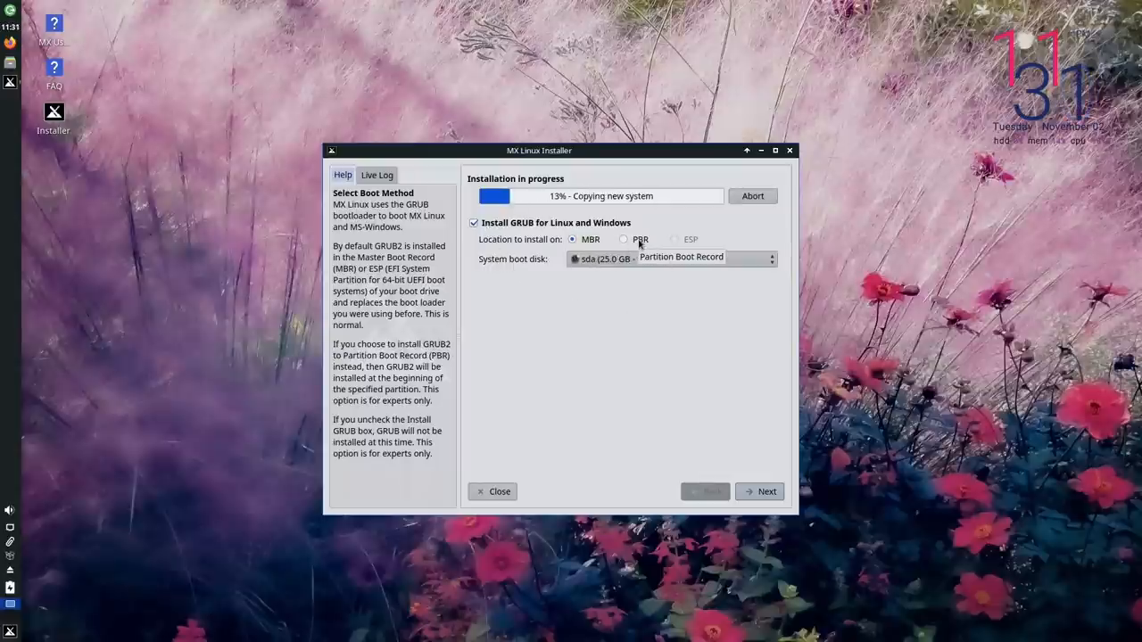
mouse_move(690, 241)
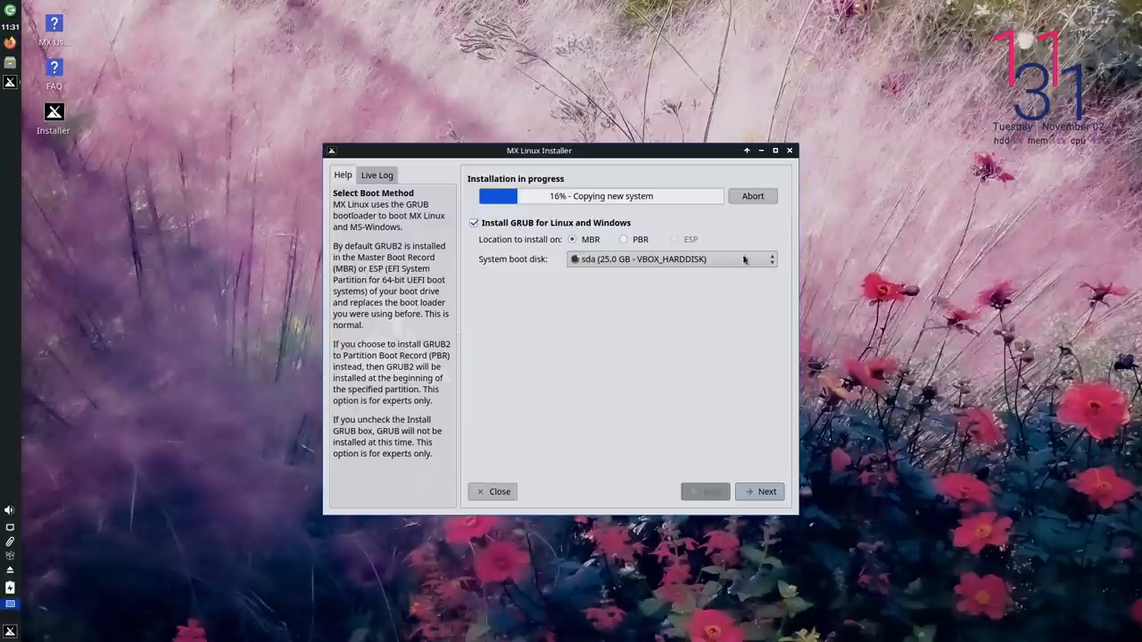
mouse_move(689, 260)
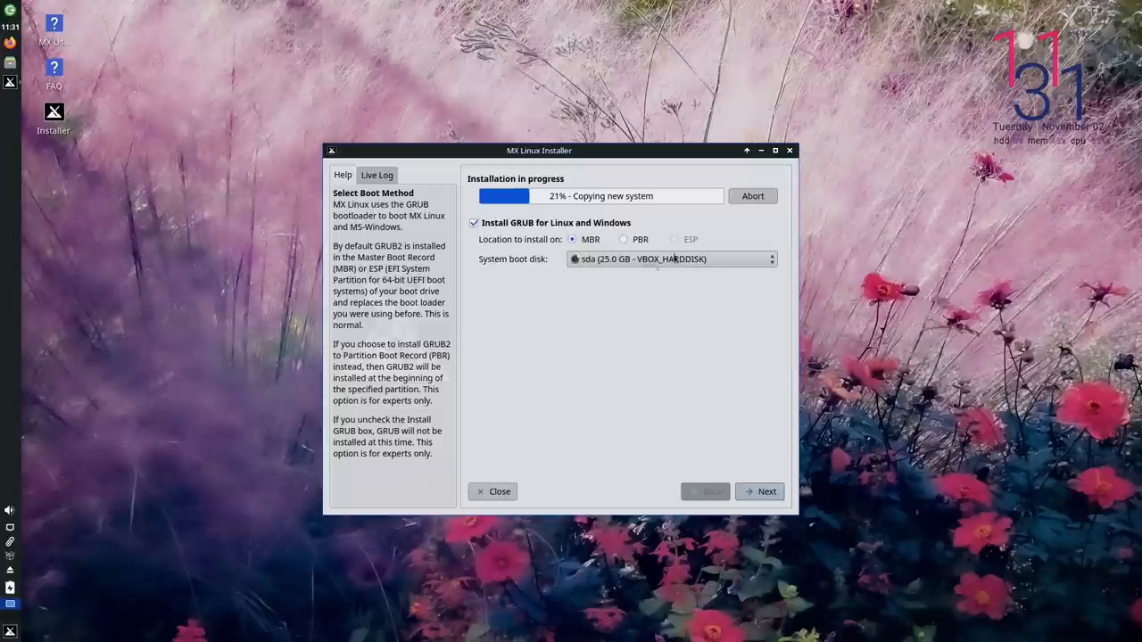
click(757, 493)
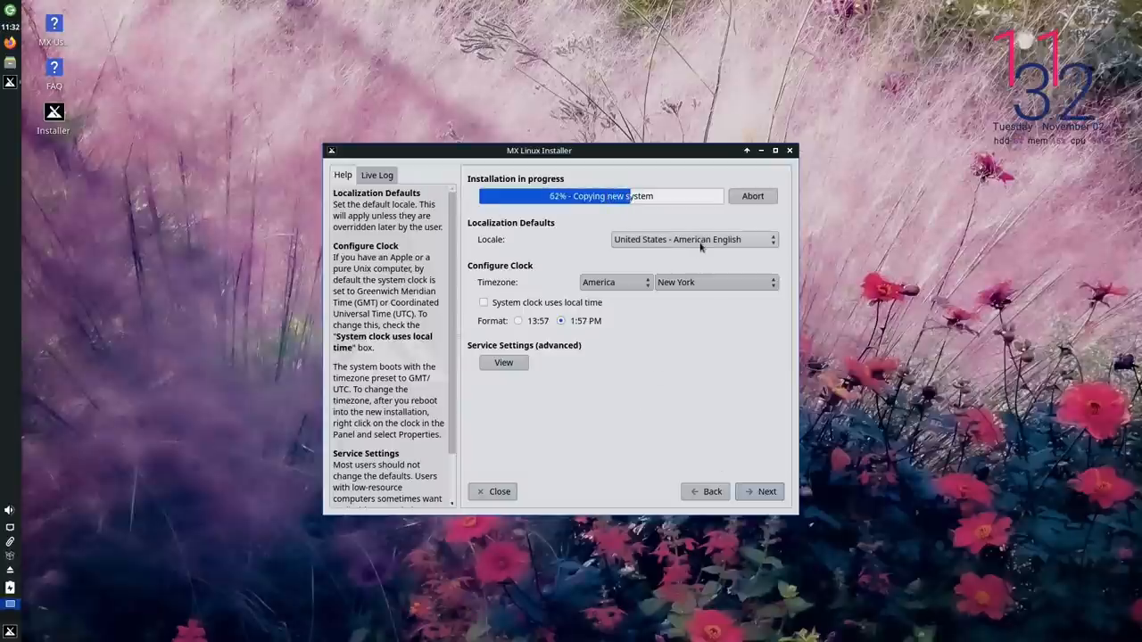
mouse_move(723, 251)
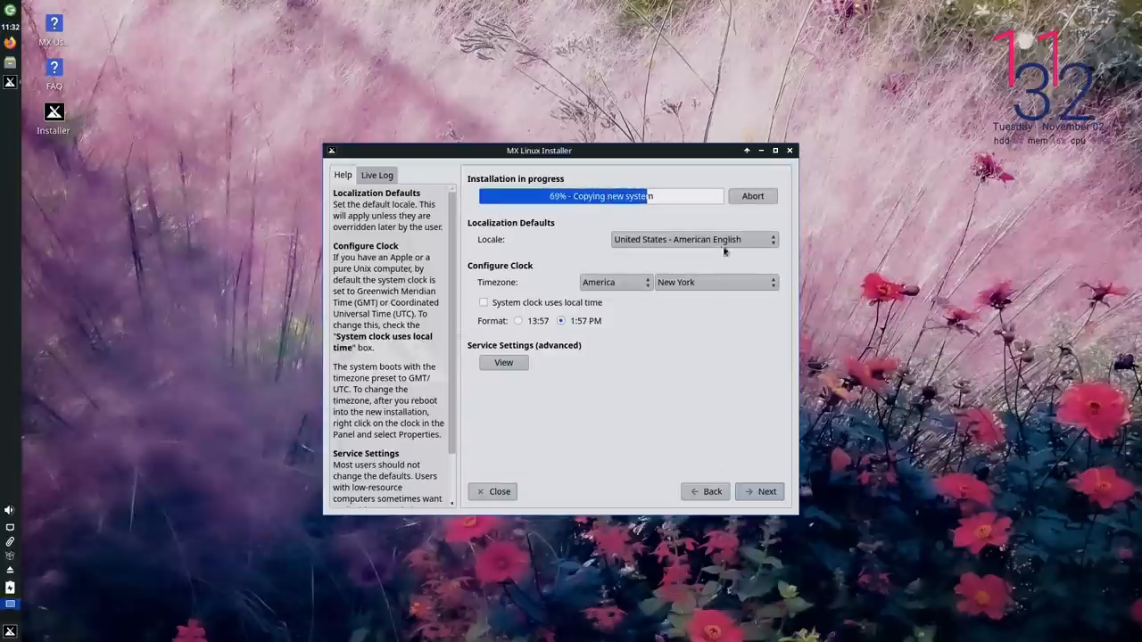
mouse_move(598, 335)
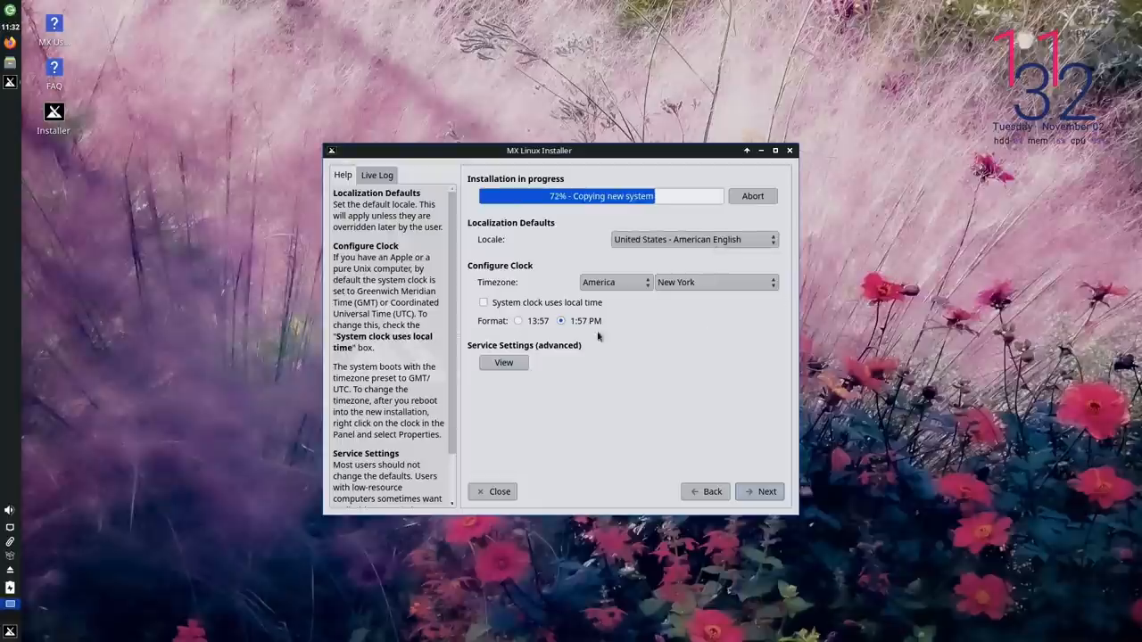
Review the common services list including the saned scanner entry, then proceed to user account setup.
click(560, 321)
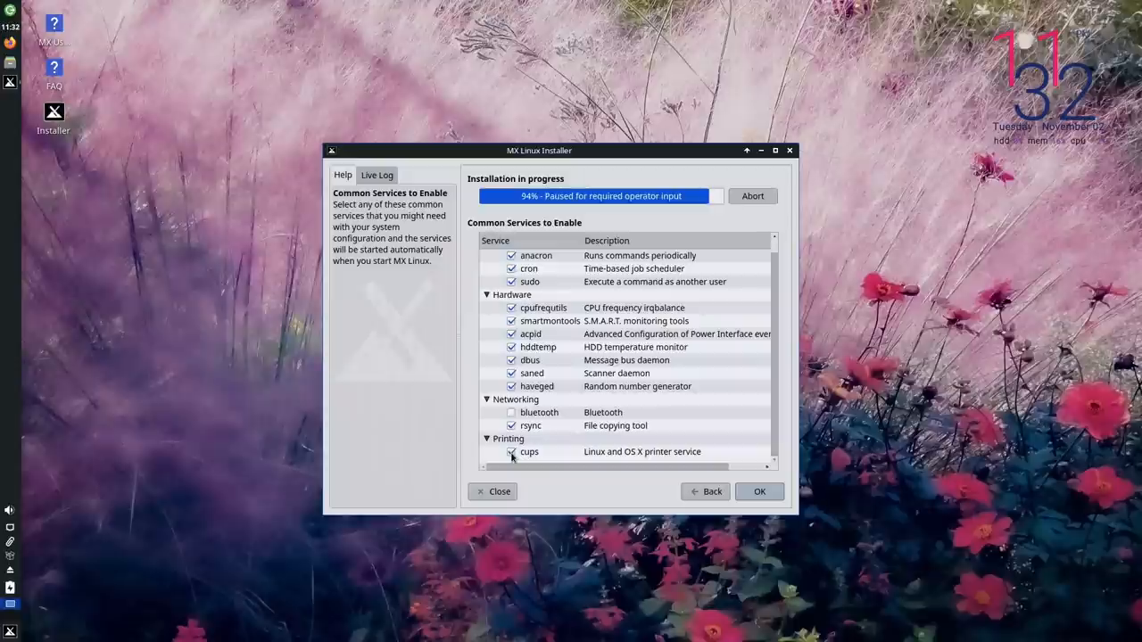
click(510, 451)
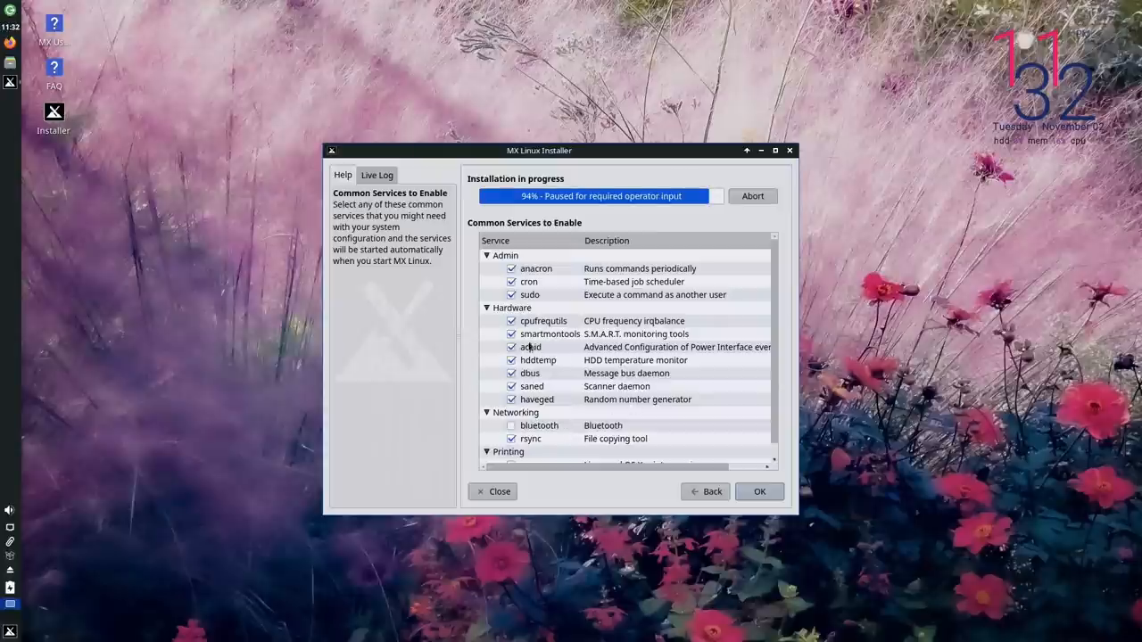
click(532, 386)
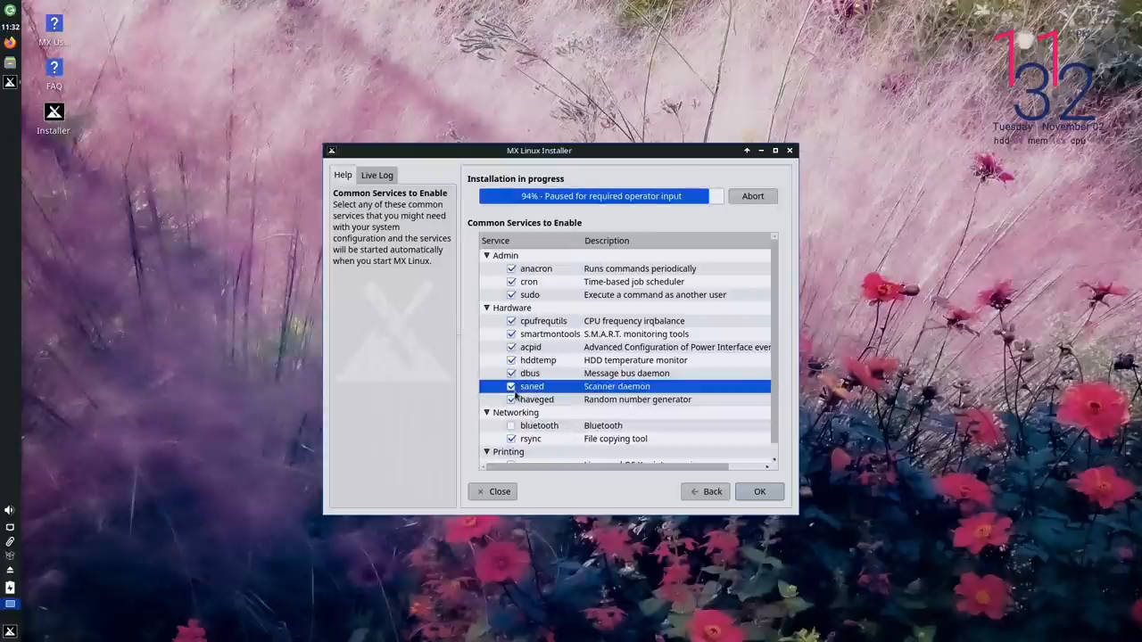
click(510, 386)
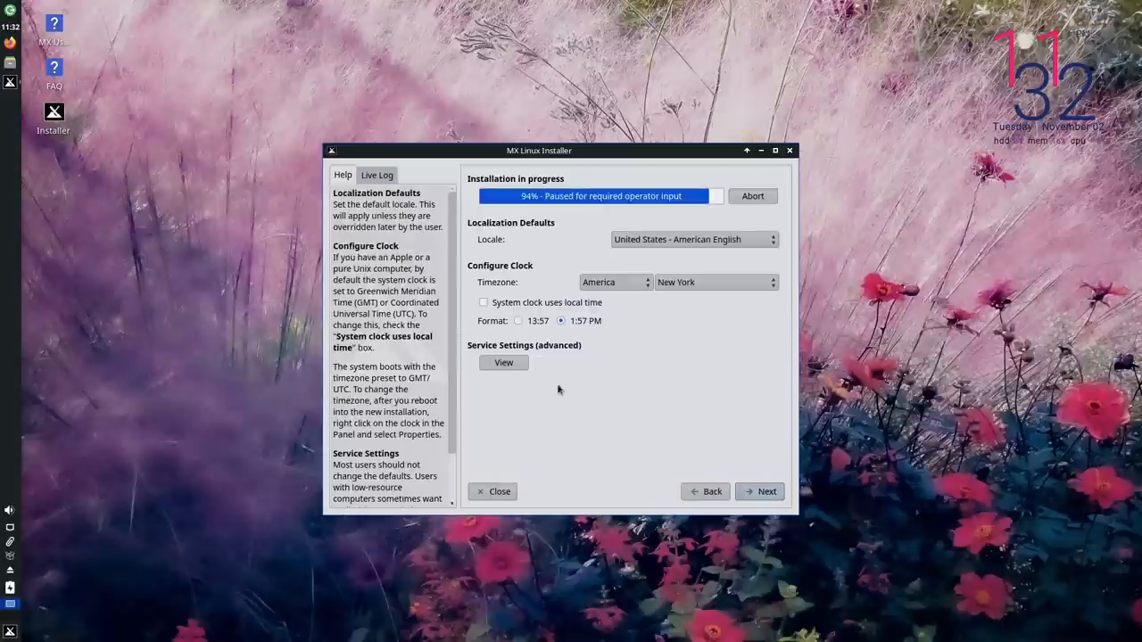
click(760, 493)
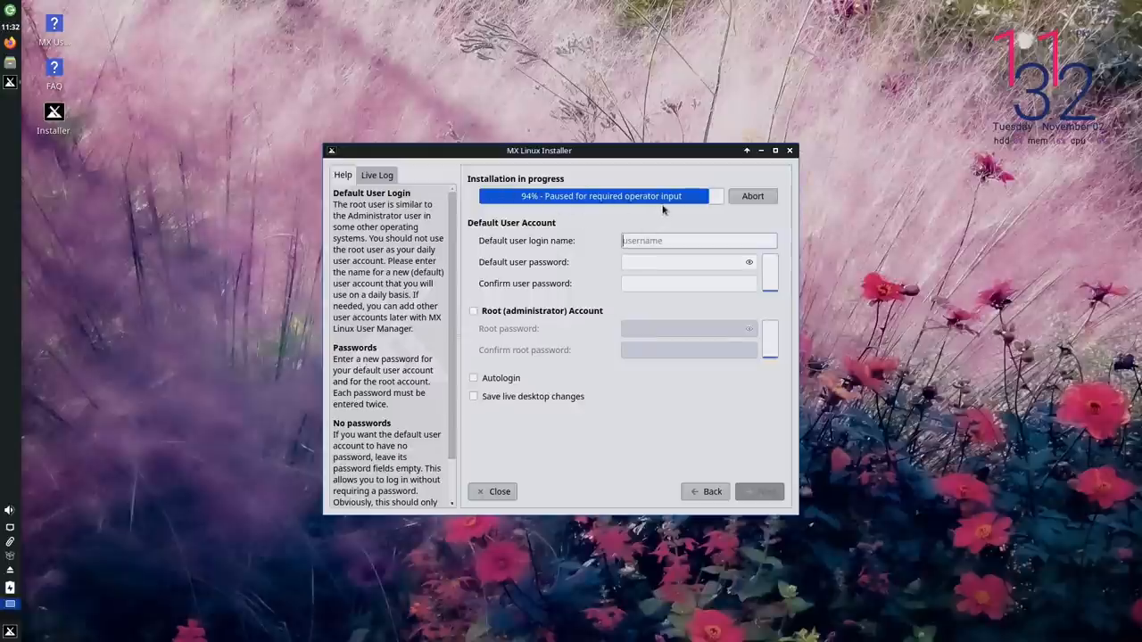
mouse_move(703, 225)
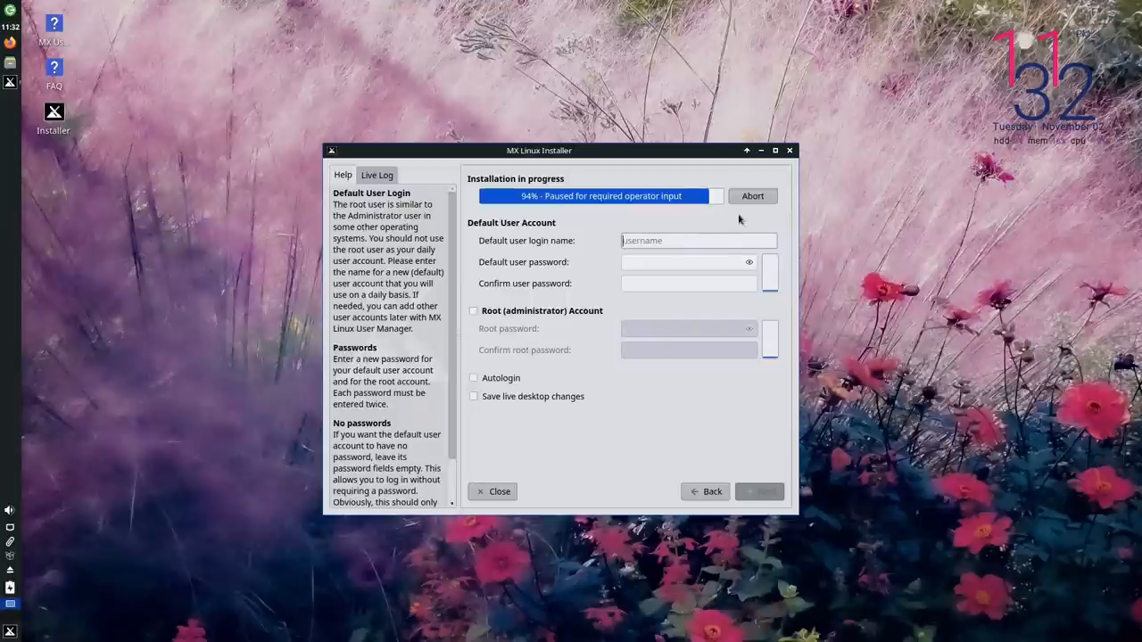
Name the default user 'mxlinux' and enable a root account with its password.
text(mxlinux)
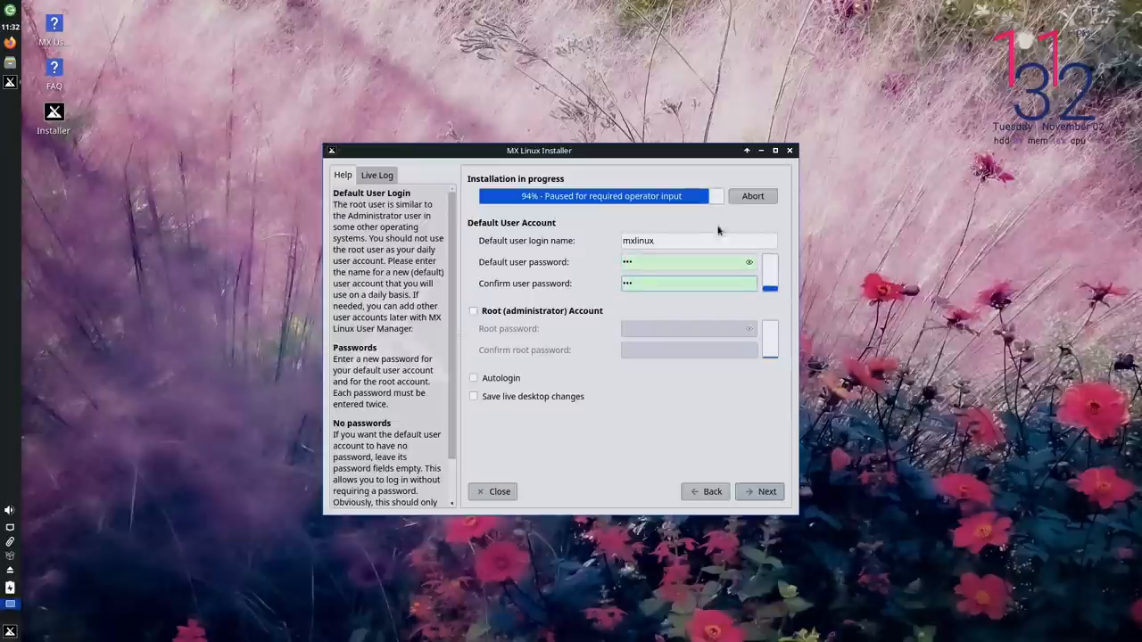
click(475, 310)
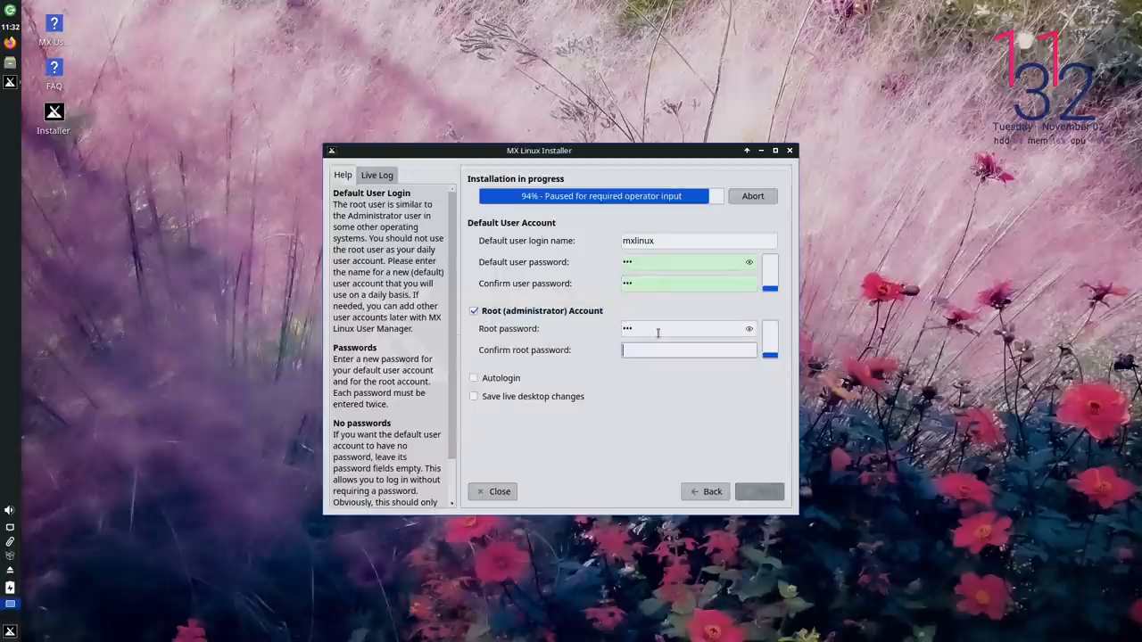
text(•••)
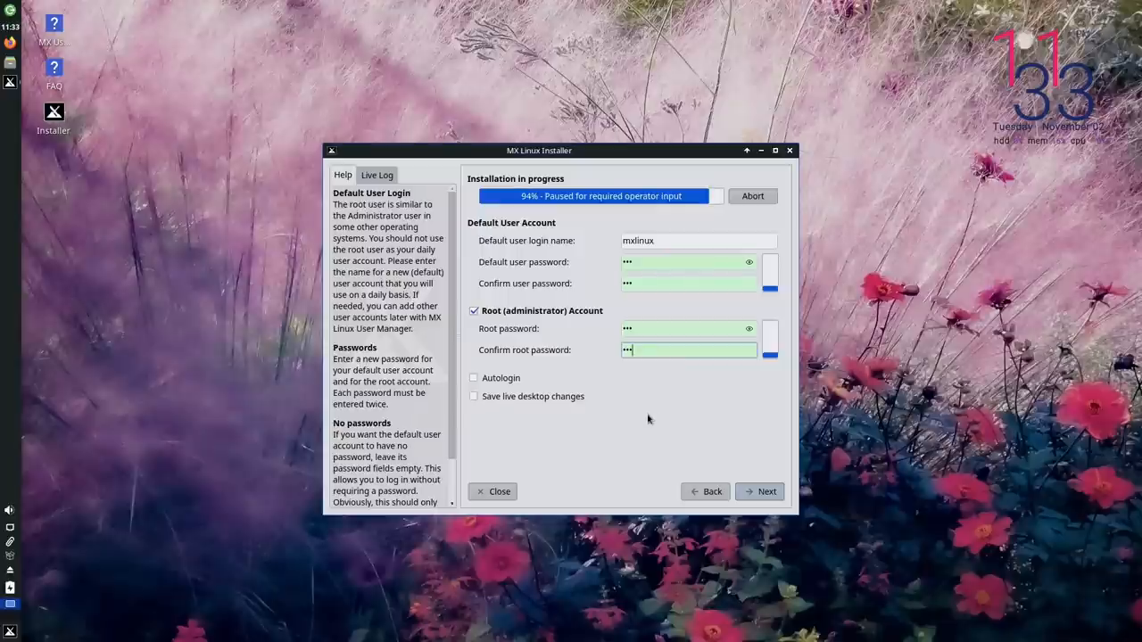
mouse_move(498, 383)
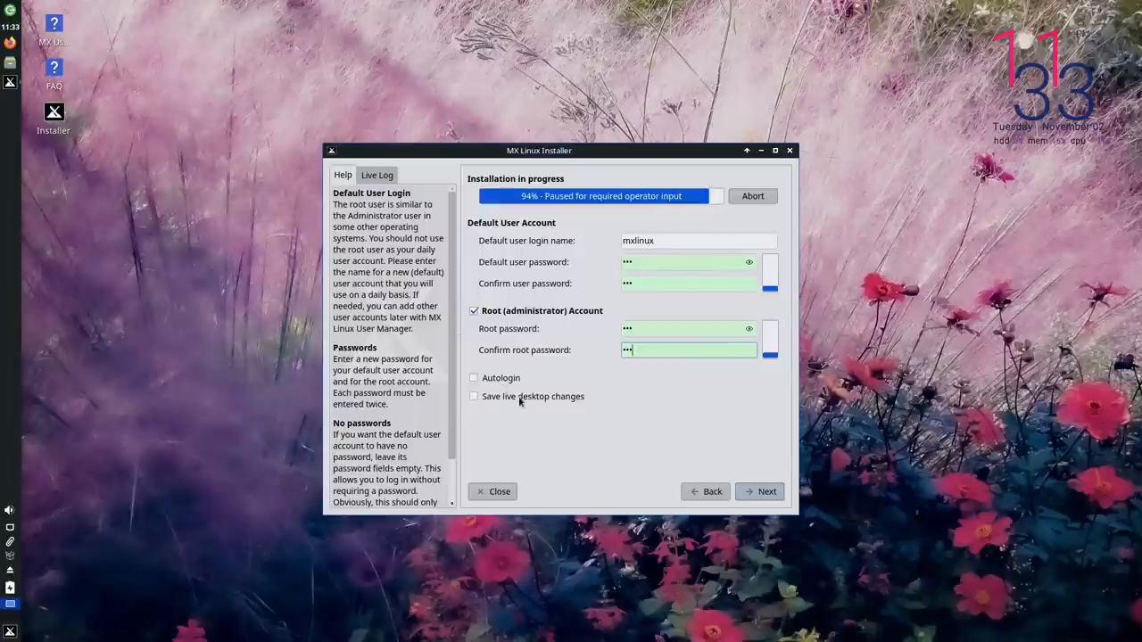
mouse_move(526, 396)
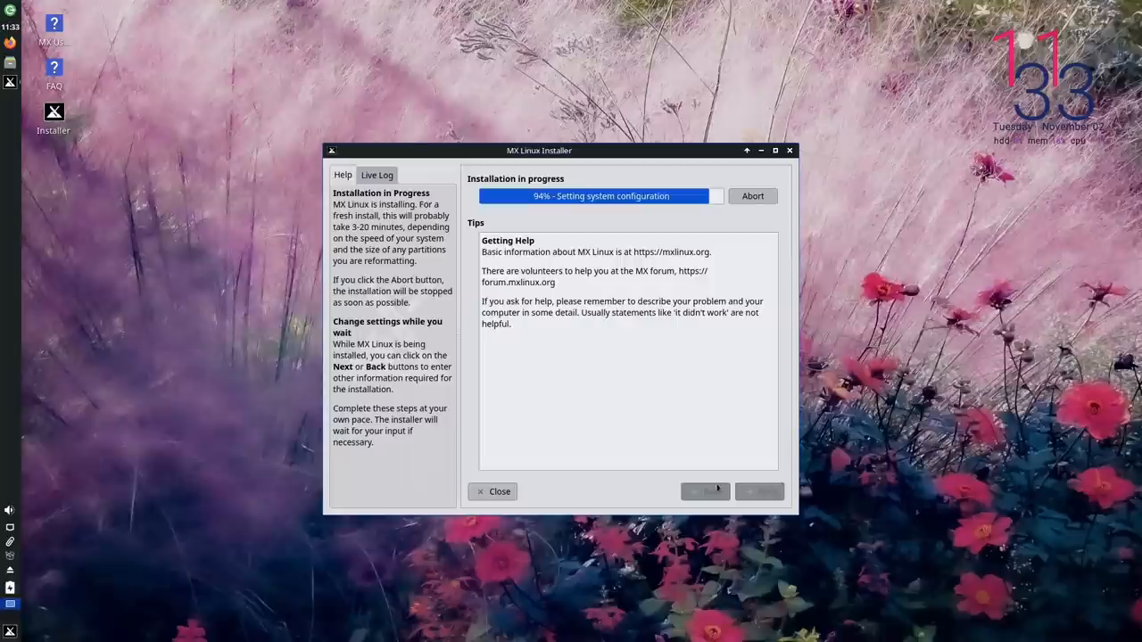
mouse_move(554, 234)
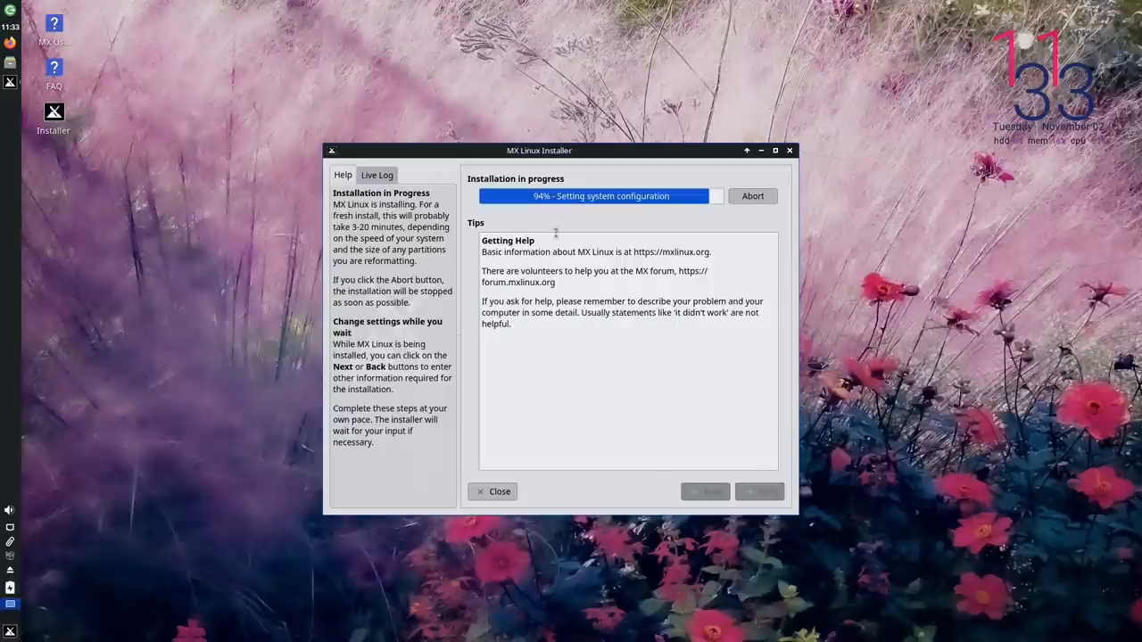
mouse_move(645, 373)
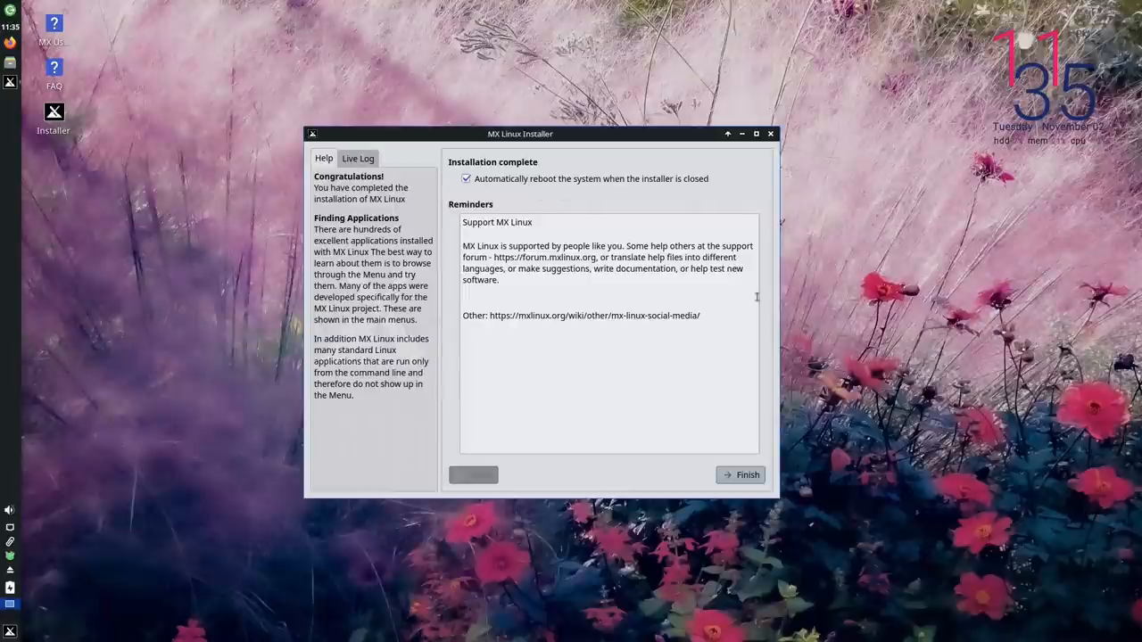
Finish the completed installation with automatic reboot left enabled.
click(739, 474)
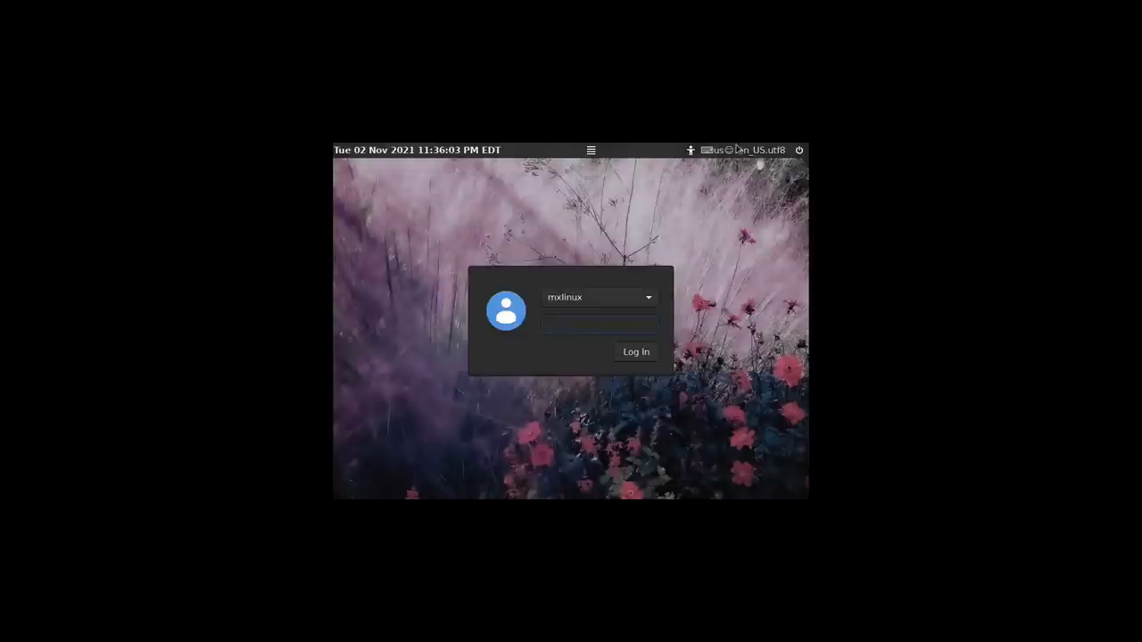
Log in as 'mxlinux' at the LightDM login screen of the new system.
click(598, 325)
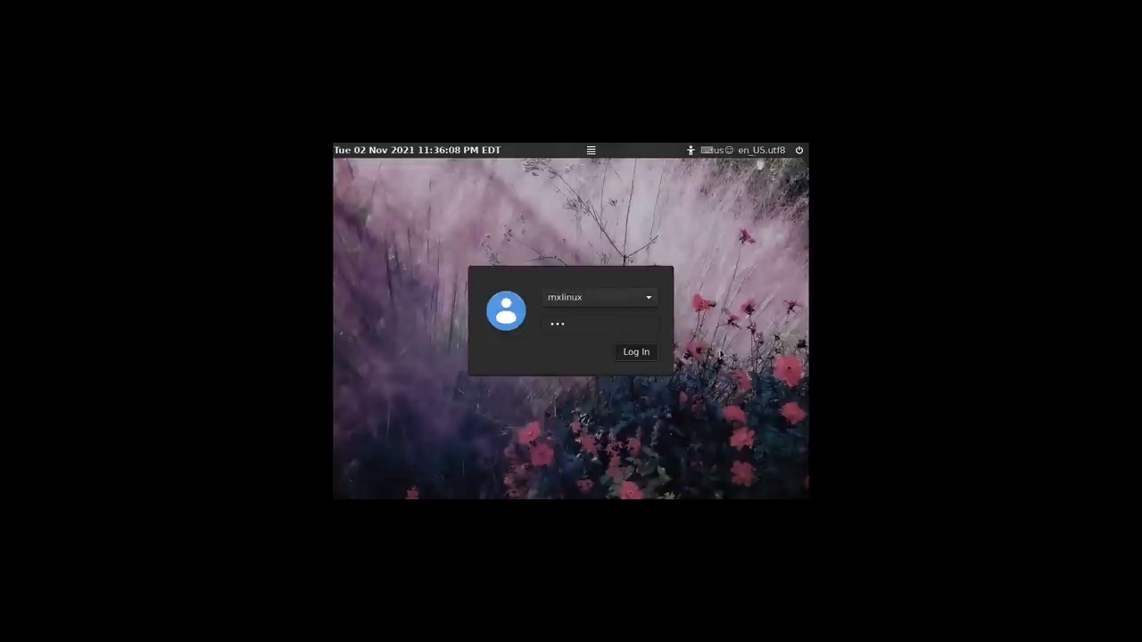
click(635, 351)
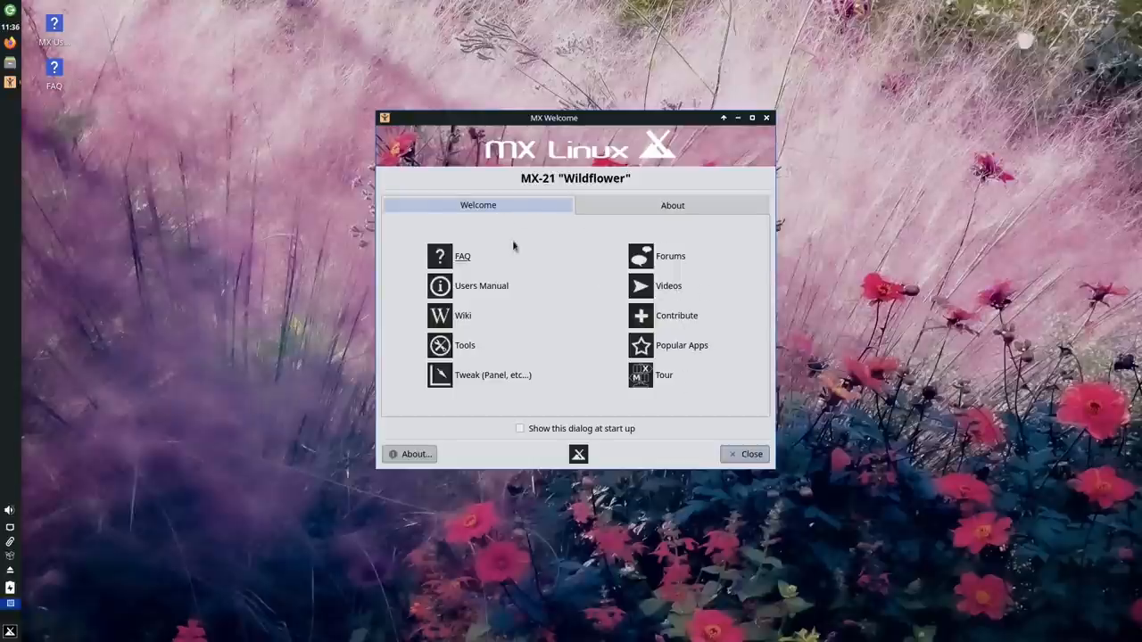
mouse_move(491, 268)
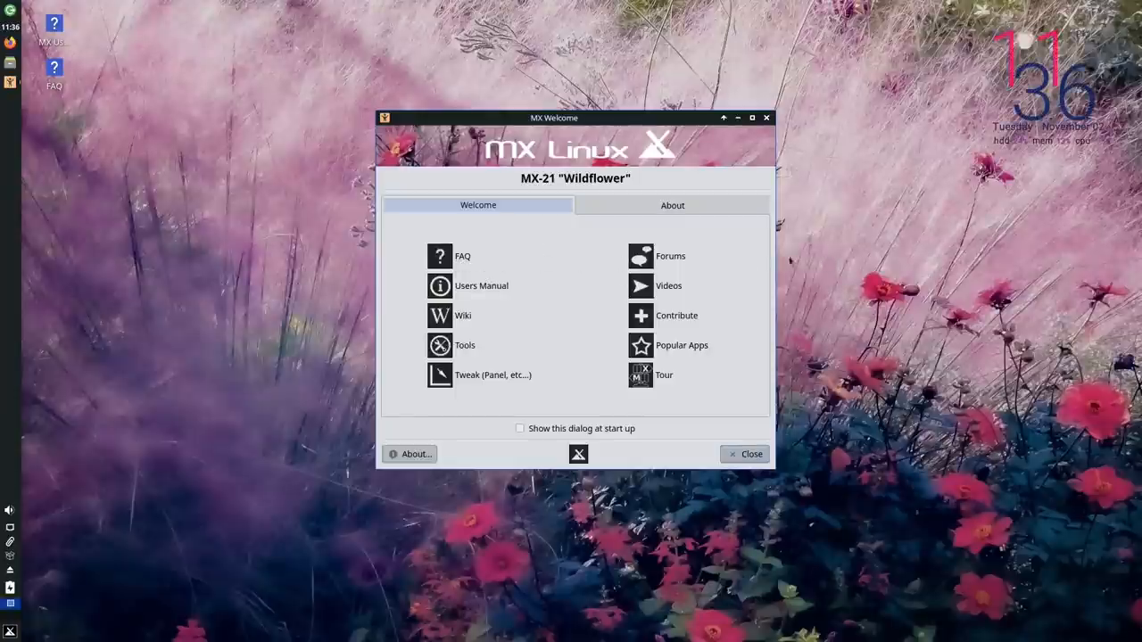
click(439, 257)
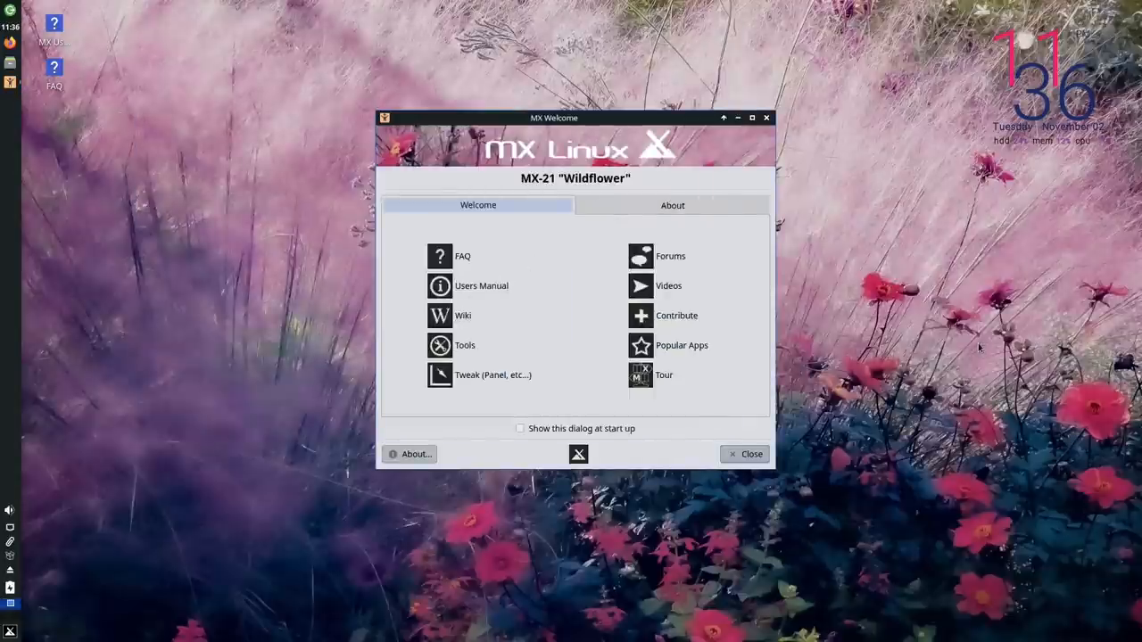
Launch MX Tools from MX Welcome and browse down to its Setup and Software sections.
click(464, 346)
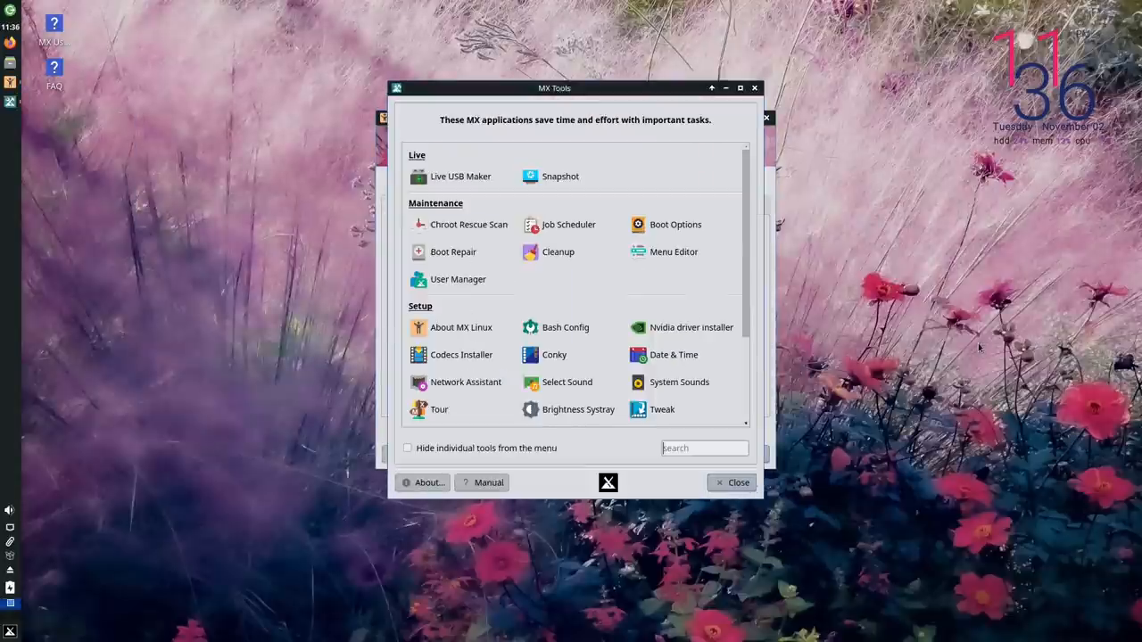
mouse_move(870, 228)
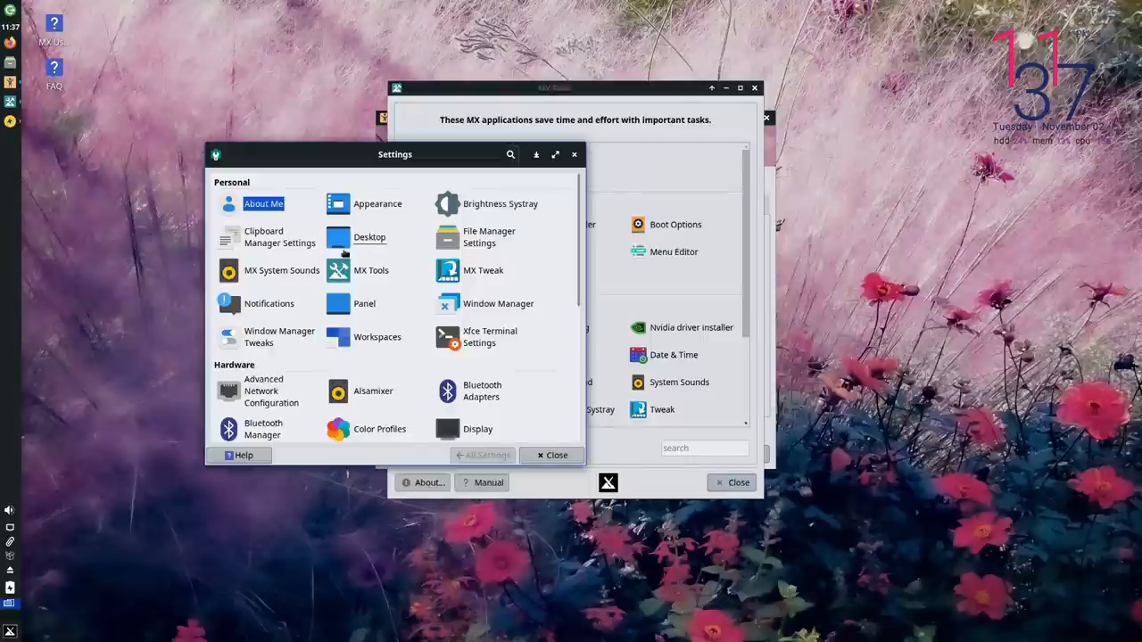
scroll(down, 3)
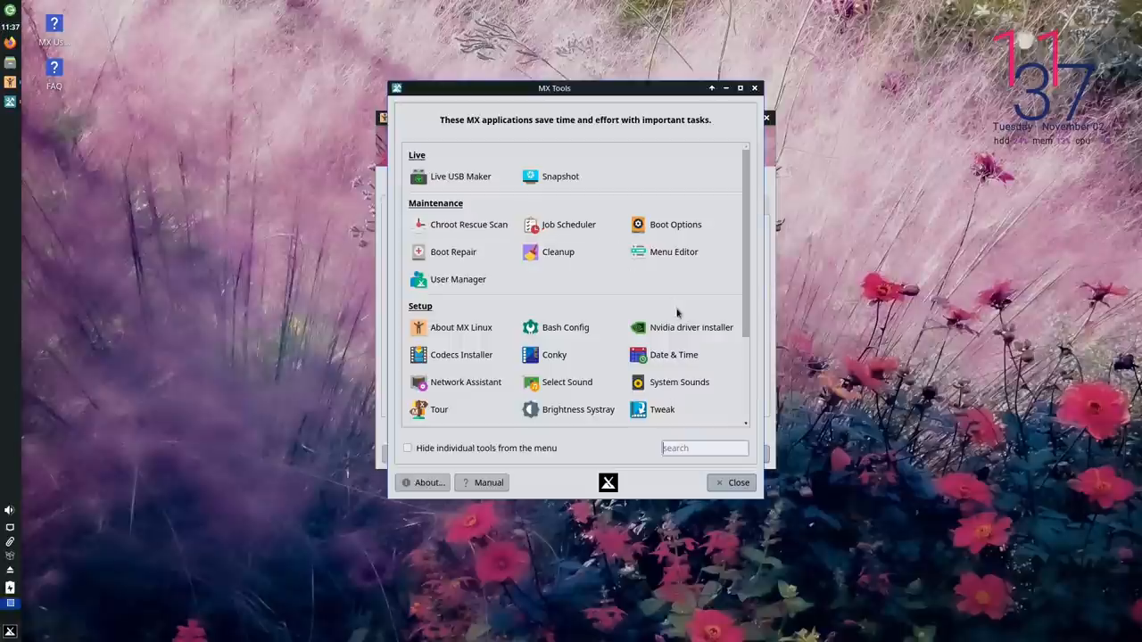
mouse_move(553, 354)
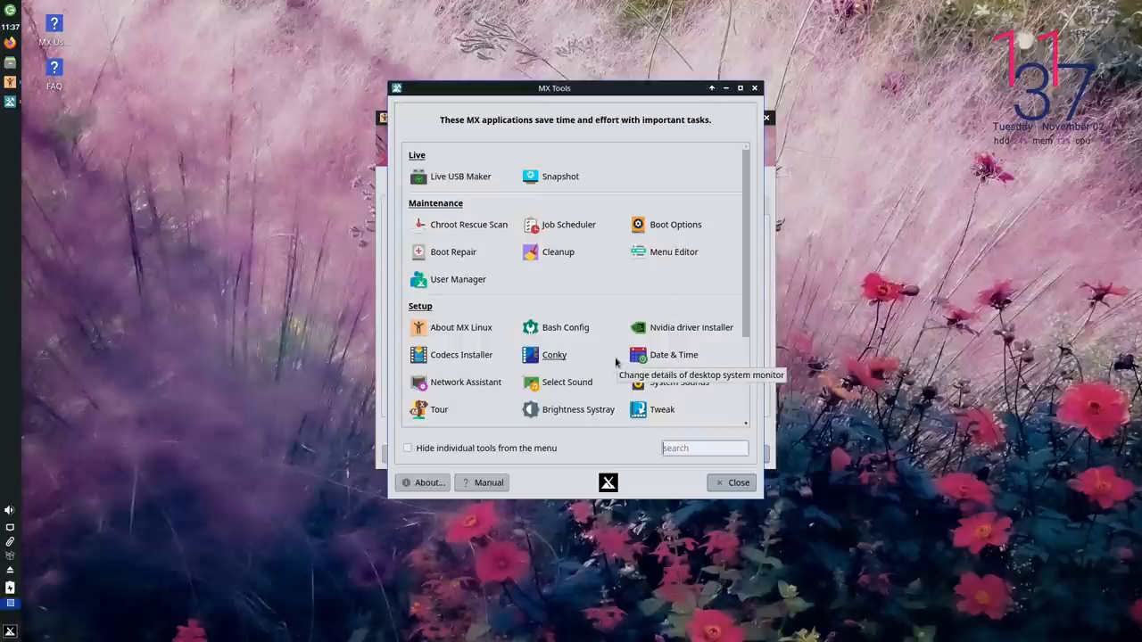
mouse_move(461, 176)
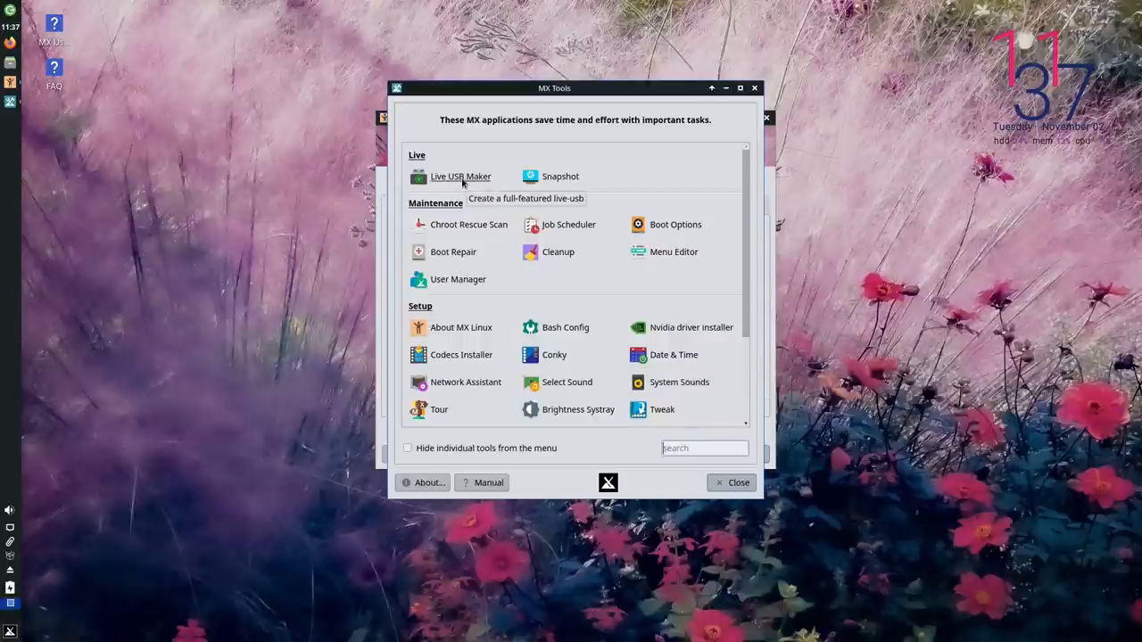
mouse_move(353, 425)
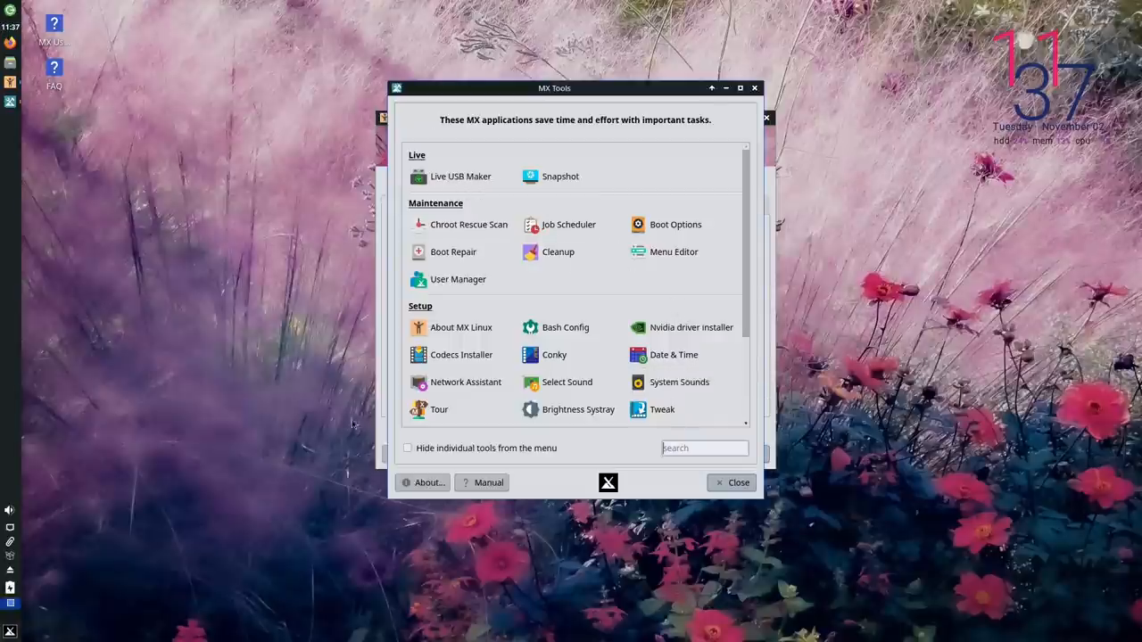
mouse_move(460, 177)
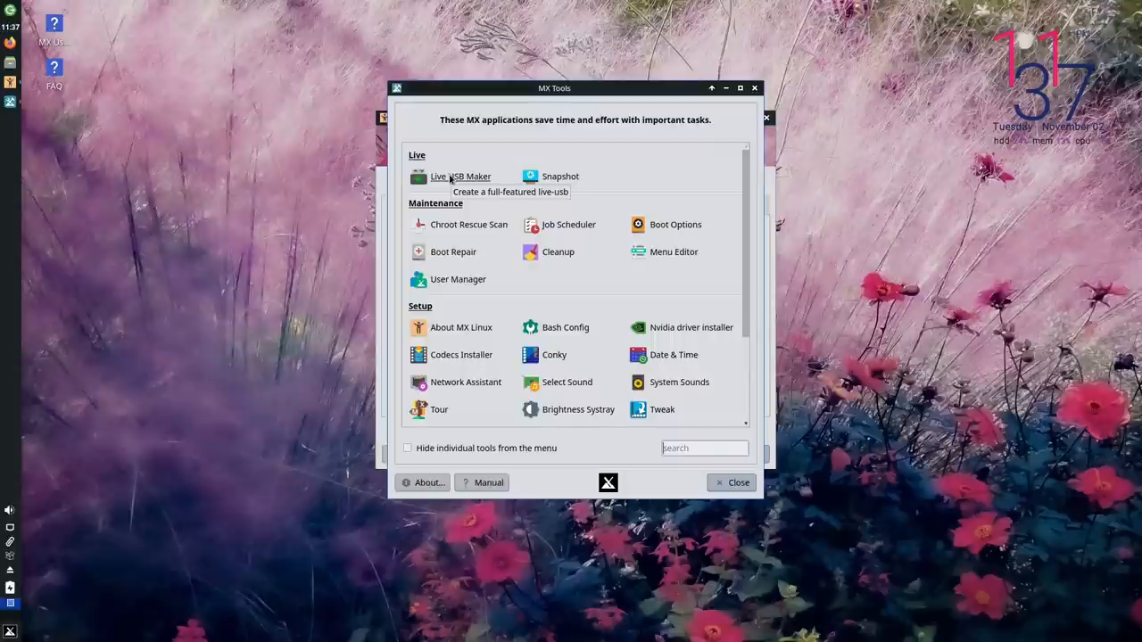
mouse_move(560, 176)
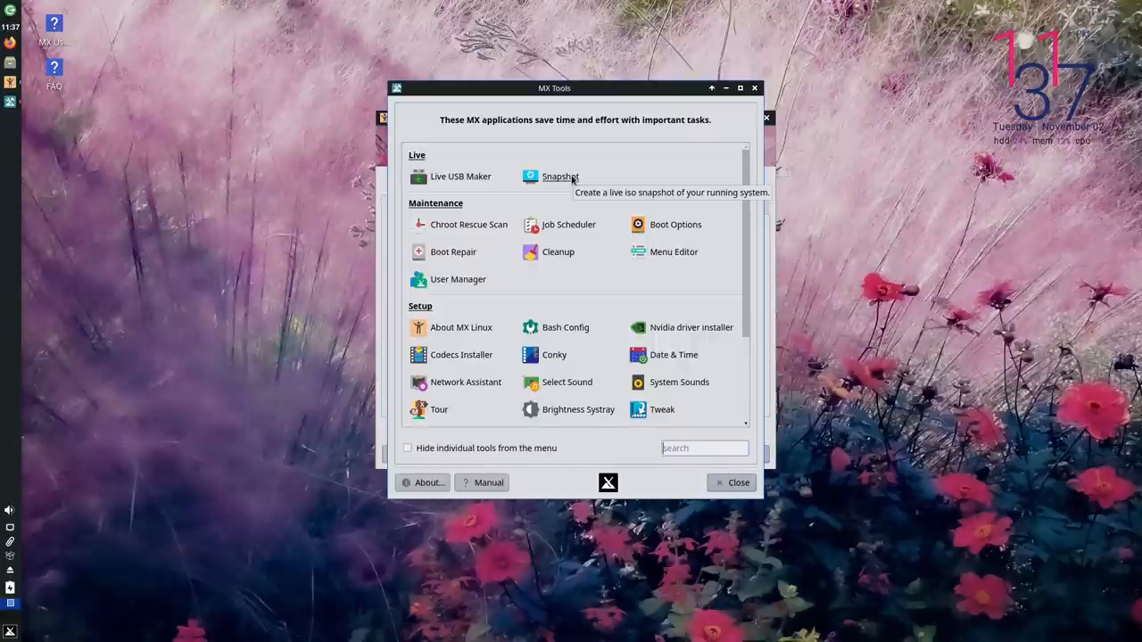
mouse_move(697, 274)
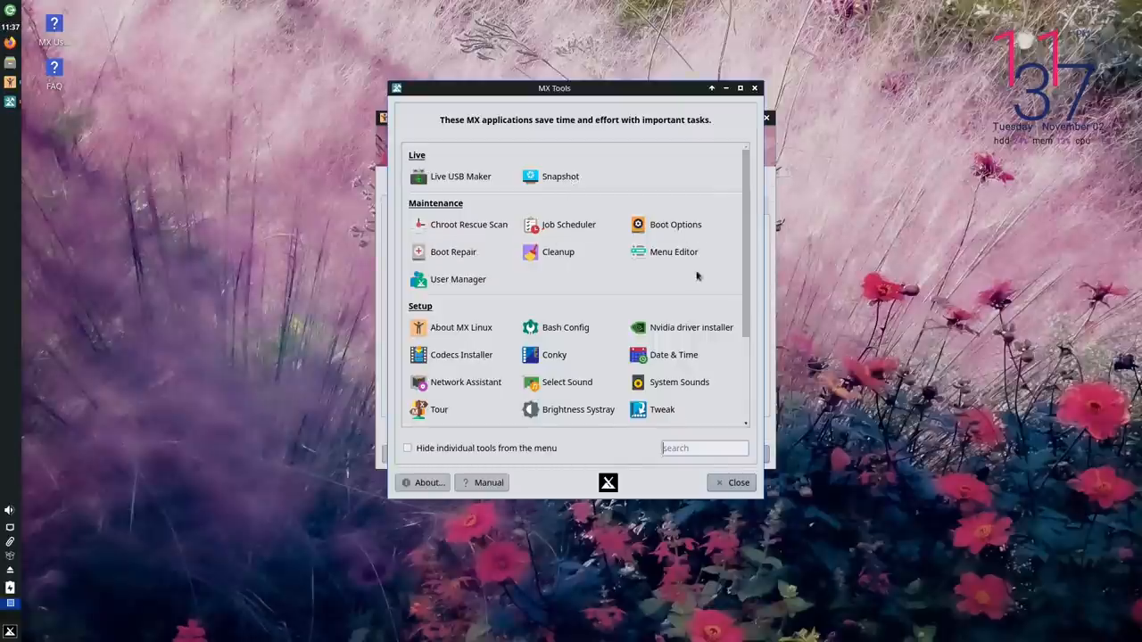
mouse_move(675, 225)
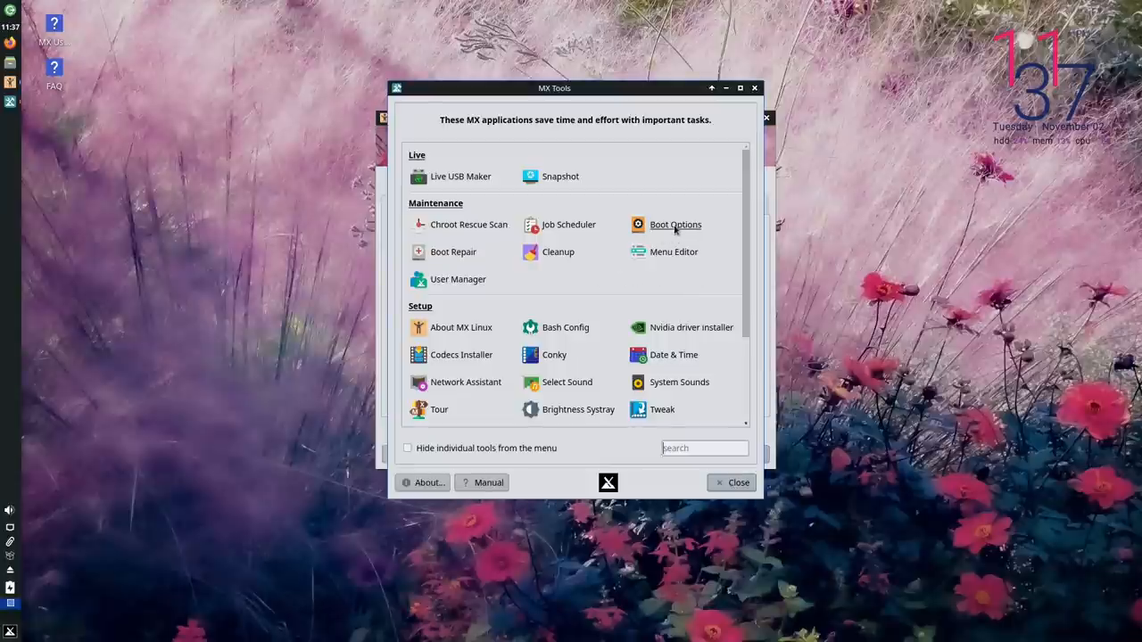
mouse_move(674, 225)
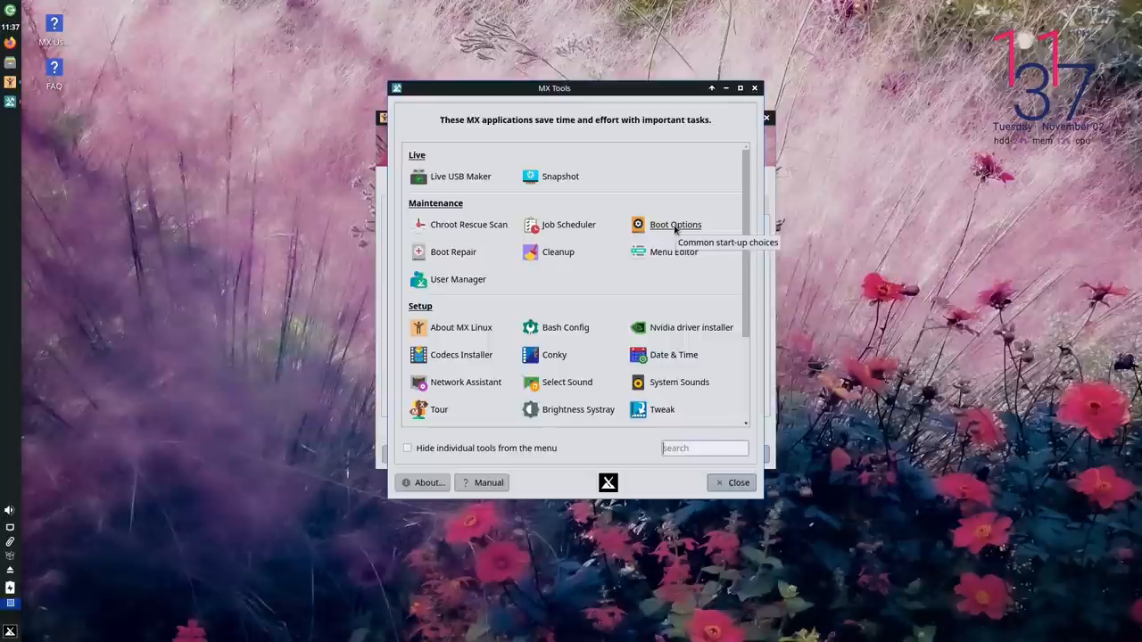
mouse_move(645, 241)
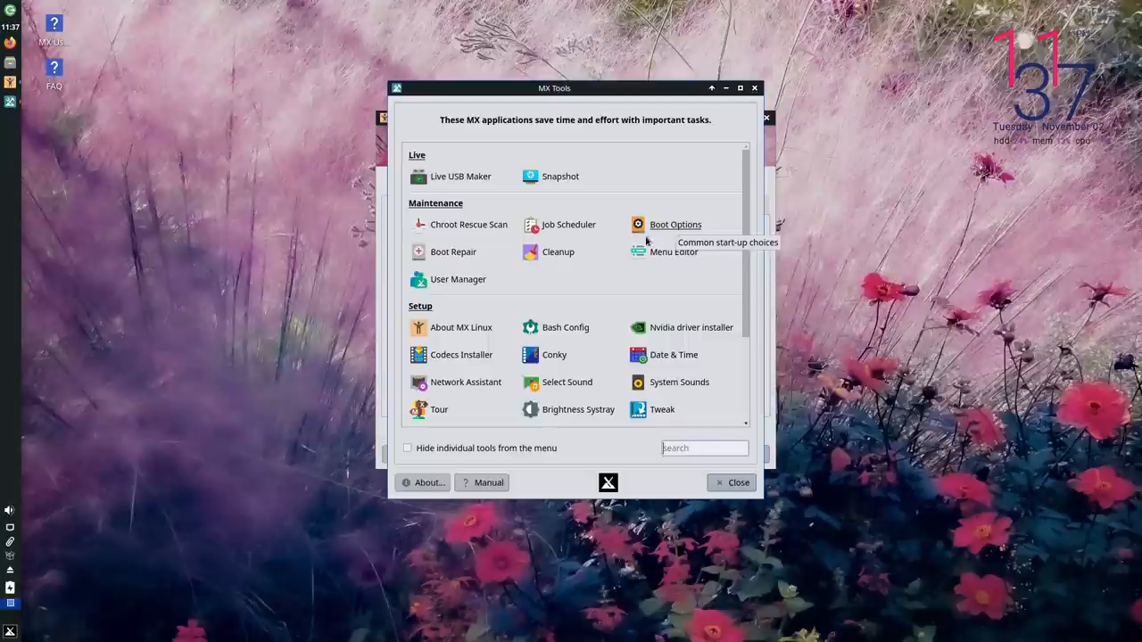
mouse_move(471, 234)
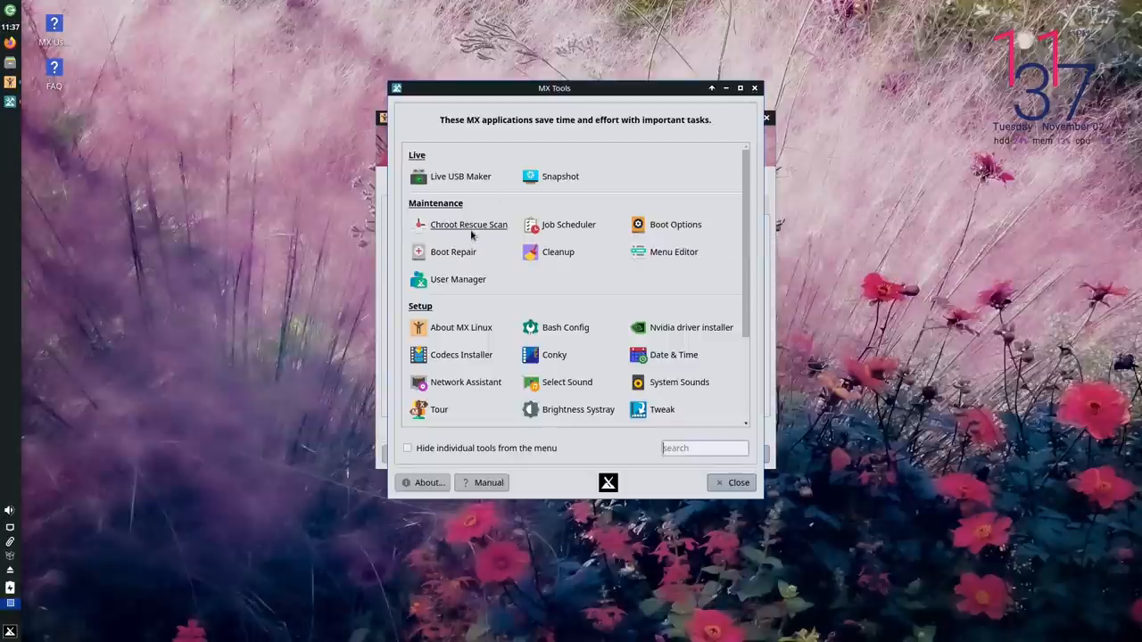
mouse_move(454, 251)
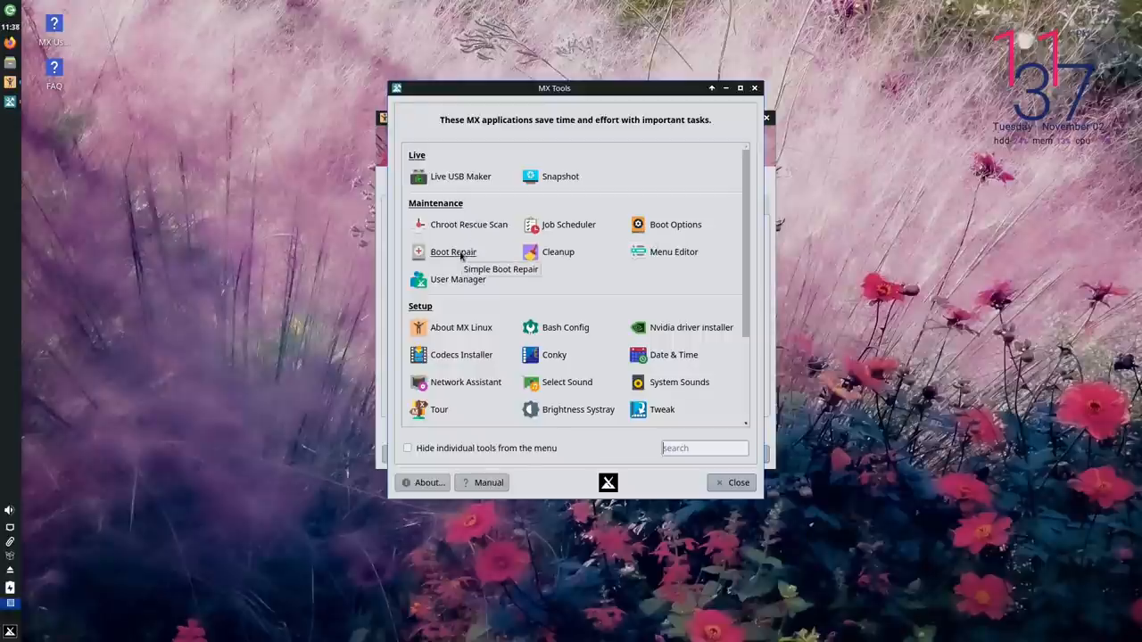
mouse_move(557, 257)
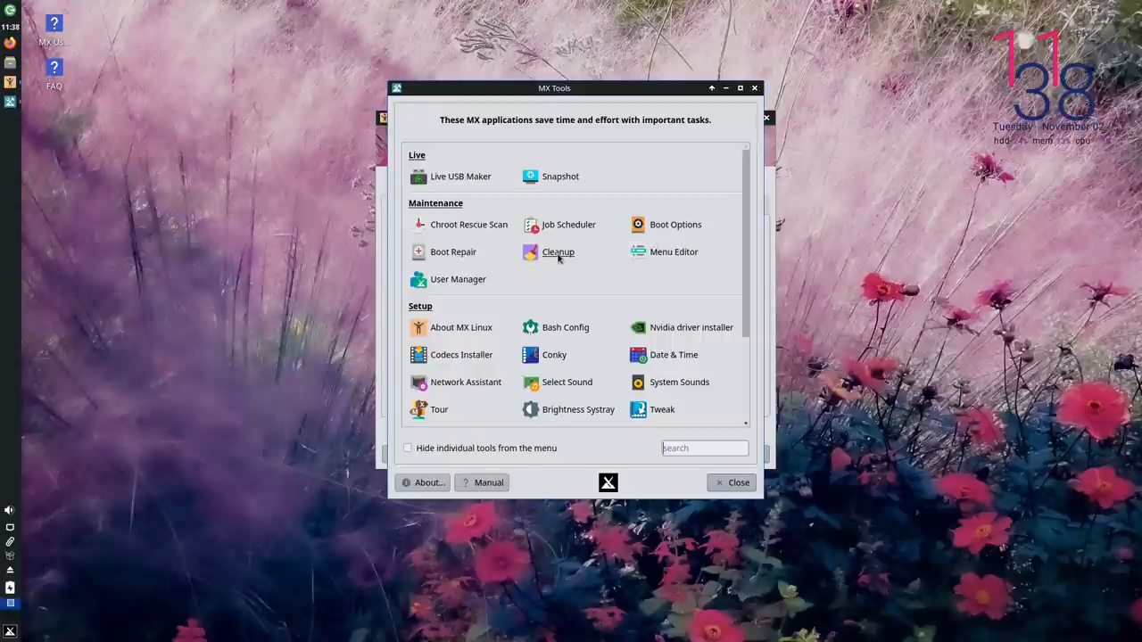
mouse_move(556, 252)
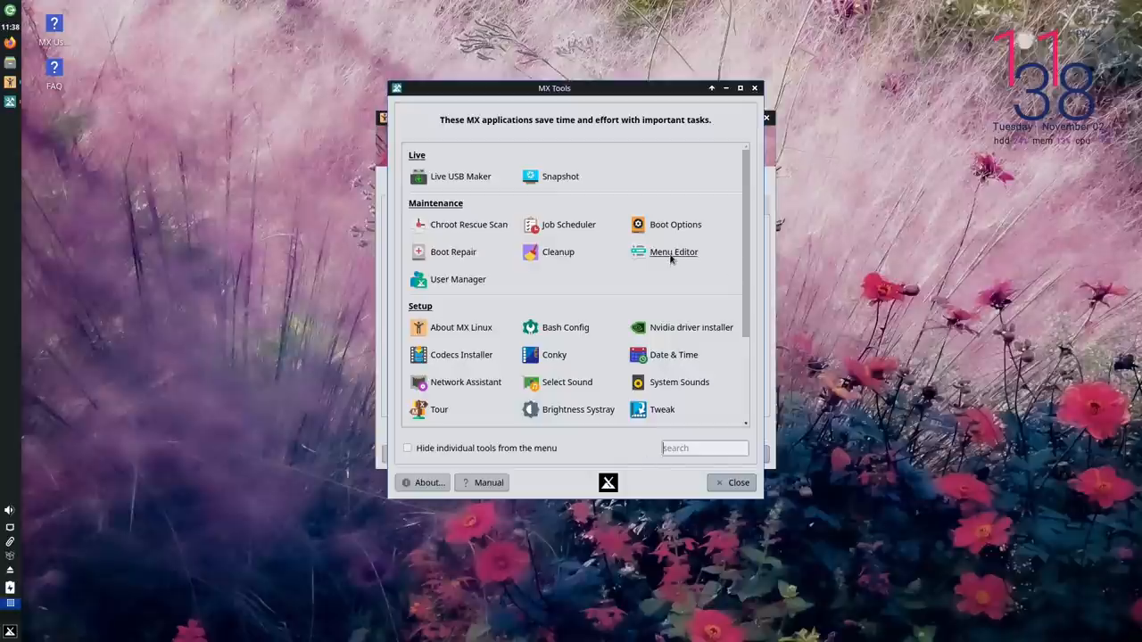
mouse_move(675, 252)
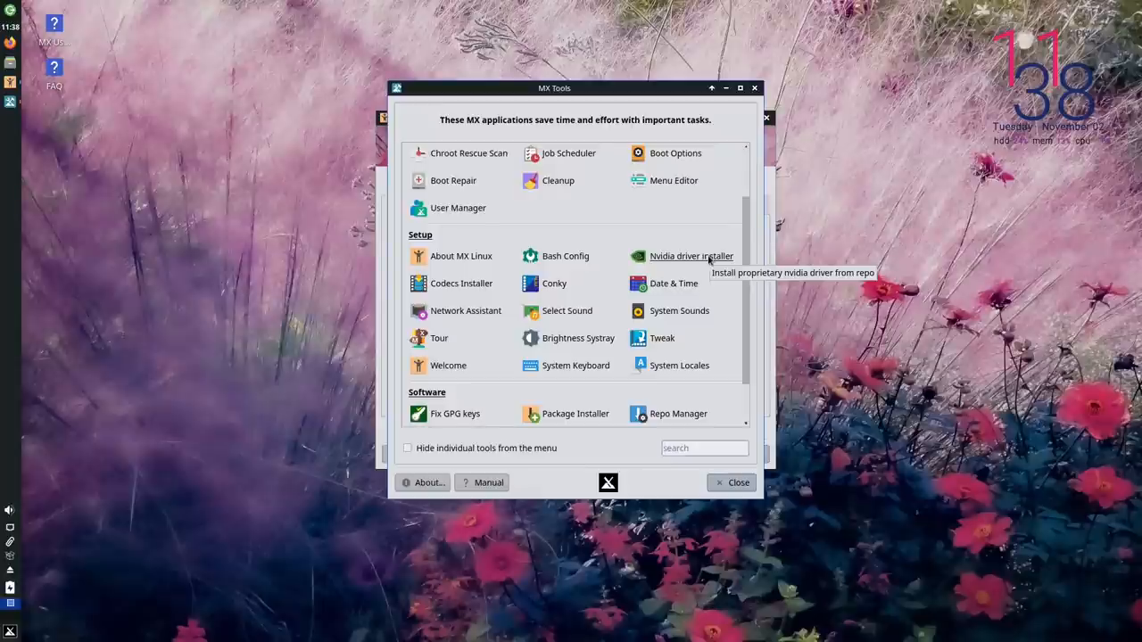
mouse_move(703, 260)
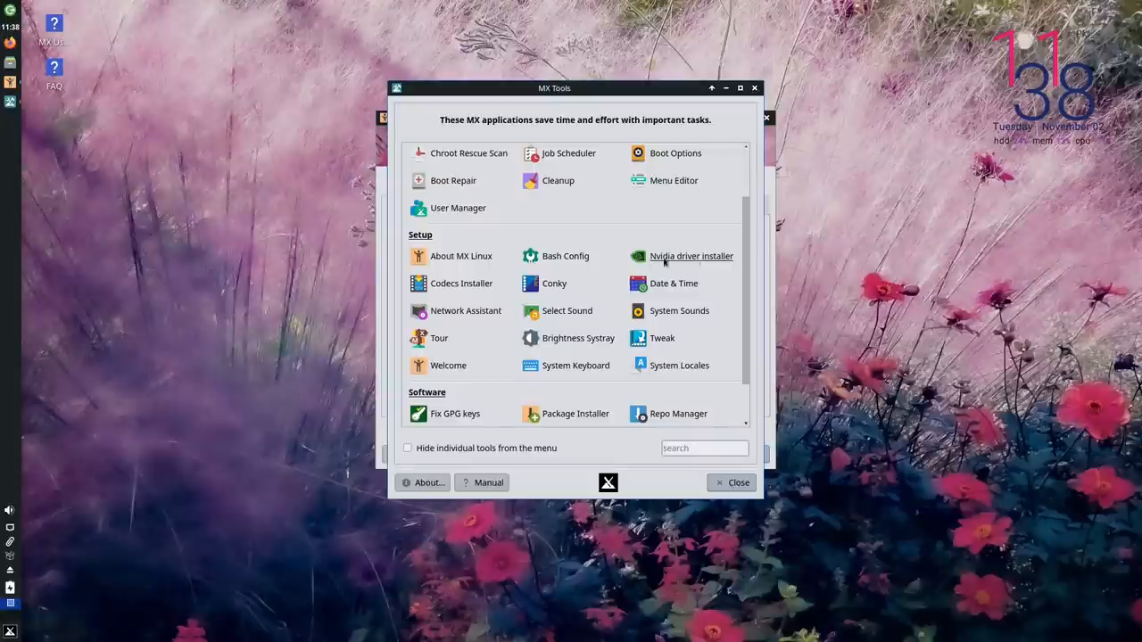
drag(553, 88, 561, 111)
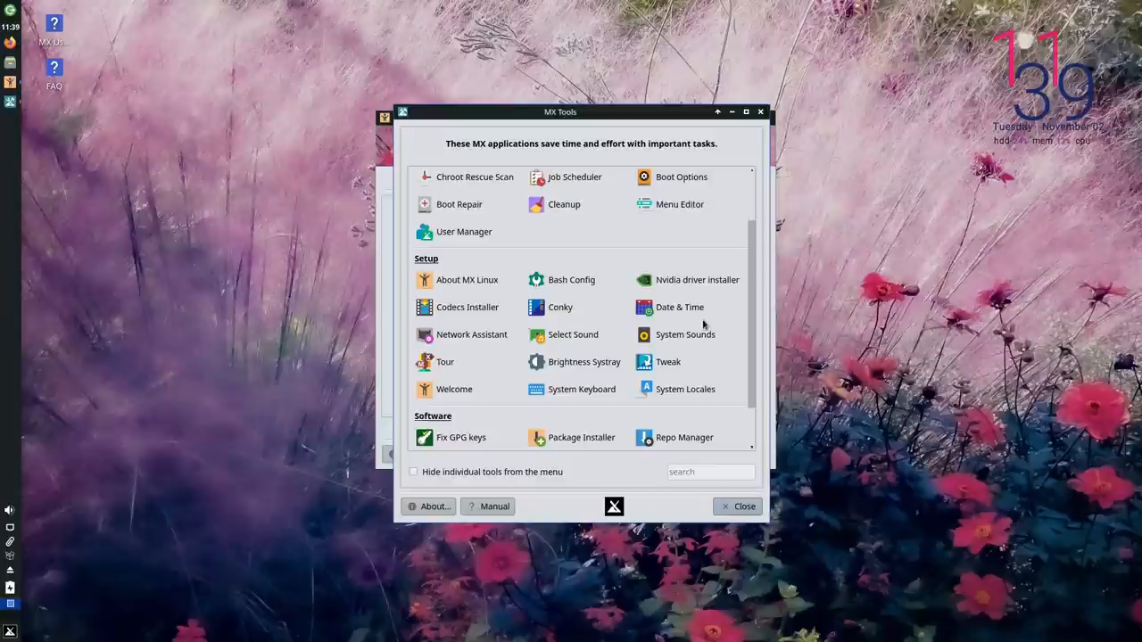
mouse_move(445, 360)
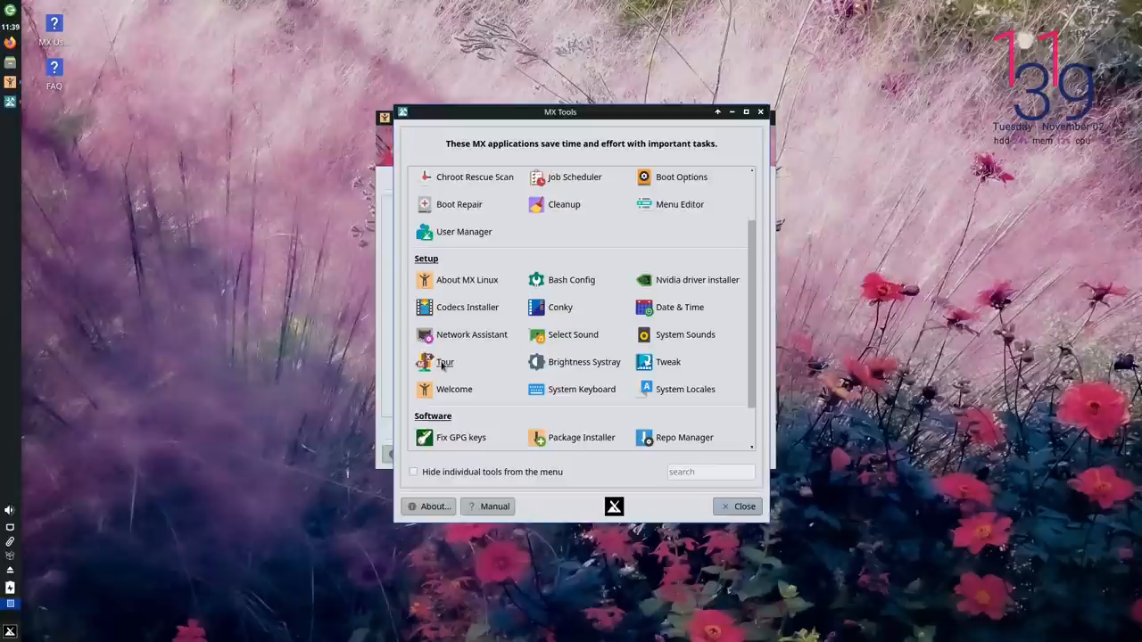
mouse_move(667, 361)
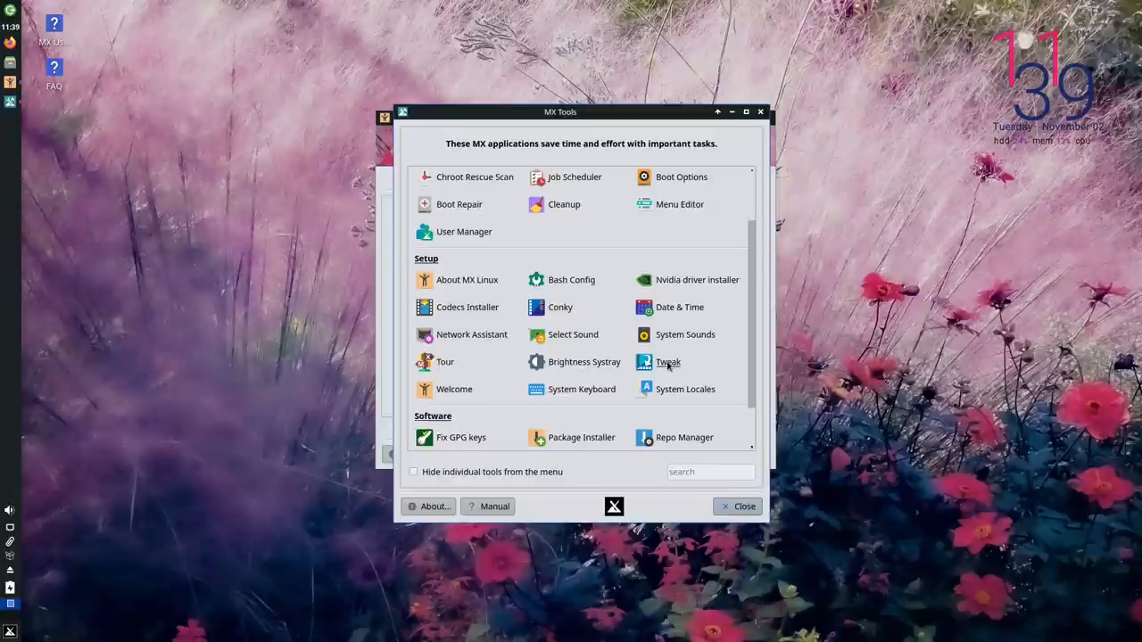
Start MX Tweak, accept the backup notice, set the panel horizontal and review Docklike options.
click(667, 360)
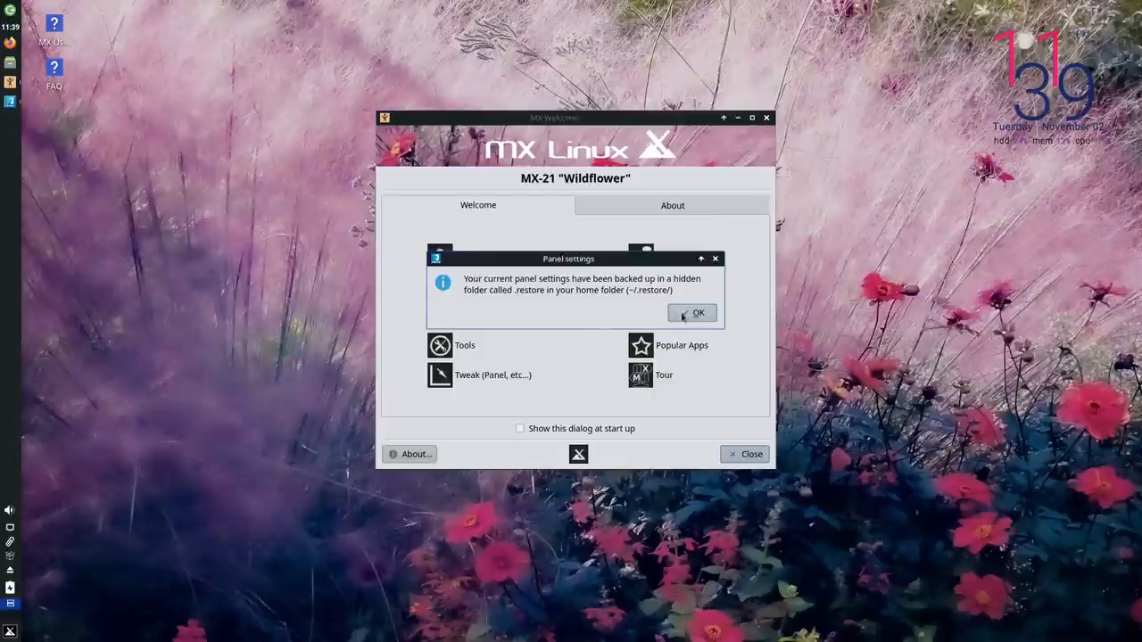
click(692, 314)
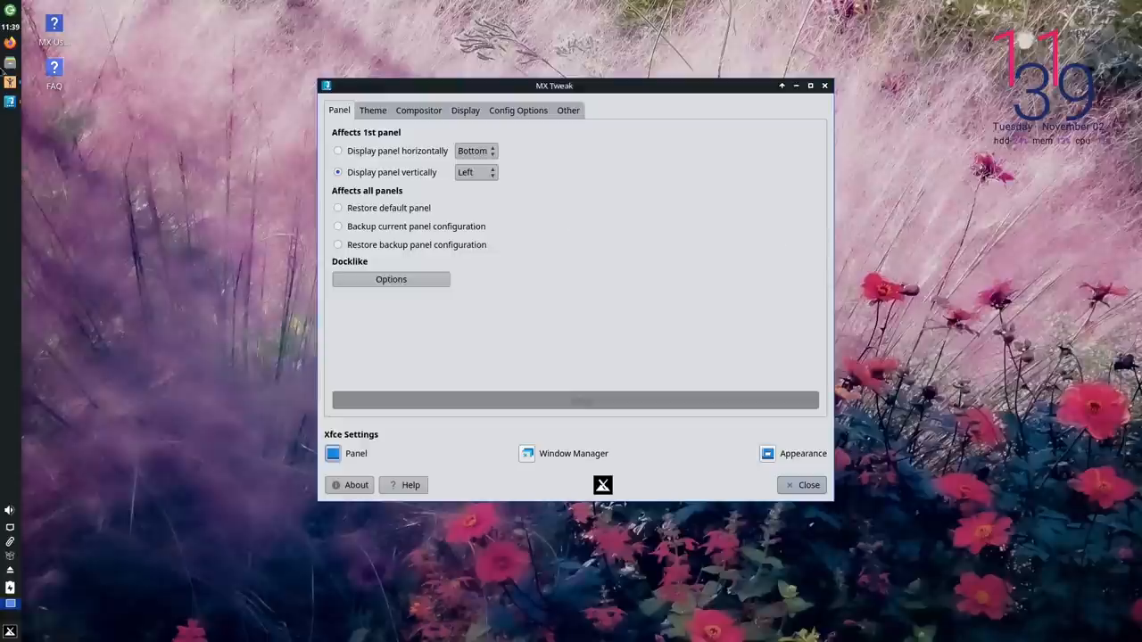
mouse_move(524, 291)
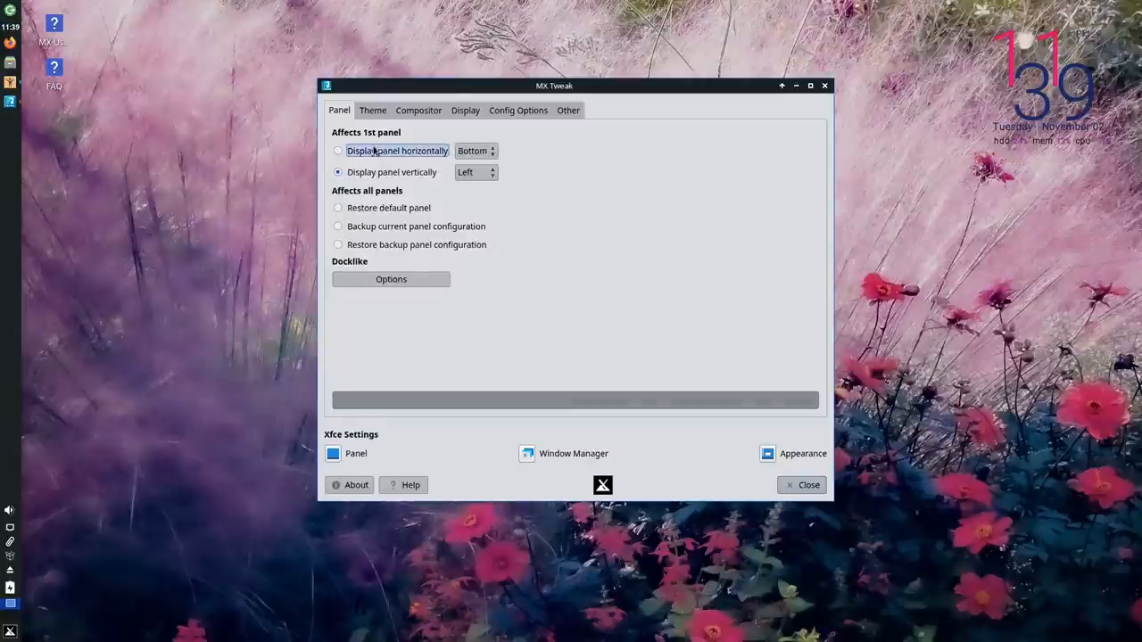
click(337, 150)
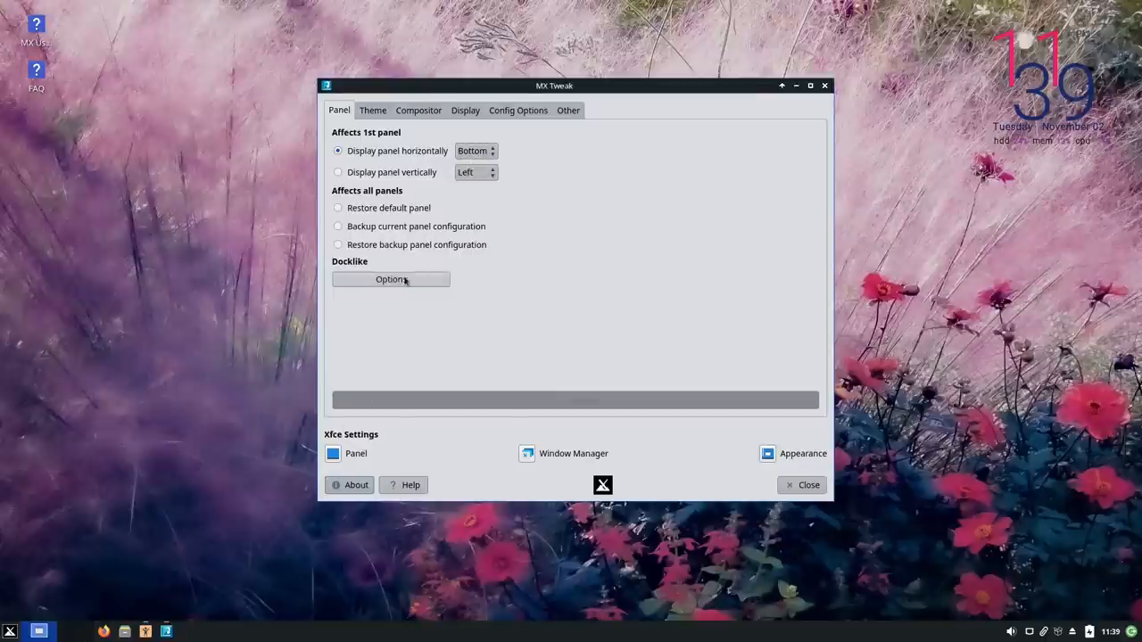
click(390, 278)
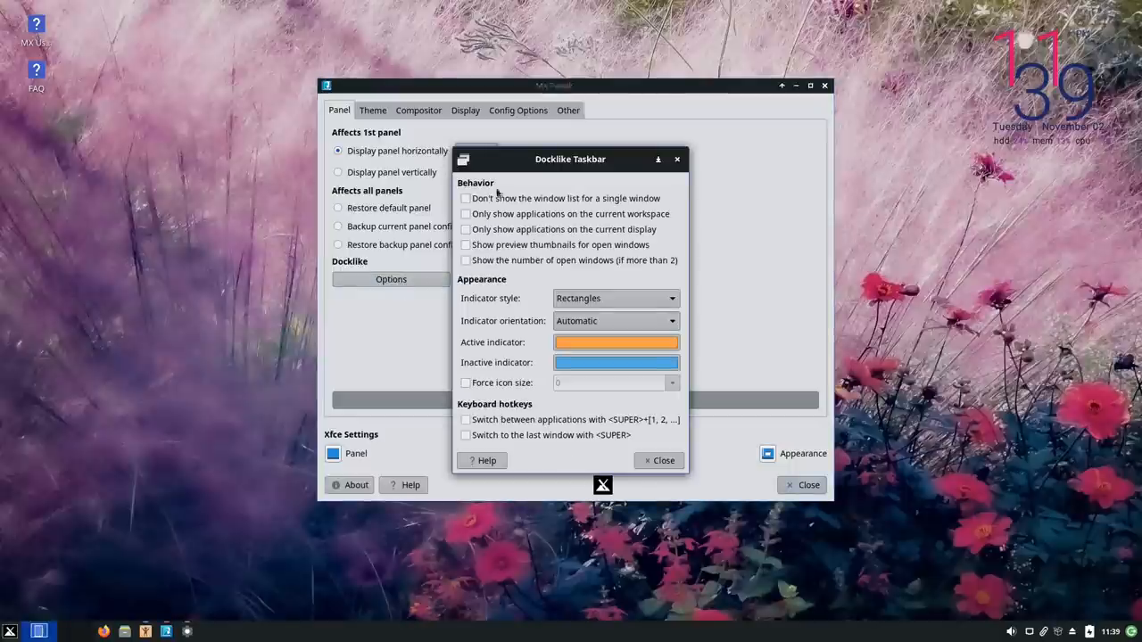
mouse_move(615, 414)
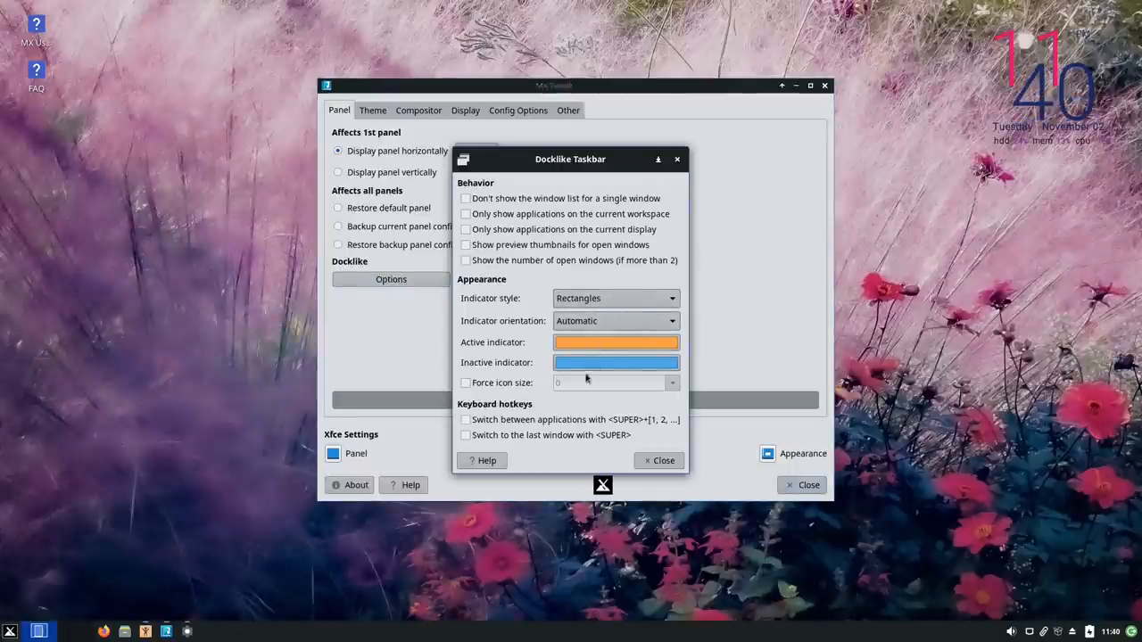
click(658, 460)
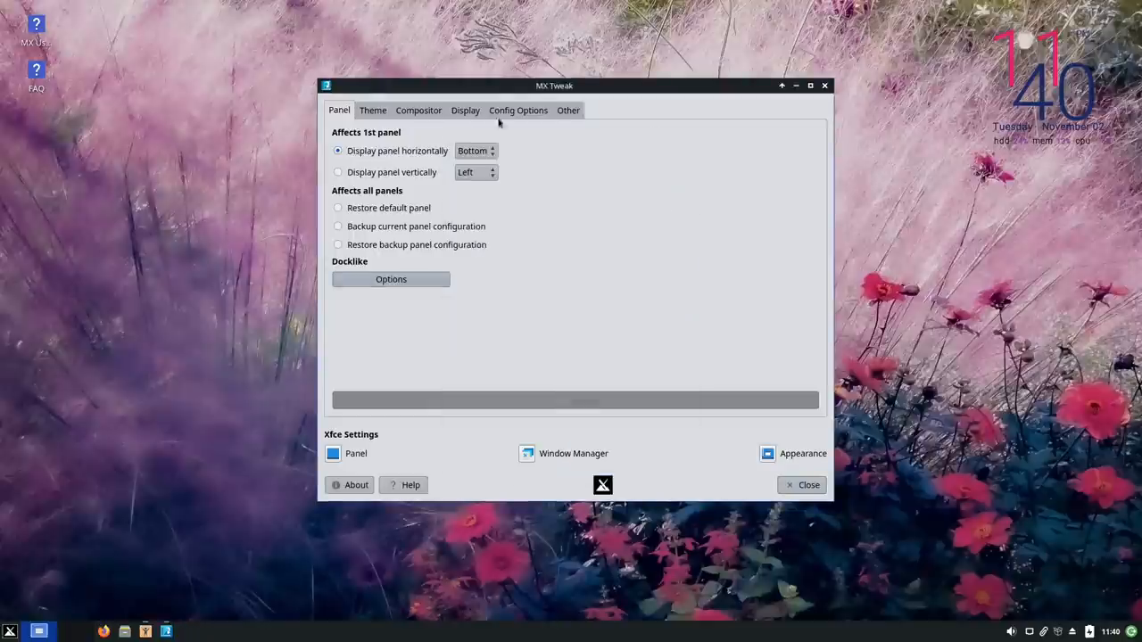
click(372, 111)
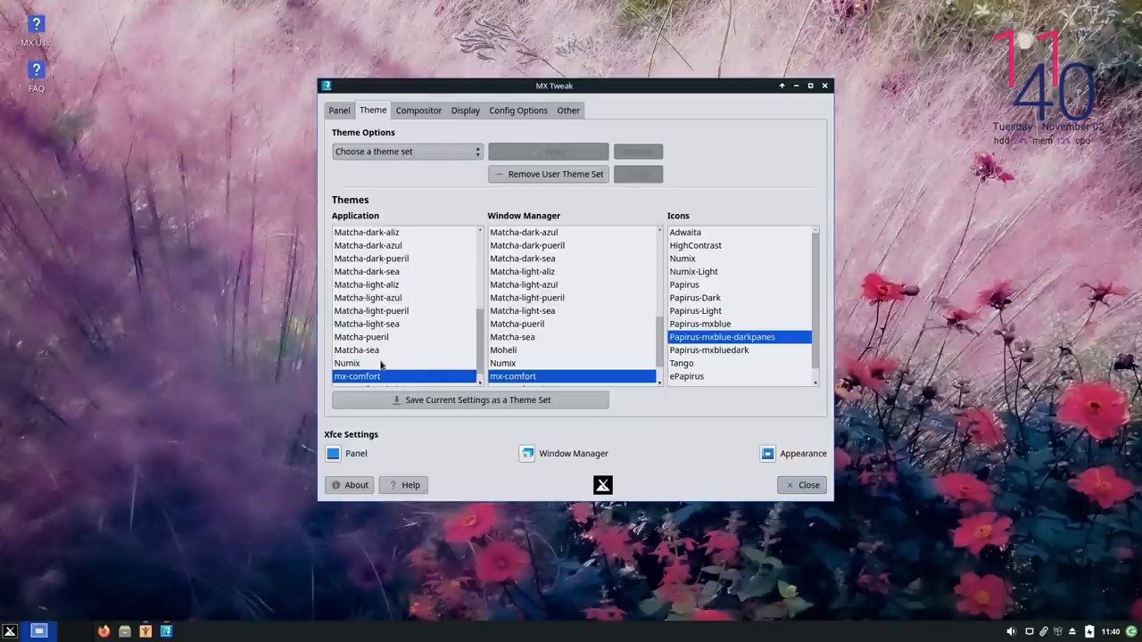
mouse_move(563, 364)
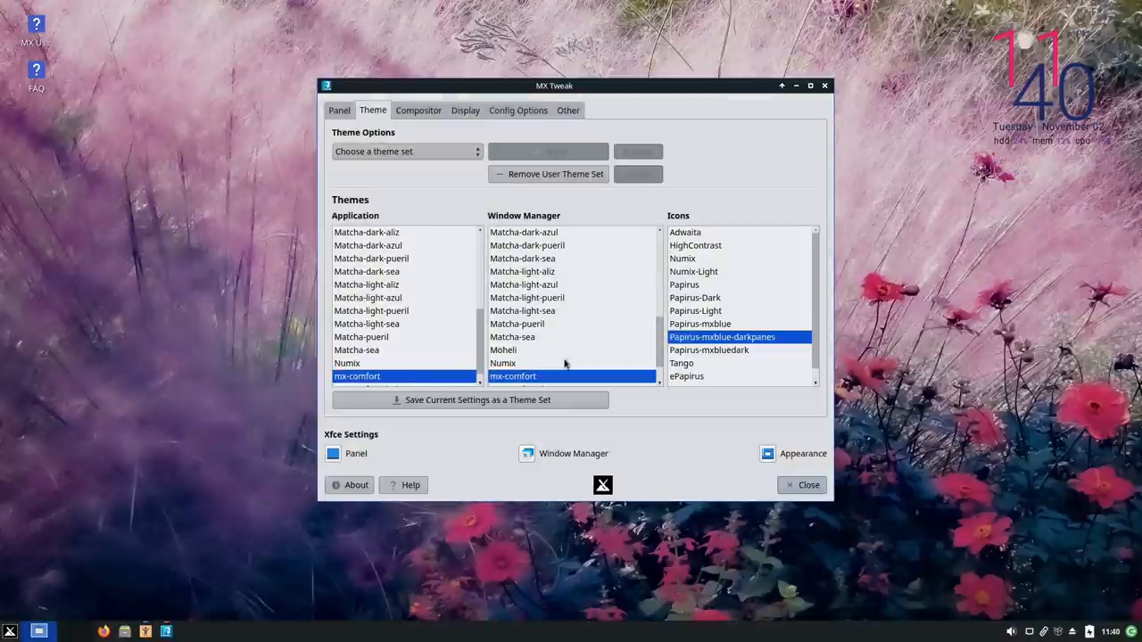
click(503, 364)
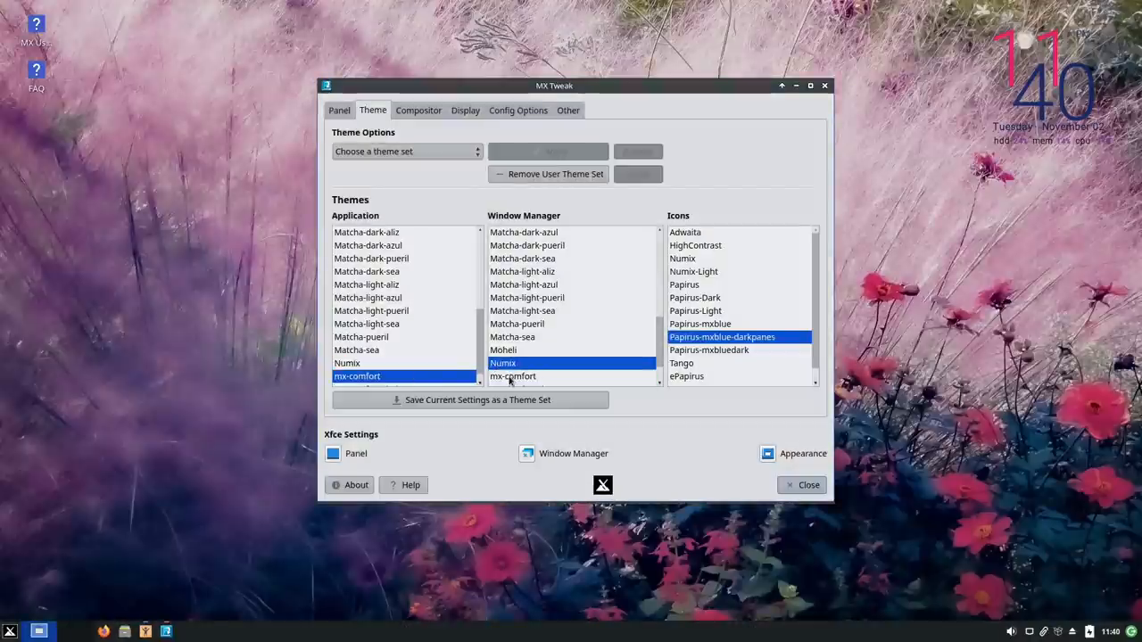
click(514, 375)
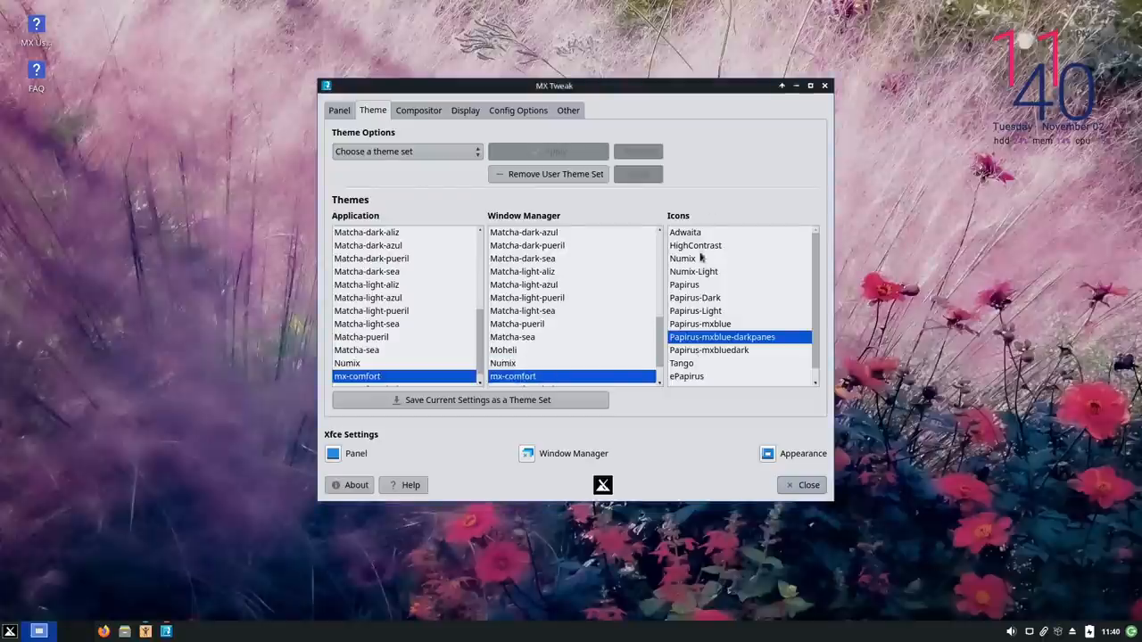
click(418, 111)
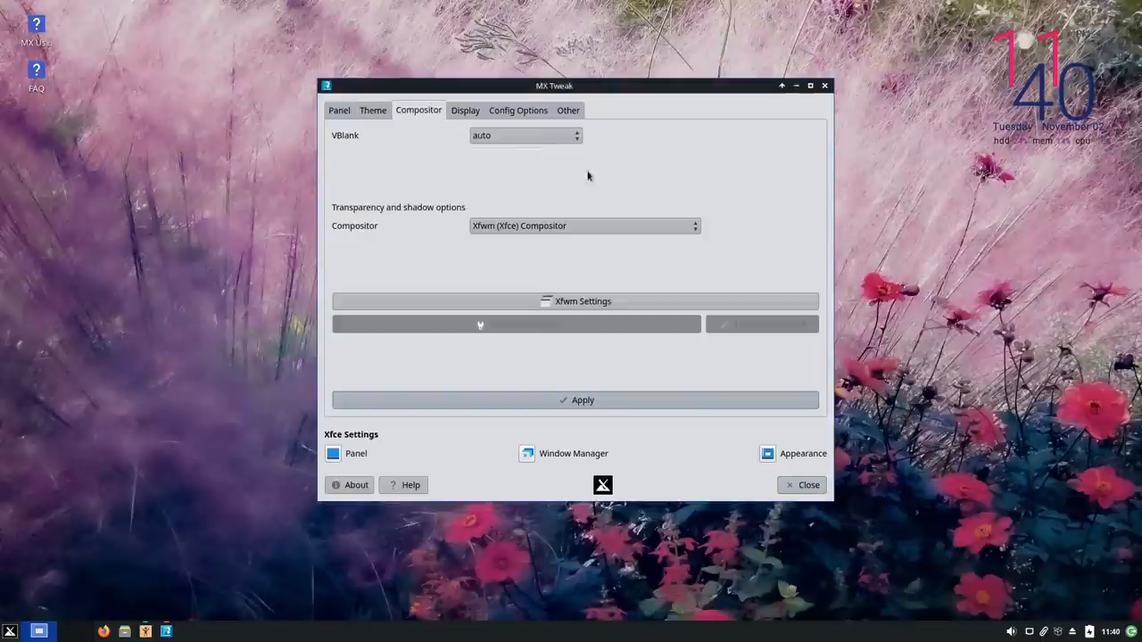
click(464, 111)
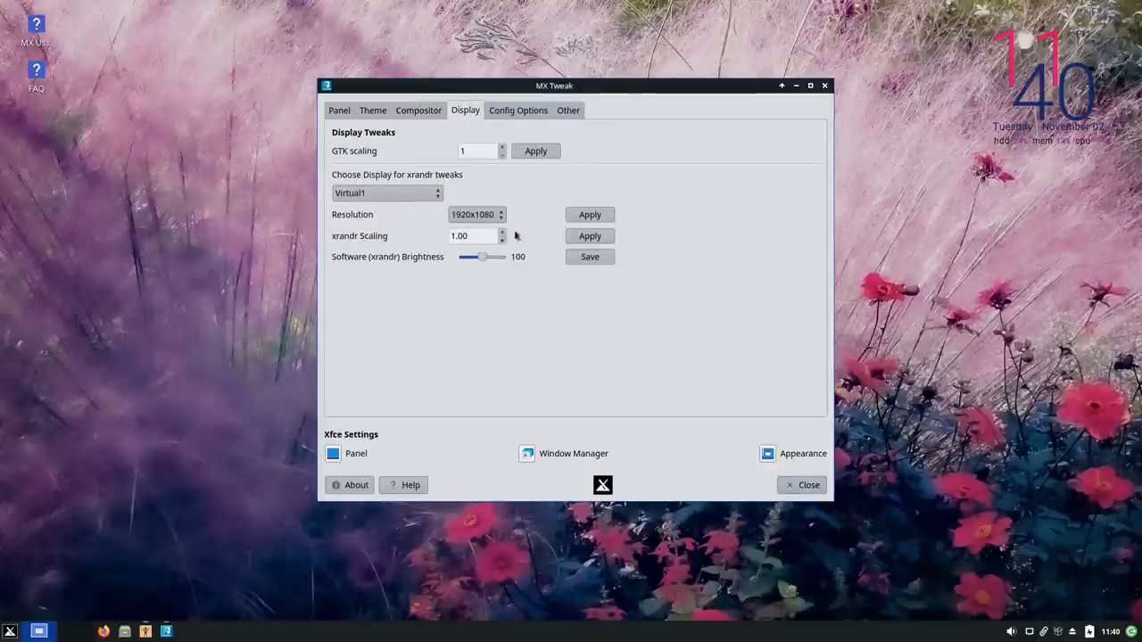
click(518, 111)
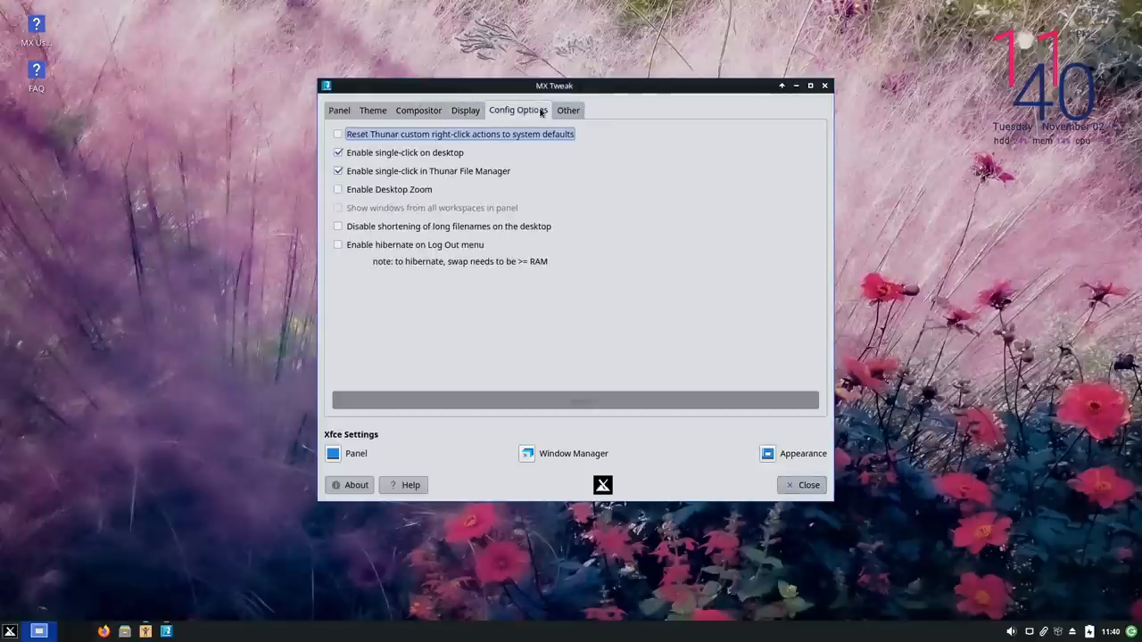
click(567, 110)
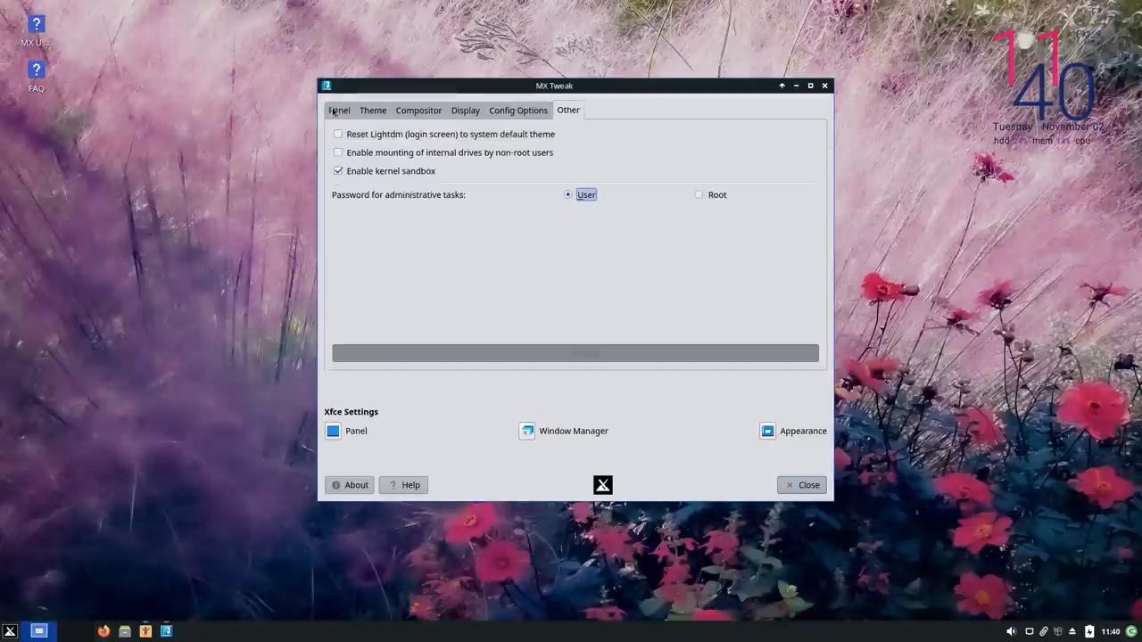
click(339, 111)
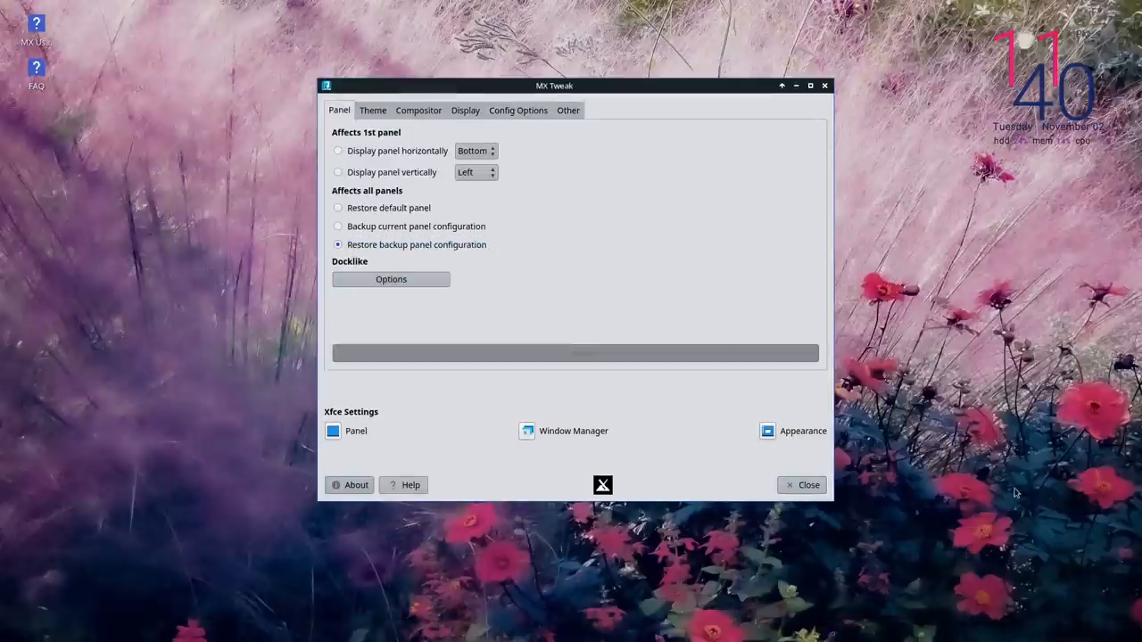
mouse_move(656, 534)
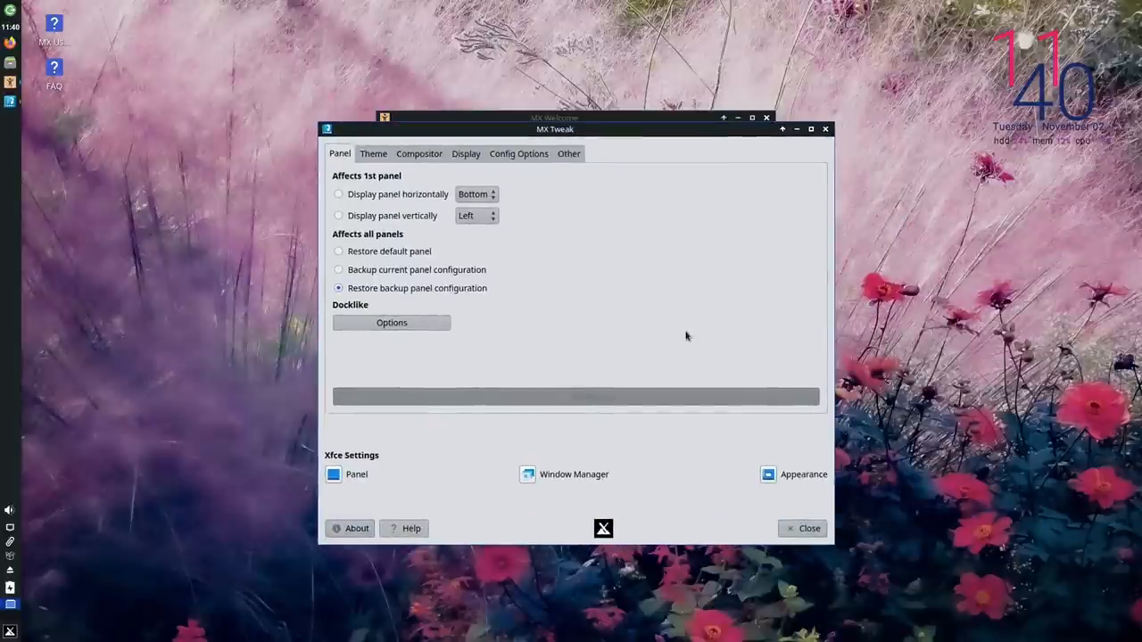
mouse_move(275, 366)
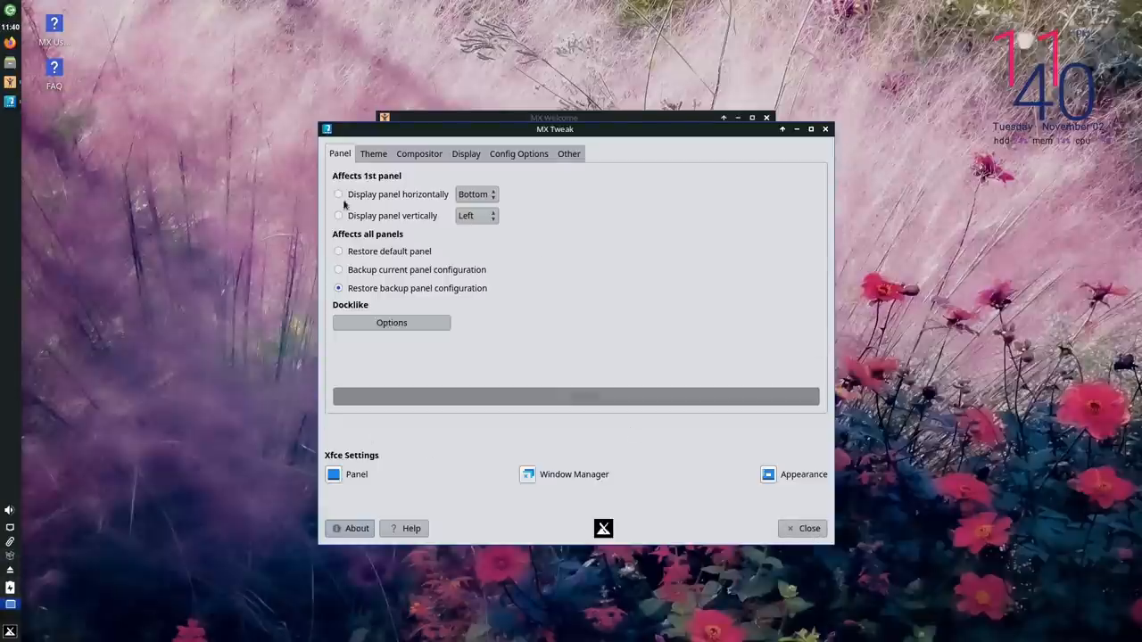
Choose Display panel horizontally to put the panel back along the bottom.
click(339, 192)
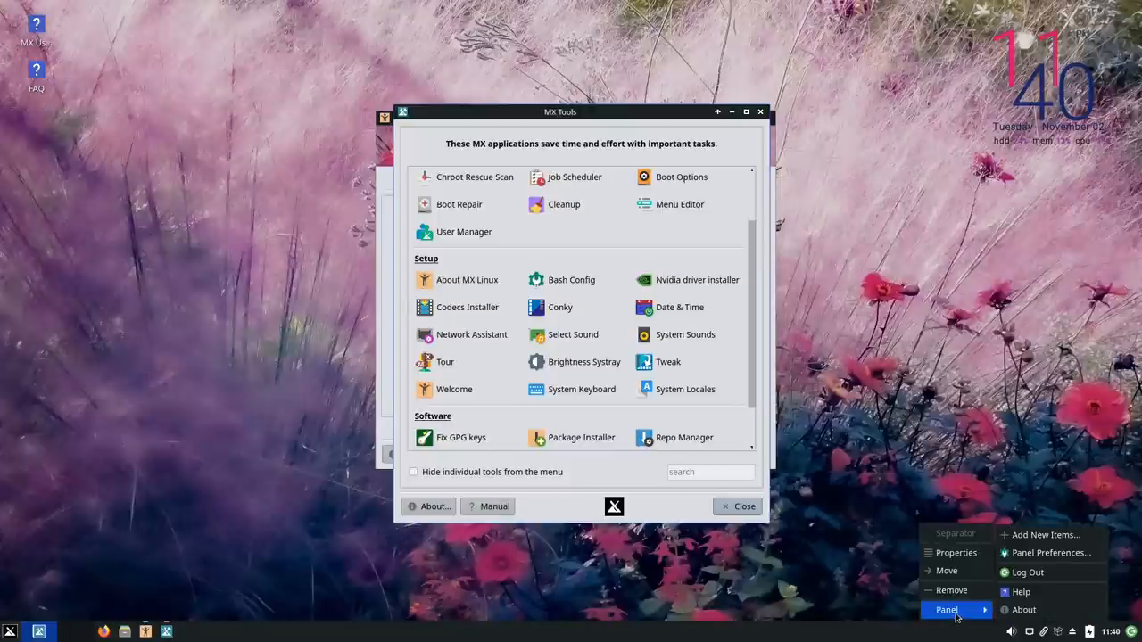
mouse_move(1049, 553)
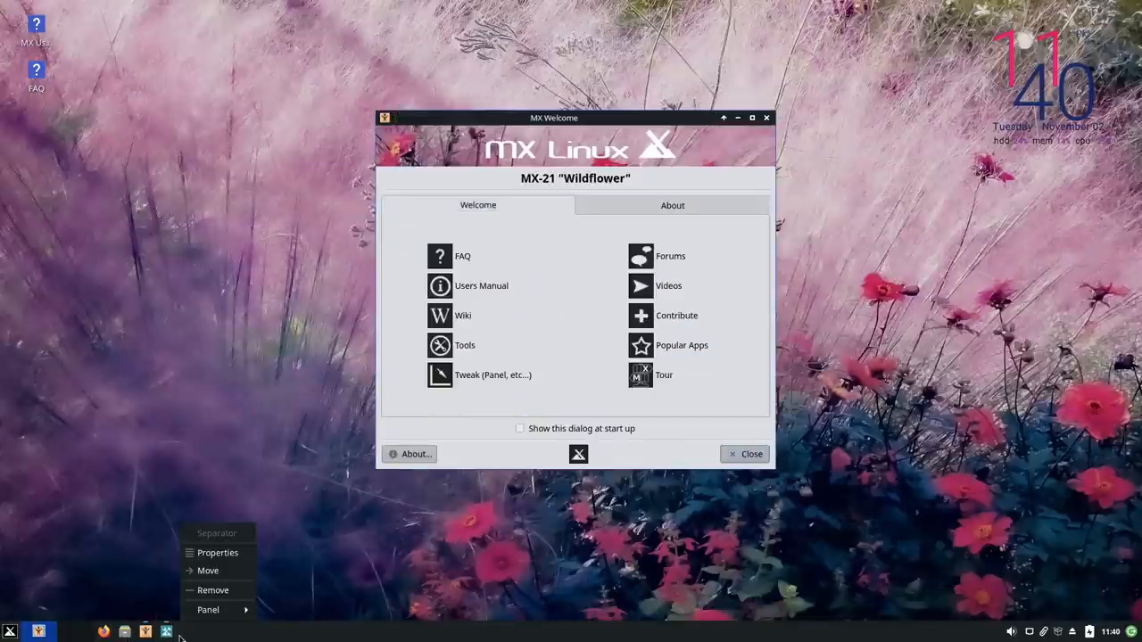
mouse_move(213, 589)
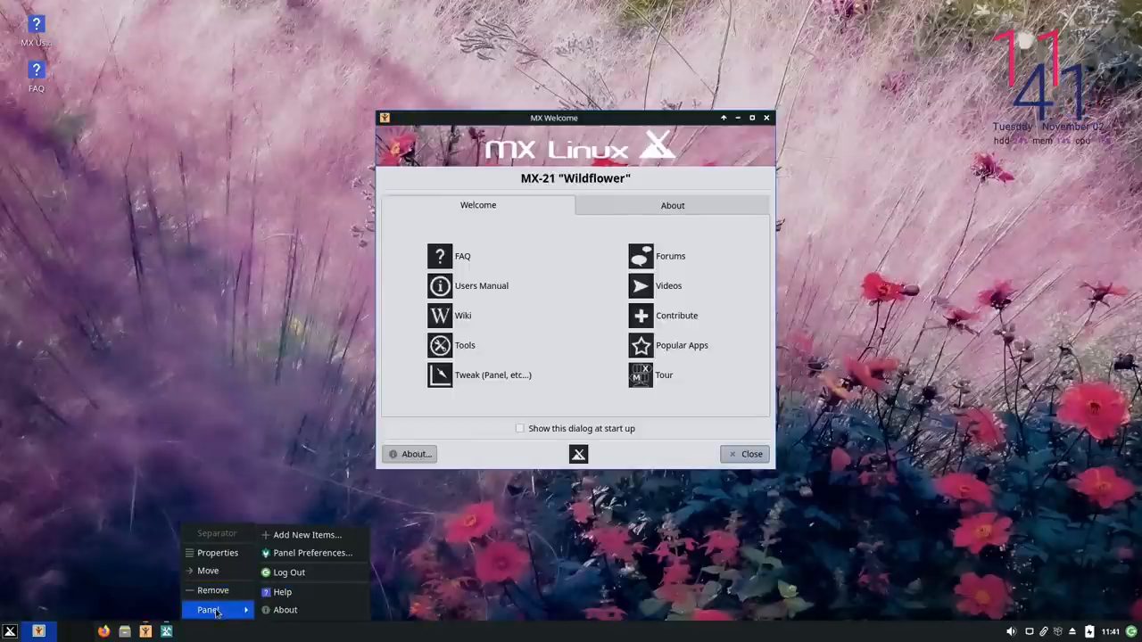
Bring up the panel's Add New Items list from the panel menu.
click(307, 535)
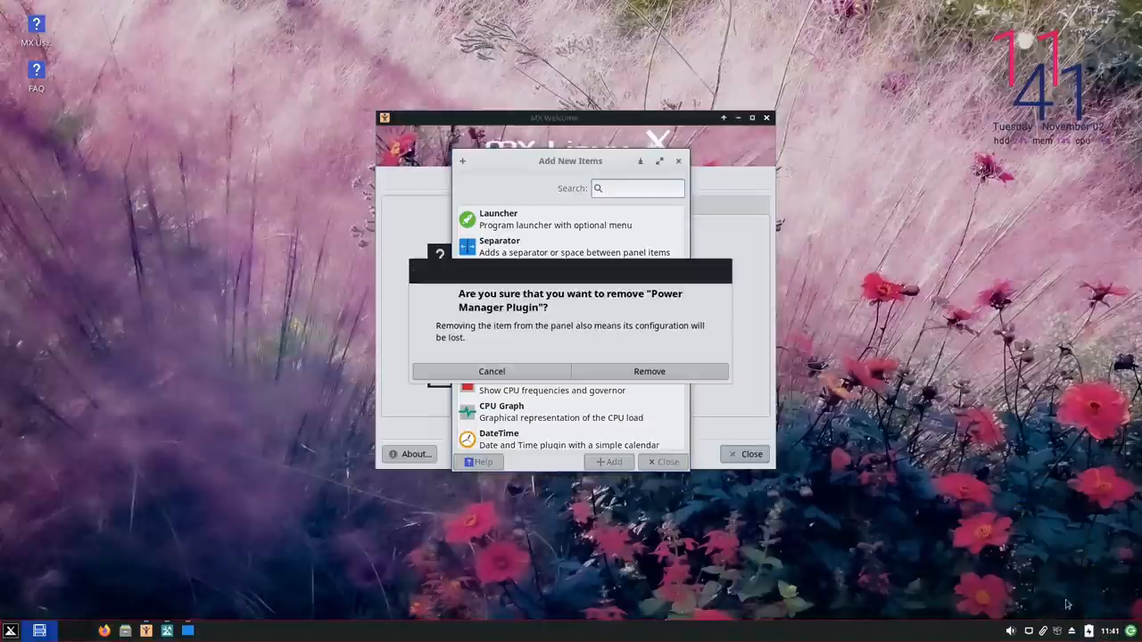
Answer the Power Manager Plugin removal prompt and browse the plugin list, selecting Power Manager Plugin.
click(649, 371)
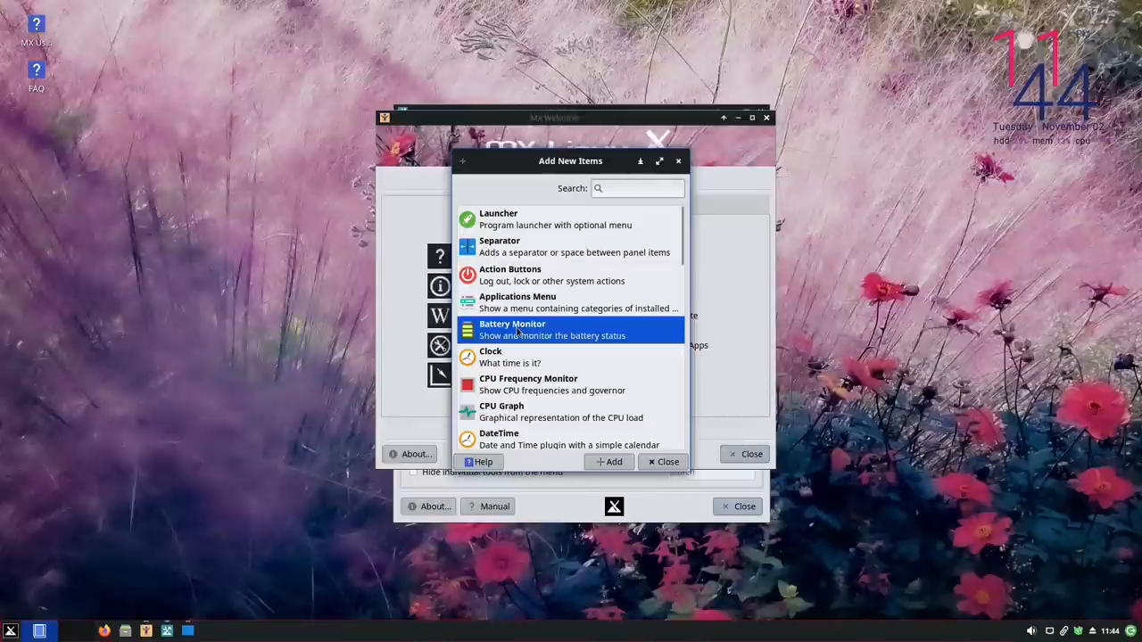
scroll(down, 3)
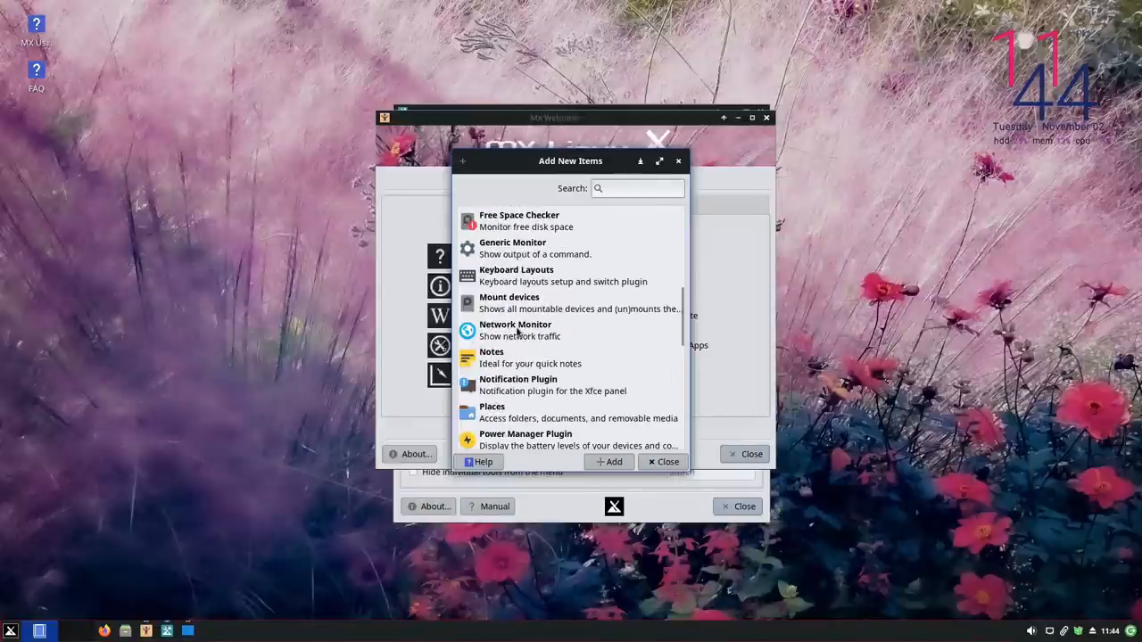
scroll(down, 3)
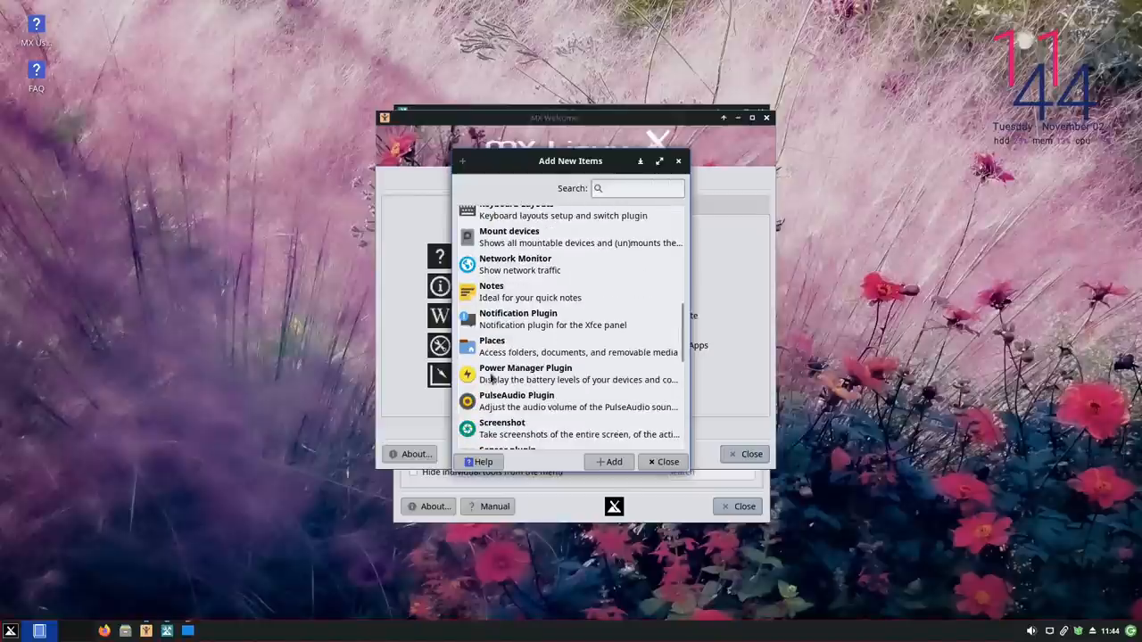
click(525, 373)
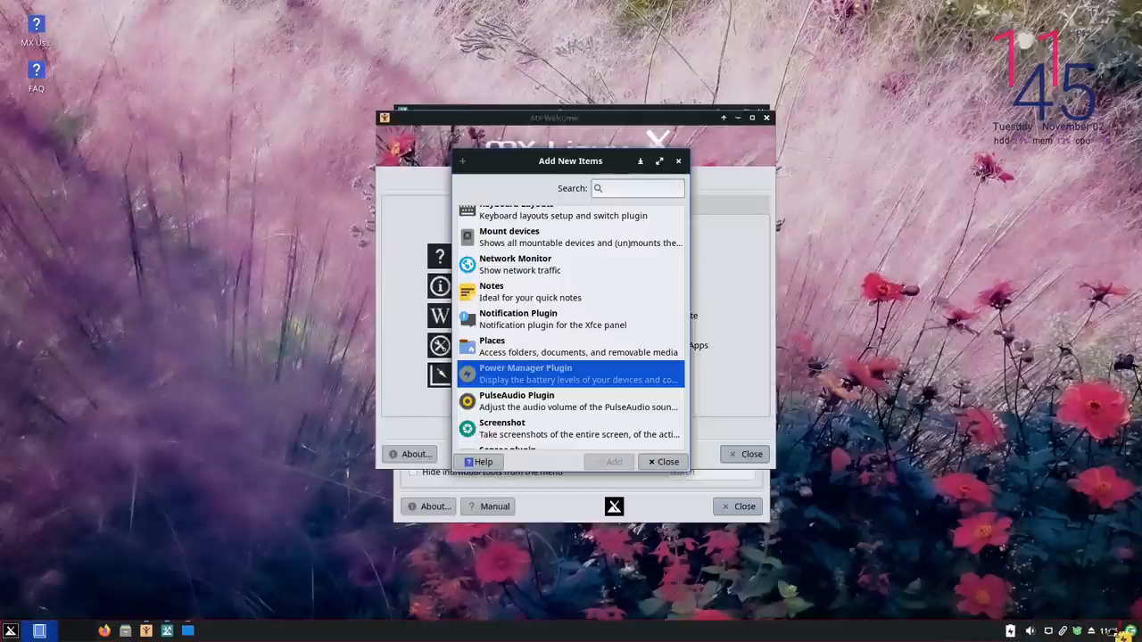
mouse_move(872, 545)
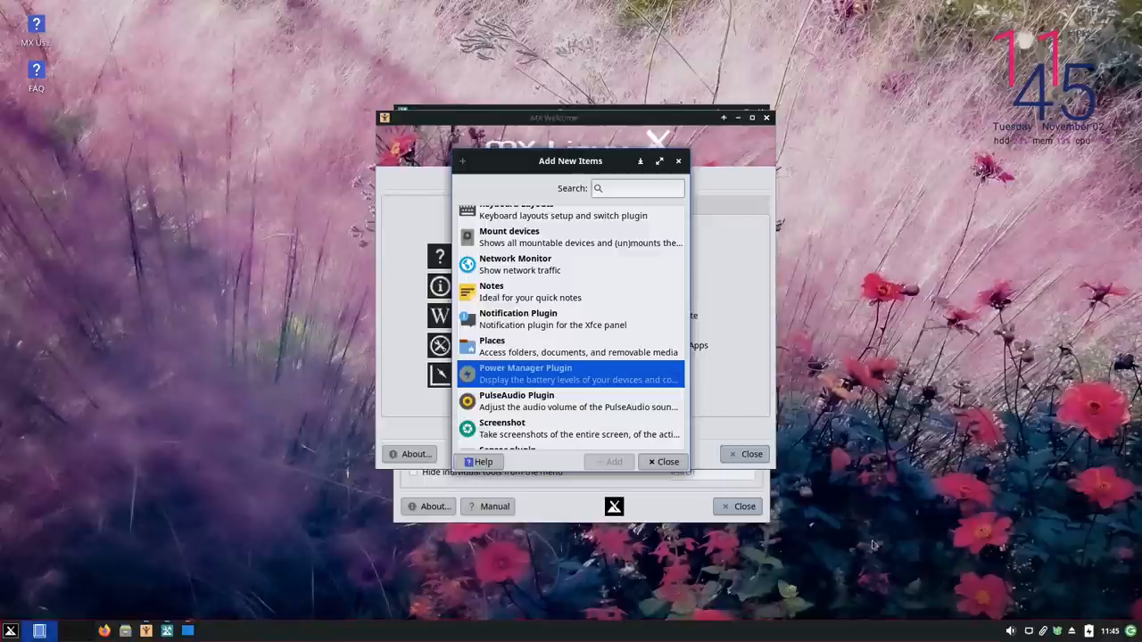
scroll(up, 3)
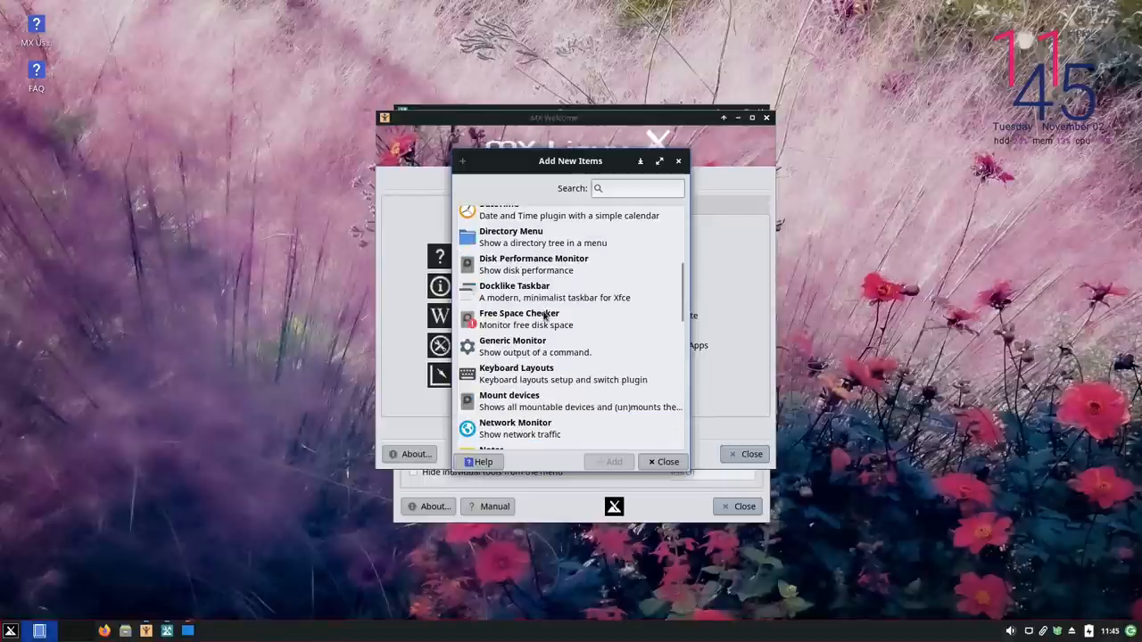
scroll(down, 3)
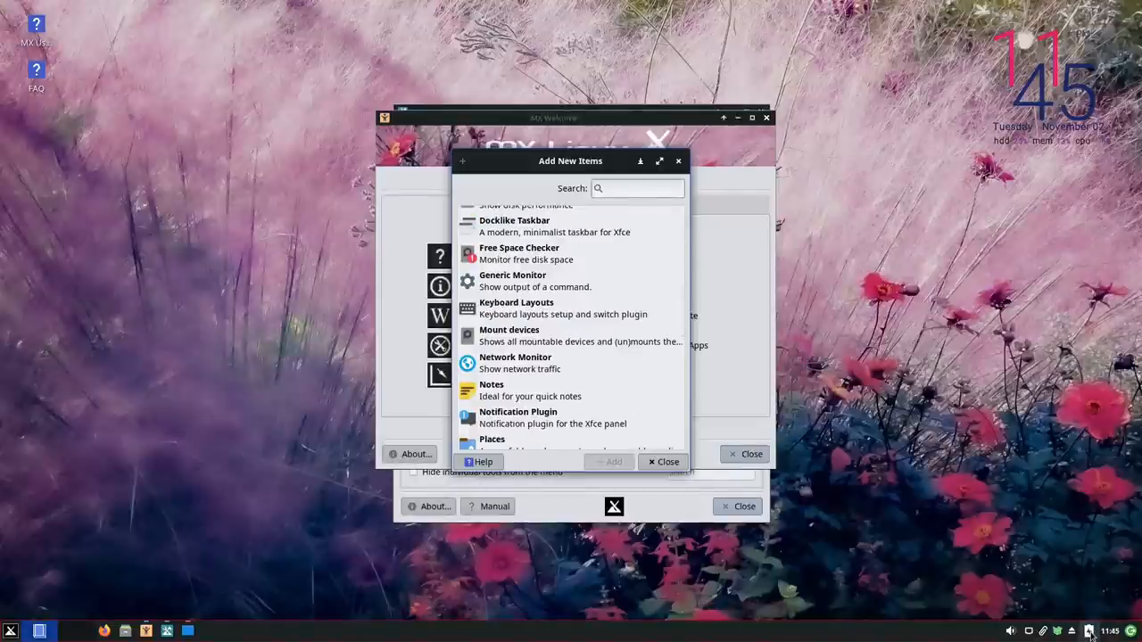
Request removal of a panel item, scroll the plugins to the end and answer the Workspace Switcher prompt.
right_click(1088, 632)
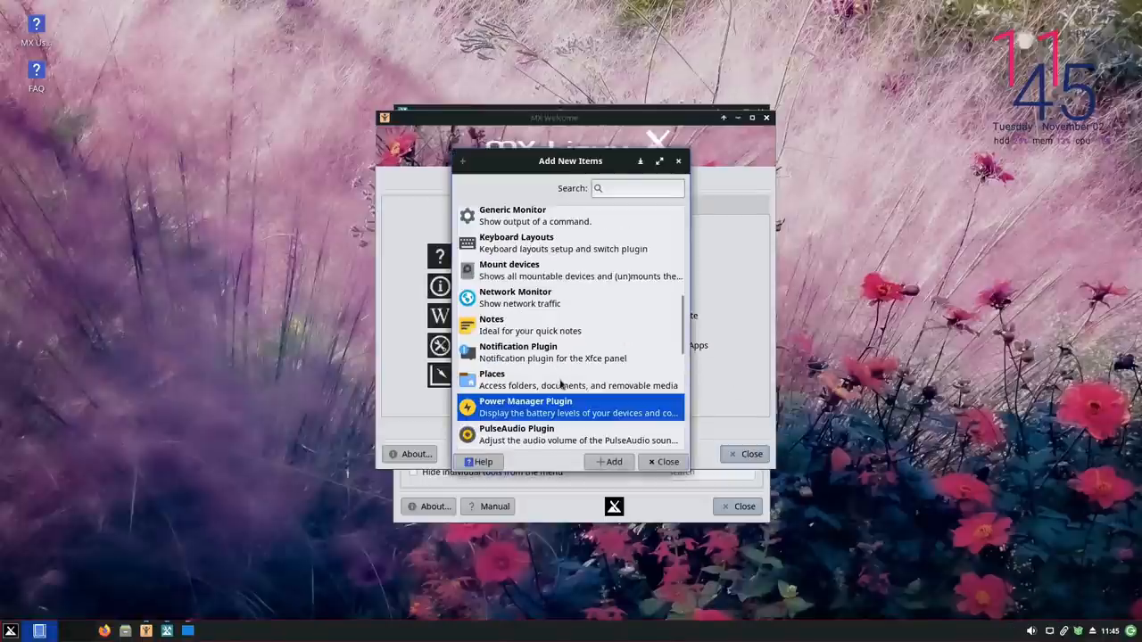
scroll(down, 3)
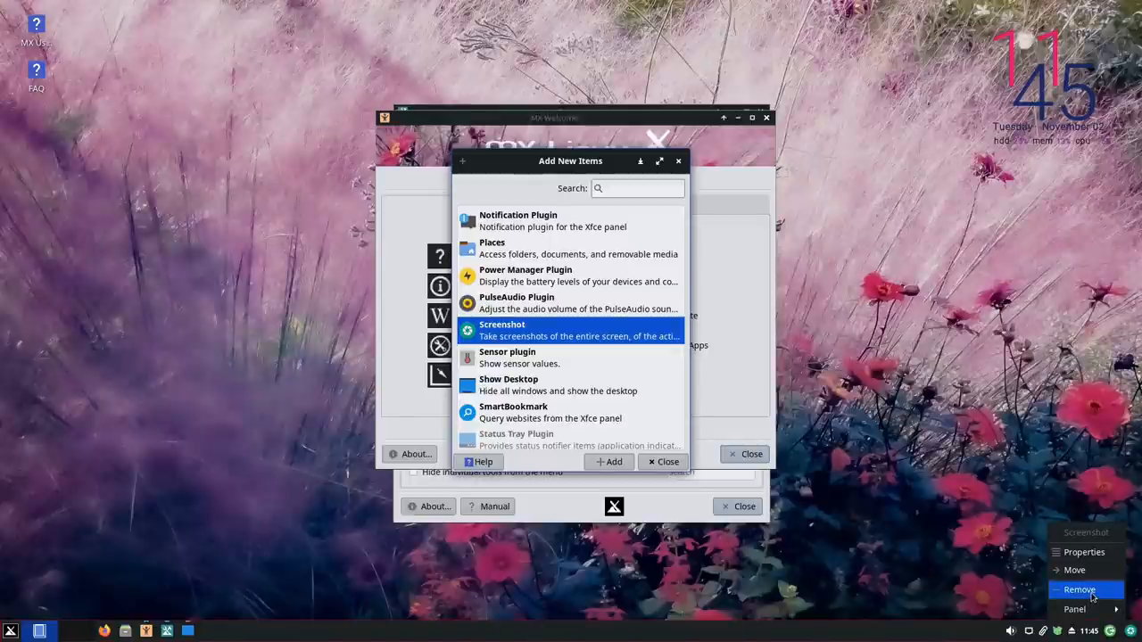
click(1077, 589)
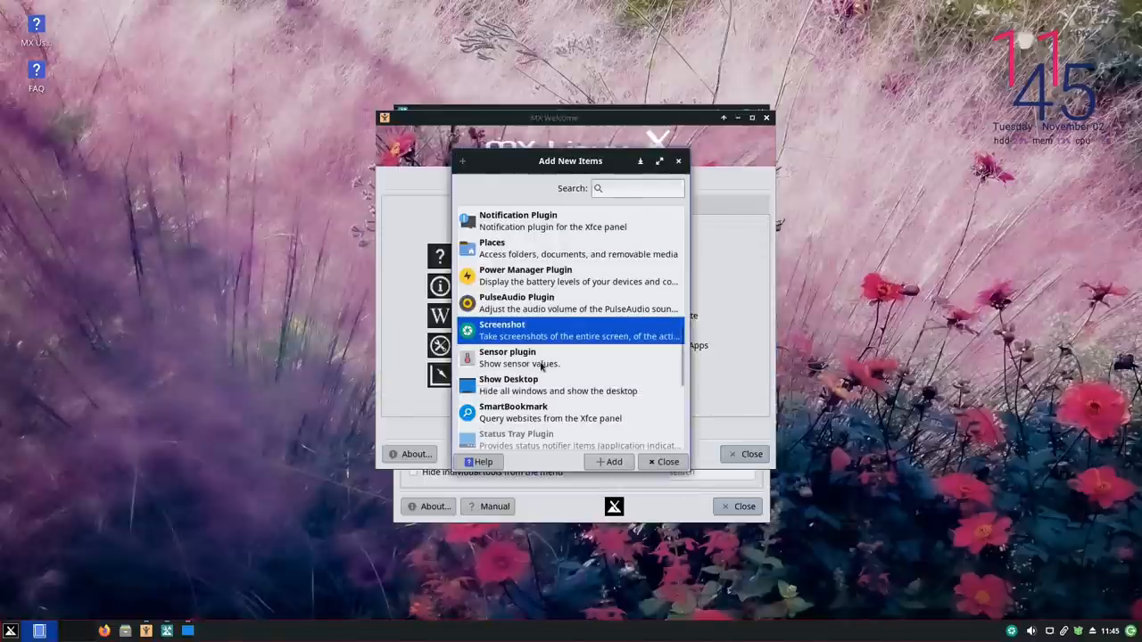
scroll(down, 3)
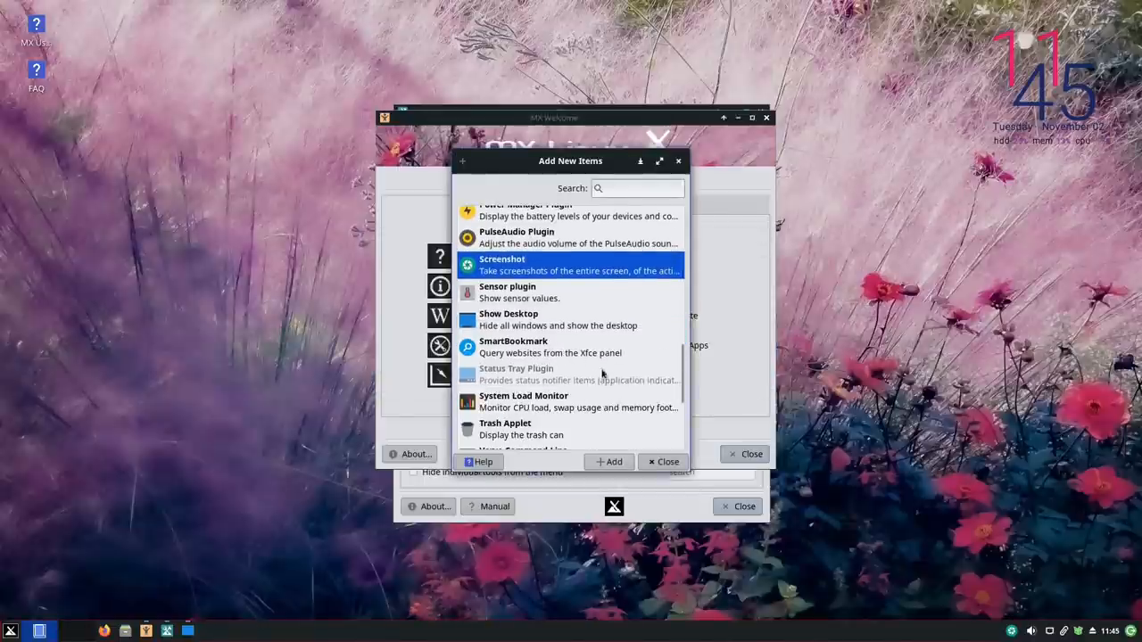
scroll(down, 3)
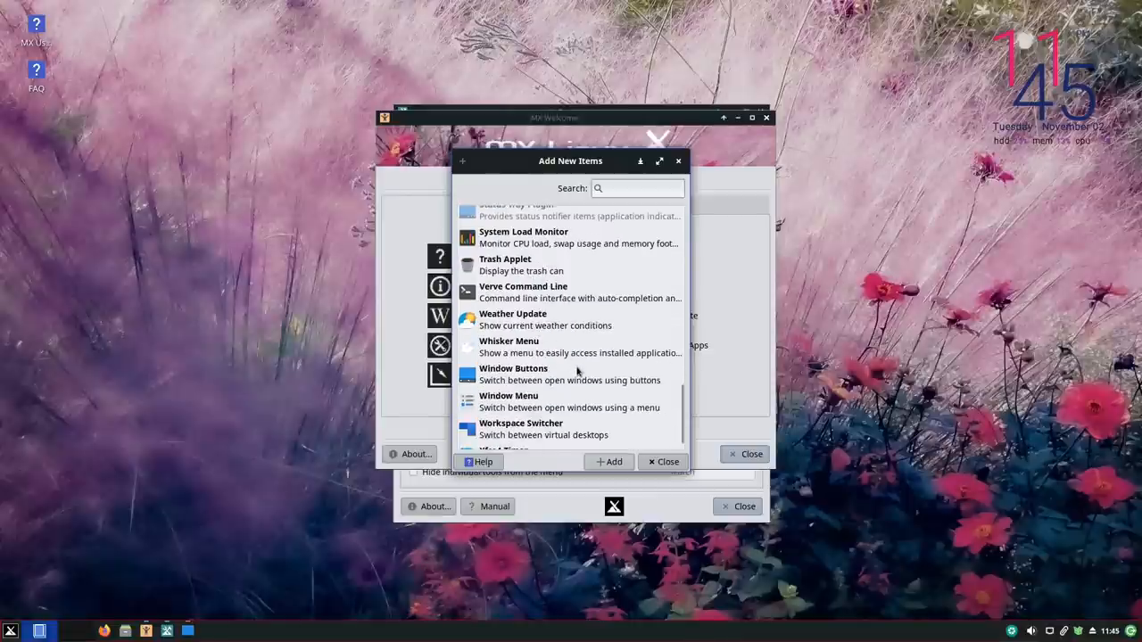
scroll(down, 3)
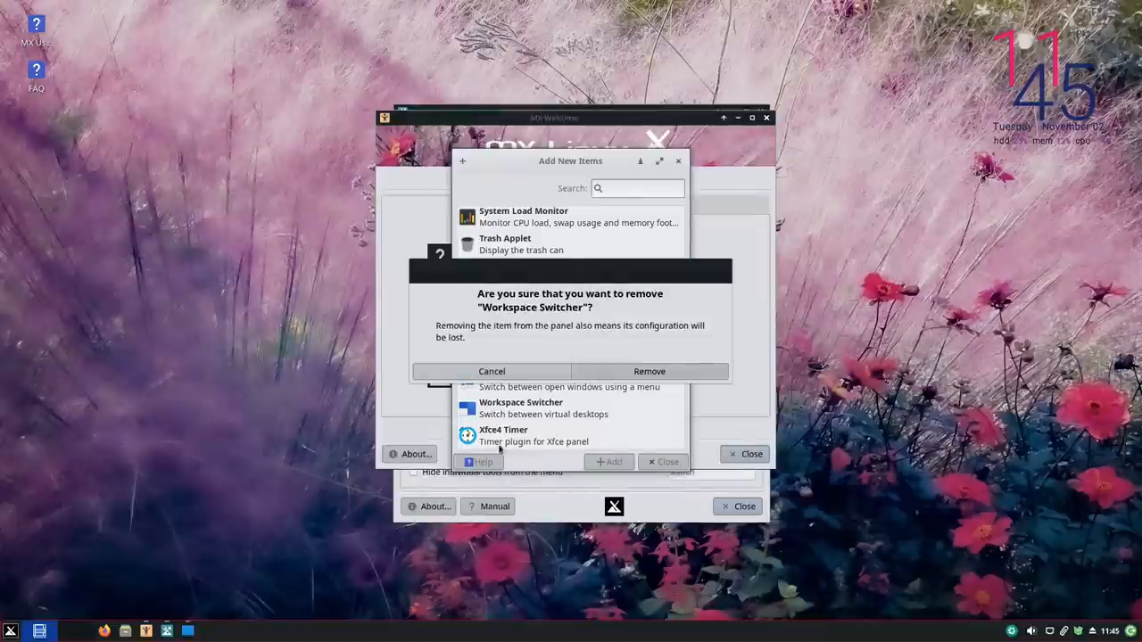
click(493, 371)
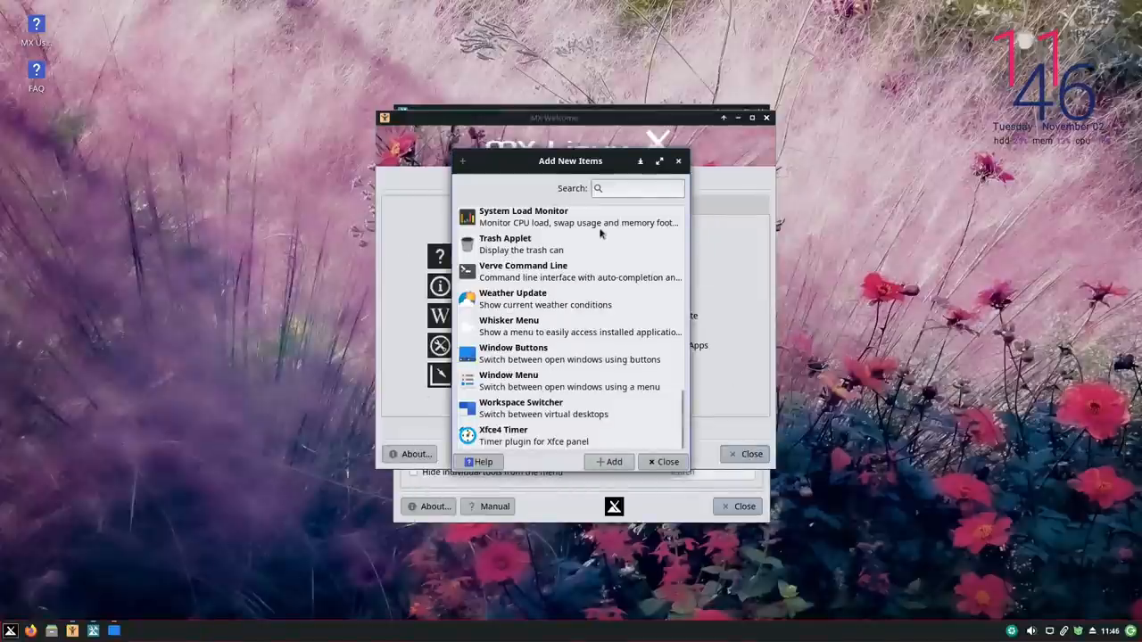
mouse_move(587, 457)
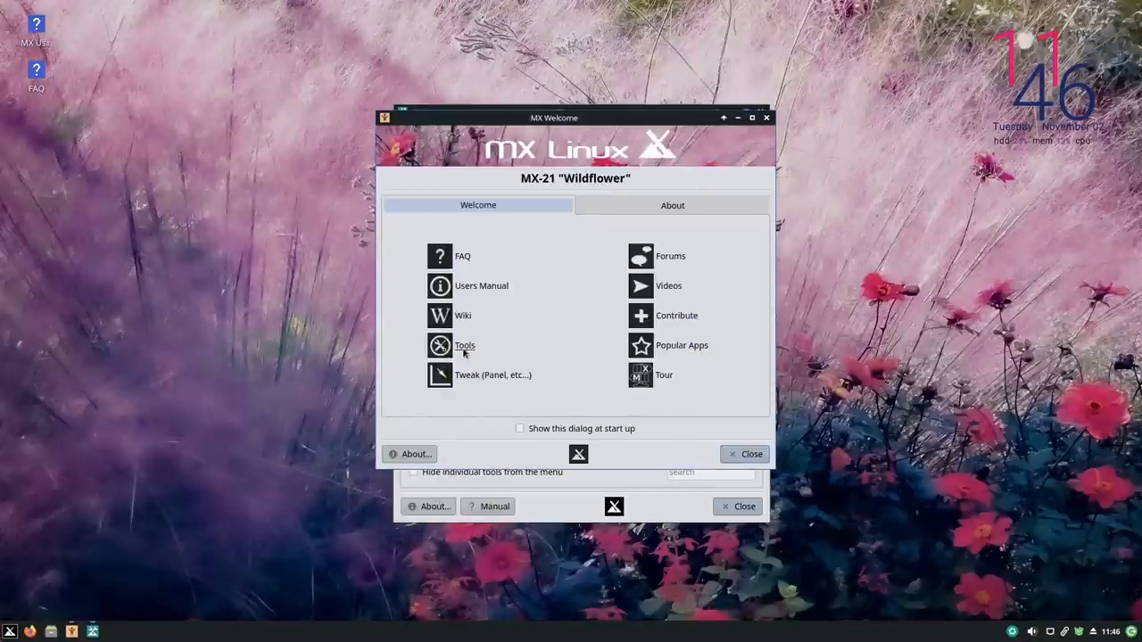
Reopen the MX Tools collection from MX Welcome.
click(464, 346)
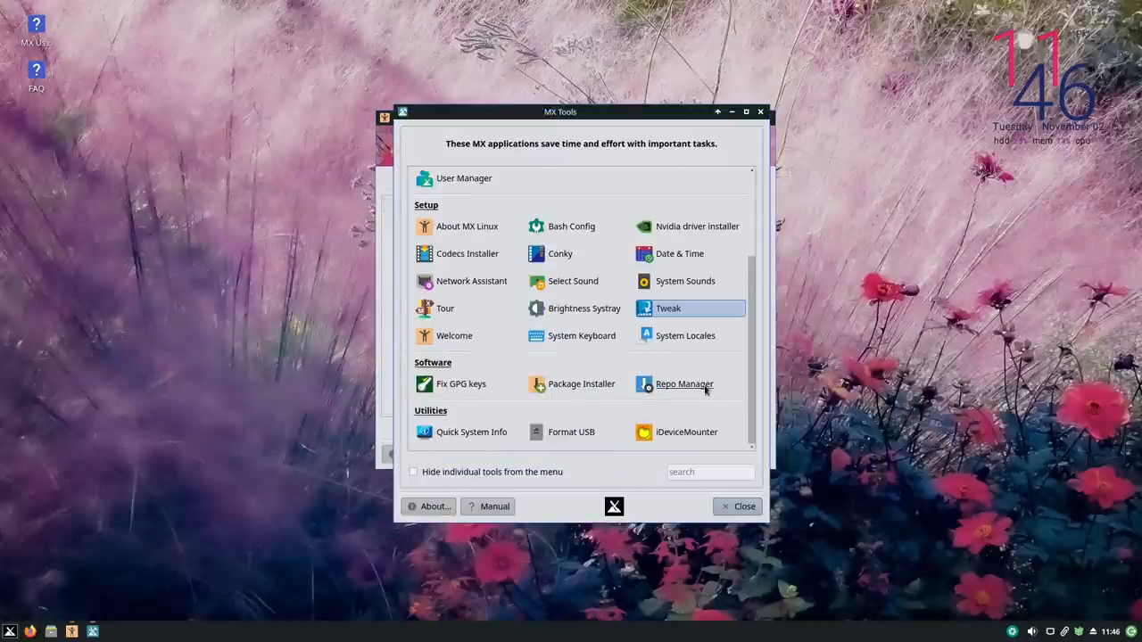
mouse_move(589, 430)
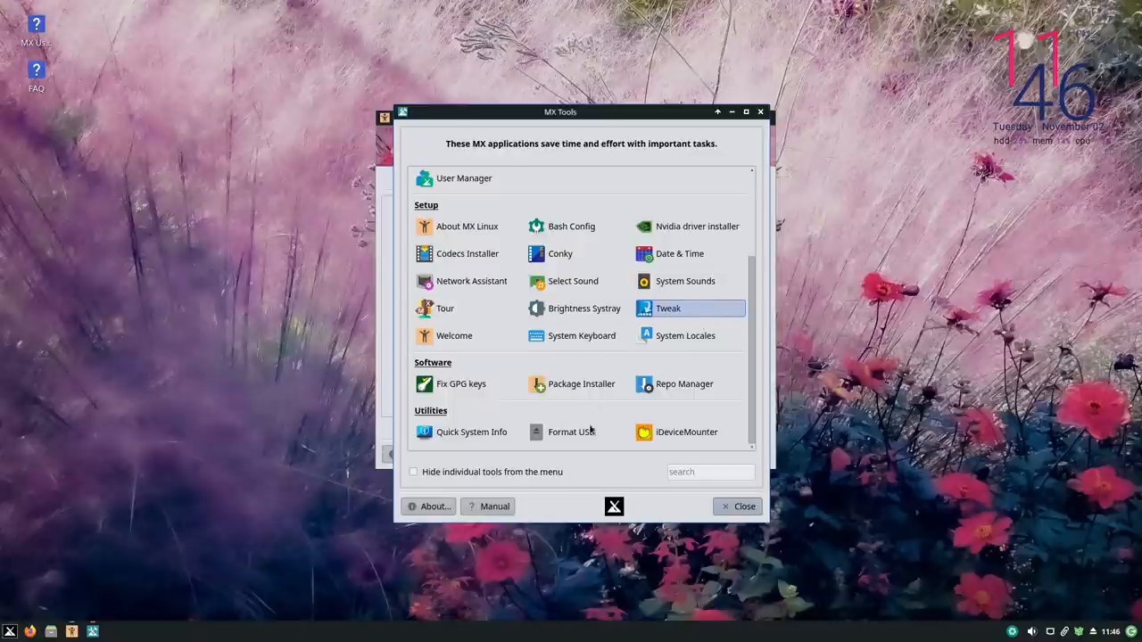
mouse_move(628, 346)
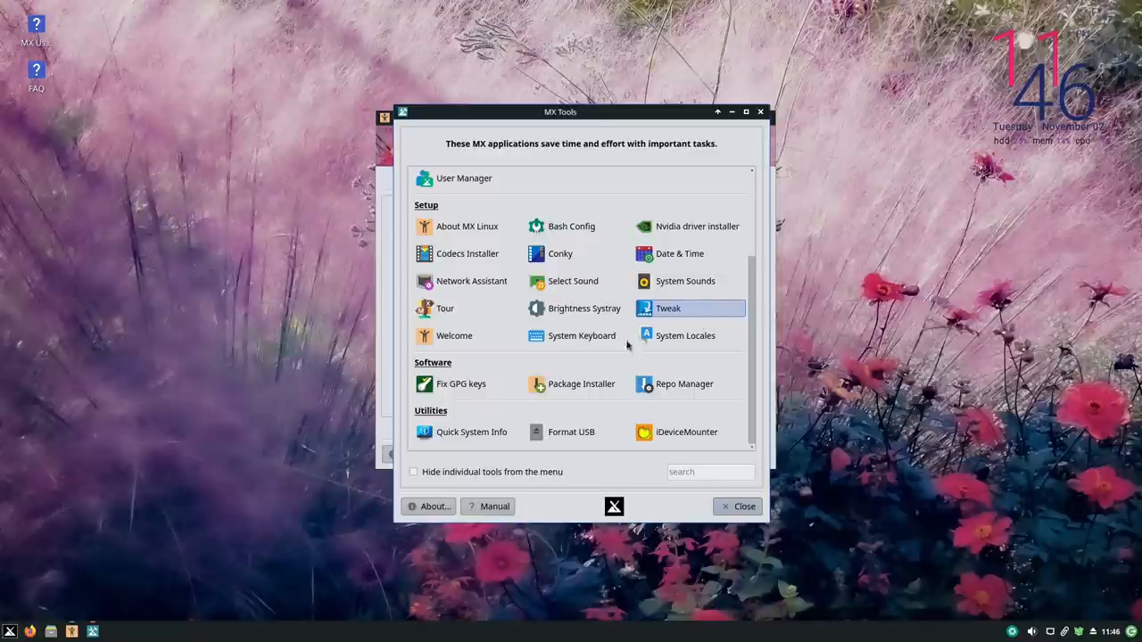
Search the Whisker menu for 'softwar' and launch Synaptic Package Manager.
click(11, 631)
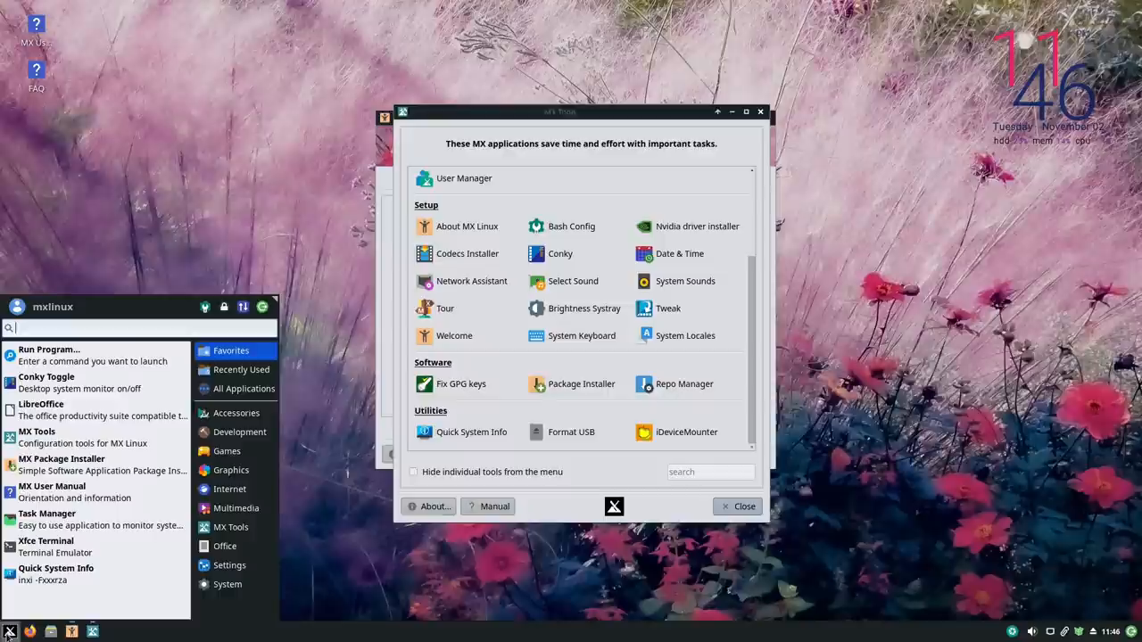
text(software)
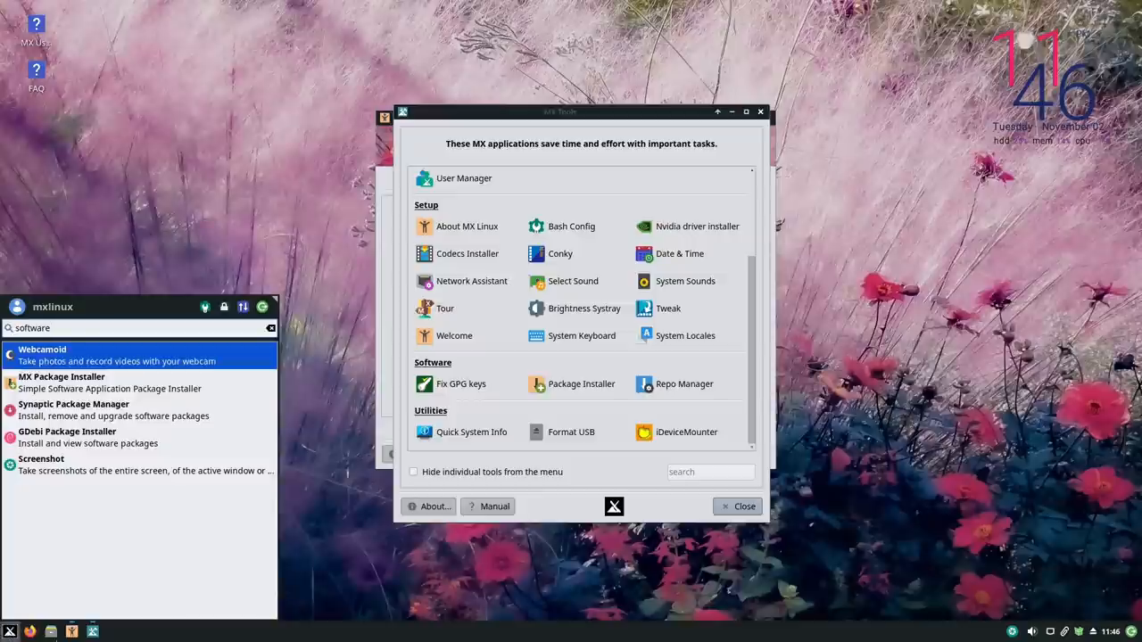
mouse_move(157, 382)
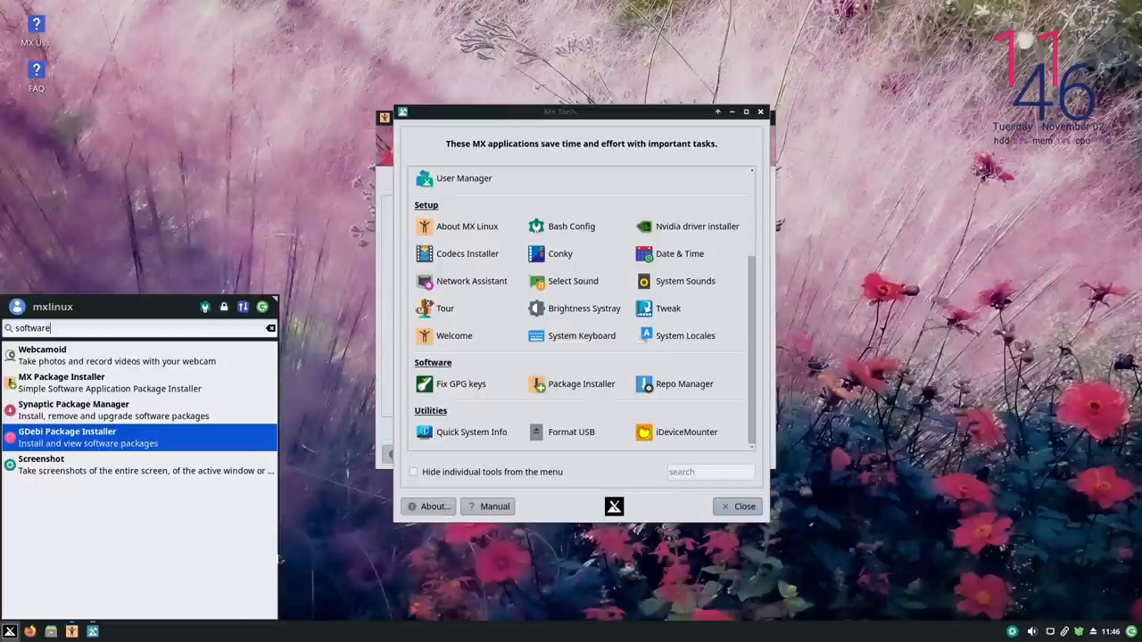
mouse_move(134, 437)
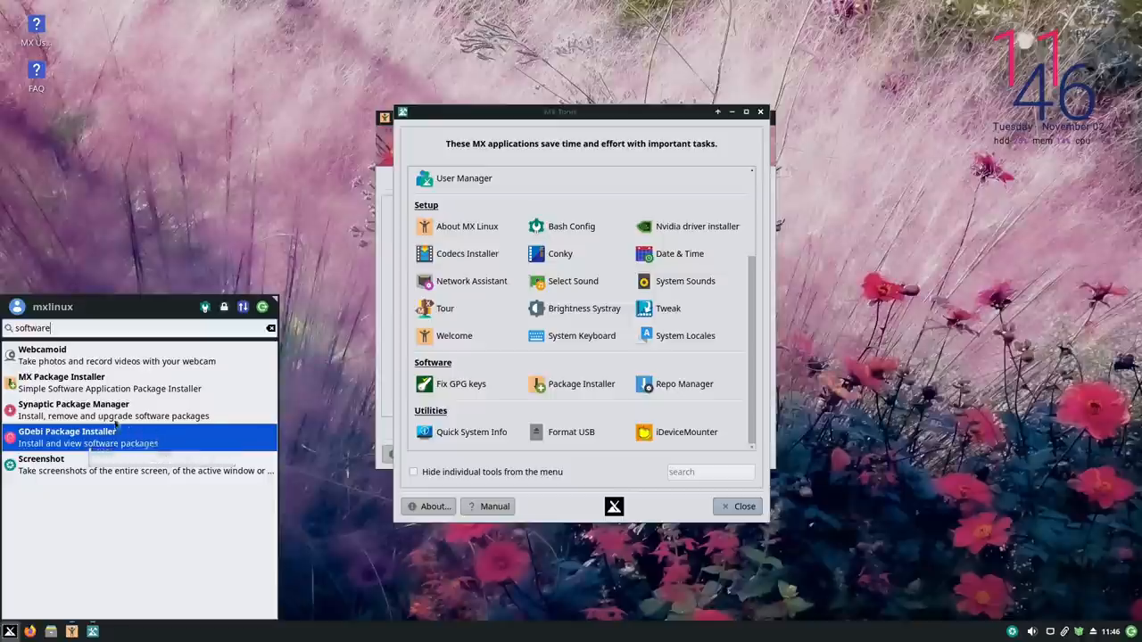
click(73, 409)
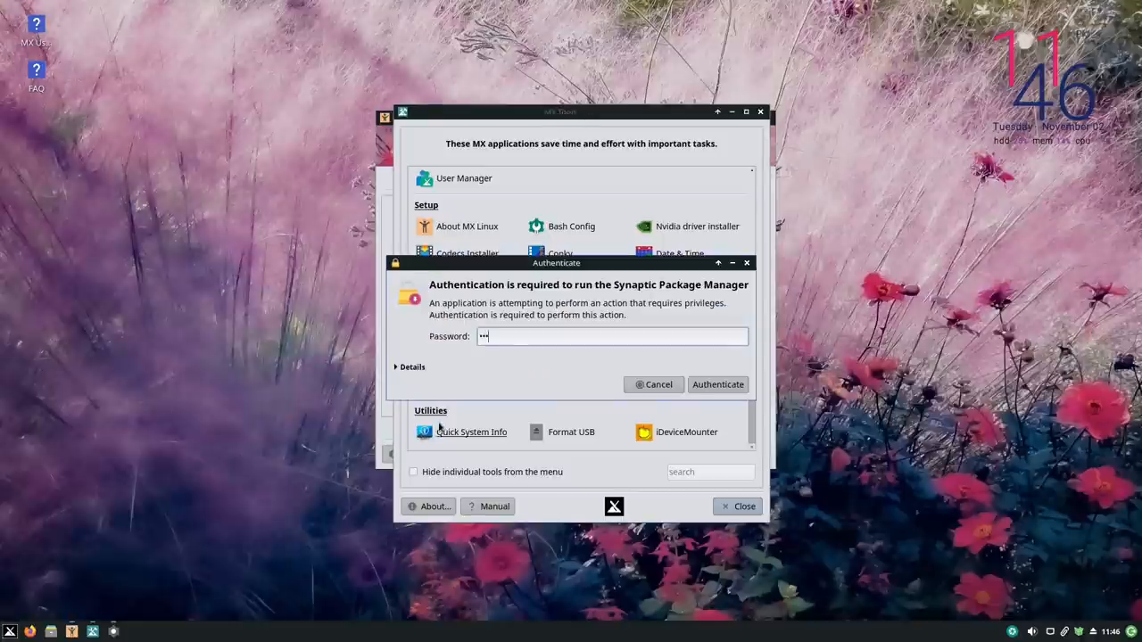
Authenticate Synaptic and look down its loaded package catalogue.
click(717, 383)
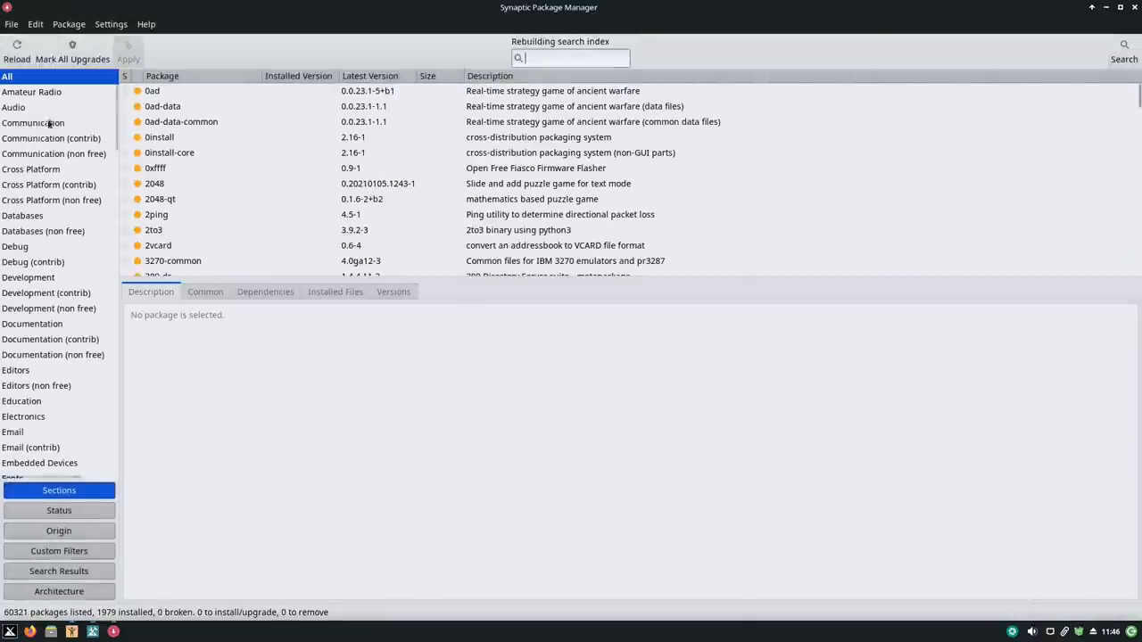
scroll(down, 3)
text(soft)
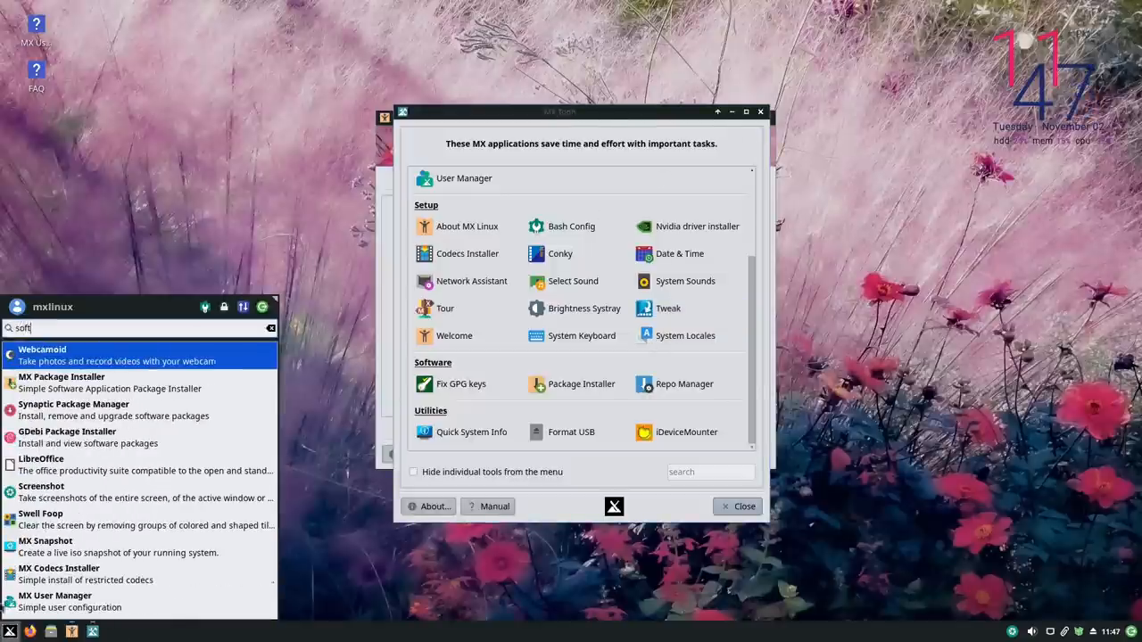
Launch MX Package Installer from the search results and expand the Audio category.
click(581, 384)
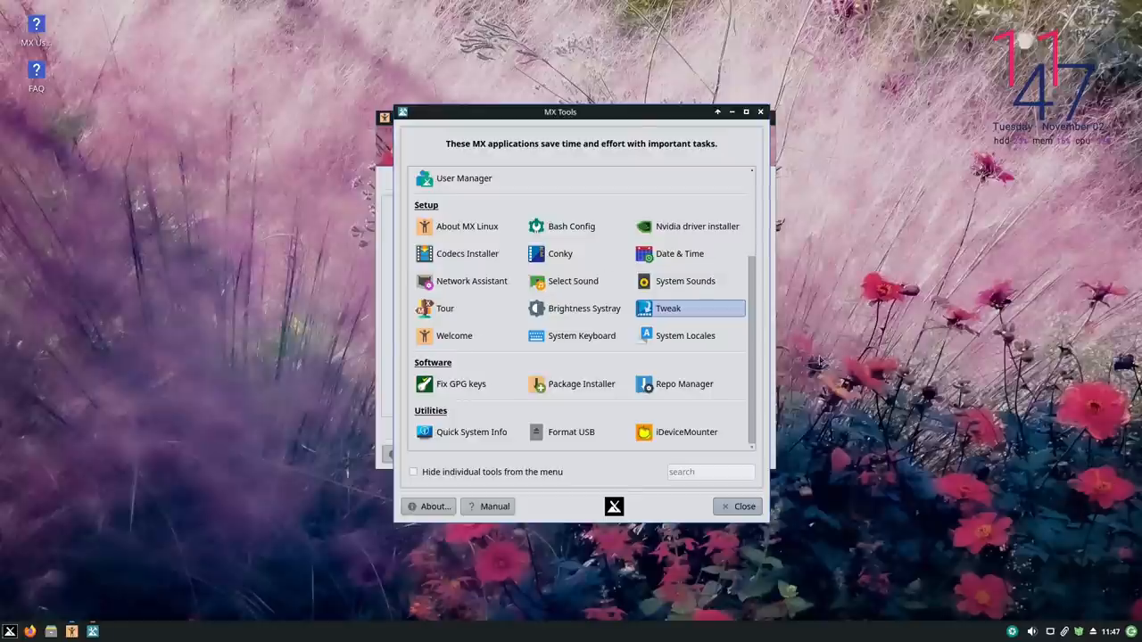
click(582, 384)
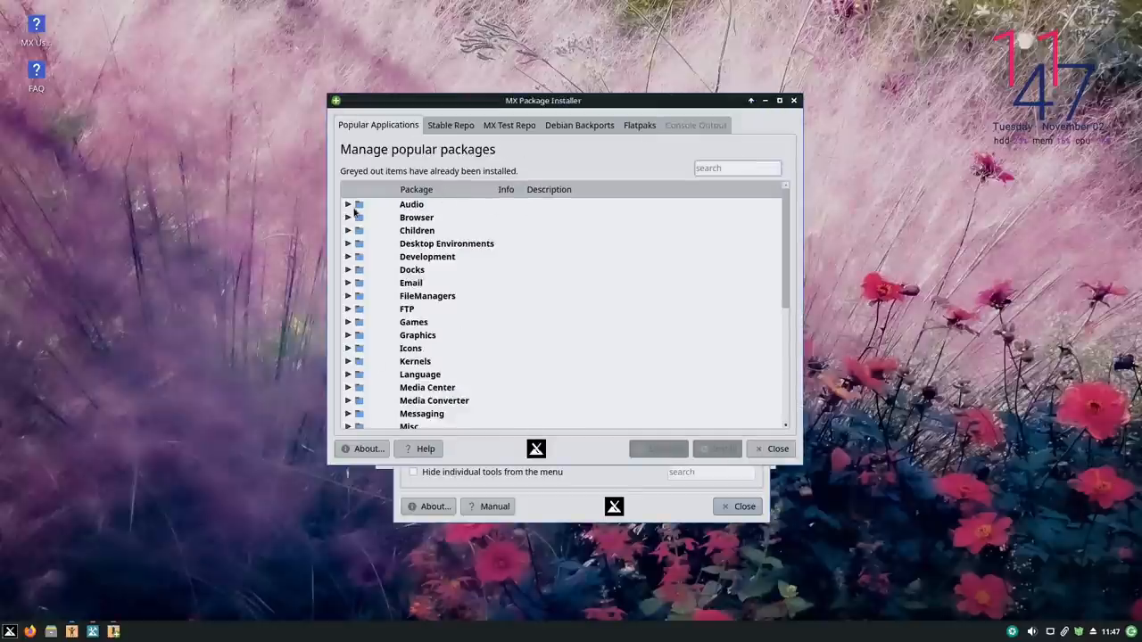
click(348, 204)
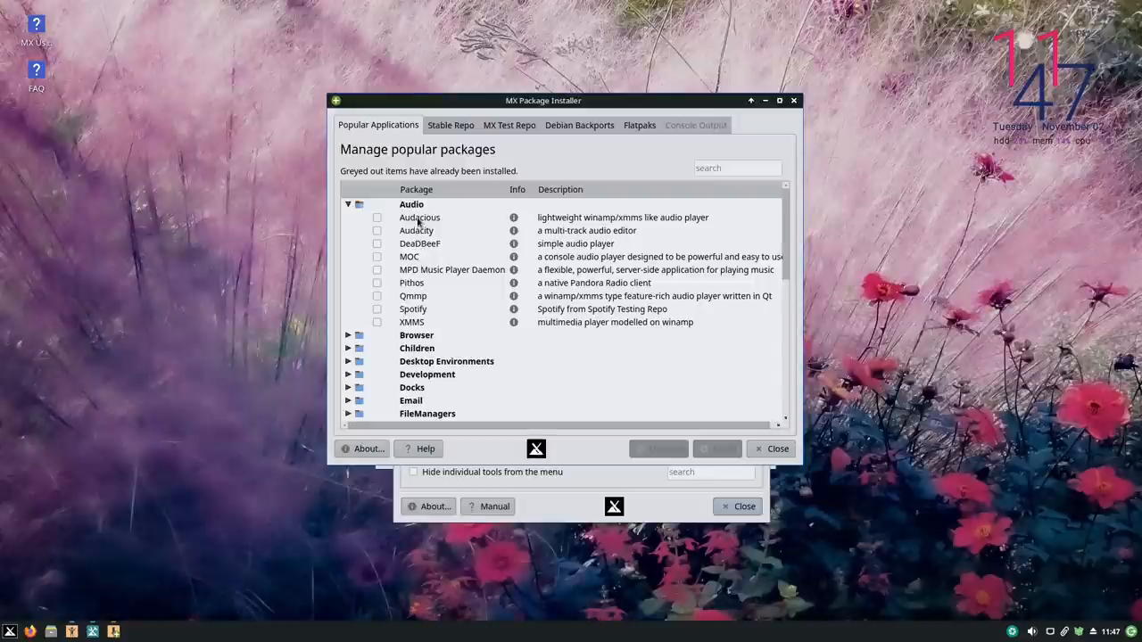
mouse_move(420, 231)
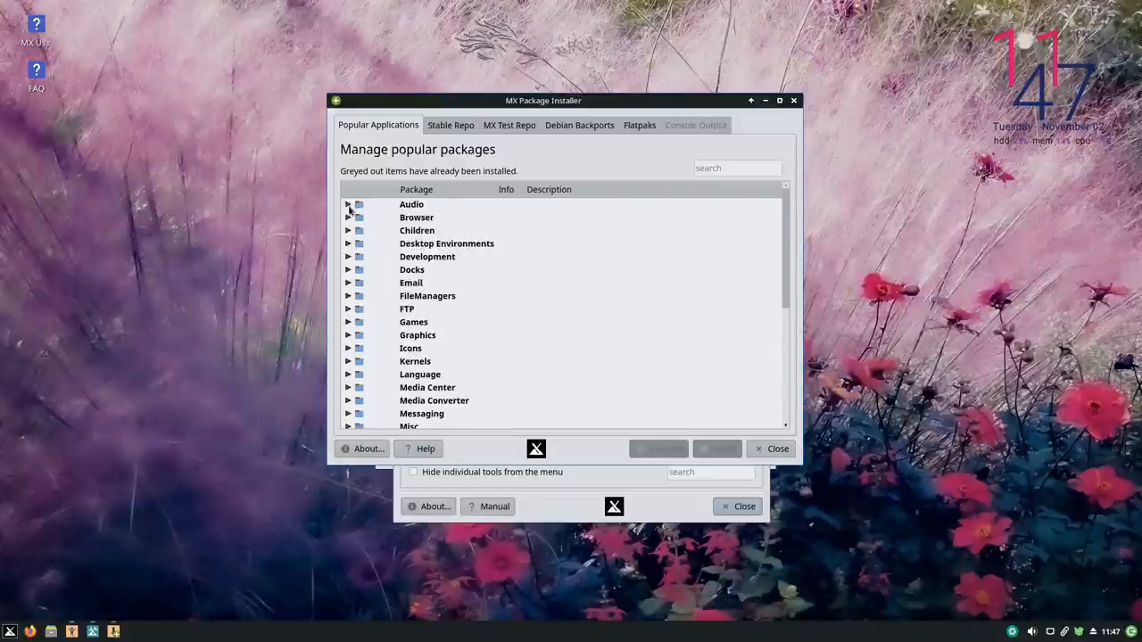
Expand and collapse the Browser, Desktop Environments and Email popular-app categories.
click(347, 218)
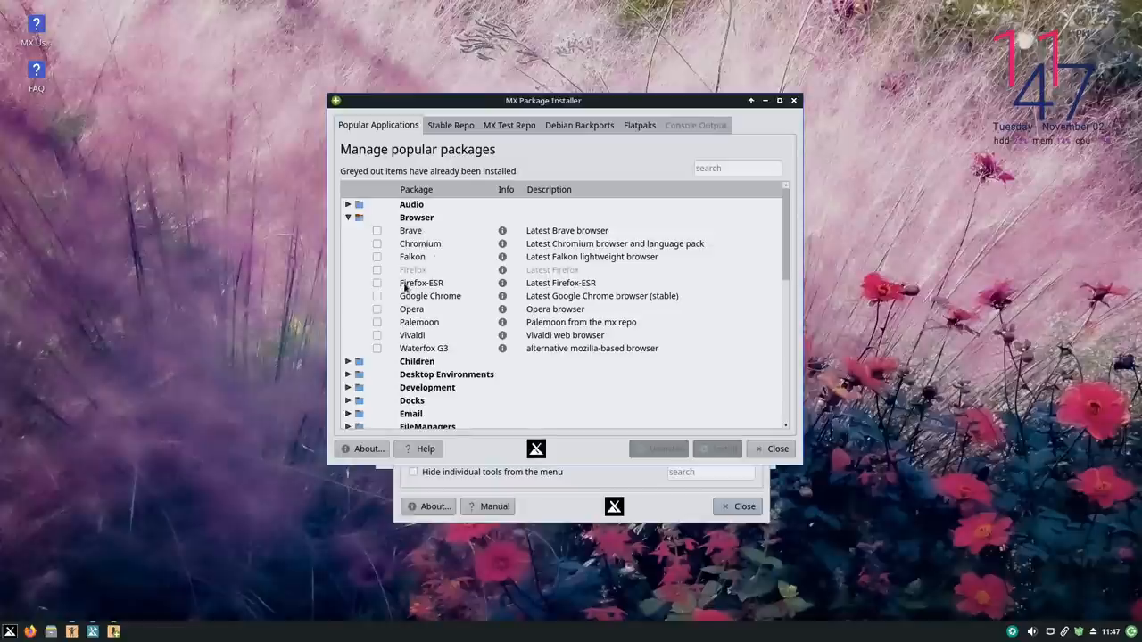
mouse_move(450, 292)
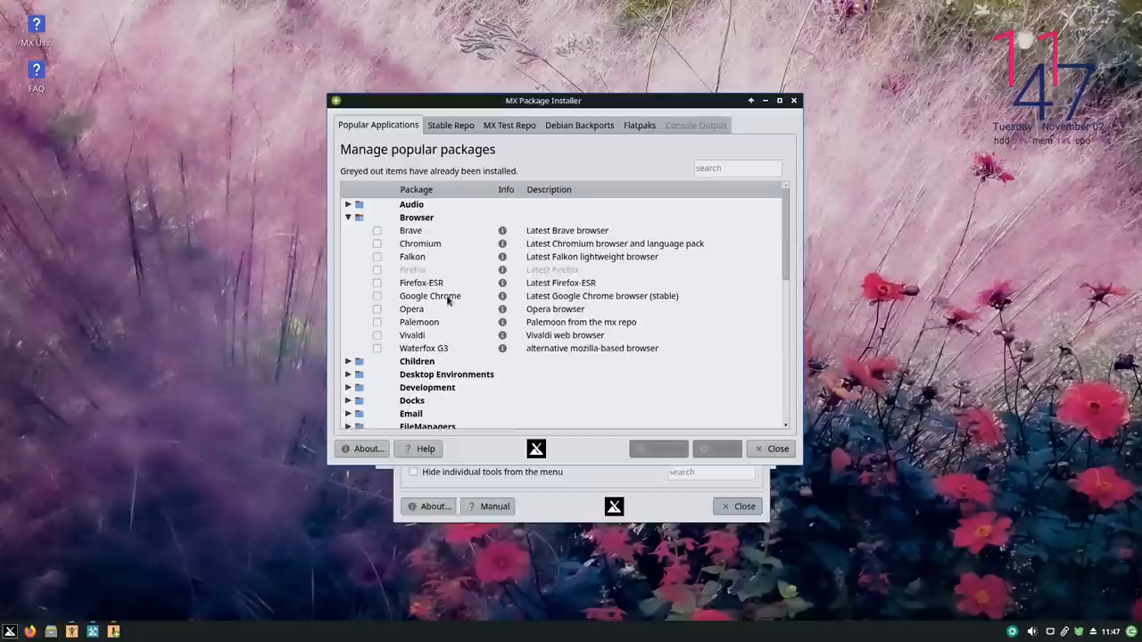
mouse_move(373, 353)
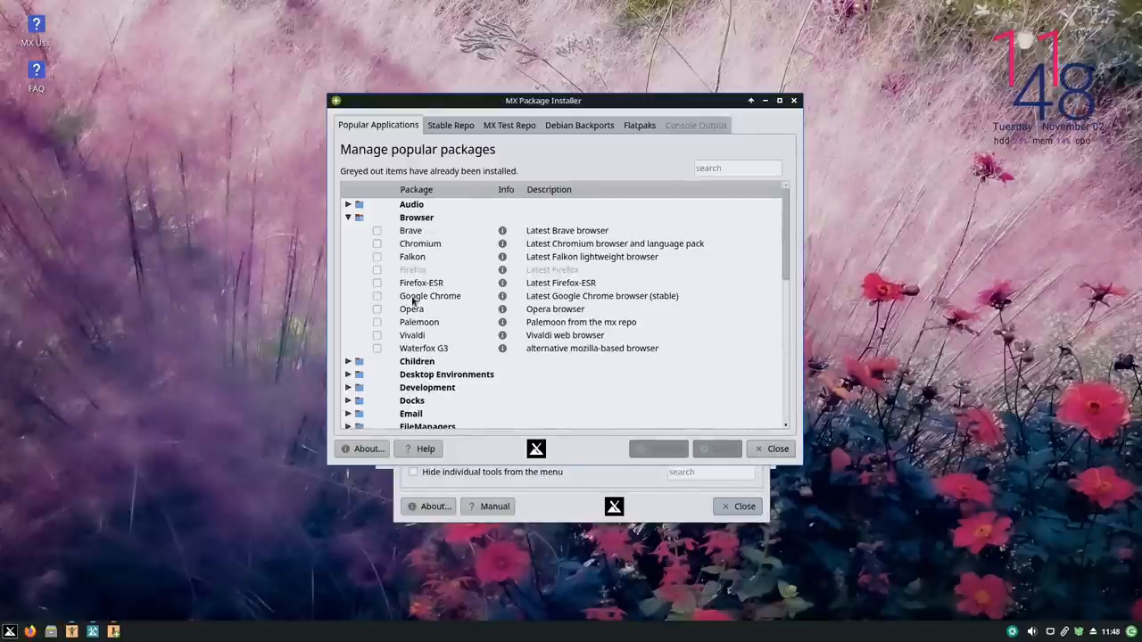
click(348, 218)
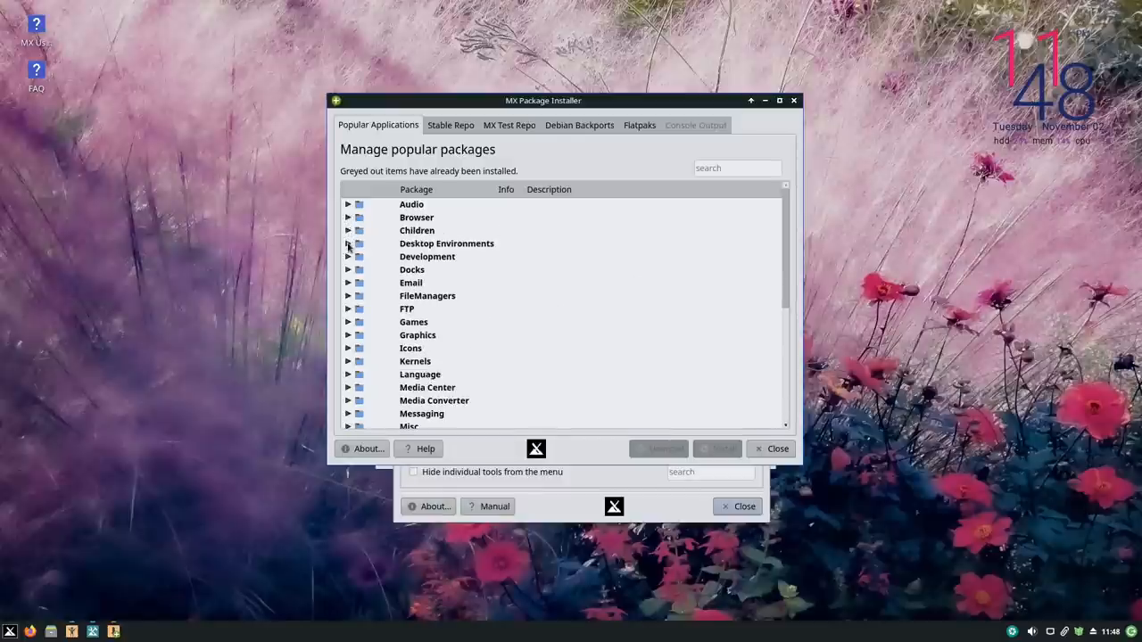
click(348, 242)
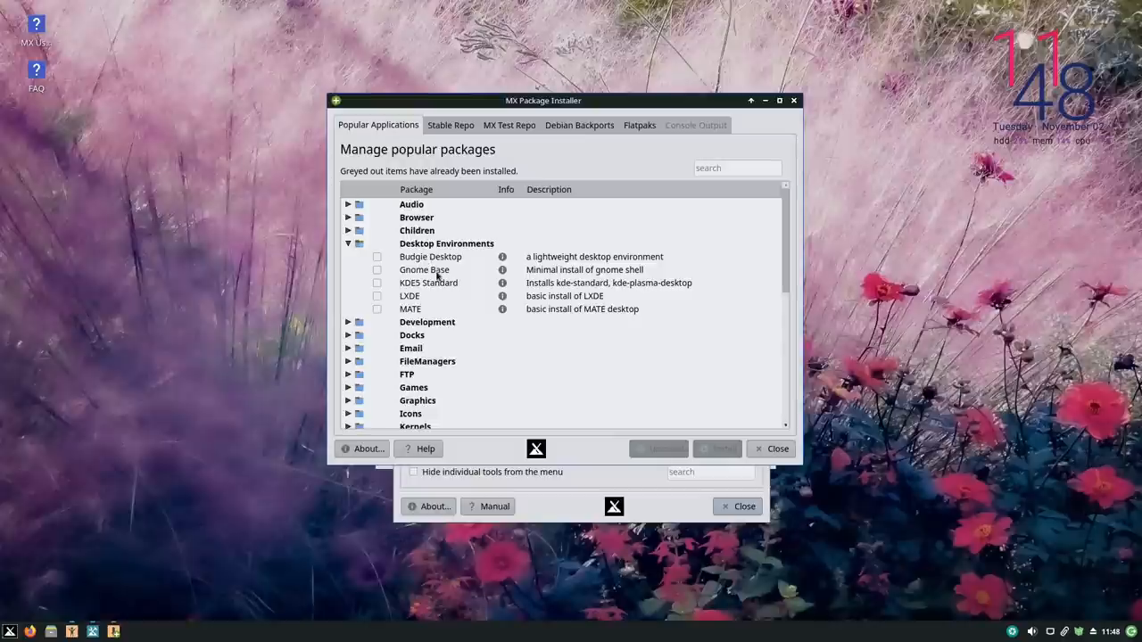
mouse_move(410, 299)
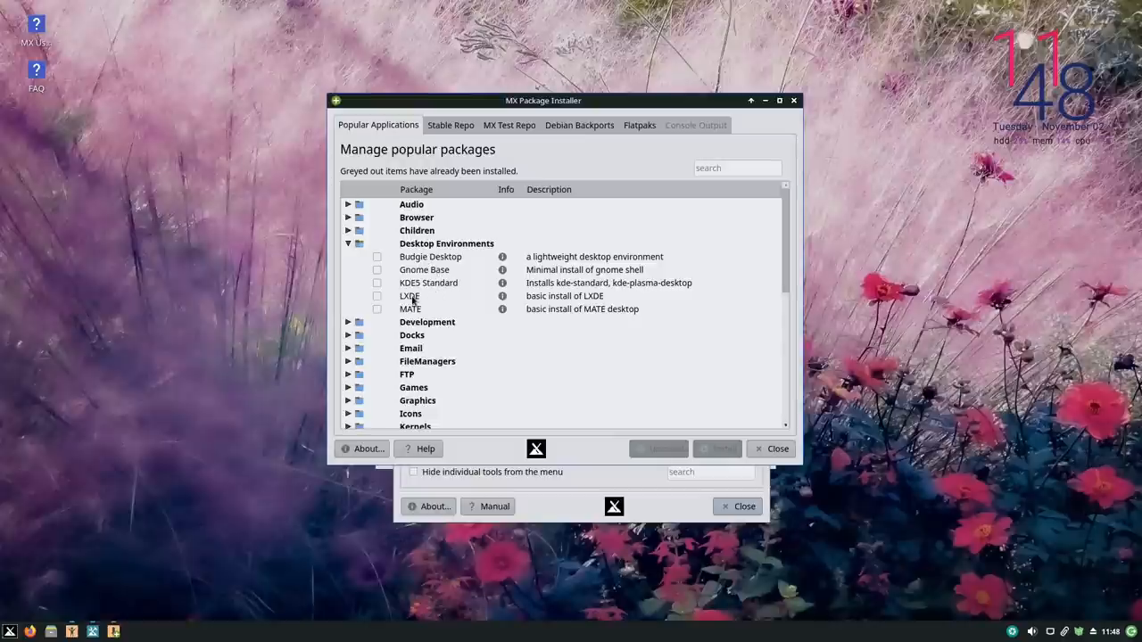
click(348, 242)
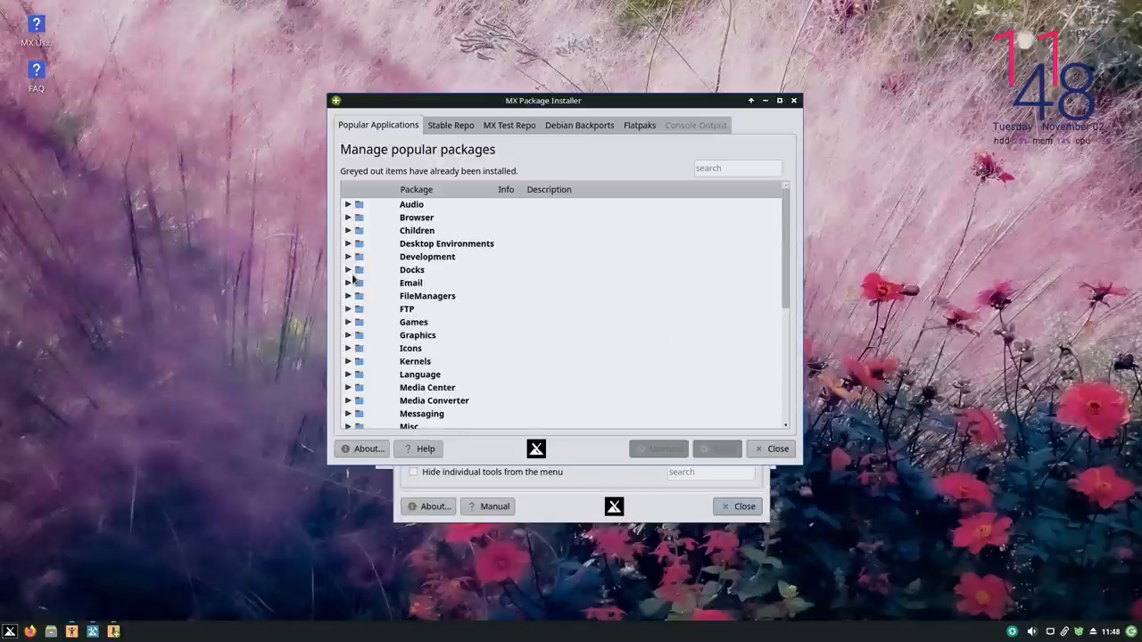
click(350, 282)
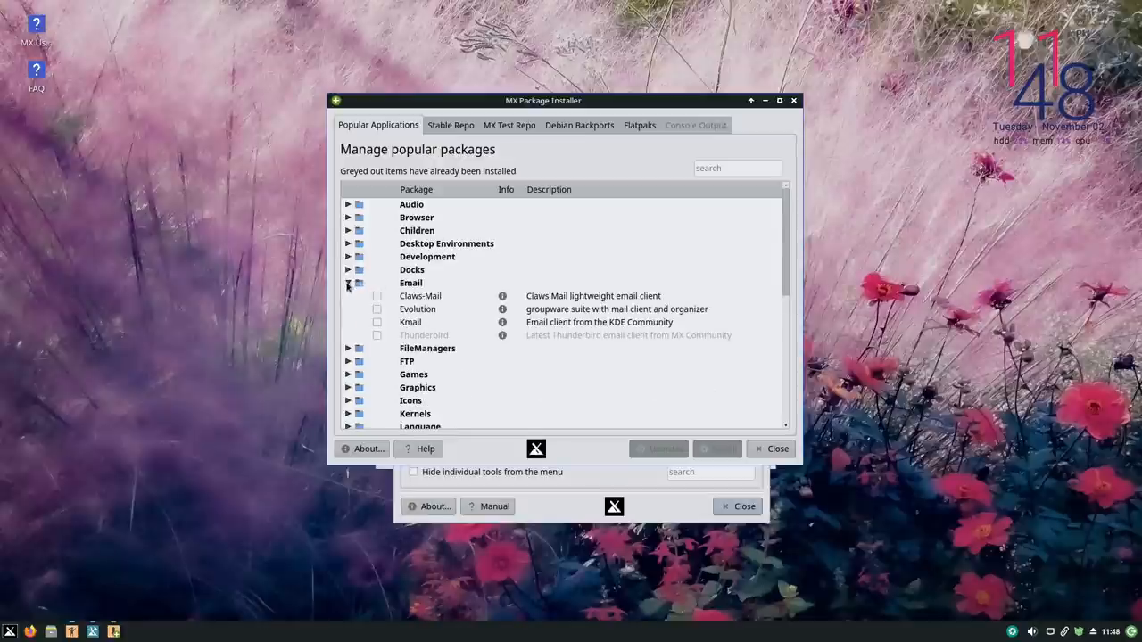
click(348, 282)
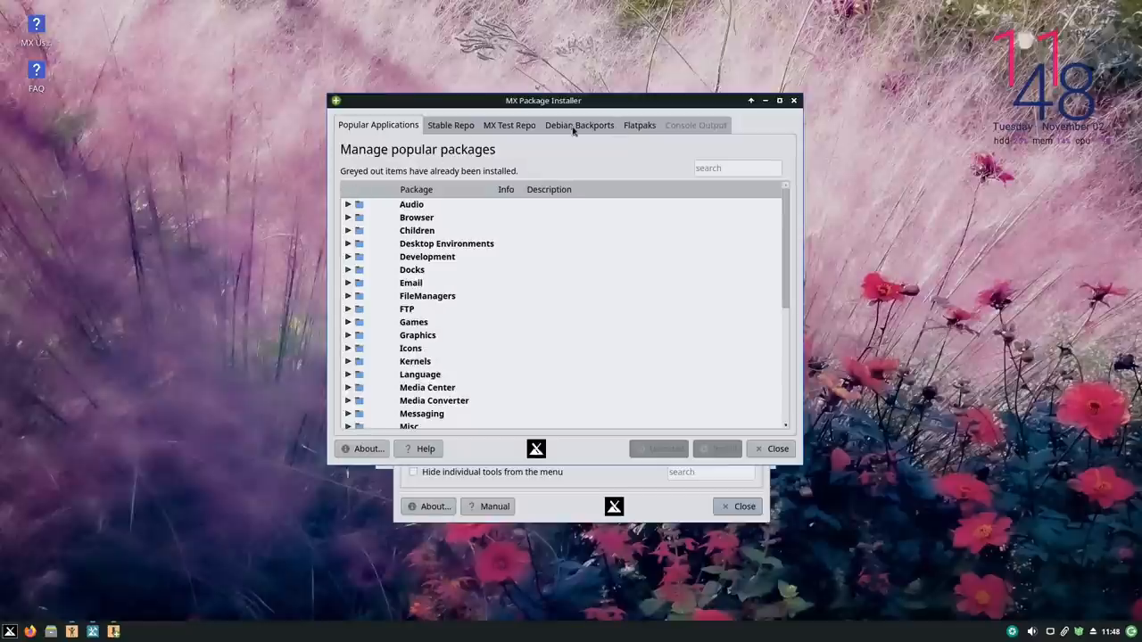
mouse_move(591, 135)
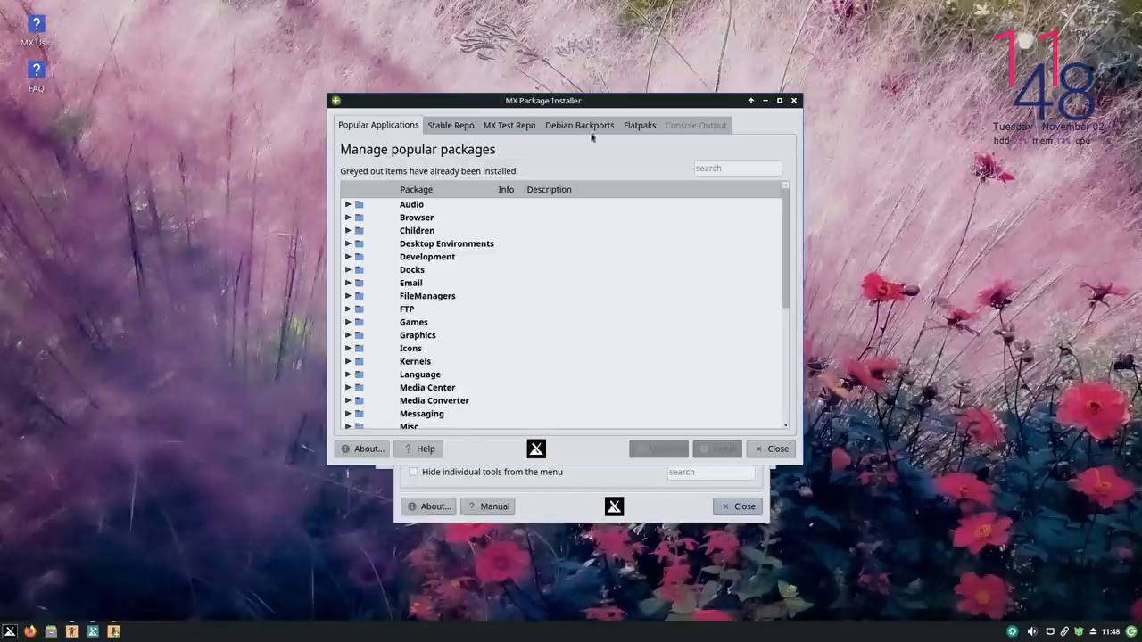
Switch to Debian Backports, dismiss its warning, filter by 'lib' and select the libreoffice package.
click(579, 125)
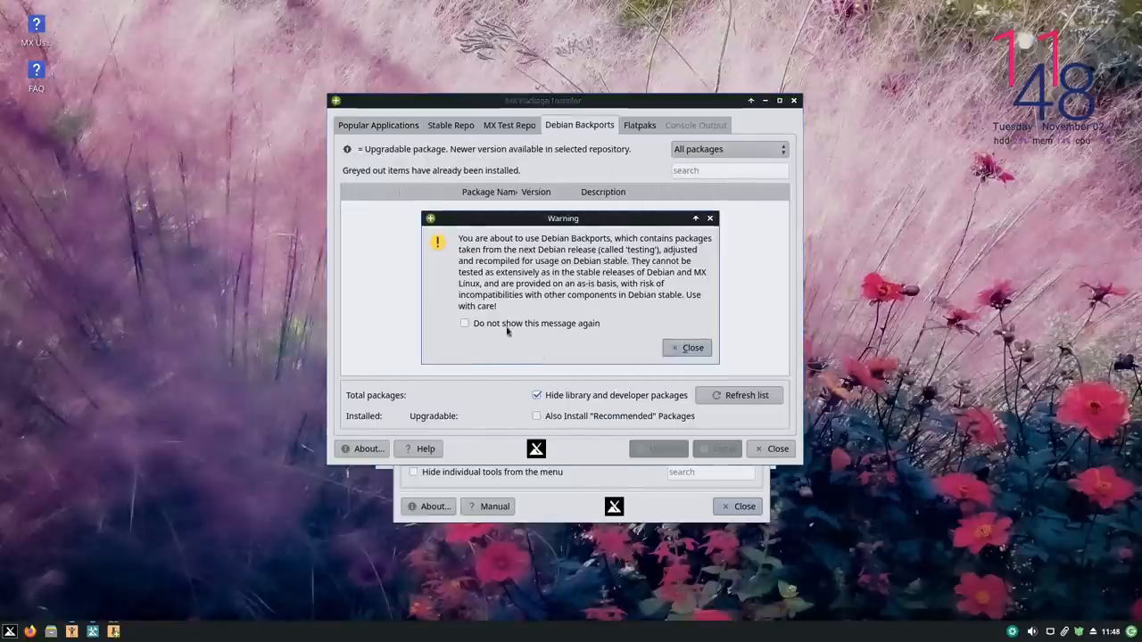
click(687, 346)
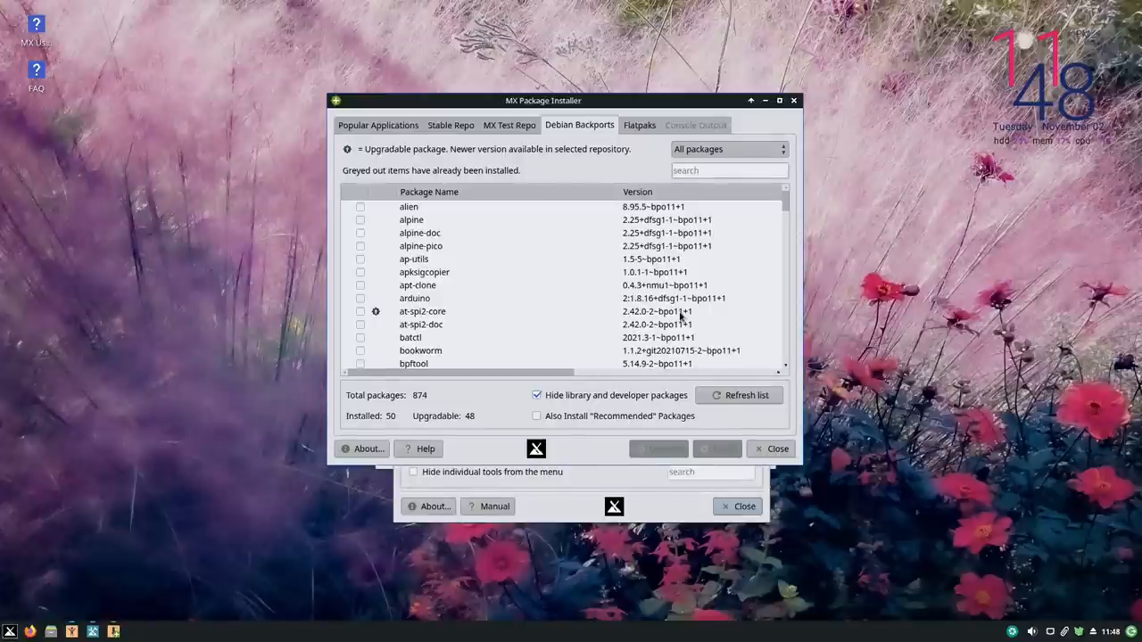
scroll(down, 3)
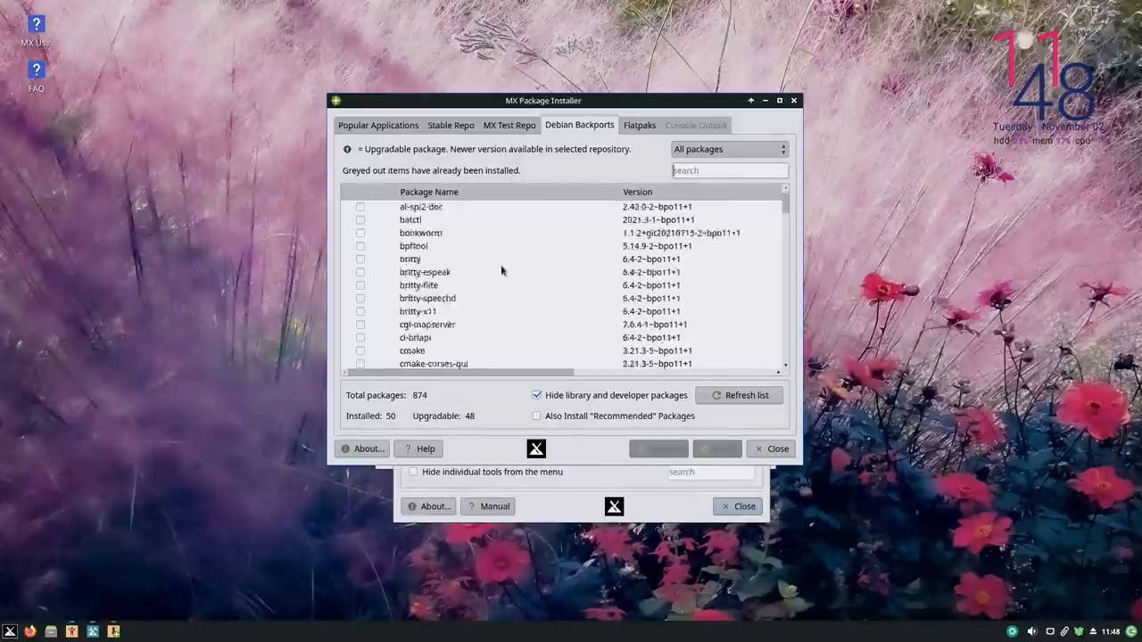
scroll(down, 3)
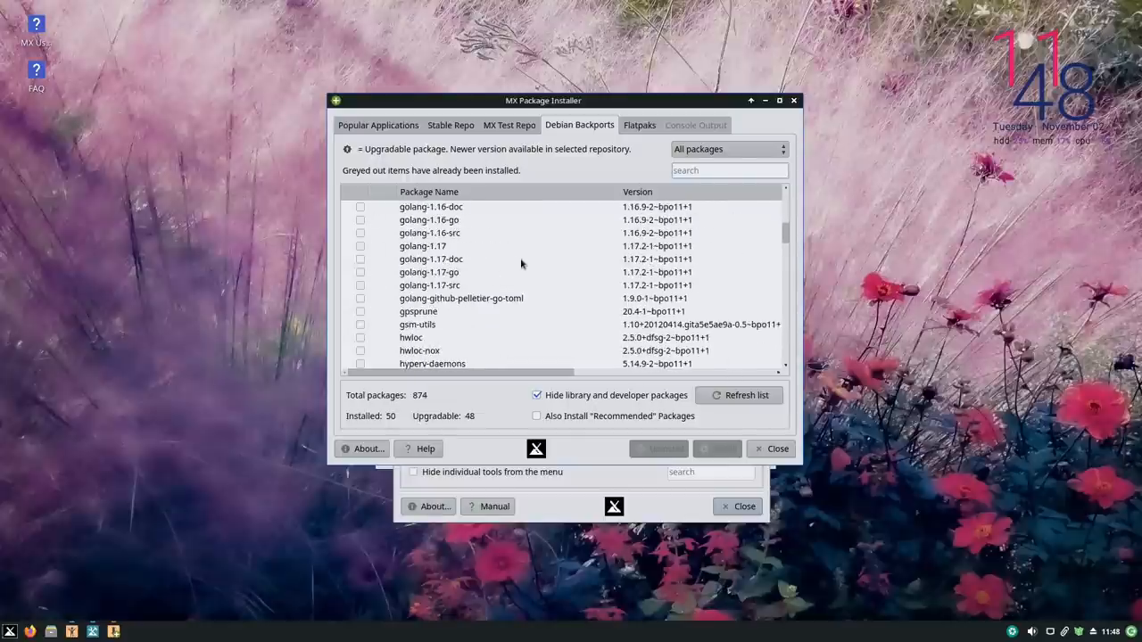
mouse_move(523, 264)
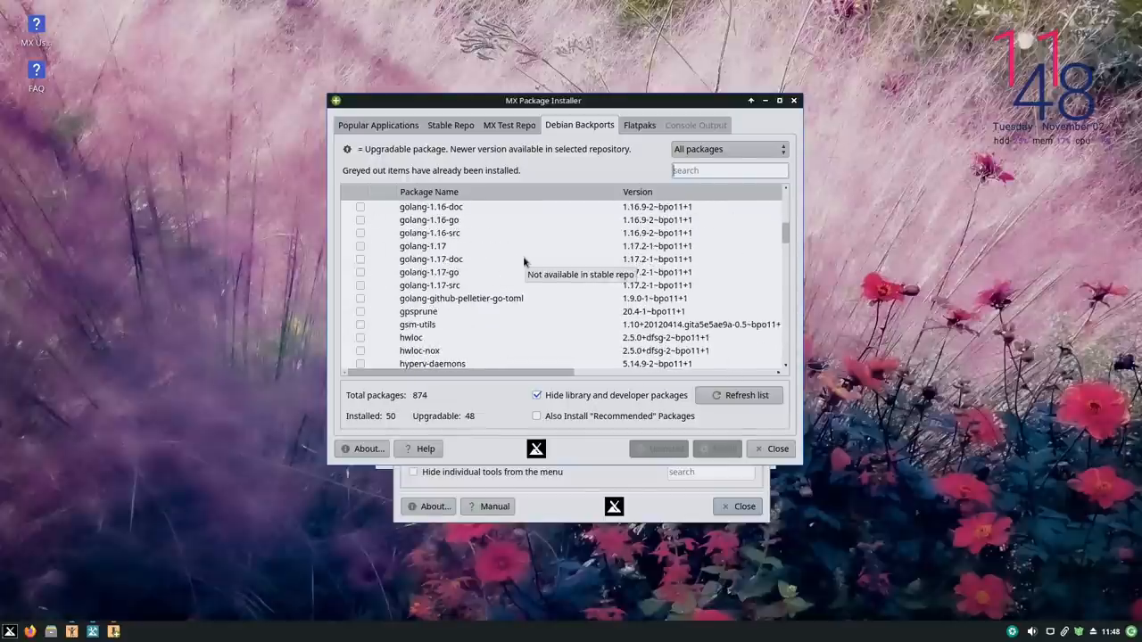
text(libreoffice)
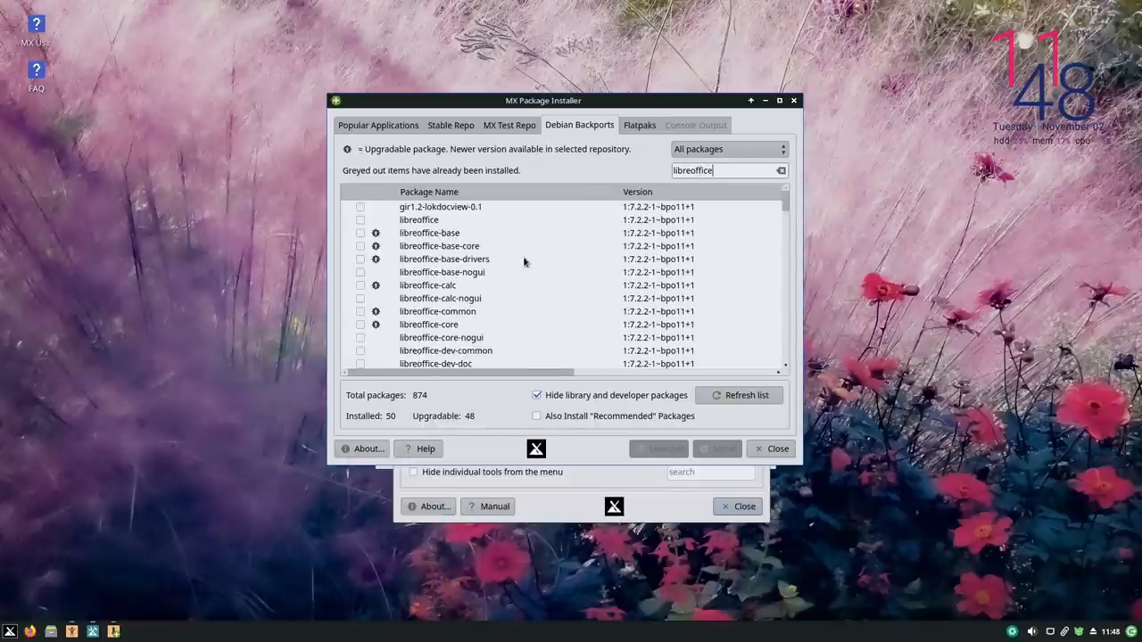
click(419, 219)
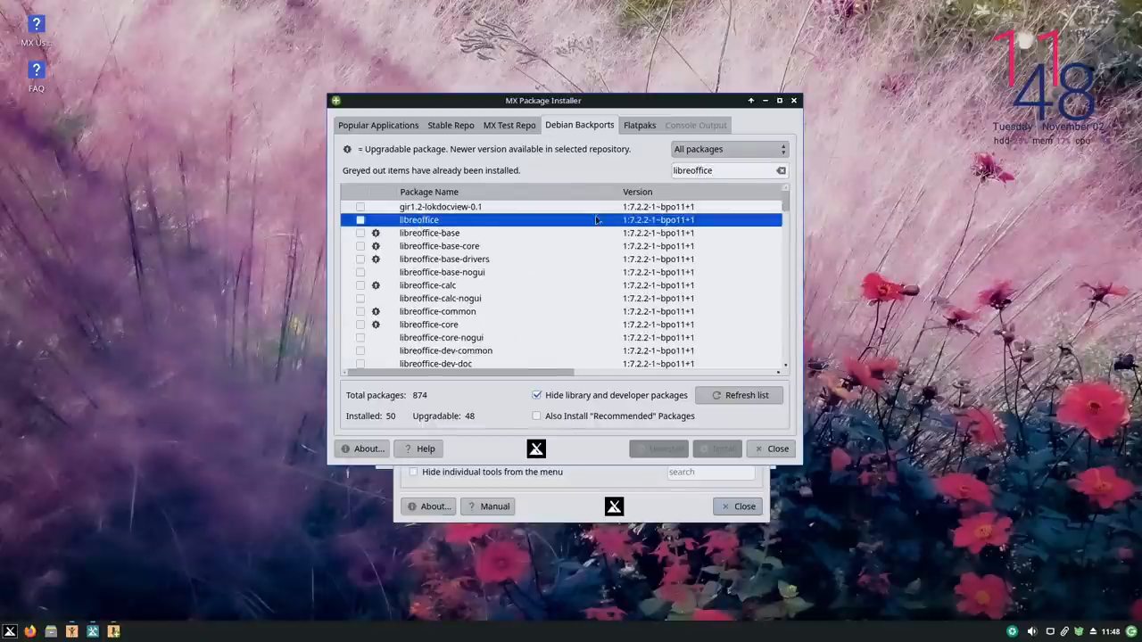
mouse_move(651, 228)
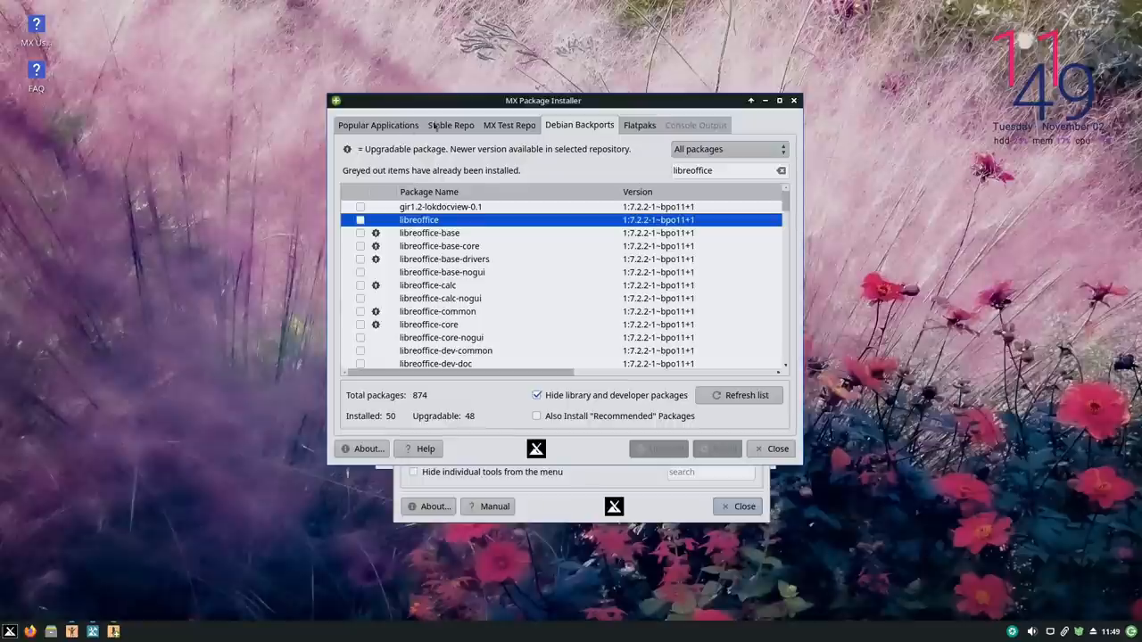
Show the MX Test Repo list, dismissing its warning and clearing the libreoffice search to see all 173 packages.
click(508, 125)
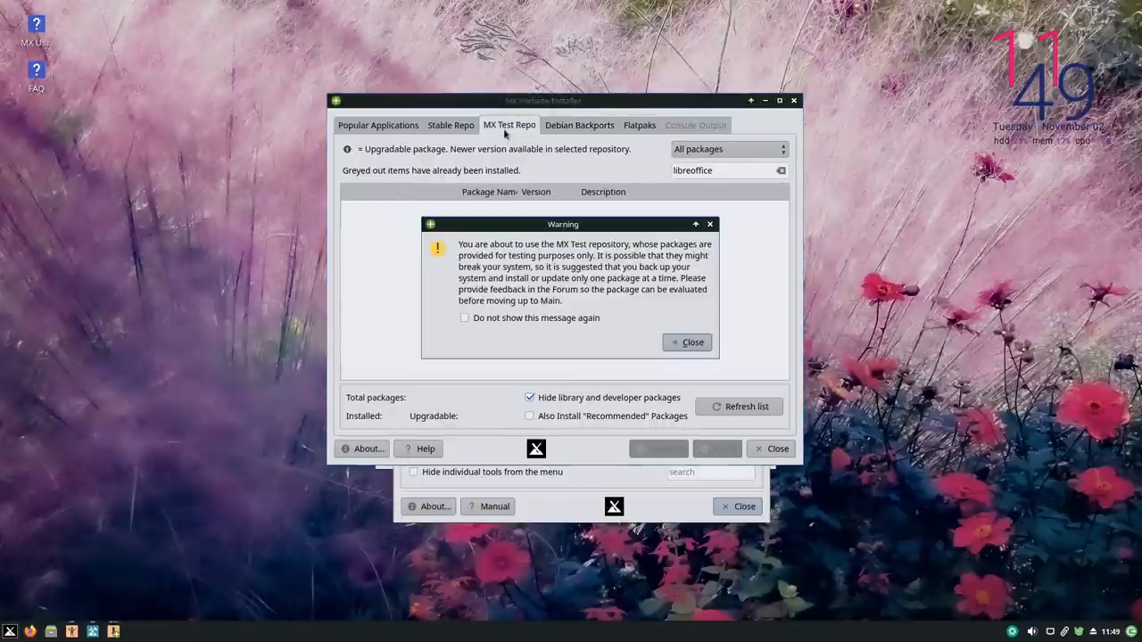
click(687, 343)
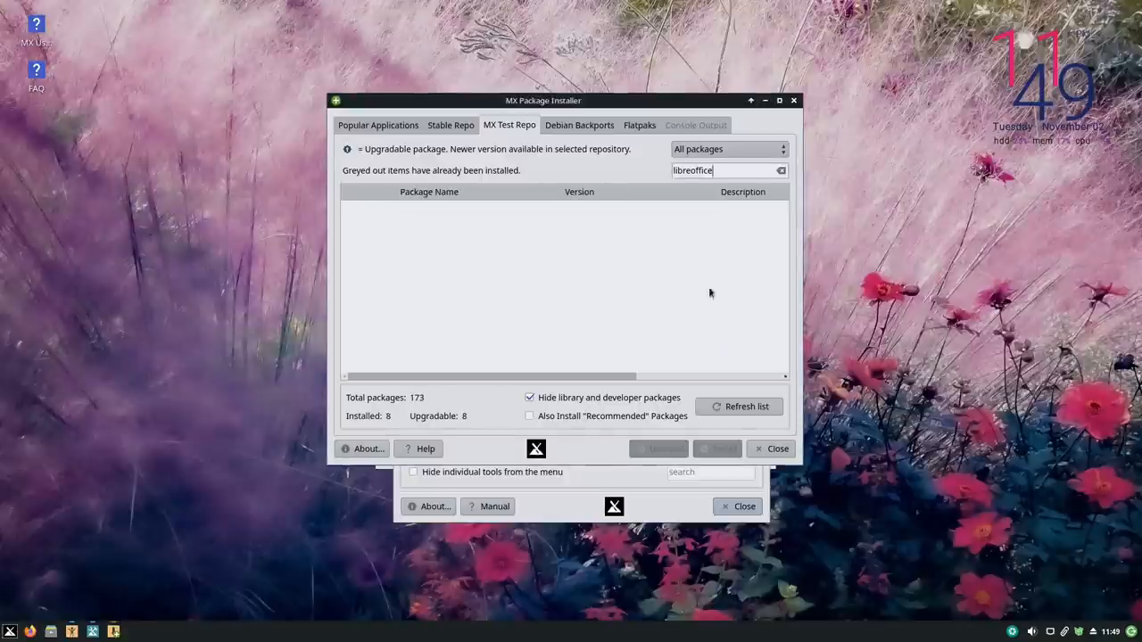
mouse_move(508, 141)
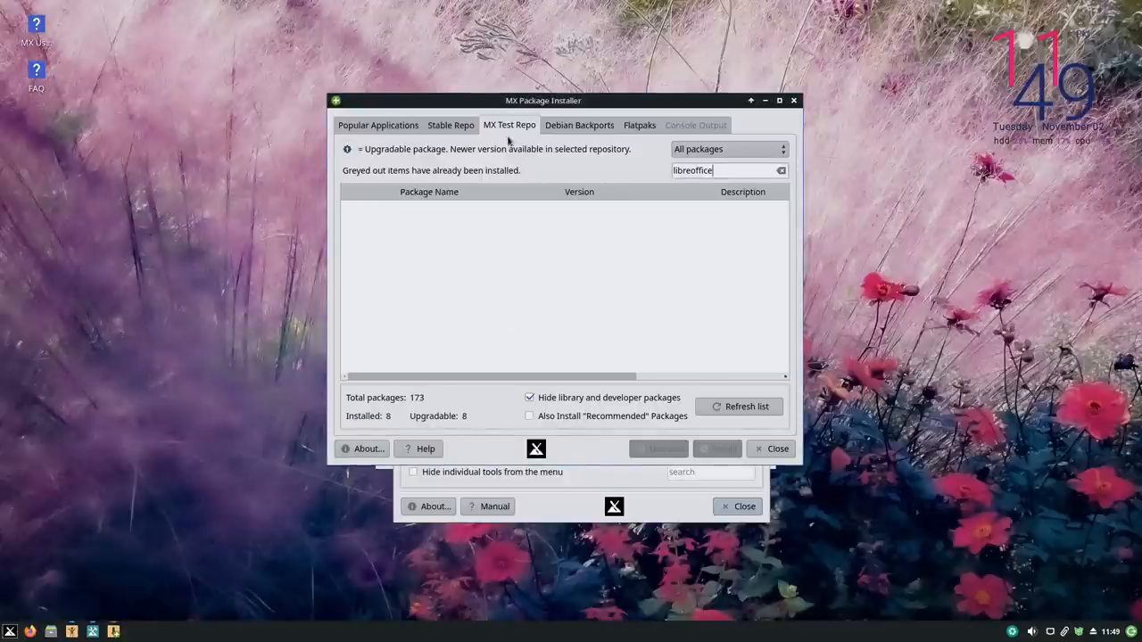
mouse_move(806, 180)
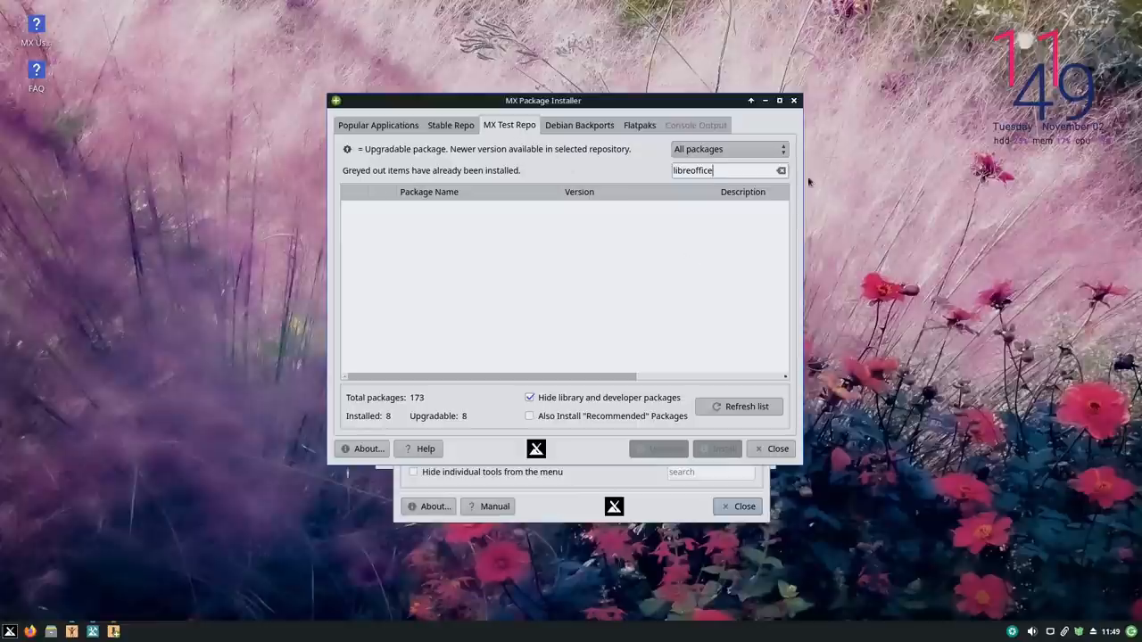
click(782, 171)
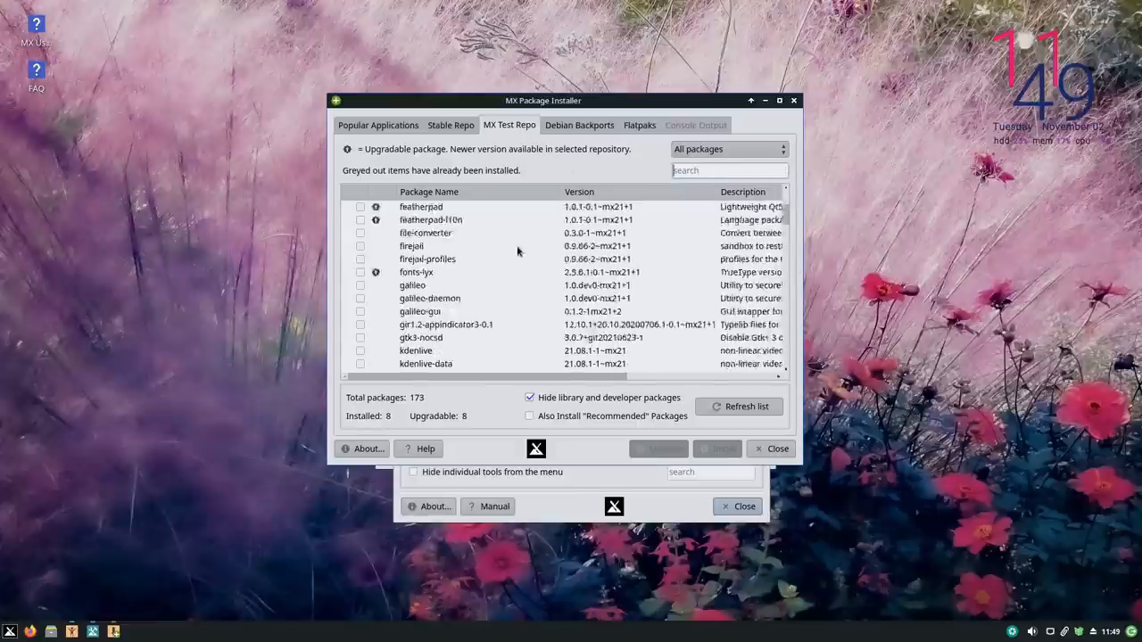
scroll(up, 3)
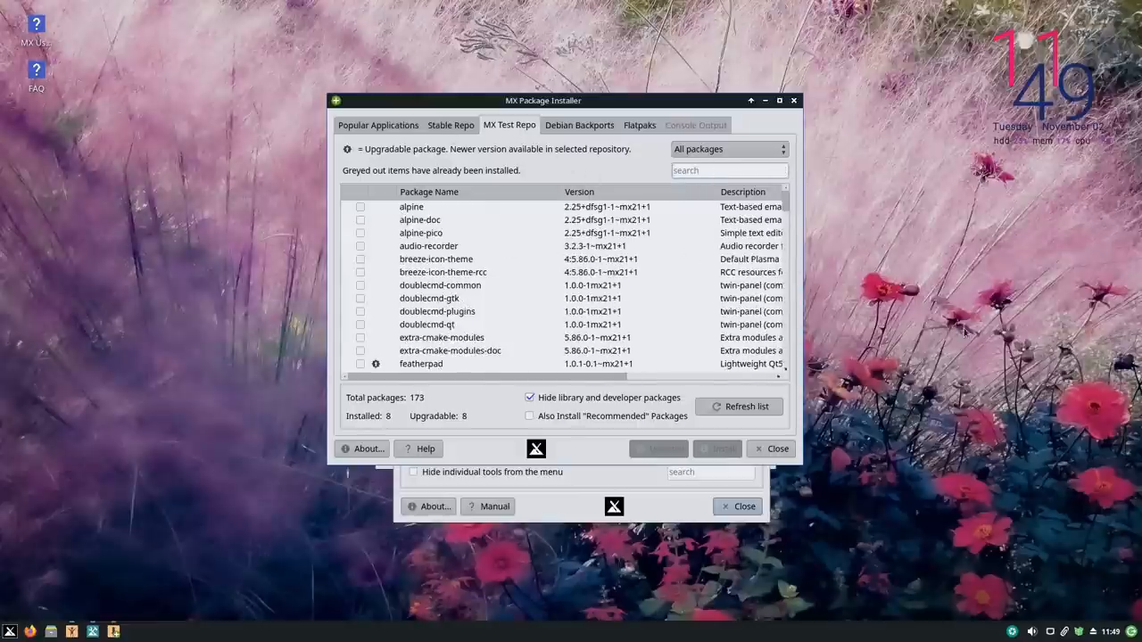
Bring up the Stable Repo tab with its full 60,124-package list.
click(449, 125)
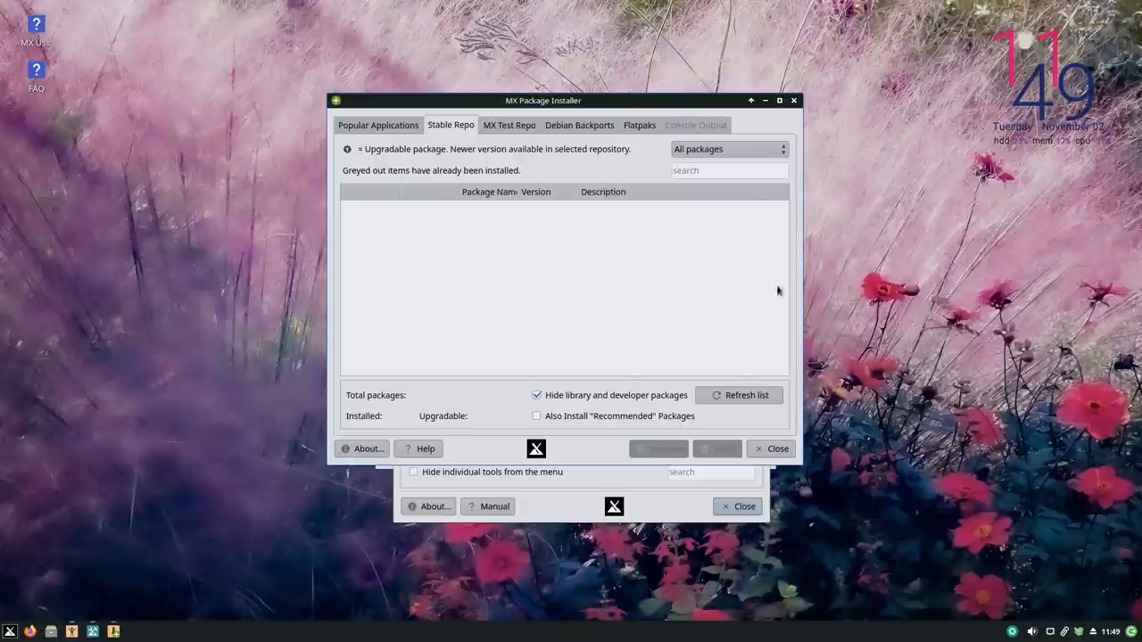
click(738, 396)
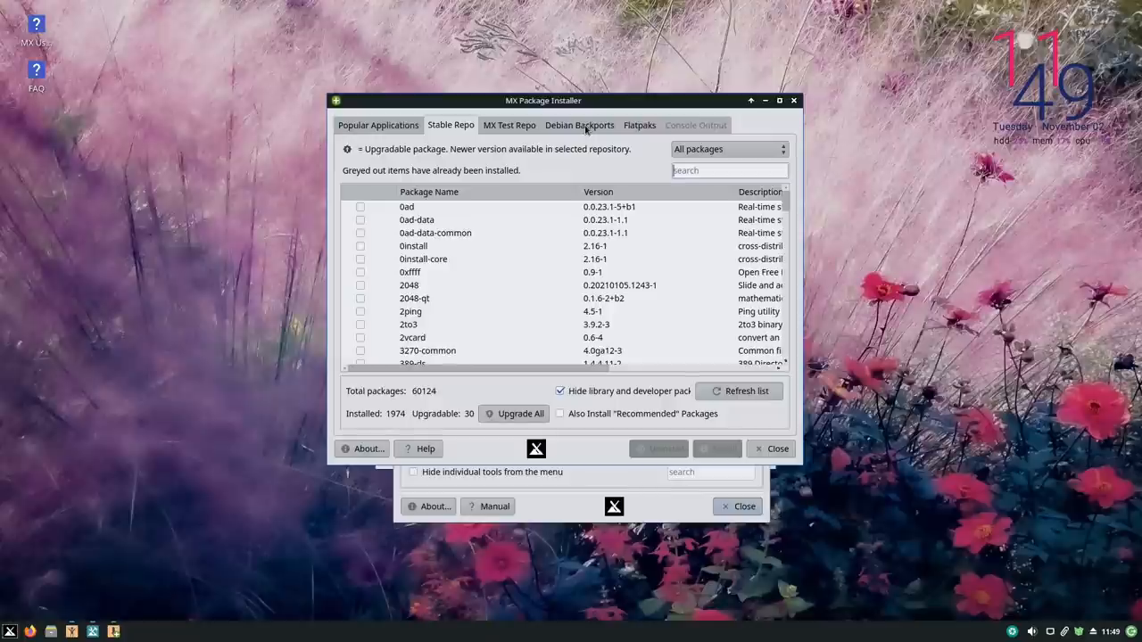
Enter the Flatpaks section, dismissing its warning and authenticating to load the 1,390 Flathub apps.
click(639, 125)
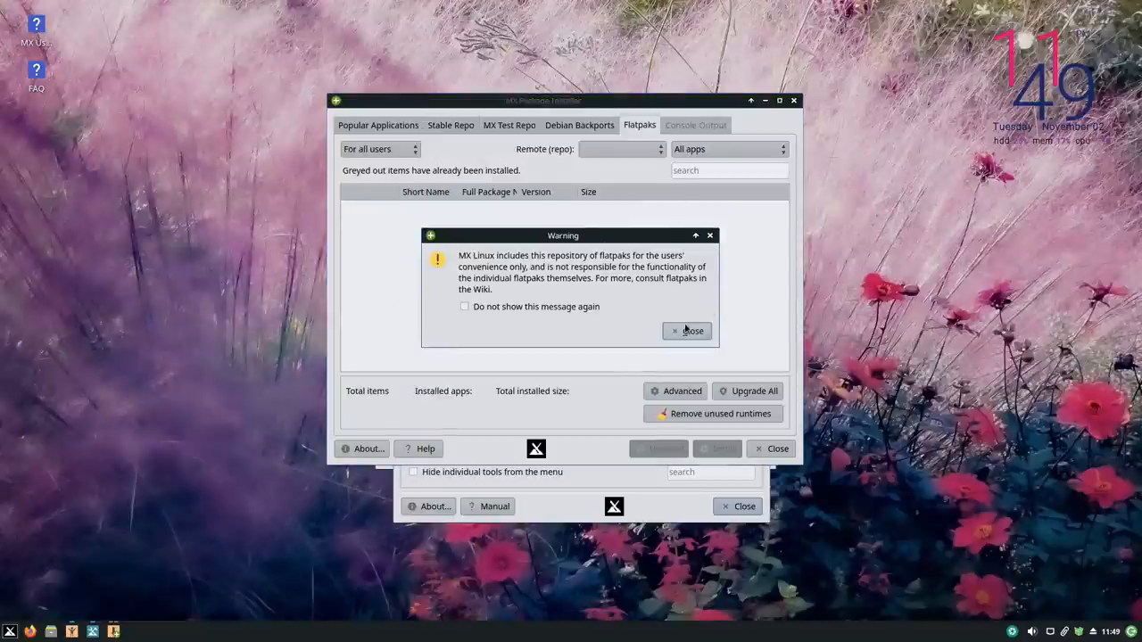
click(687, 330)
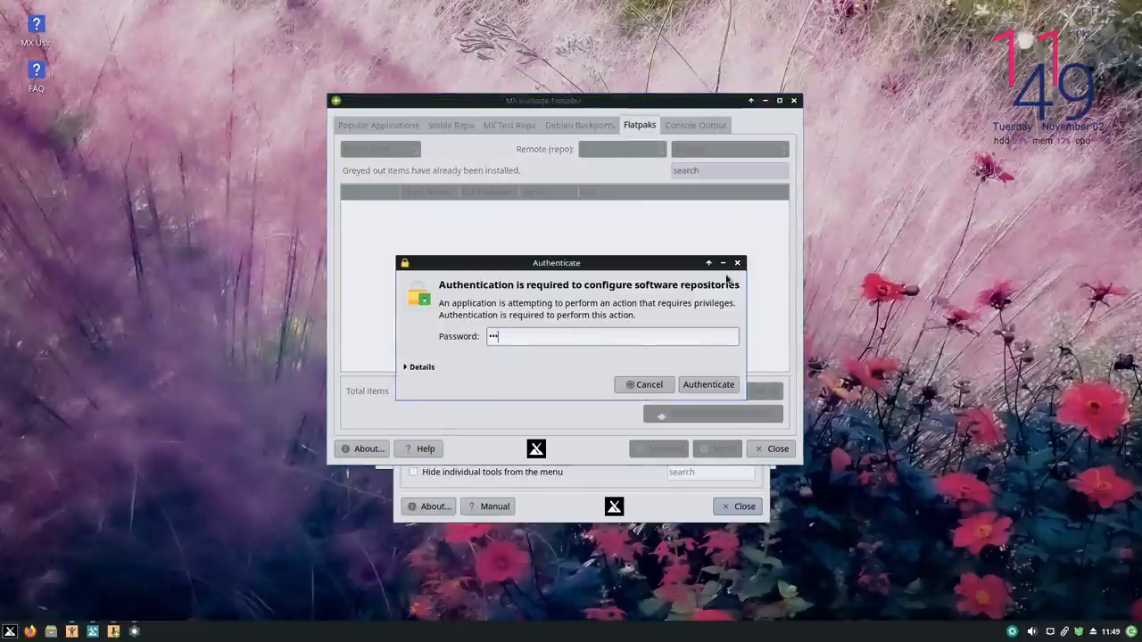
click(708, 385)
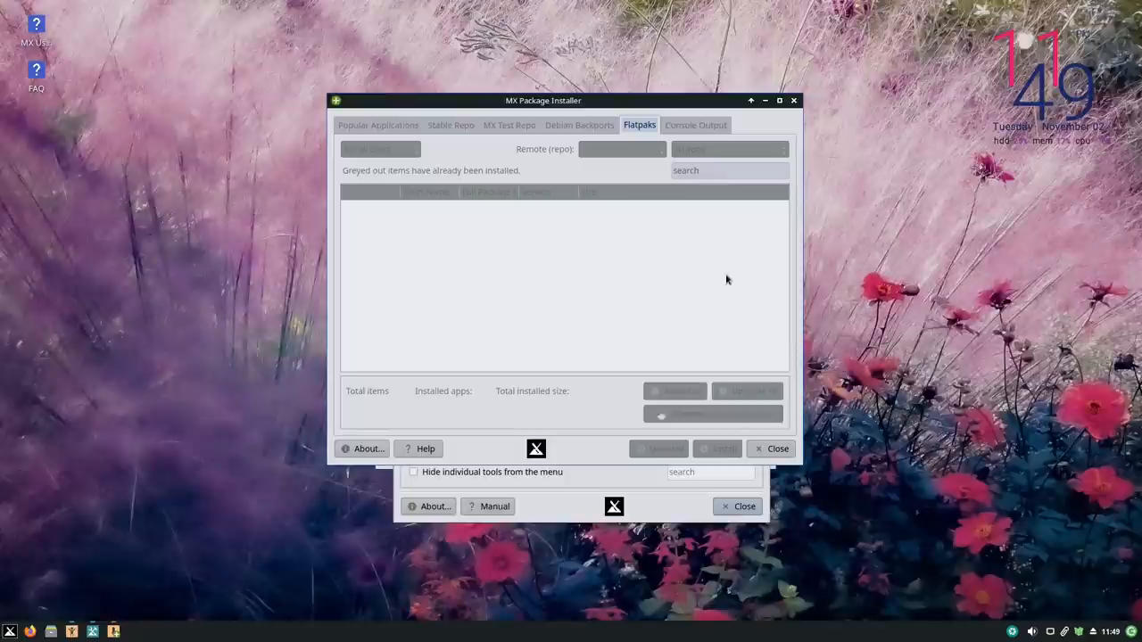
click(639, 124)
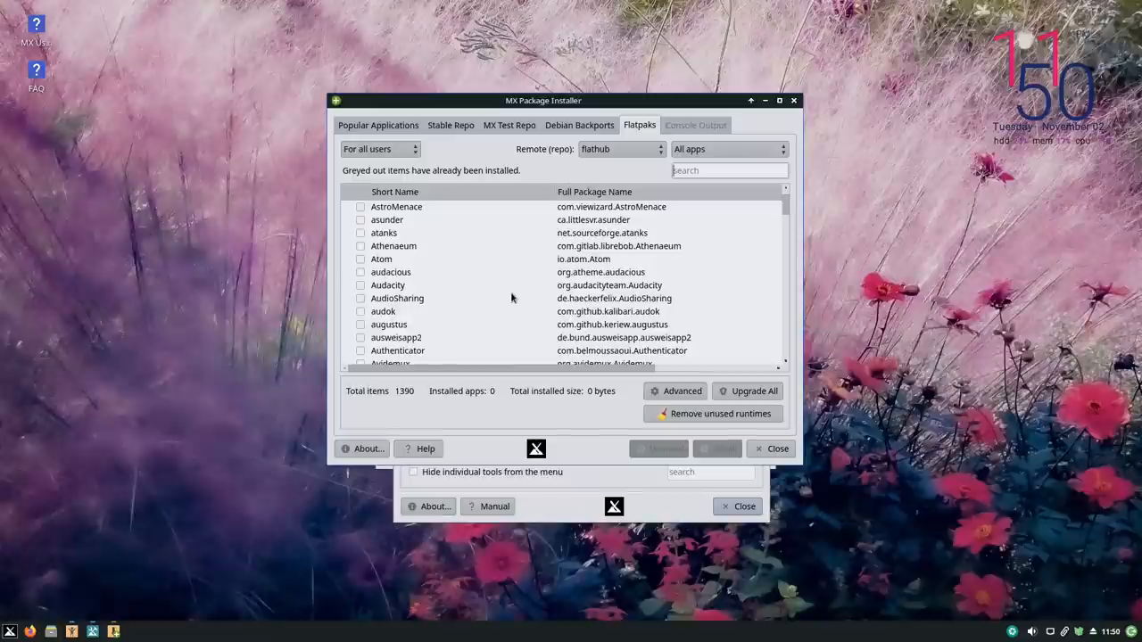
Browse down the Flathub app list, then return to the Popular Applications categories.
scroll(down, 3)
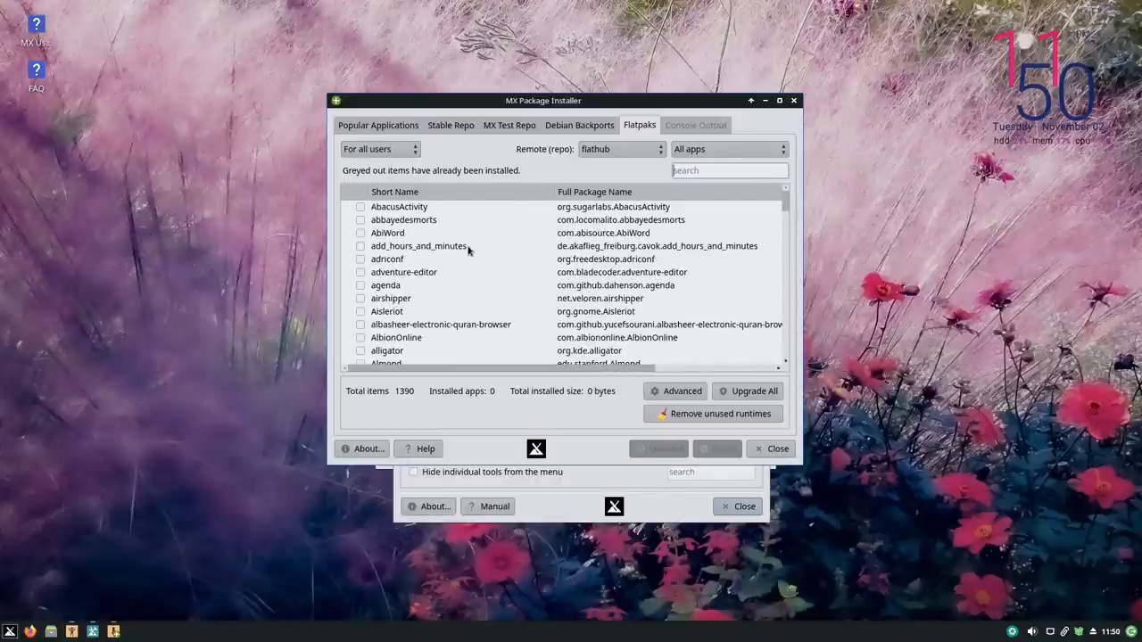
scroll(down, 3)
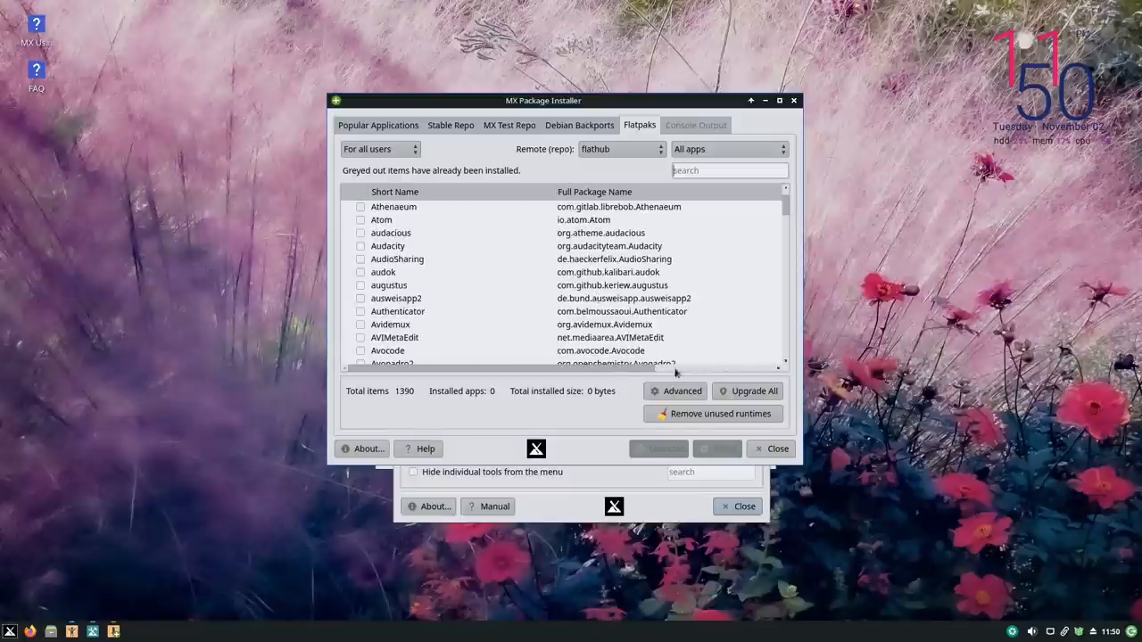
mouse_move(628, 329)
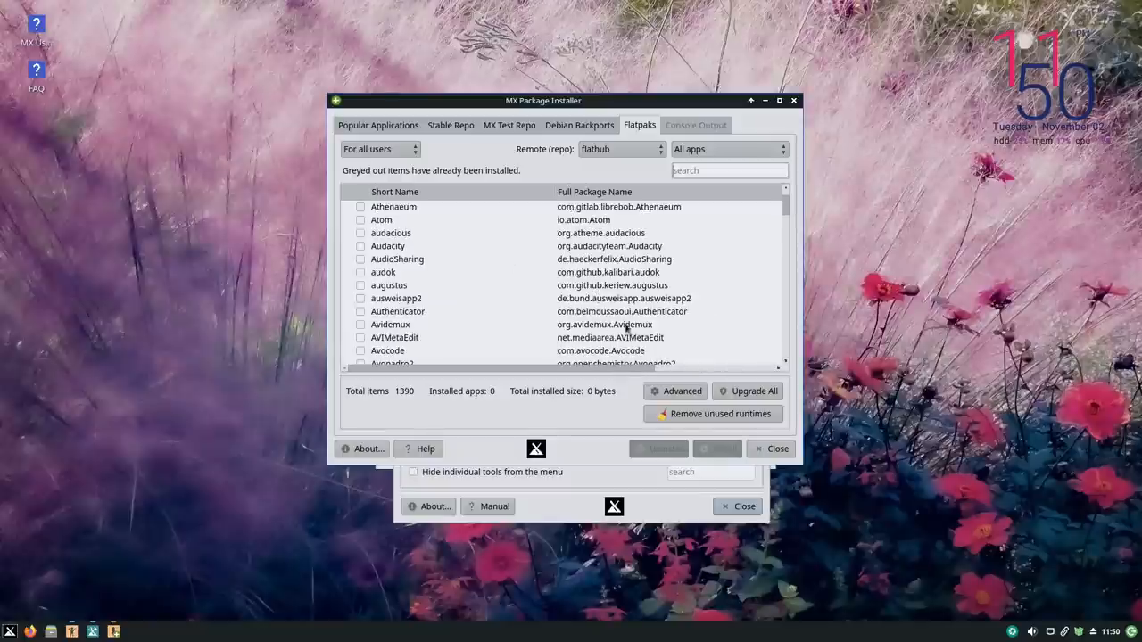
scroll(down, 3)
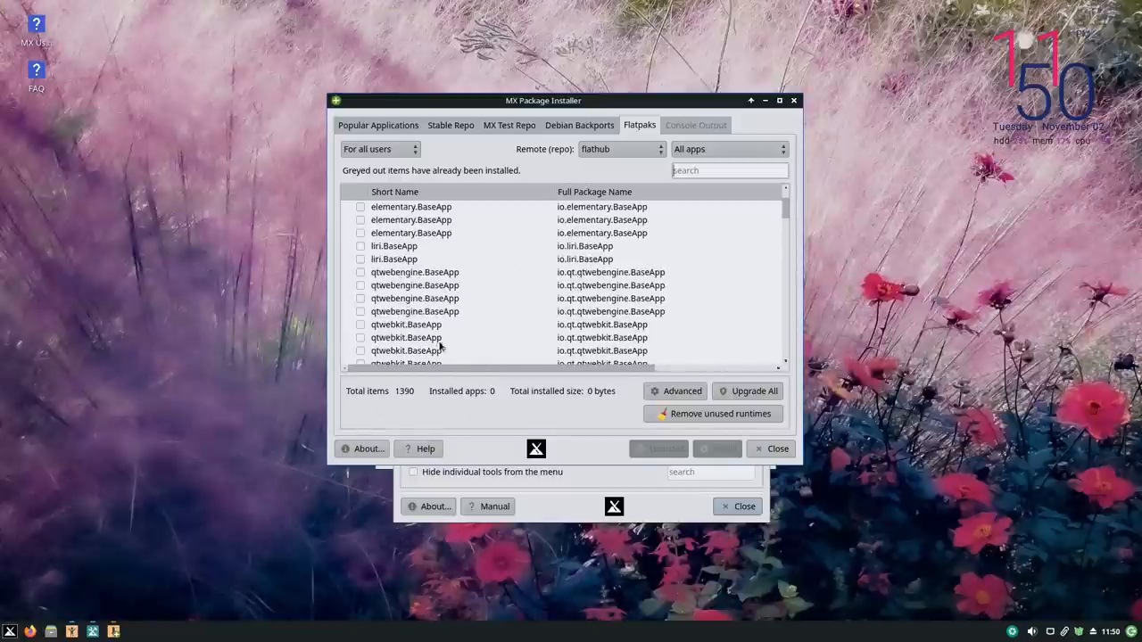
click(378, 125)
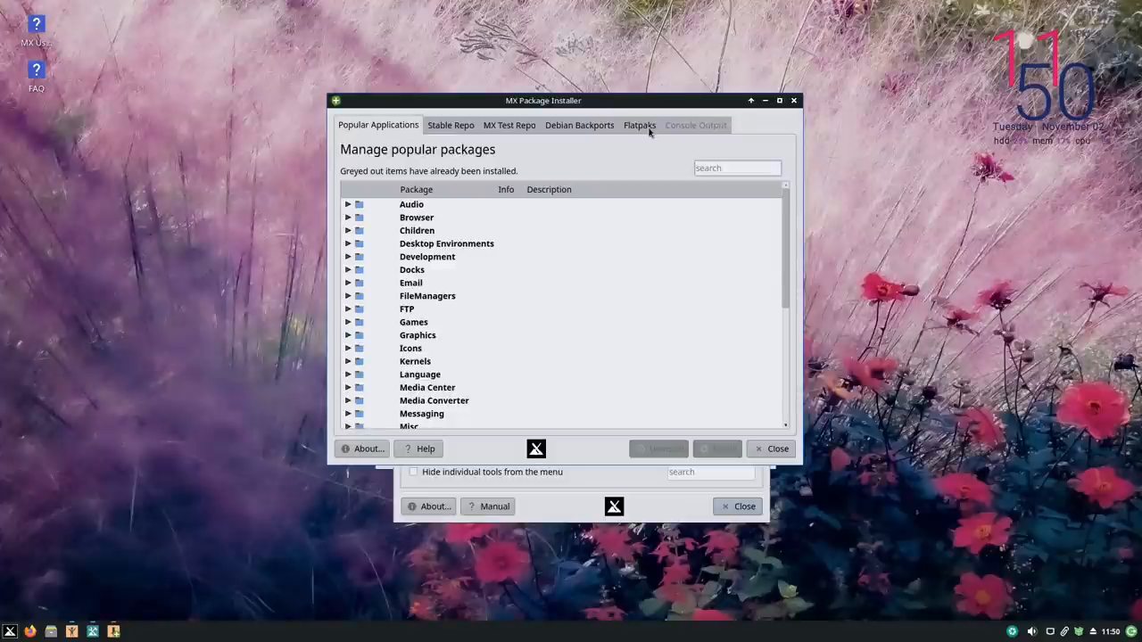
mouse_move(796, 102)
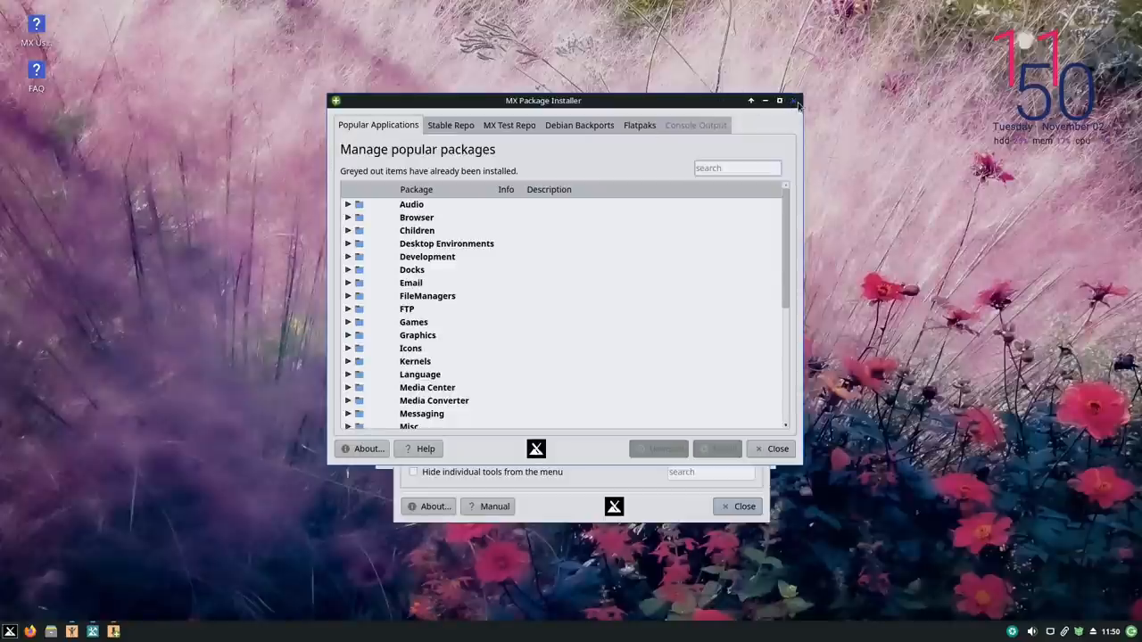
Close MX Package Installer and then the MX Tools window, leaving the desktop clear.
click(793, 99)
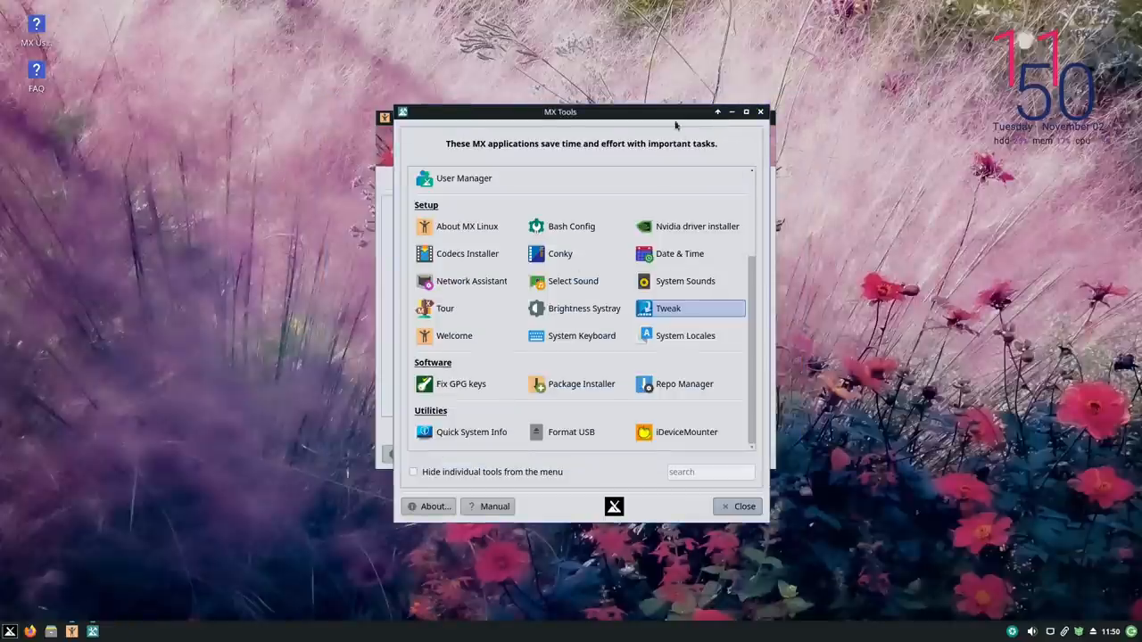
drag(561, 111, 544, 99)
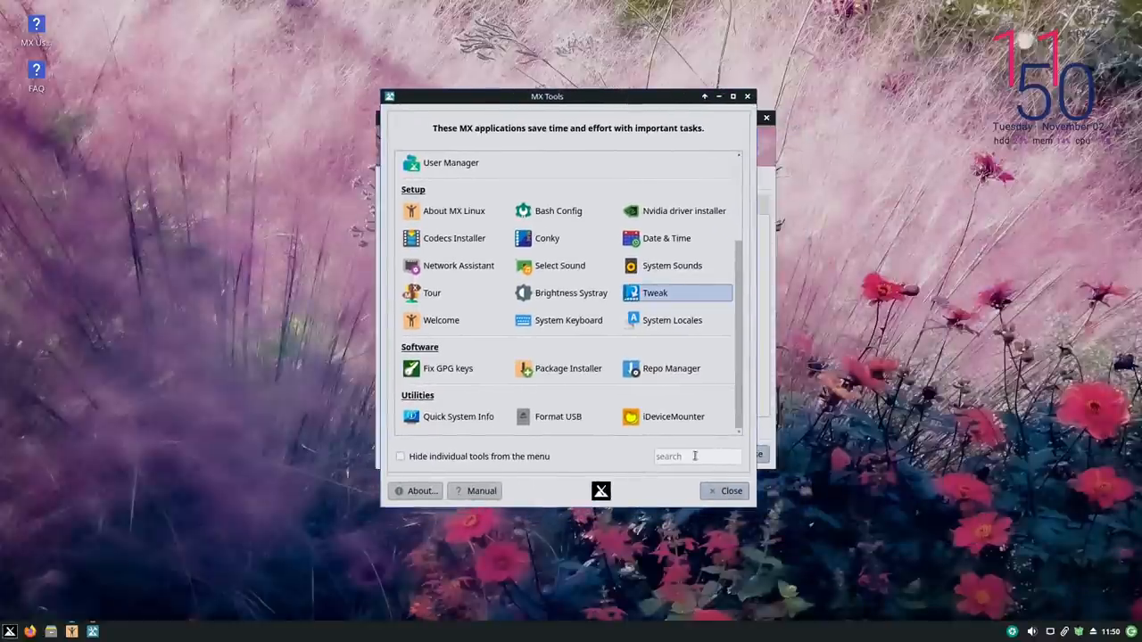
click(11, 632)
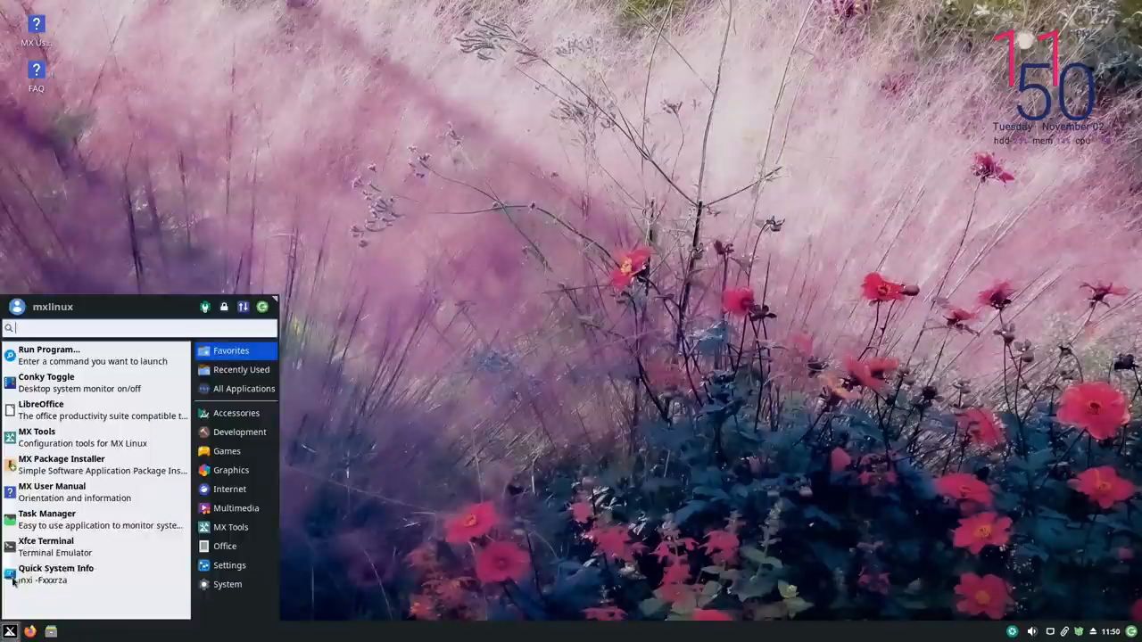
click(235, 412)
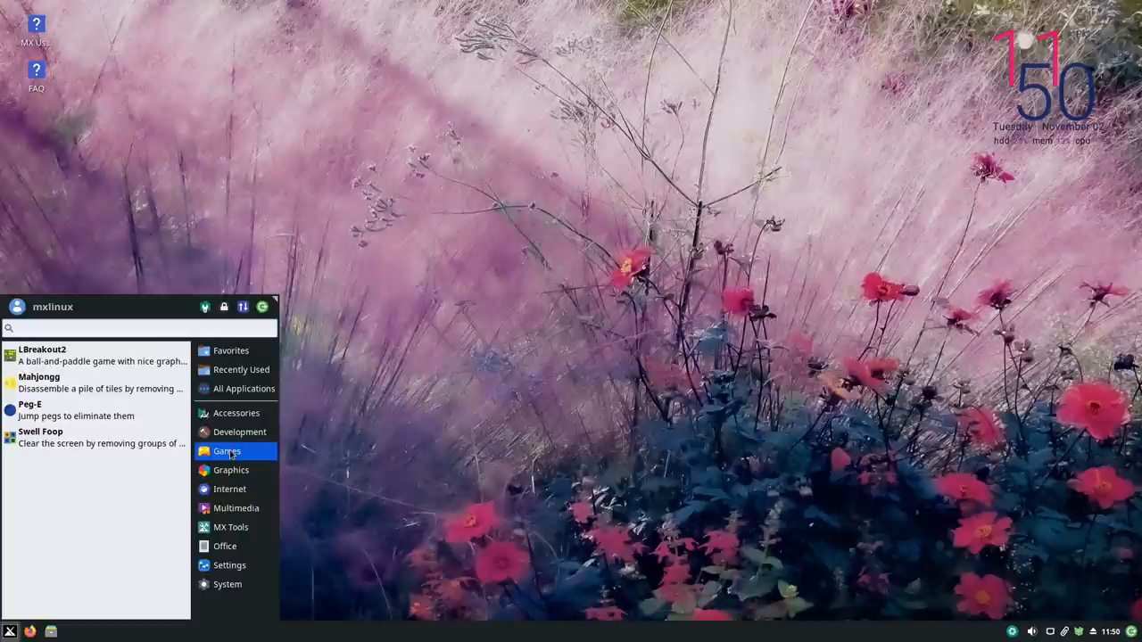
mouse_move(75, 437)
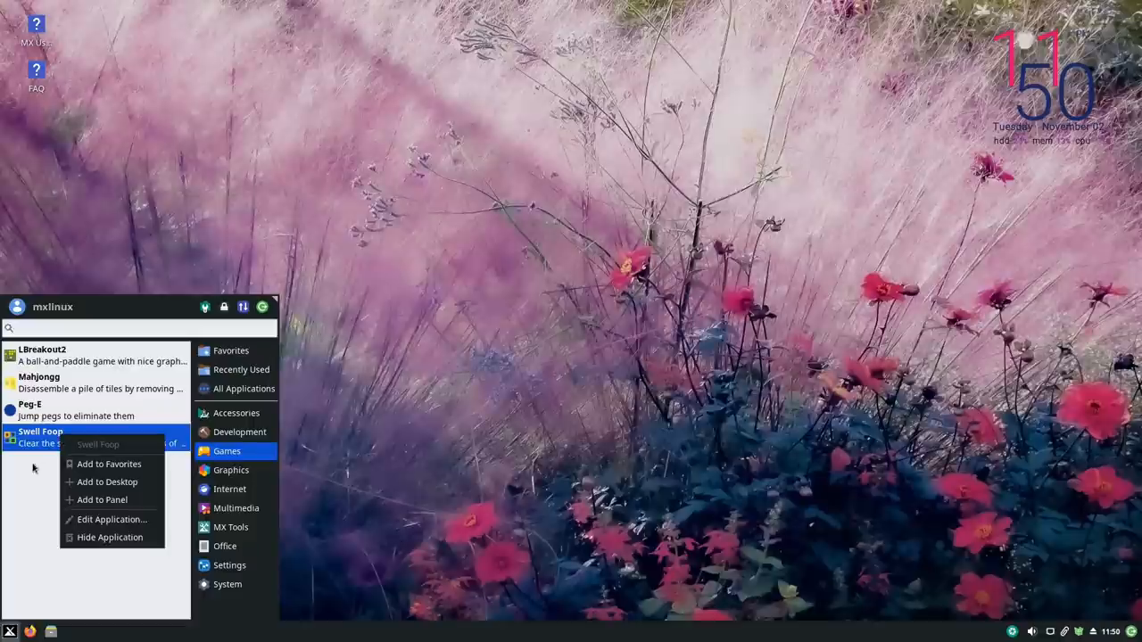
click(232, 471)
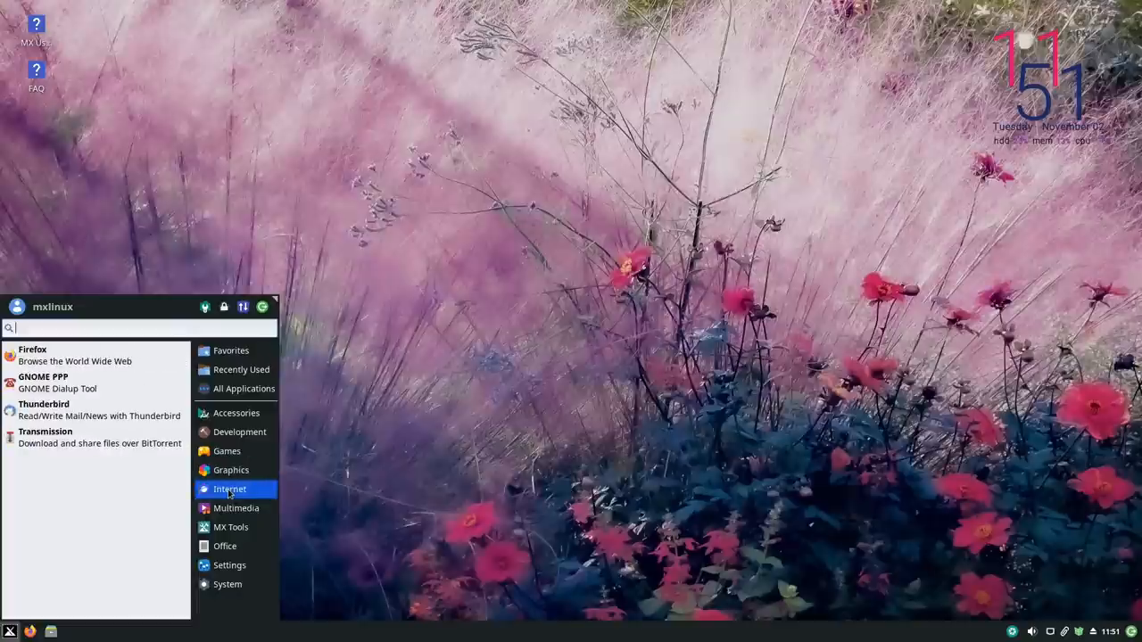
mouse_move(89, 437)
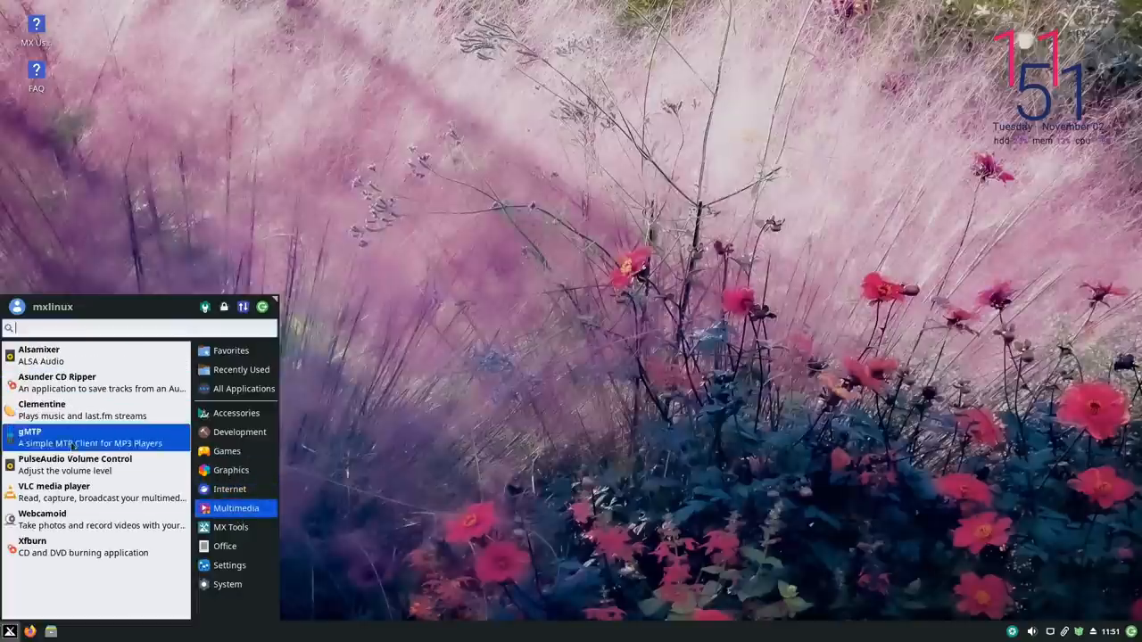
mouse_move(100, 519)
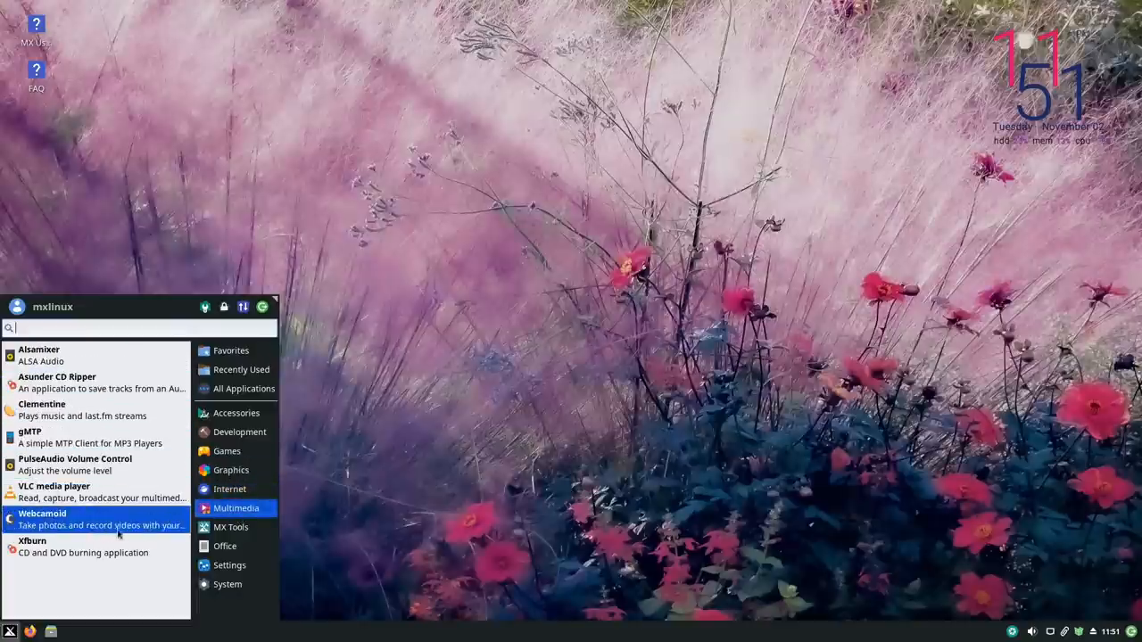
click(230, 526)
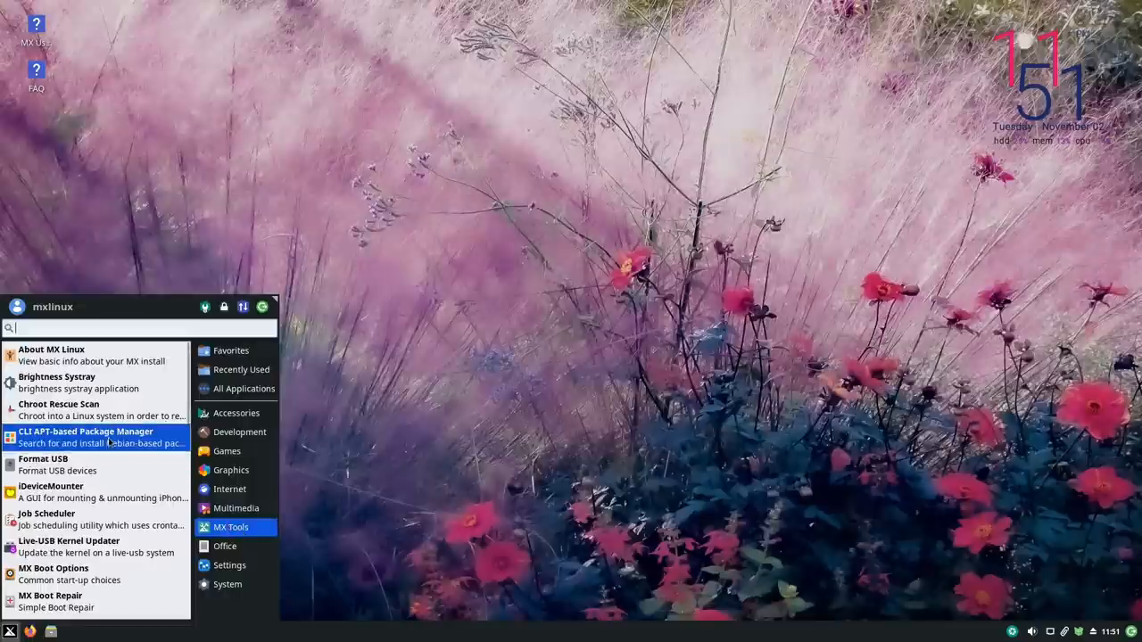
click(225, 546)
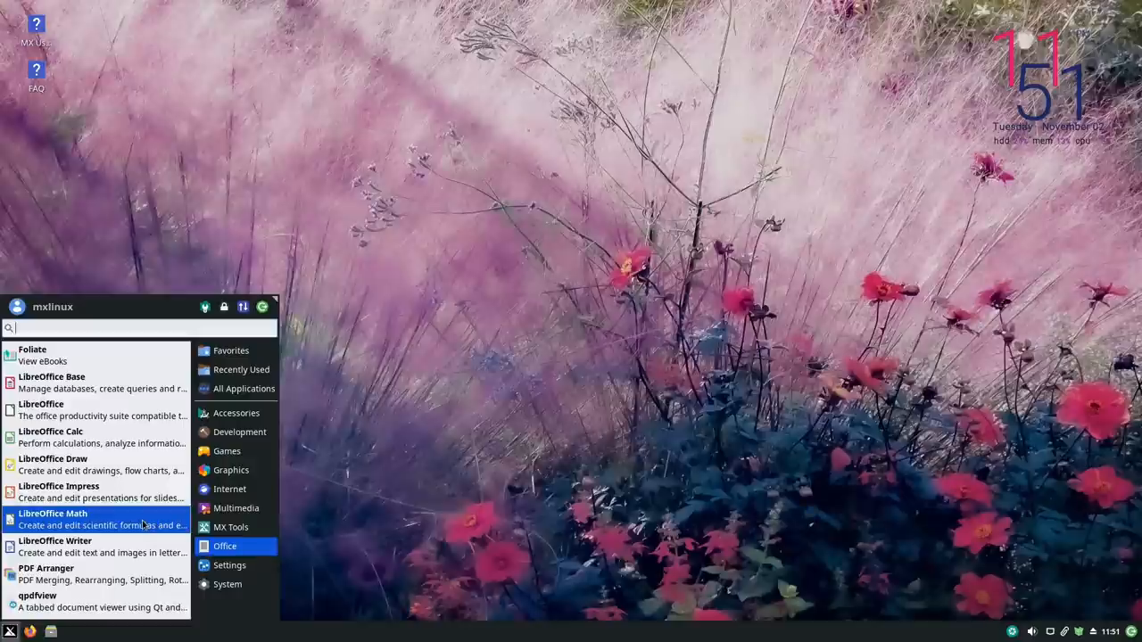
click(225, 564)
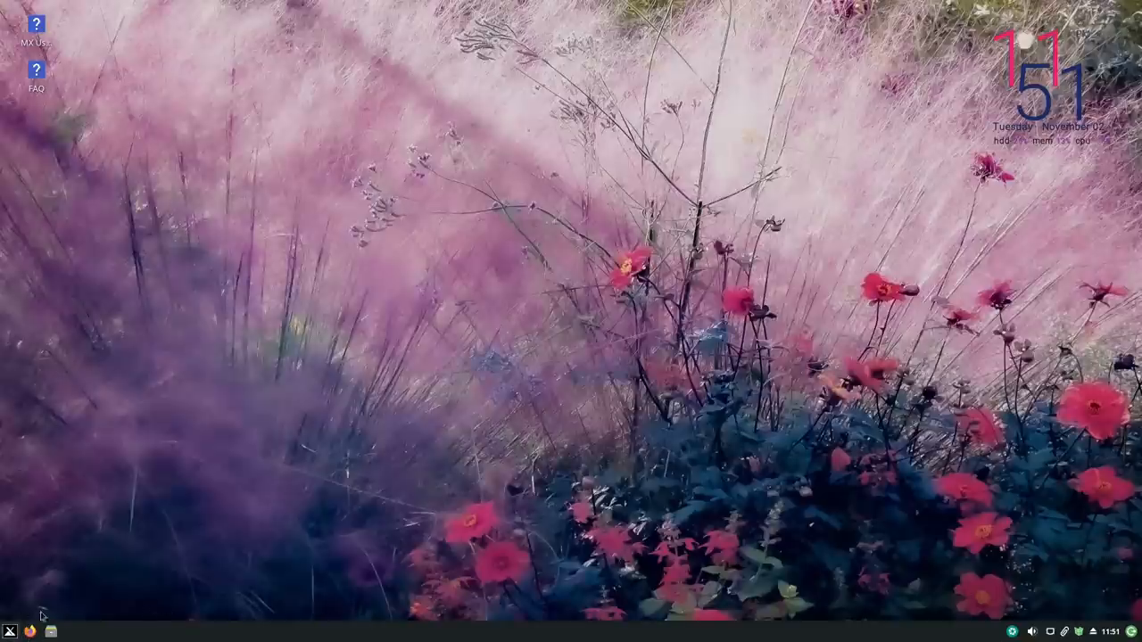
From the Whisker menu's Internet category, use Thunderbird's options to add it to the panel.
click(11, 631)
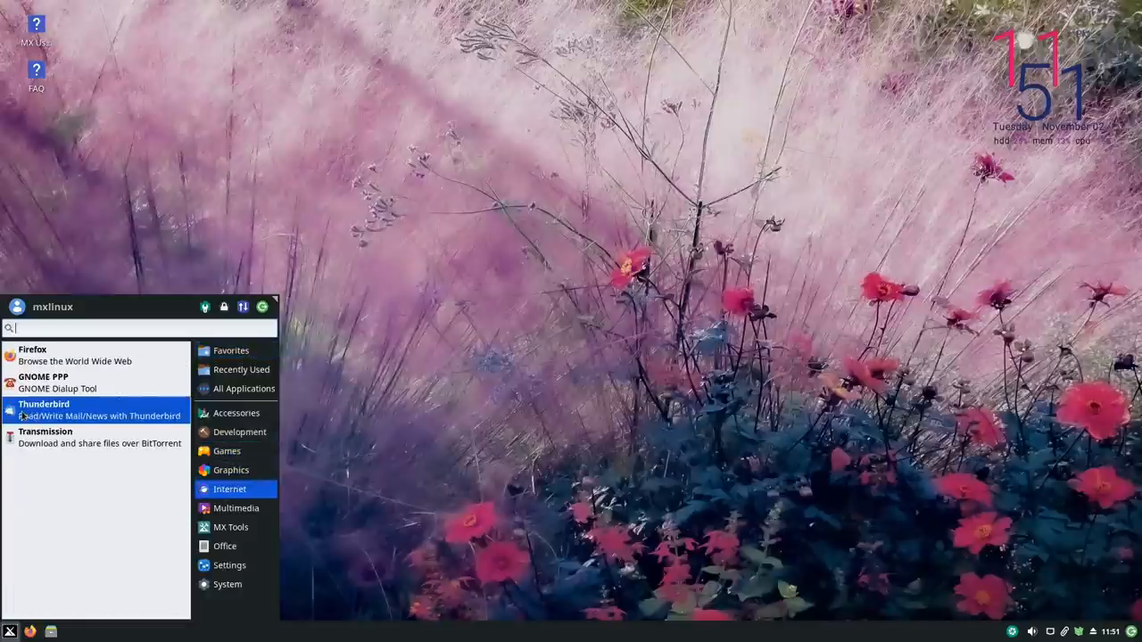
right_click(43, 408)
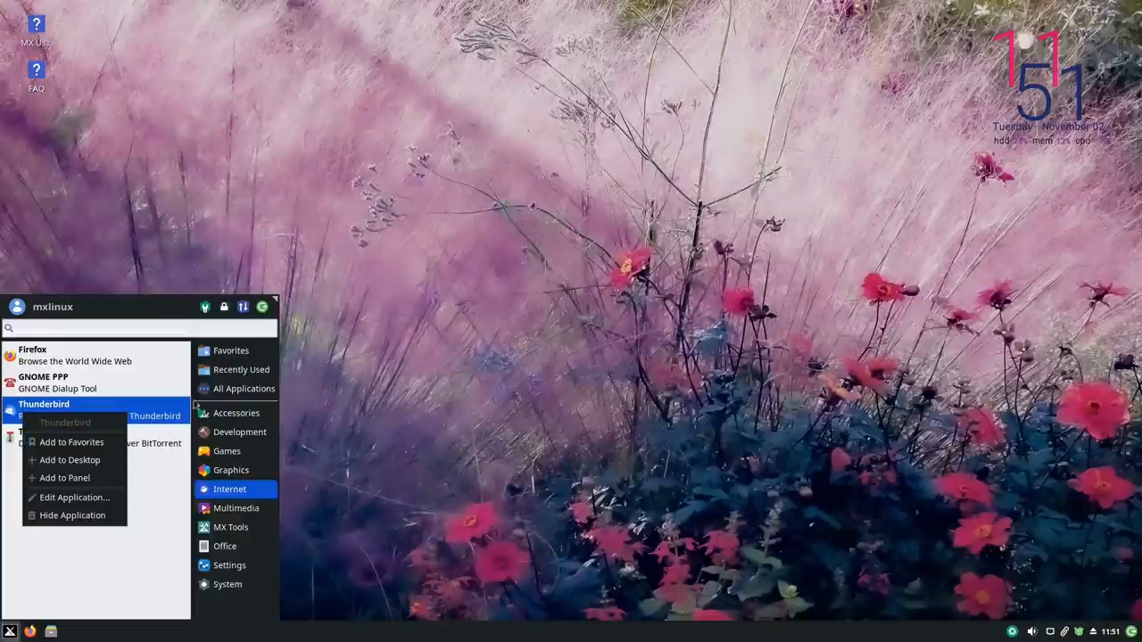
mouse_move(69, 460)
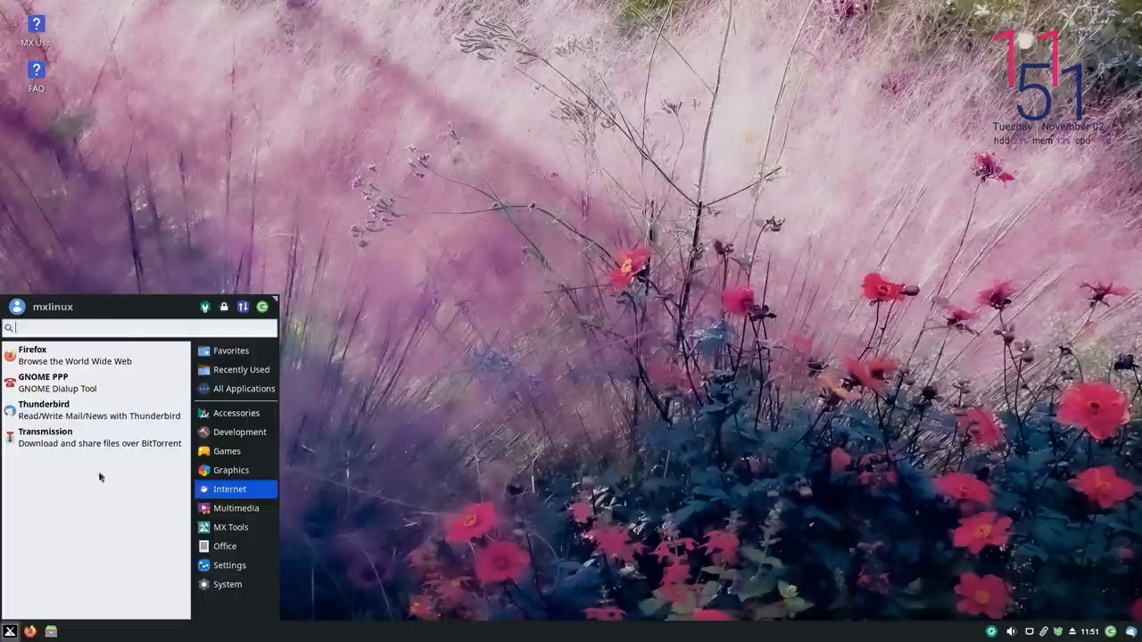
click(232, 350)
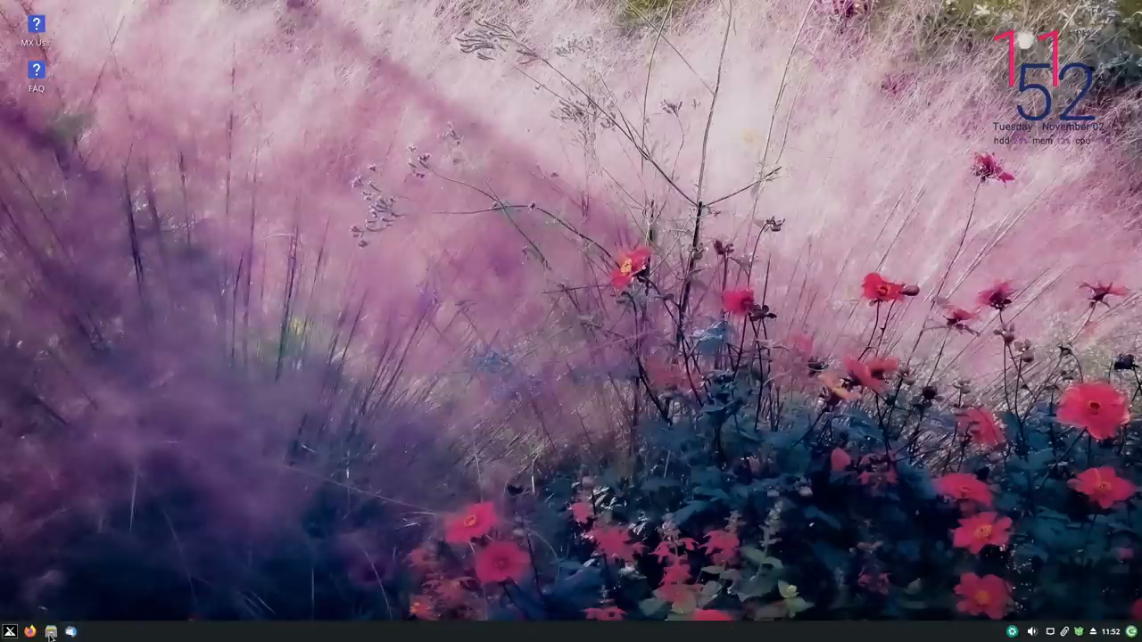
mouse_move(52, 631)
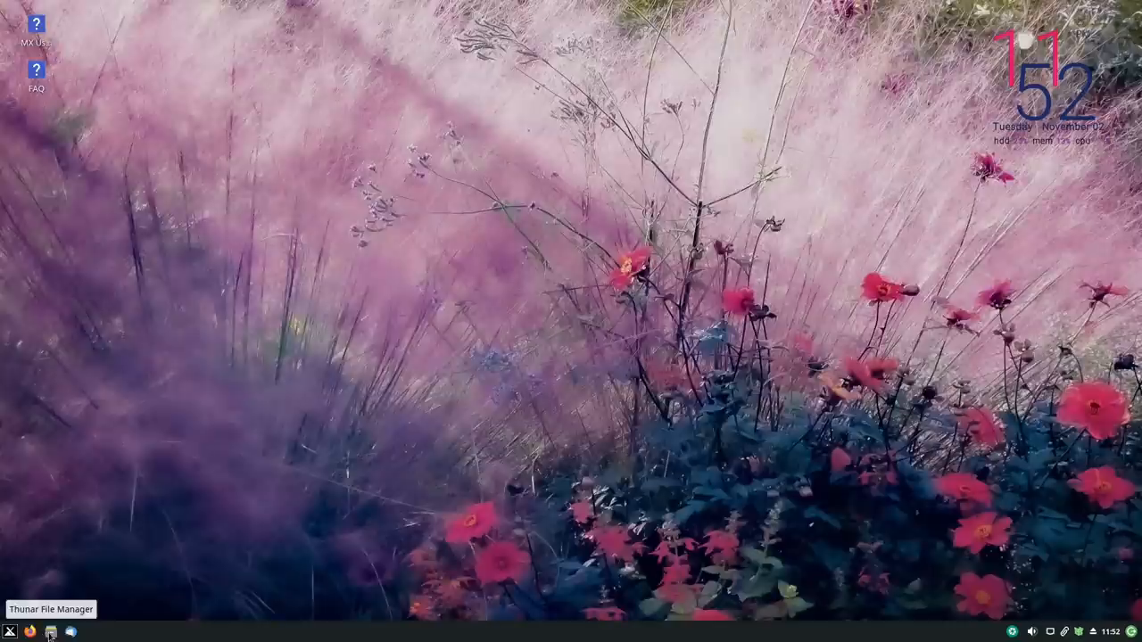
right_click(52, 632)
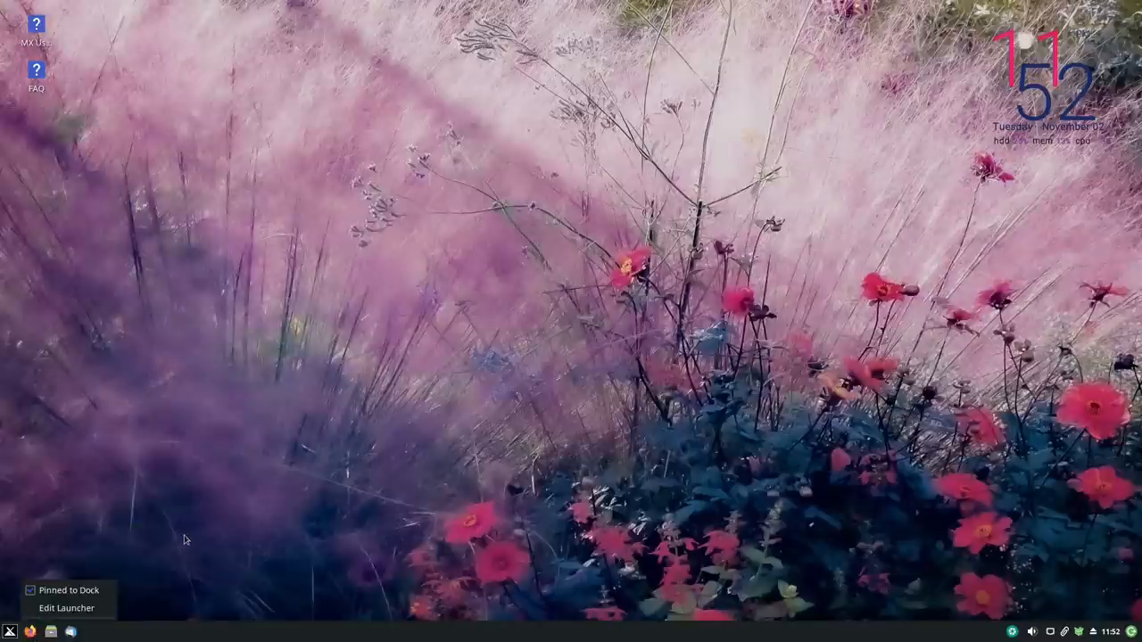
mouse_move(30, 632)
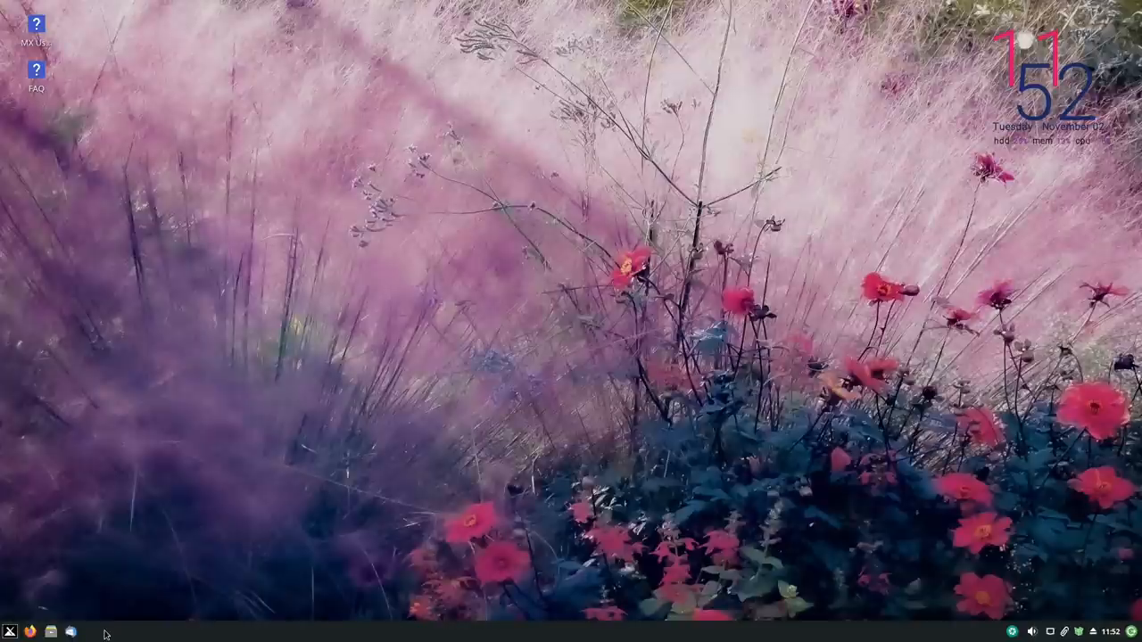
click(11, 631)
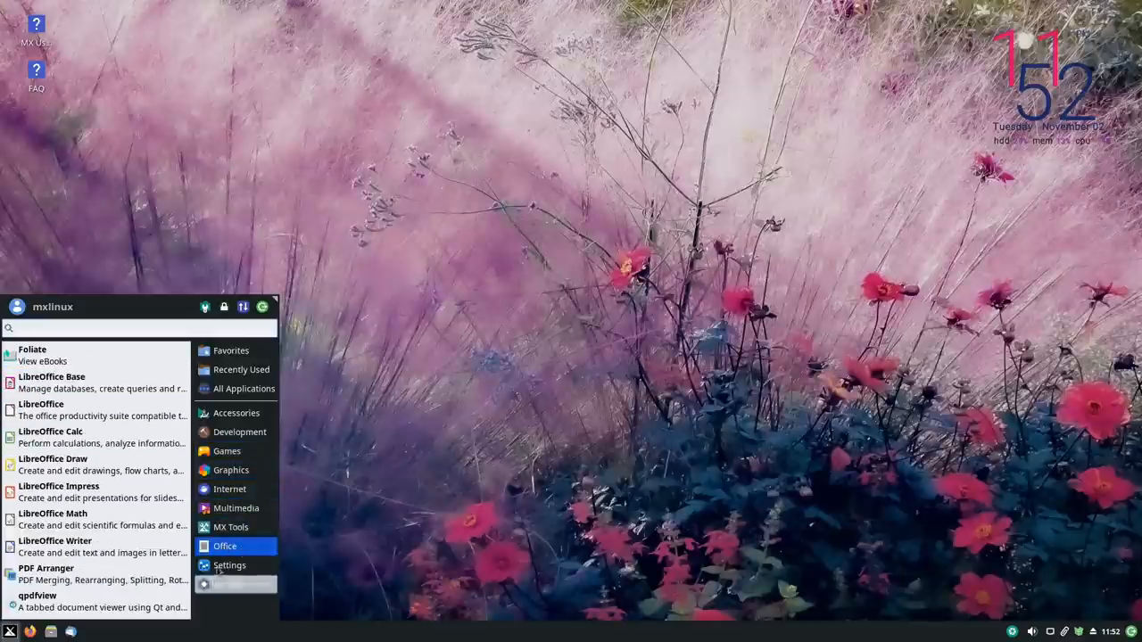
click(228, 564)
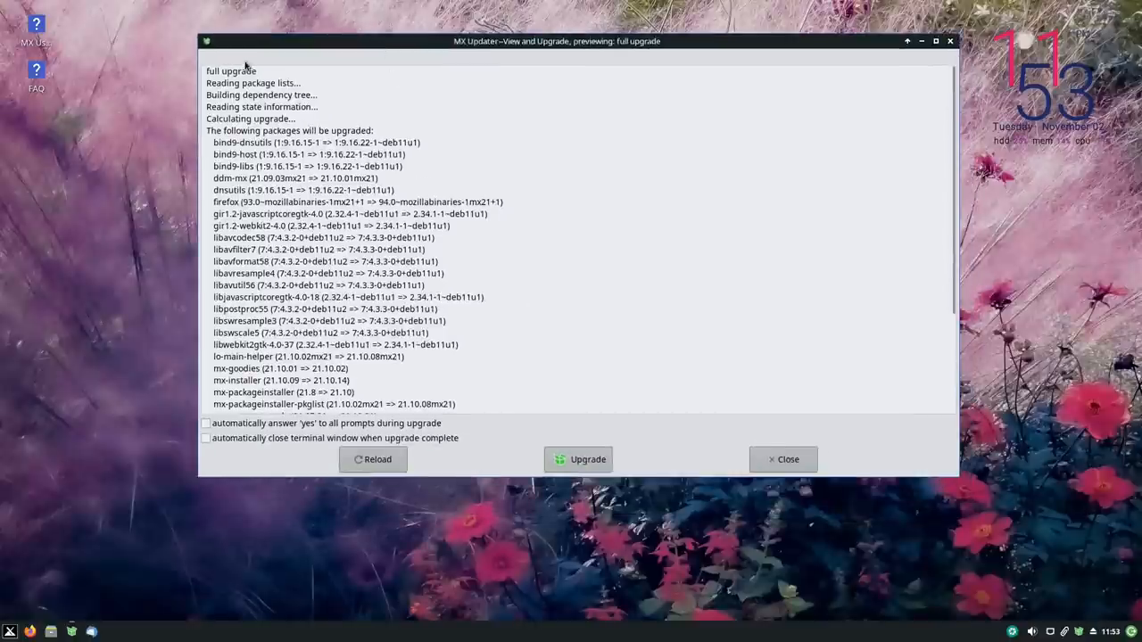
Scroll the full-upgrade preview to its summary: 30 packages, 131 MB download, 4,089 kB more disk space.
scroll(down, 3)
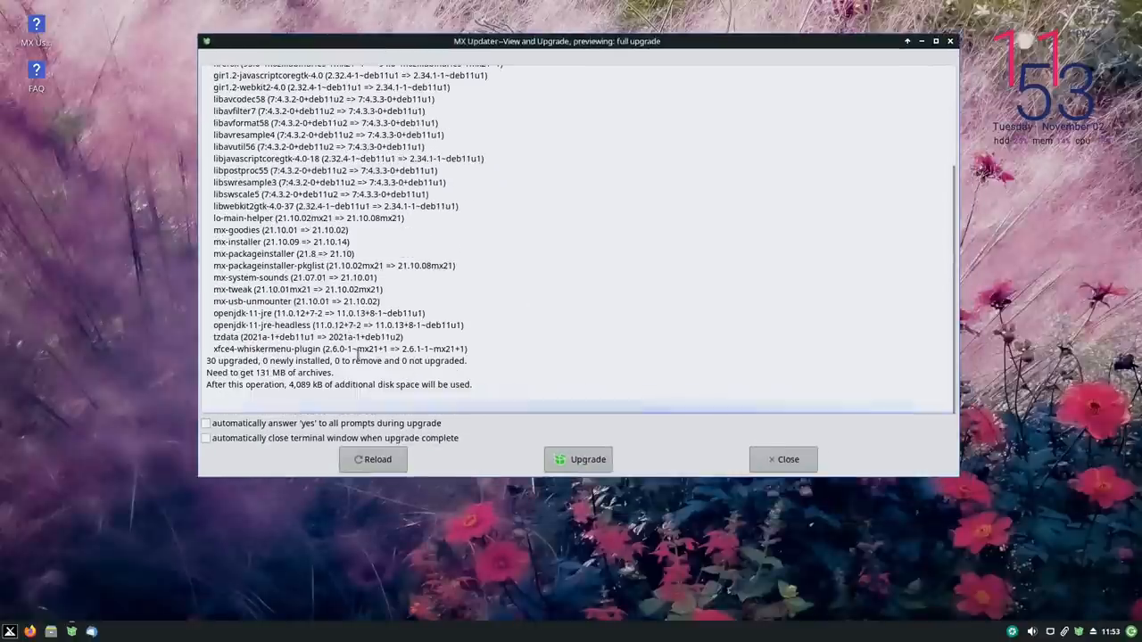
mouse_move(587, 460)
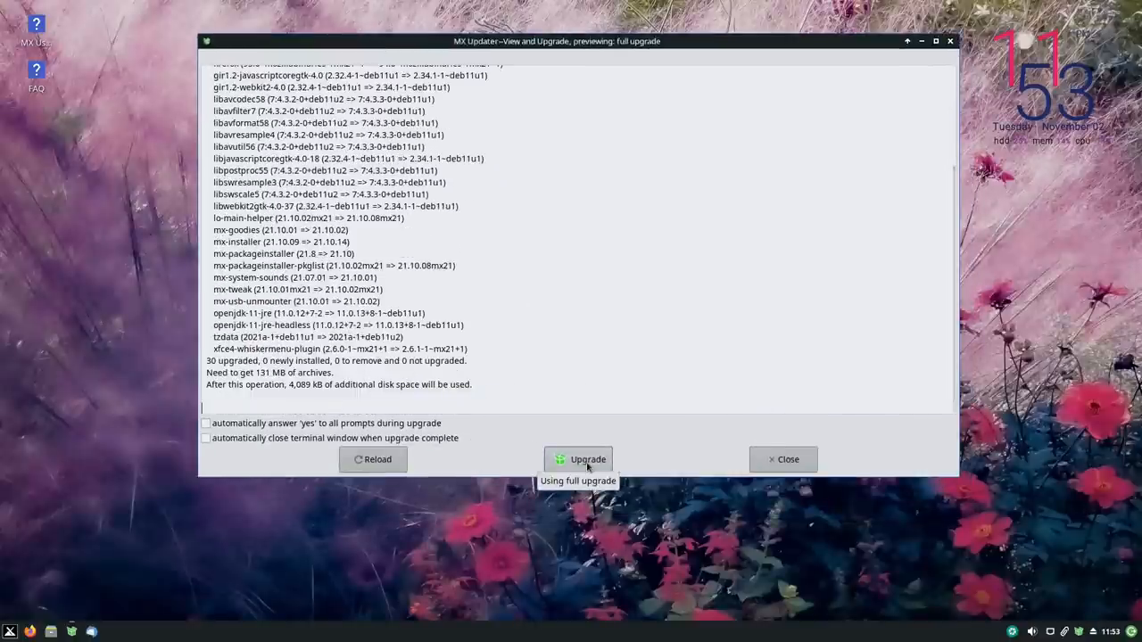